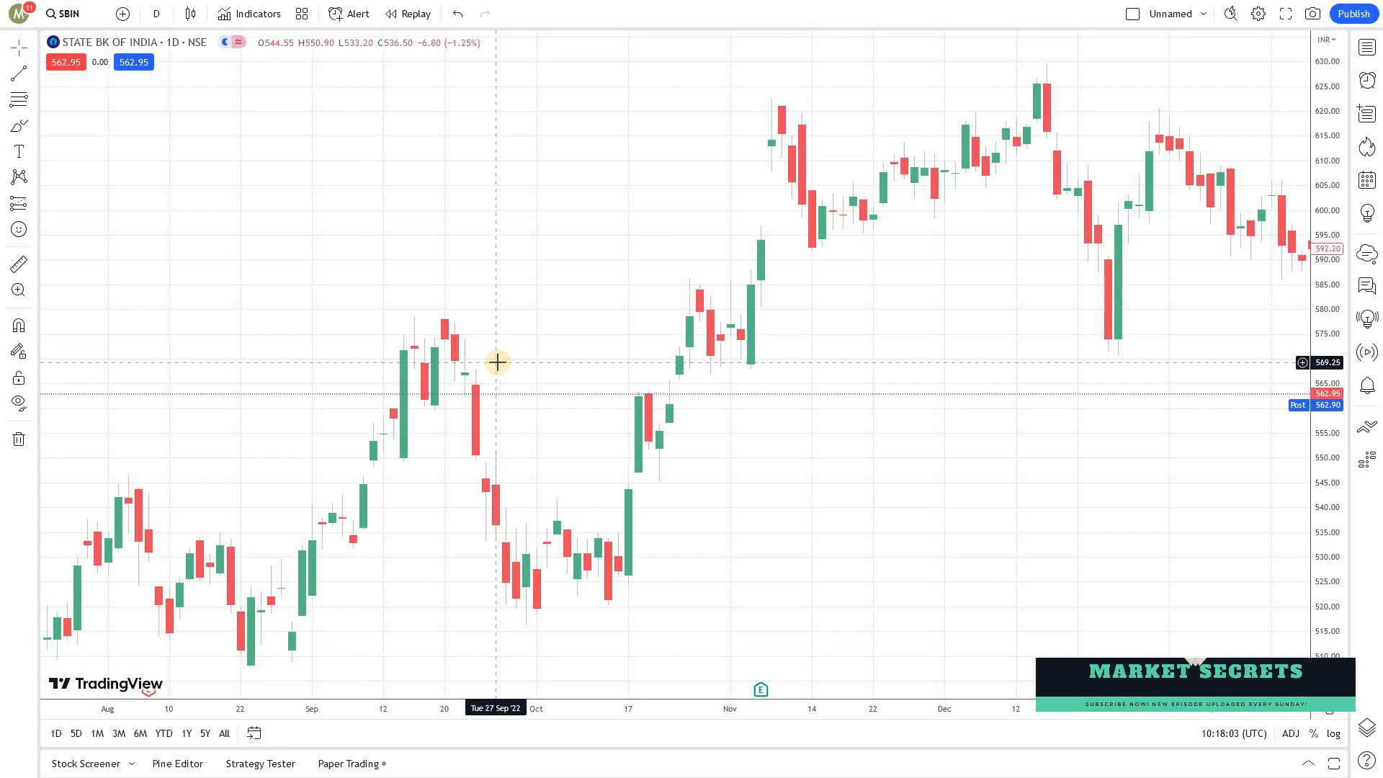
mouse_move(513, 359)
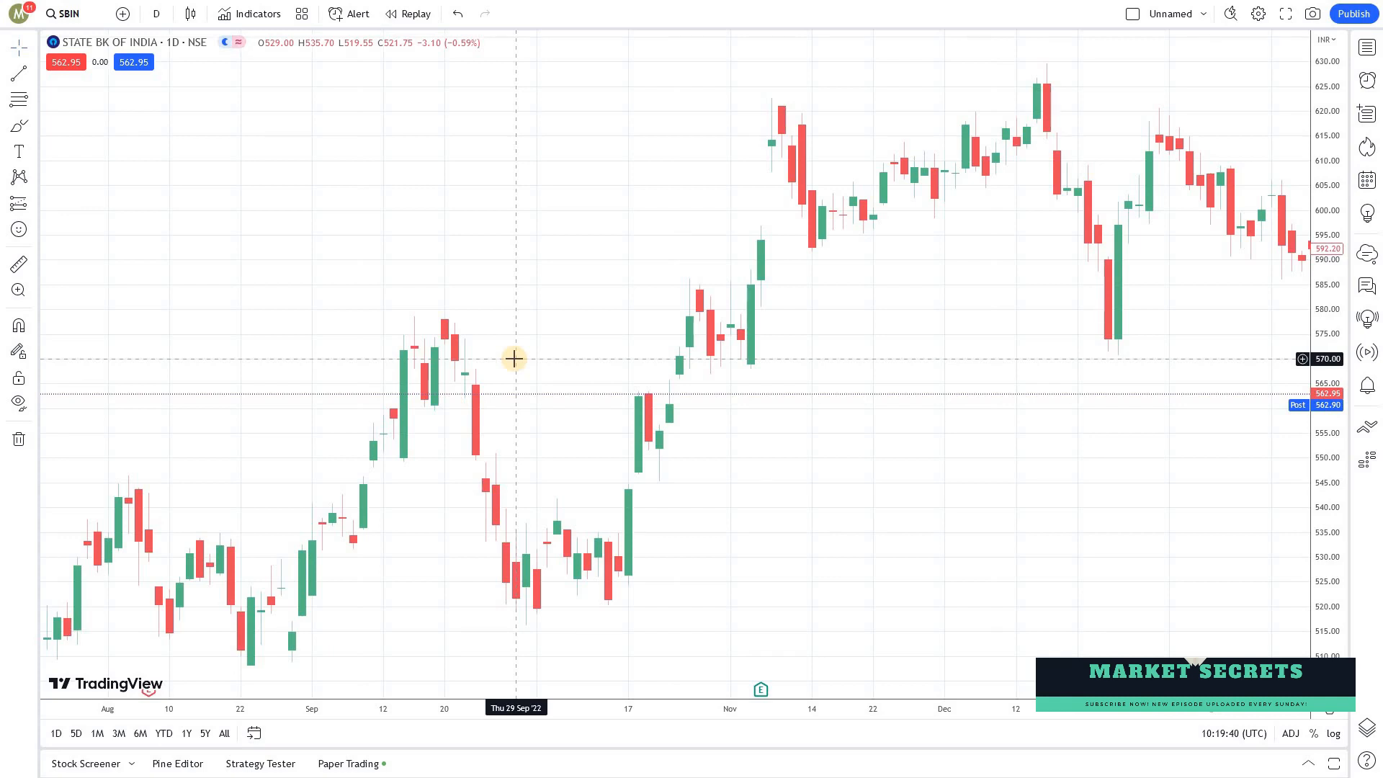
mouse_move(513, 358)
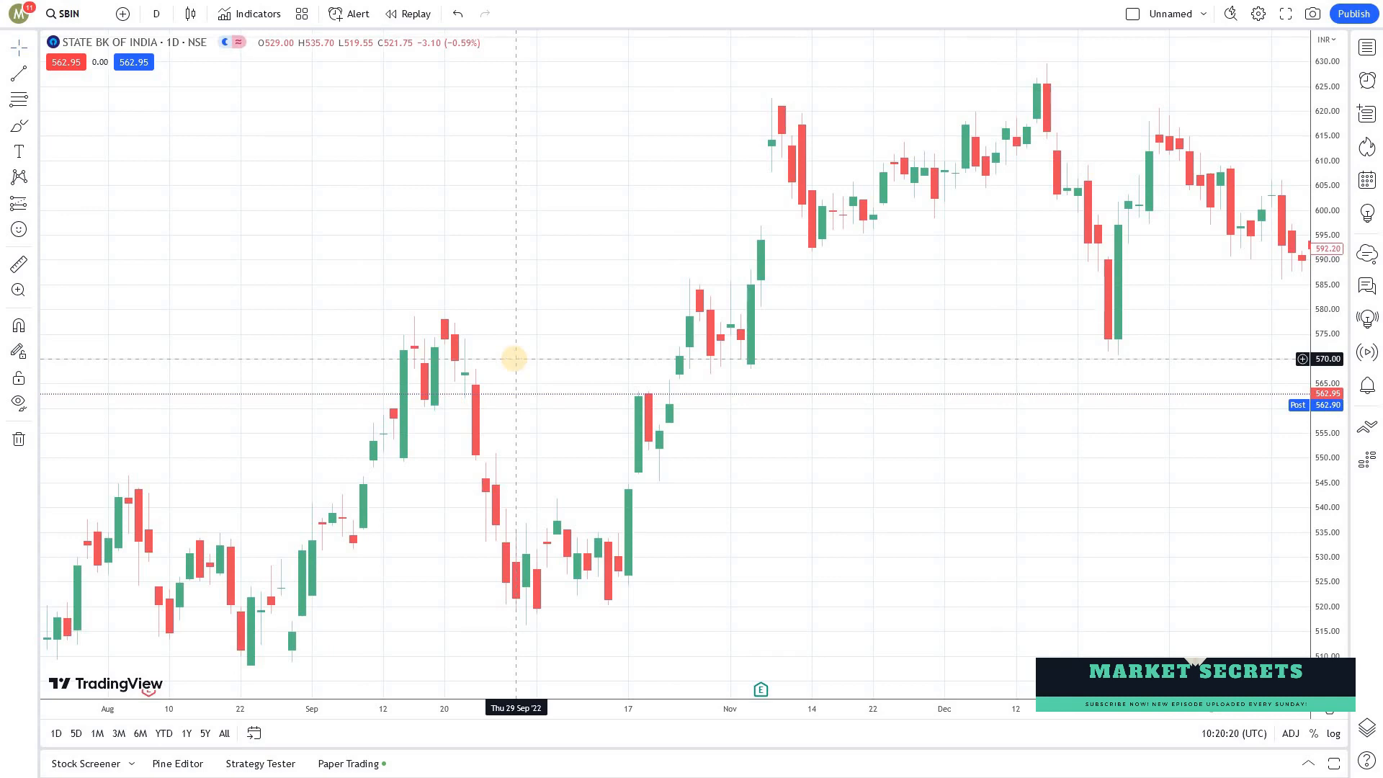
mouse_move(512, 358)
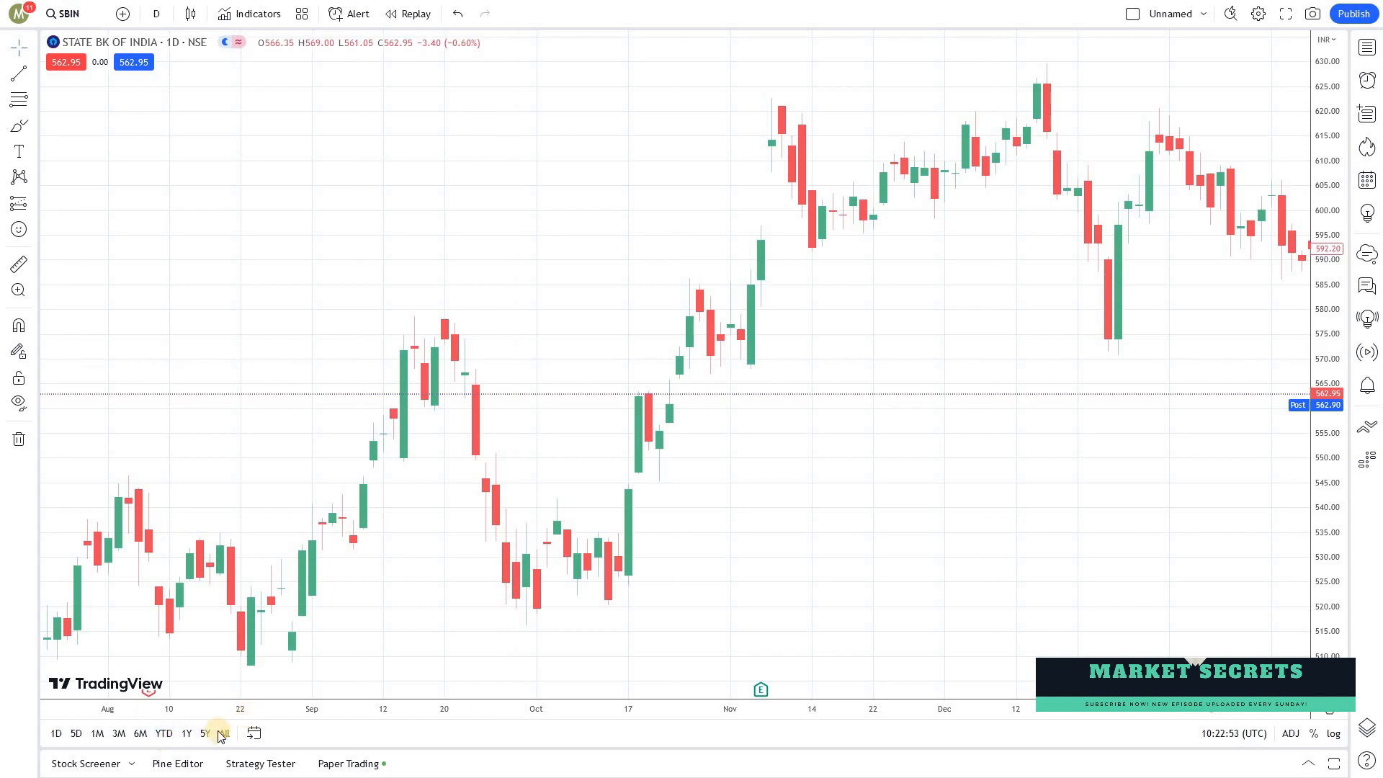
mouse_move(177, 763)
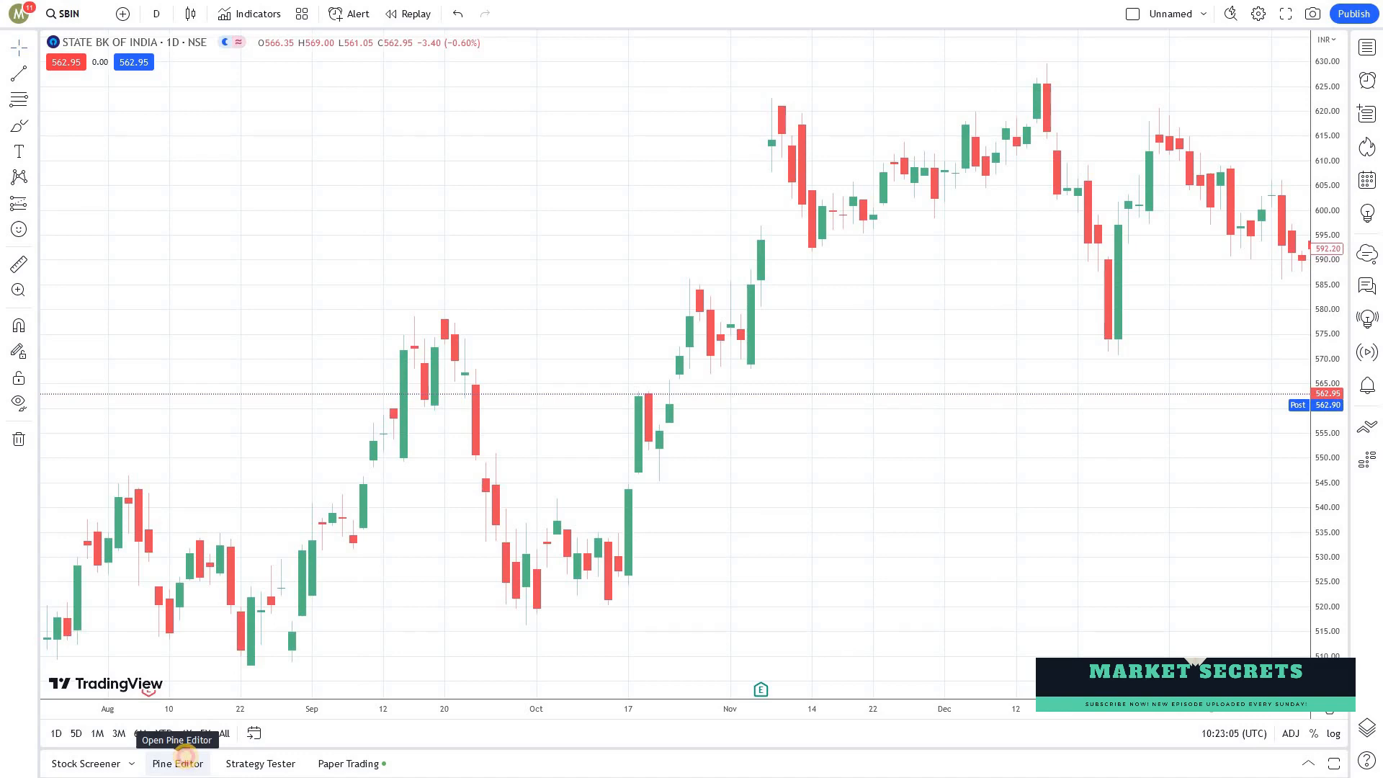
click(178, 763)
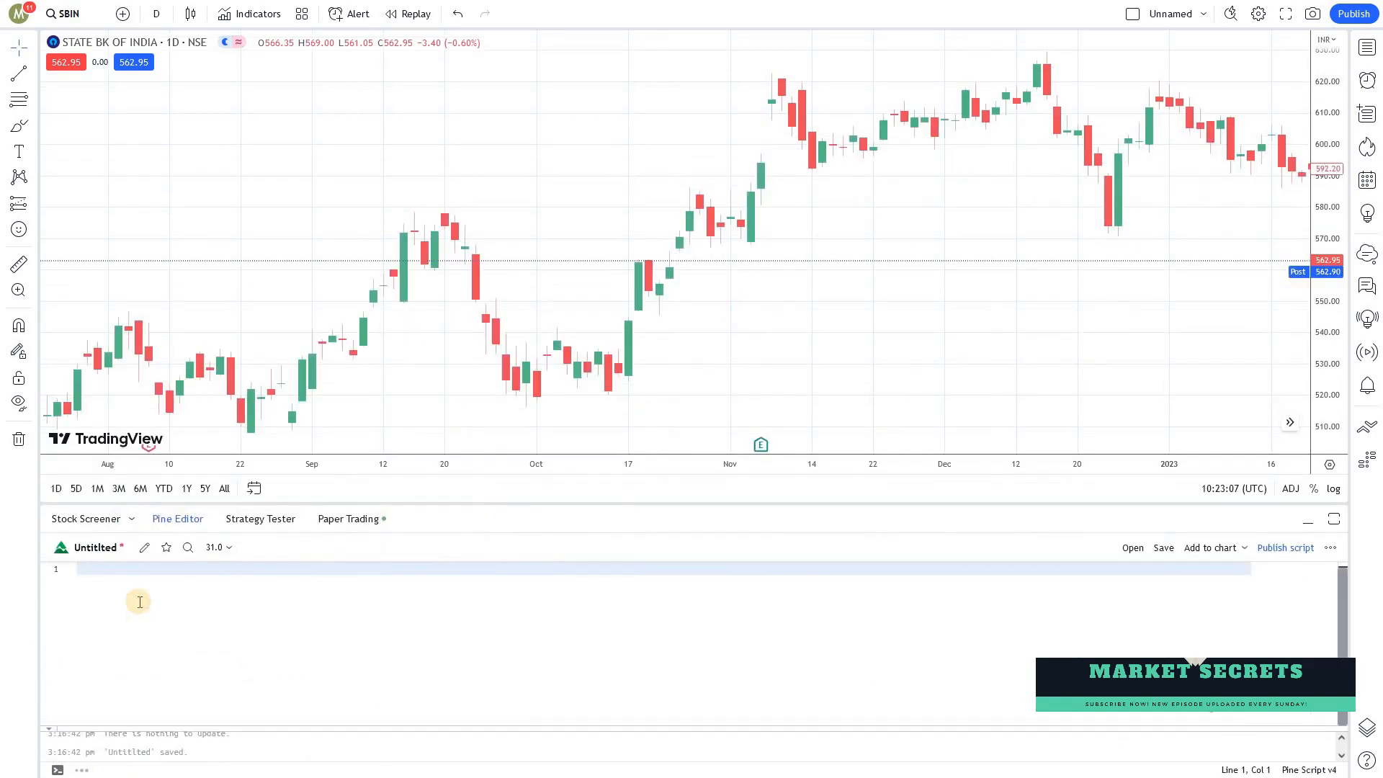
text(//version)
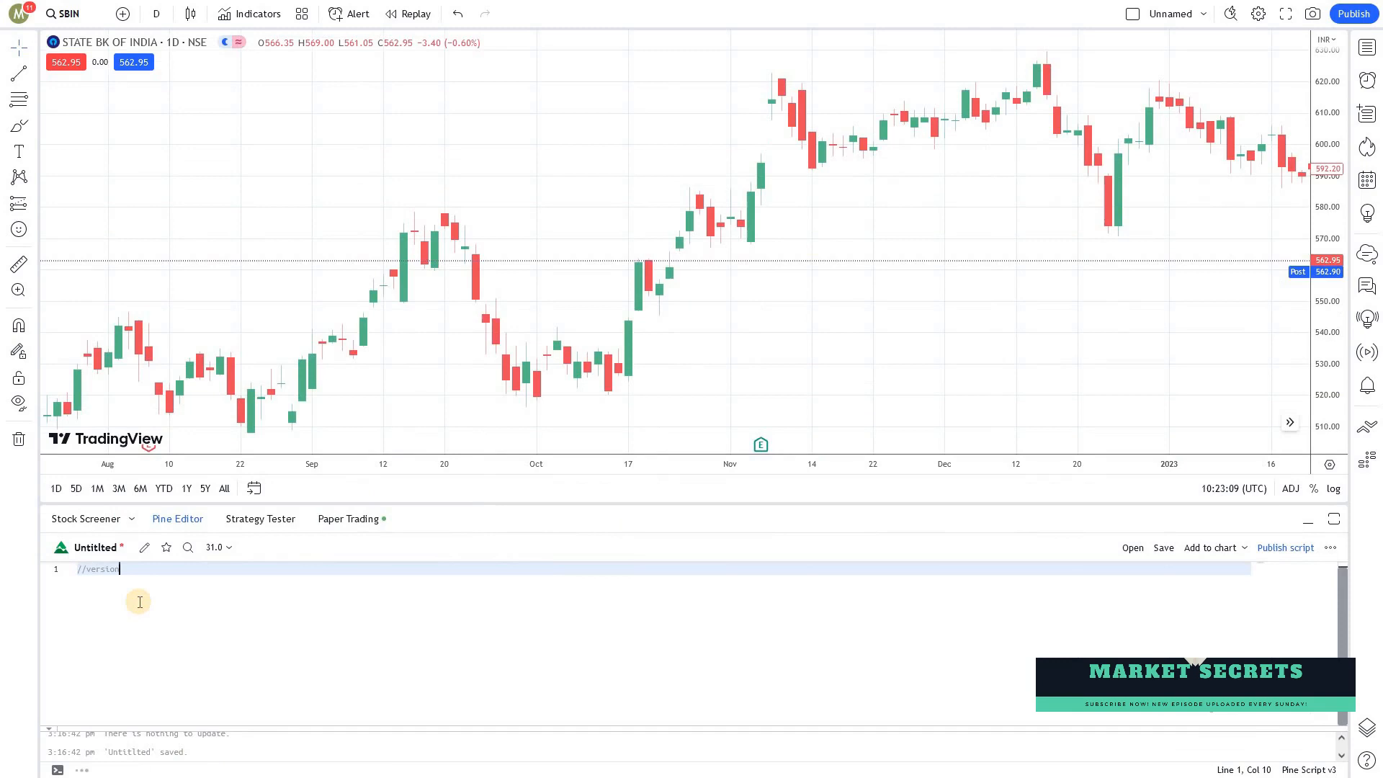
text(=5)
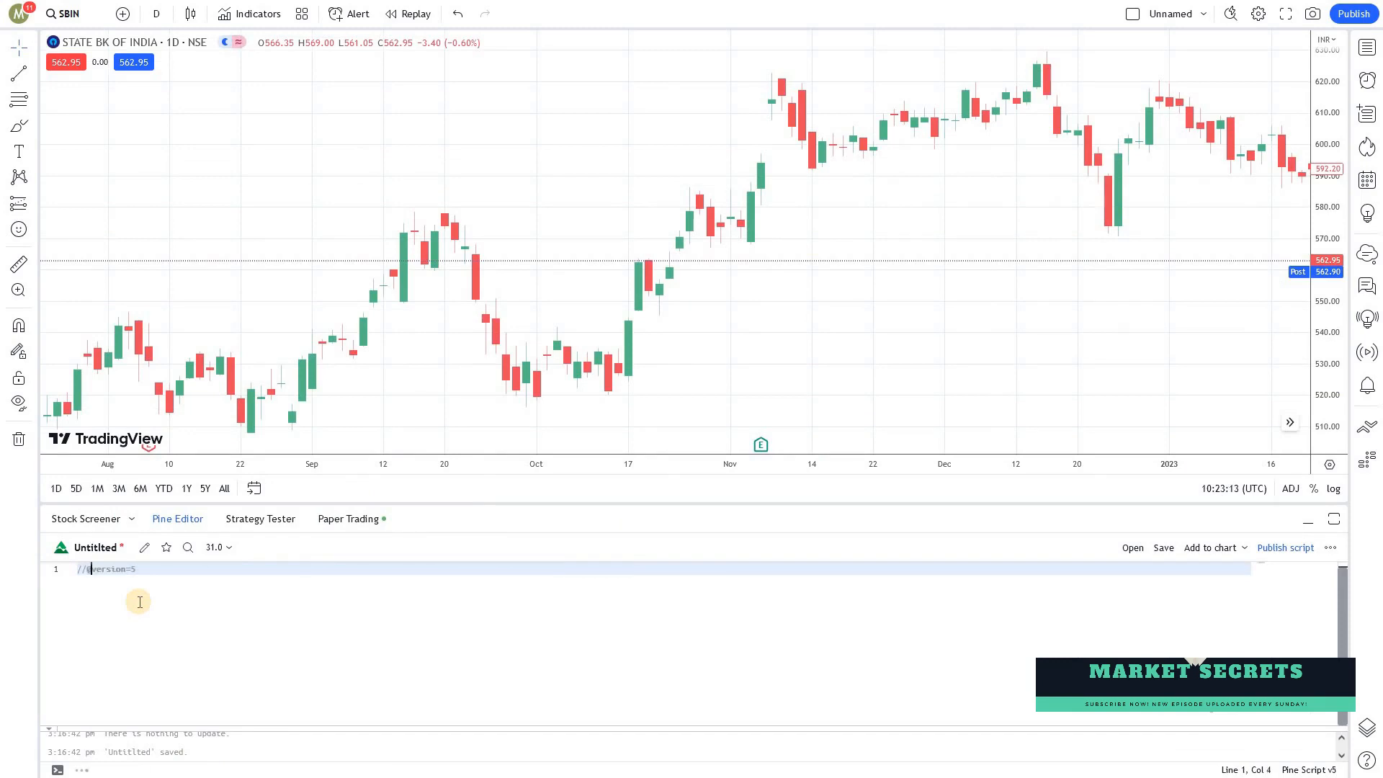
key(enter)
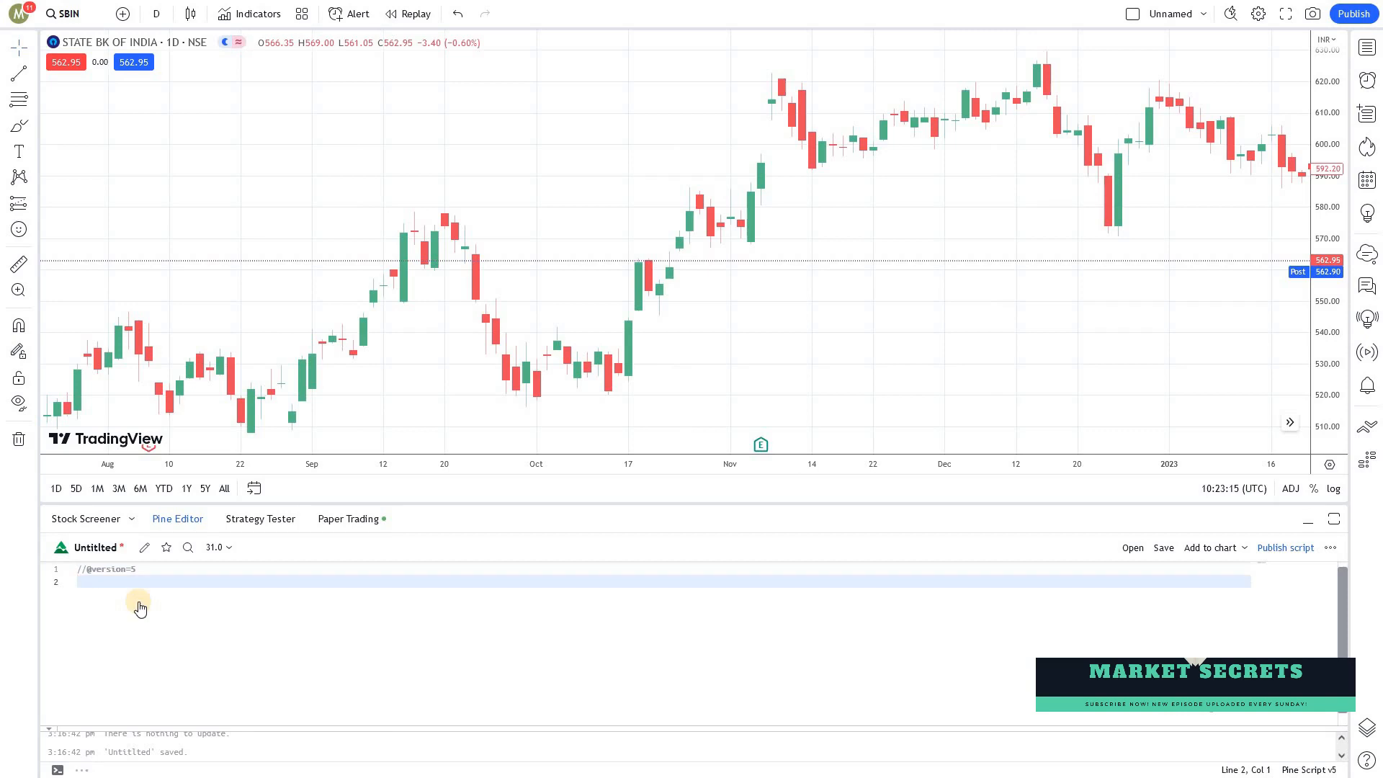
Declare indicator("RSI Double Pullback", overlay = true) followed by a blank line
text(indicator(")
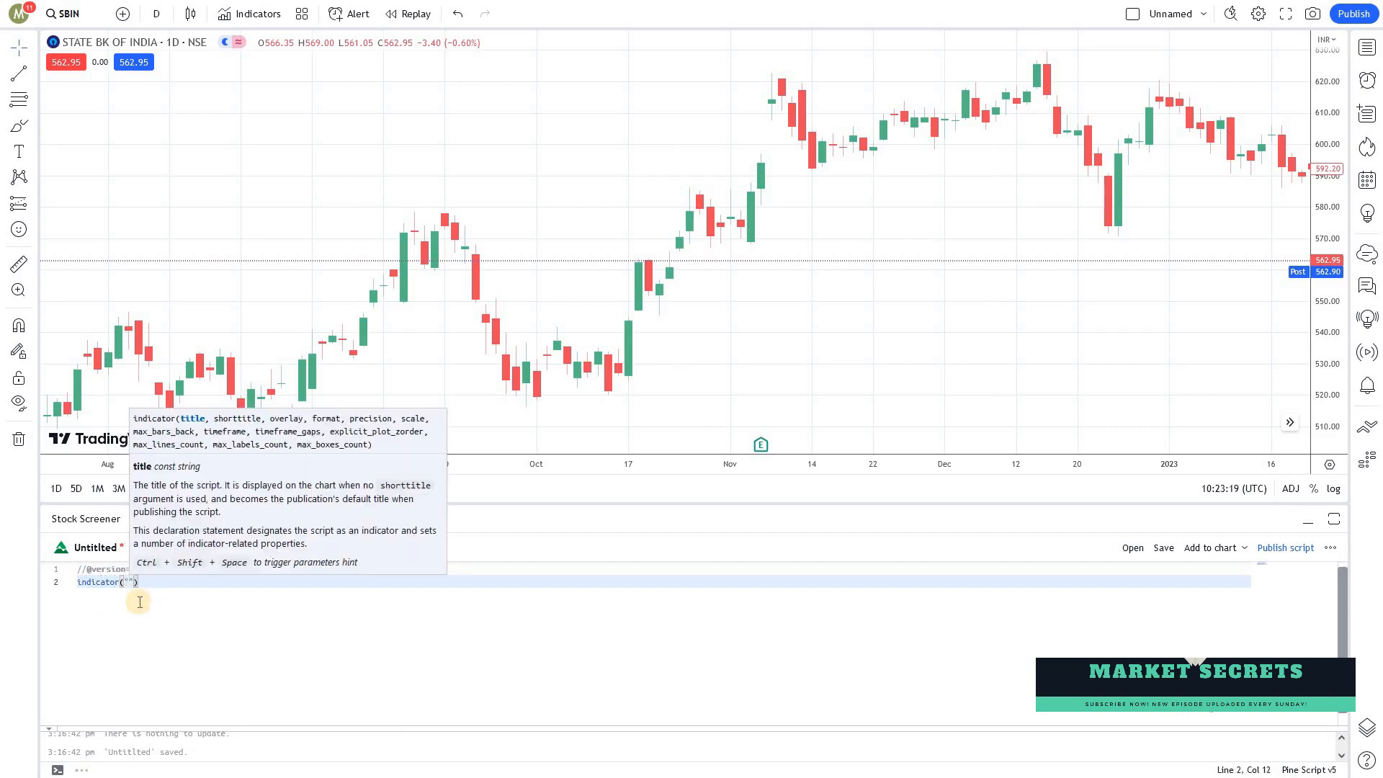
text(RSI De)
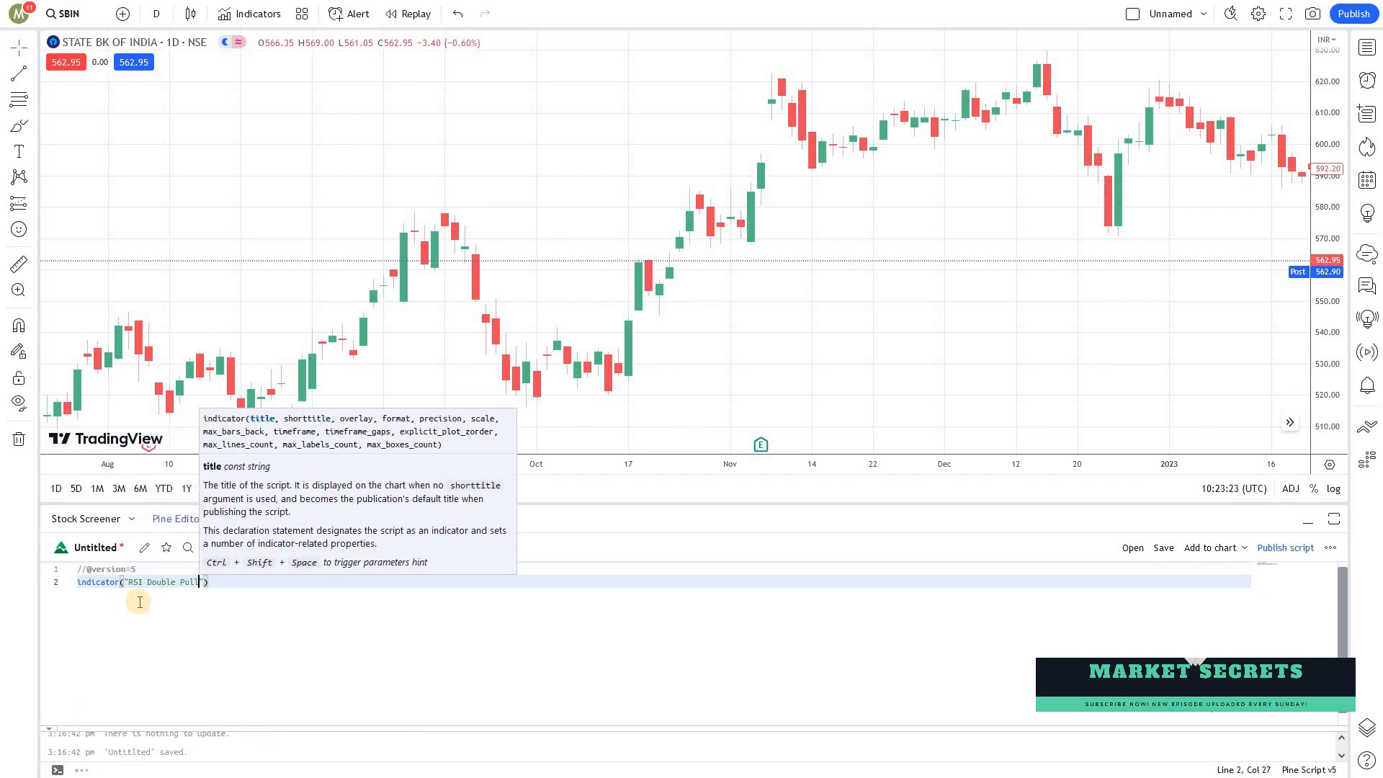
text(back)
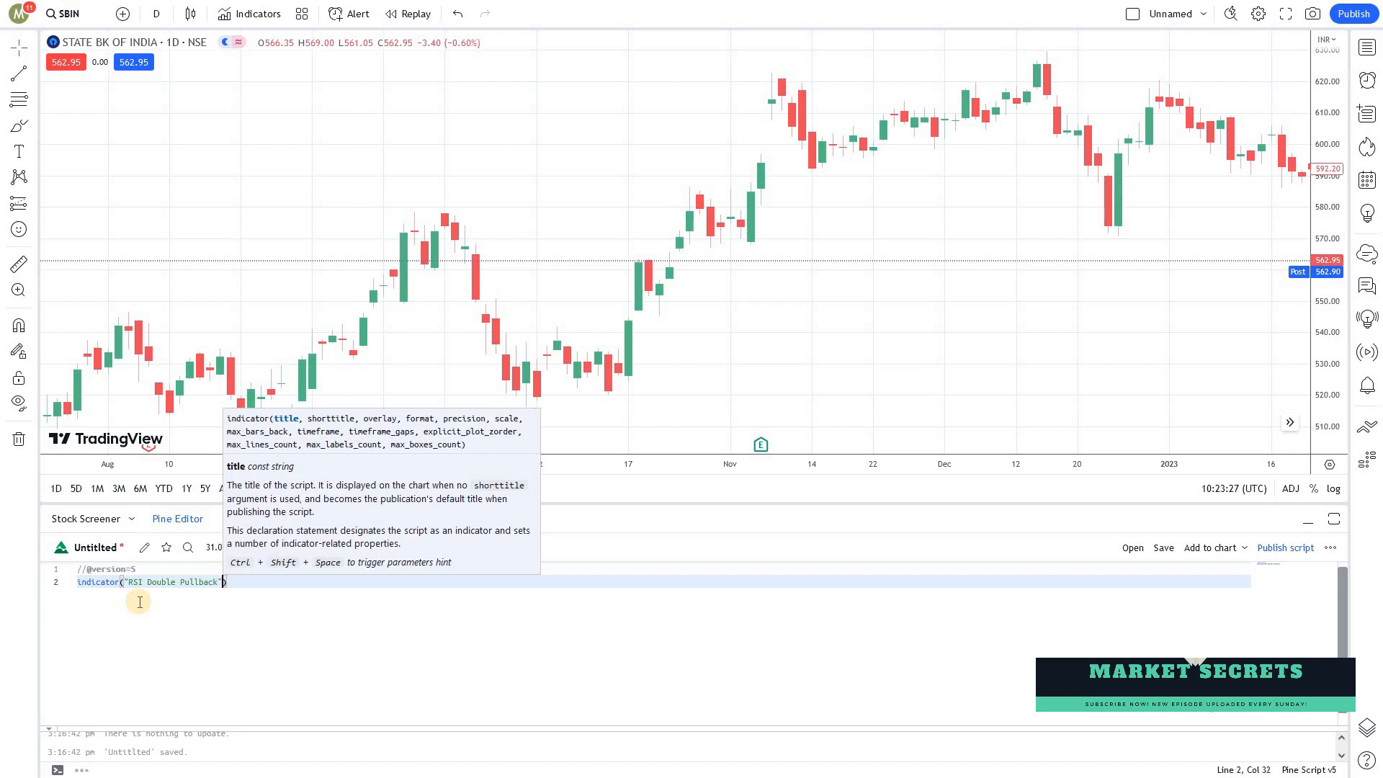
text(, overlay =)
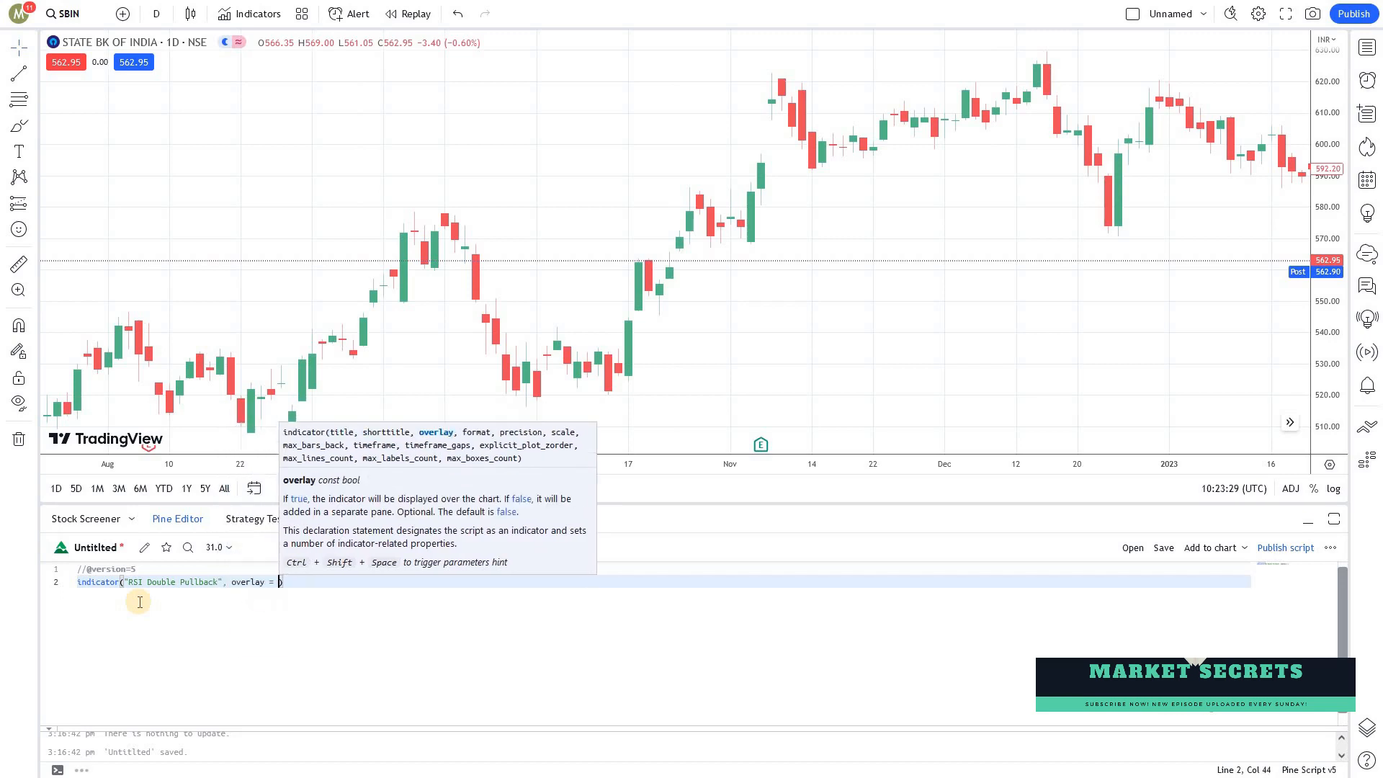
text(true)
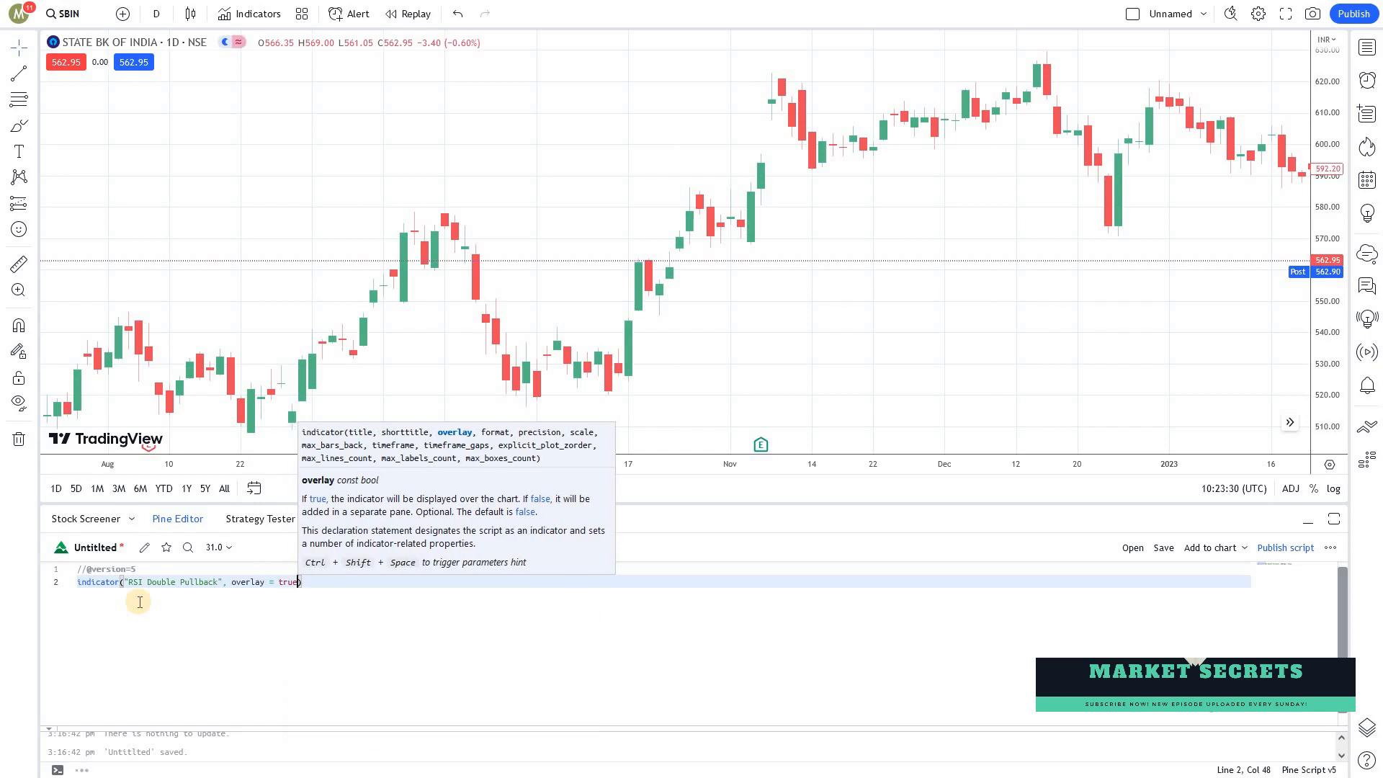
key(enter)
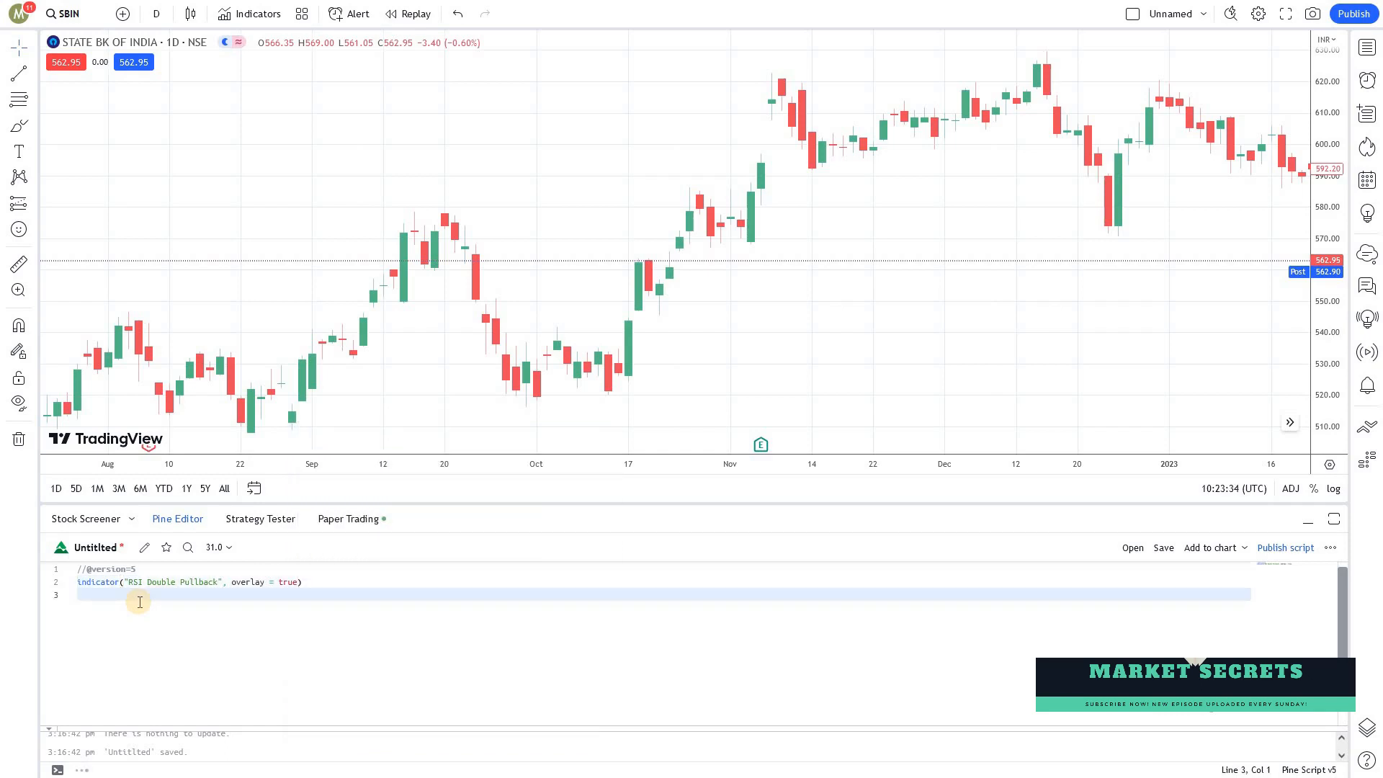
key(Return)
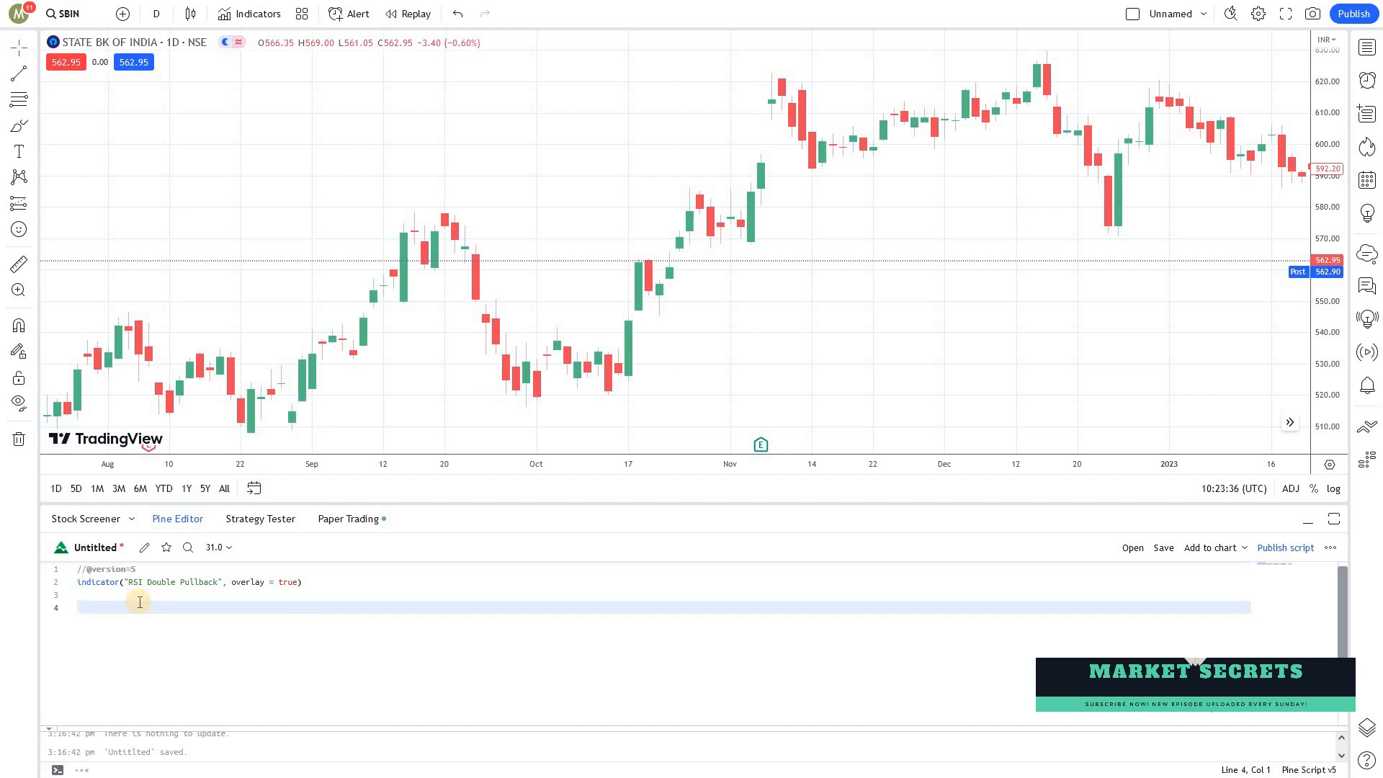
Define a lookback input defaulting to 7 with a title
text(lookback)
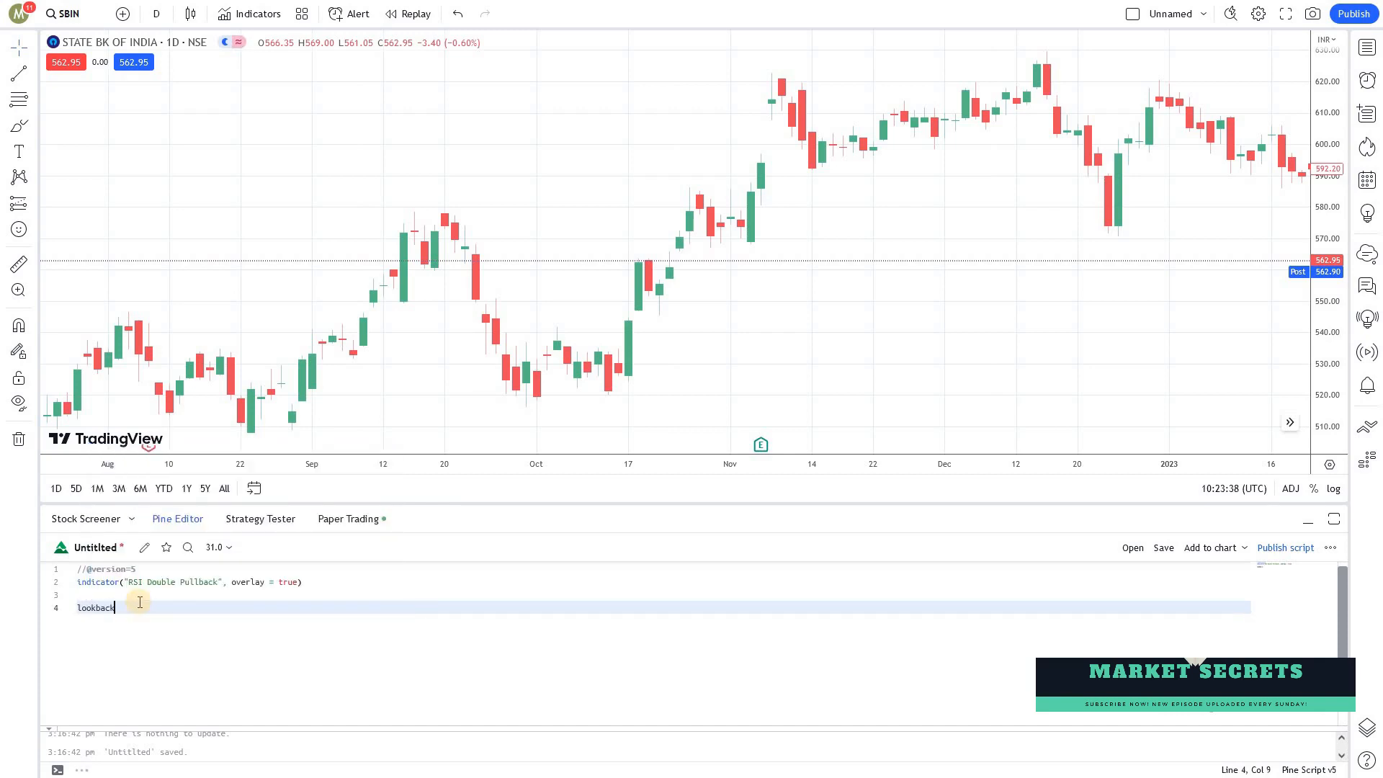
text(=input(defval =)
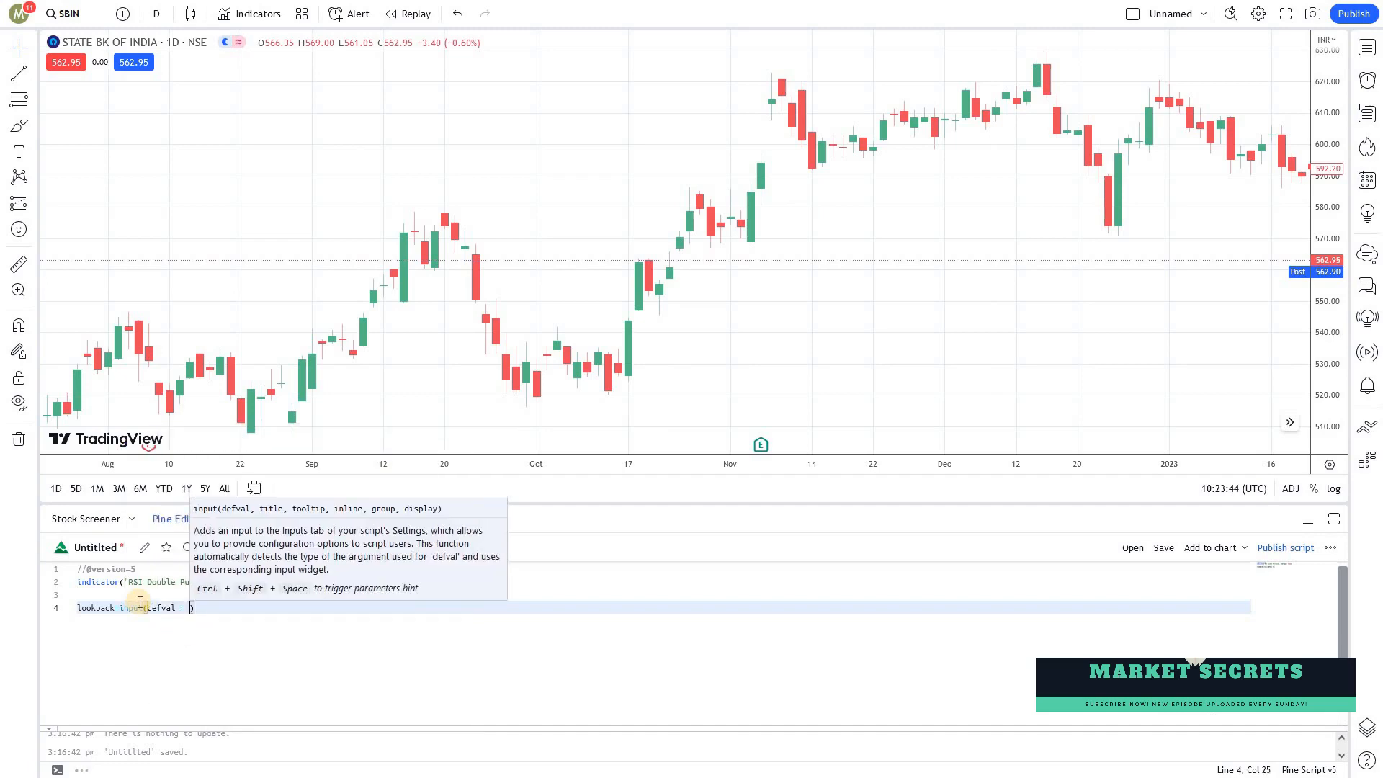
text(7)
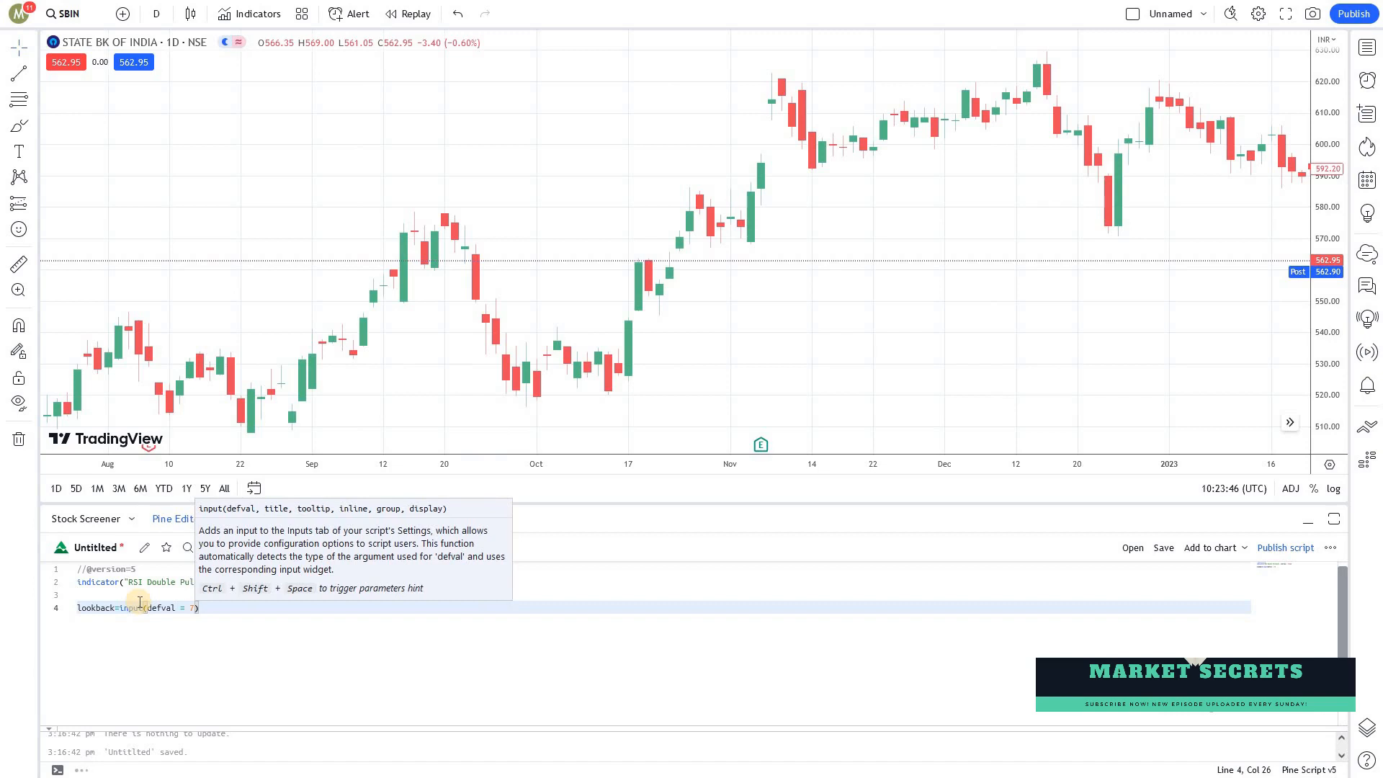
text(, titile=)
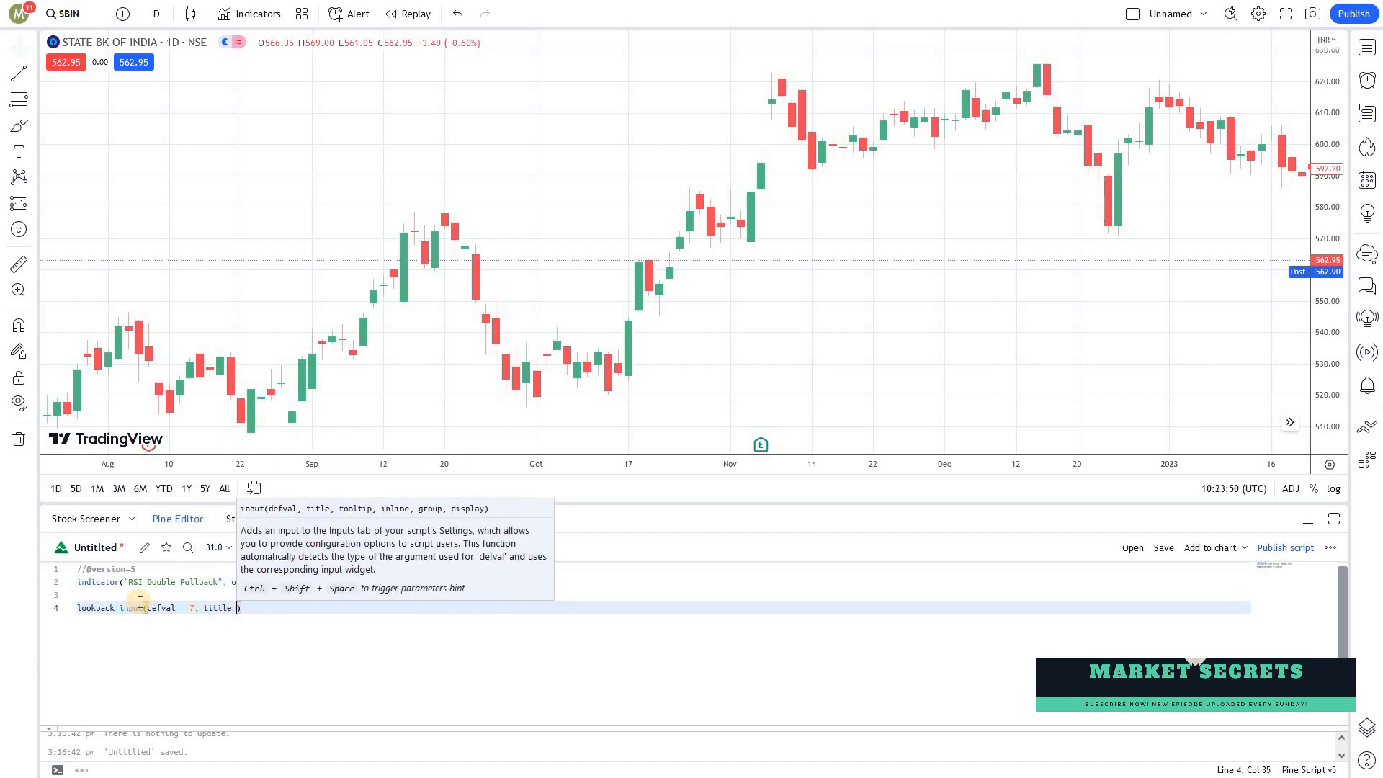
text(")
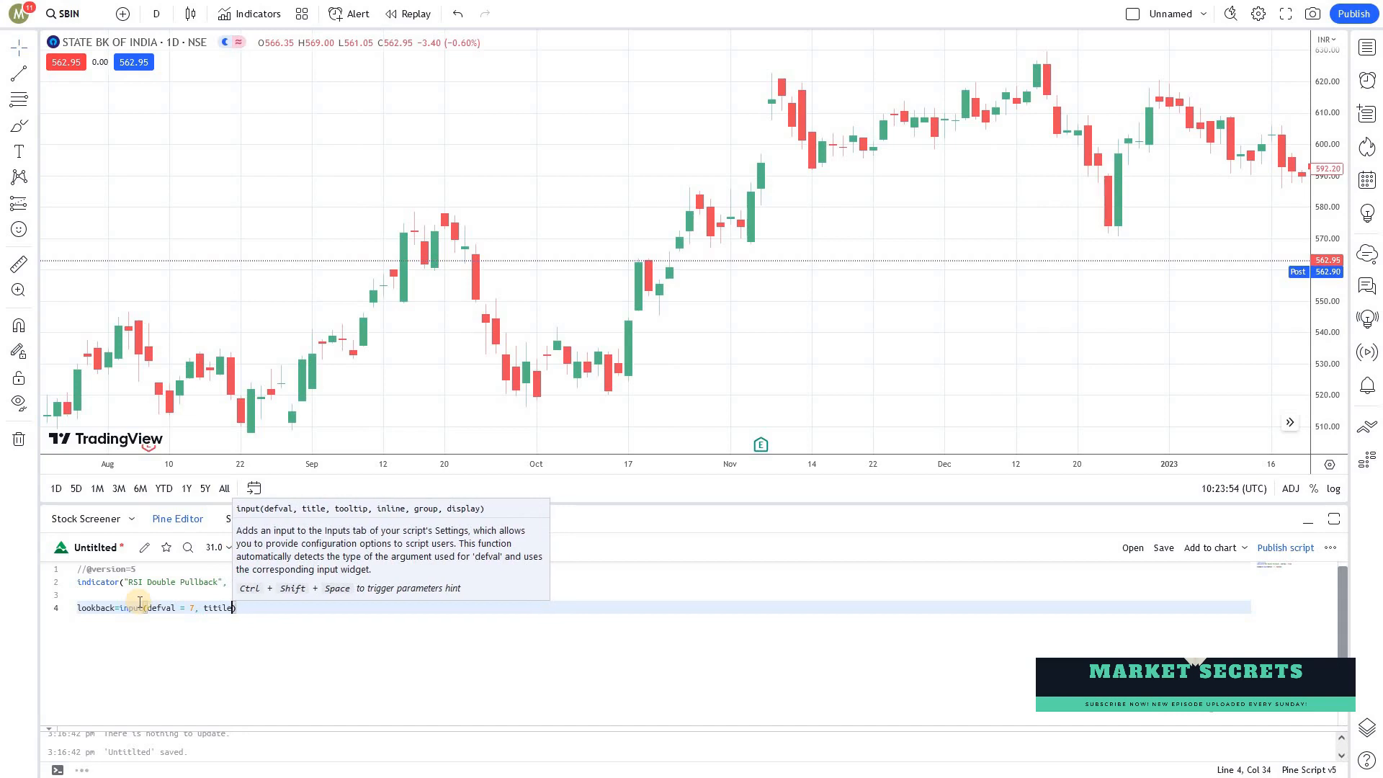
key(Backspace)
text(="lookback"))
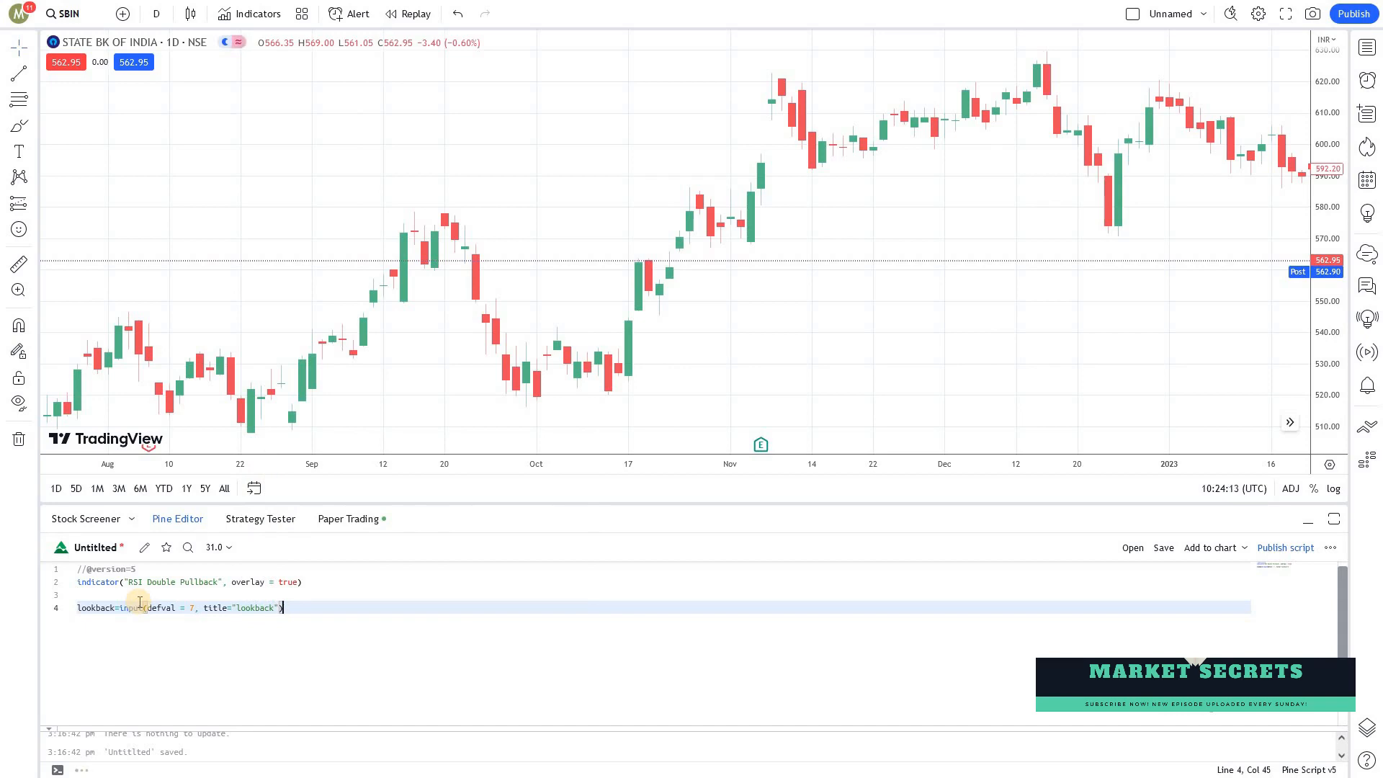
key(Return)
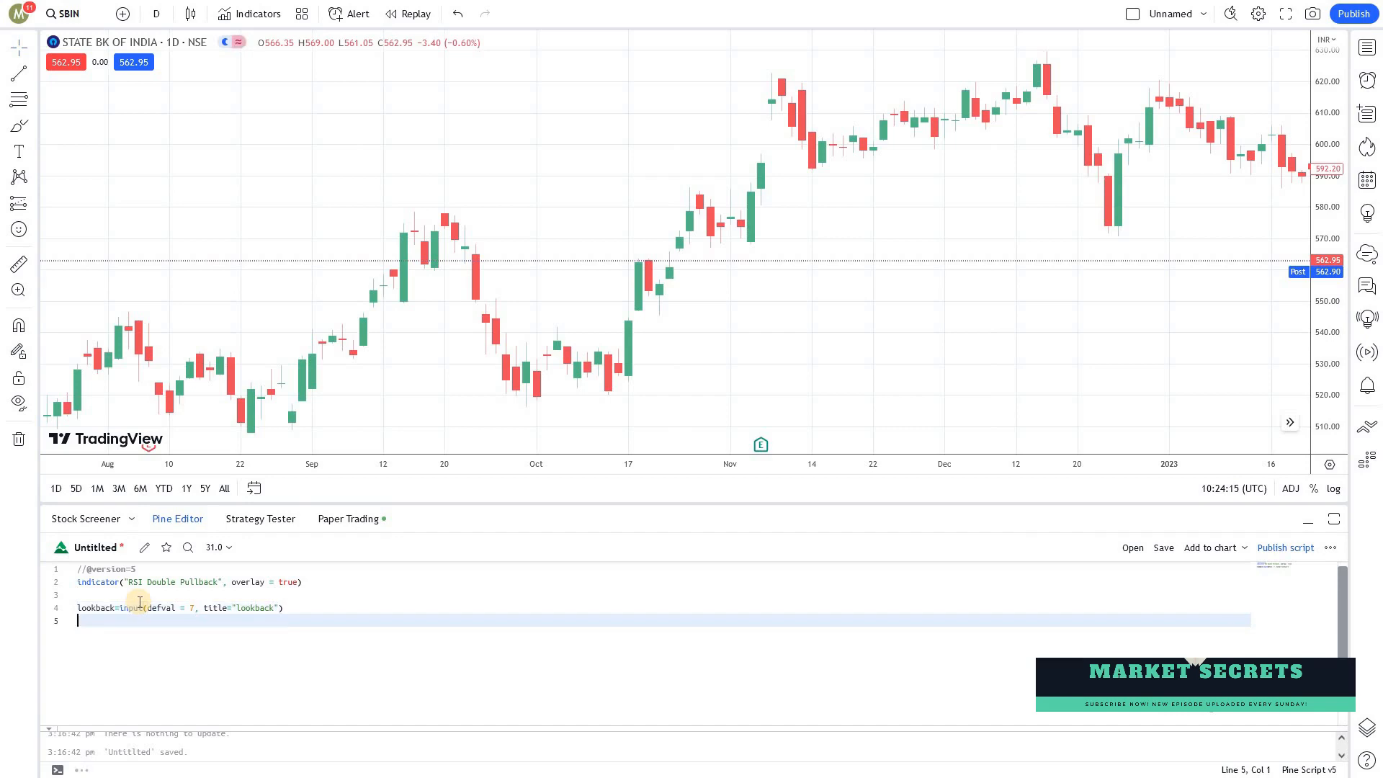
Define low_barrier 20 and low_threshold 35 inputs, then duplicate them as high_barrier 80 and high_threshold 65
text(low_barrier)
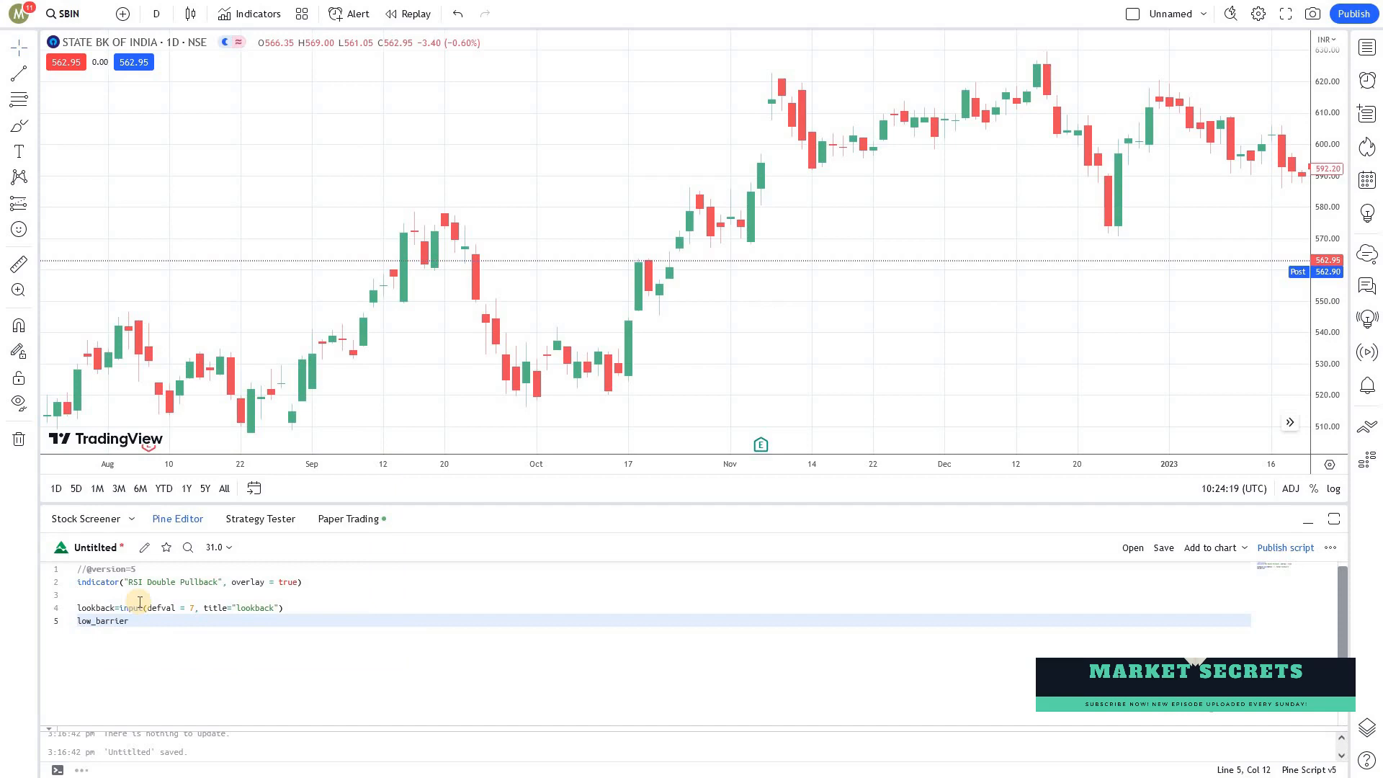
text(=)
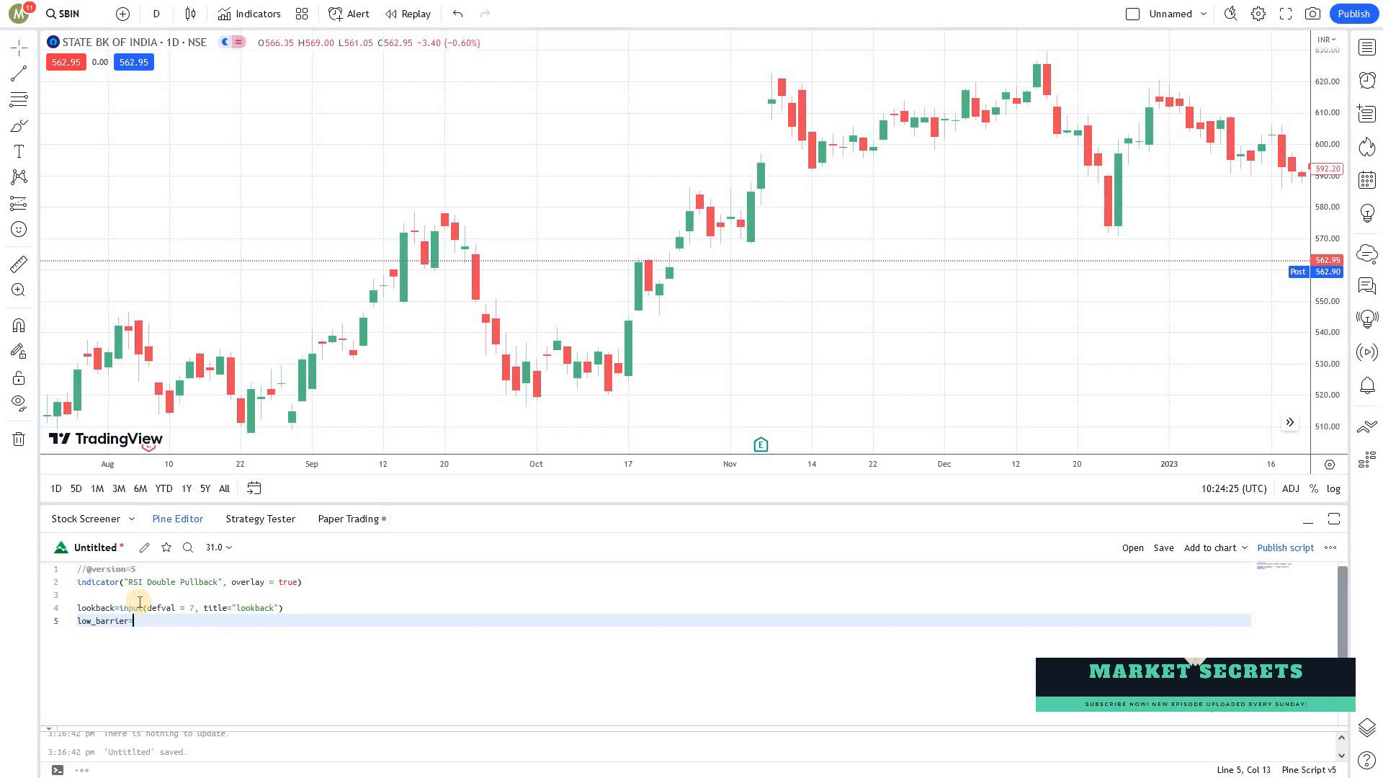
text(input(defval = 20, title="Low barrier)
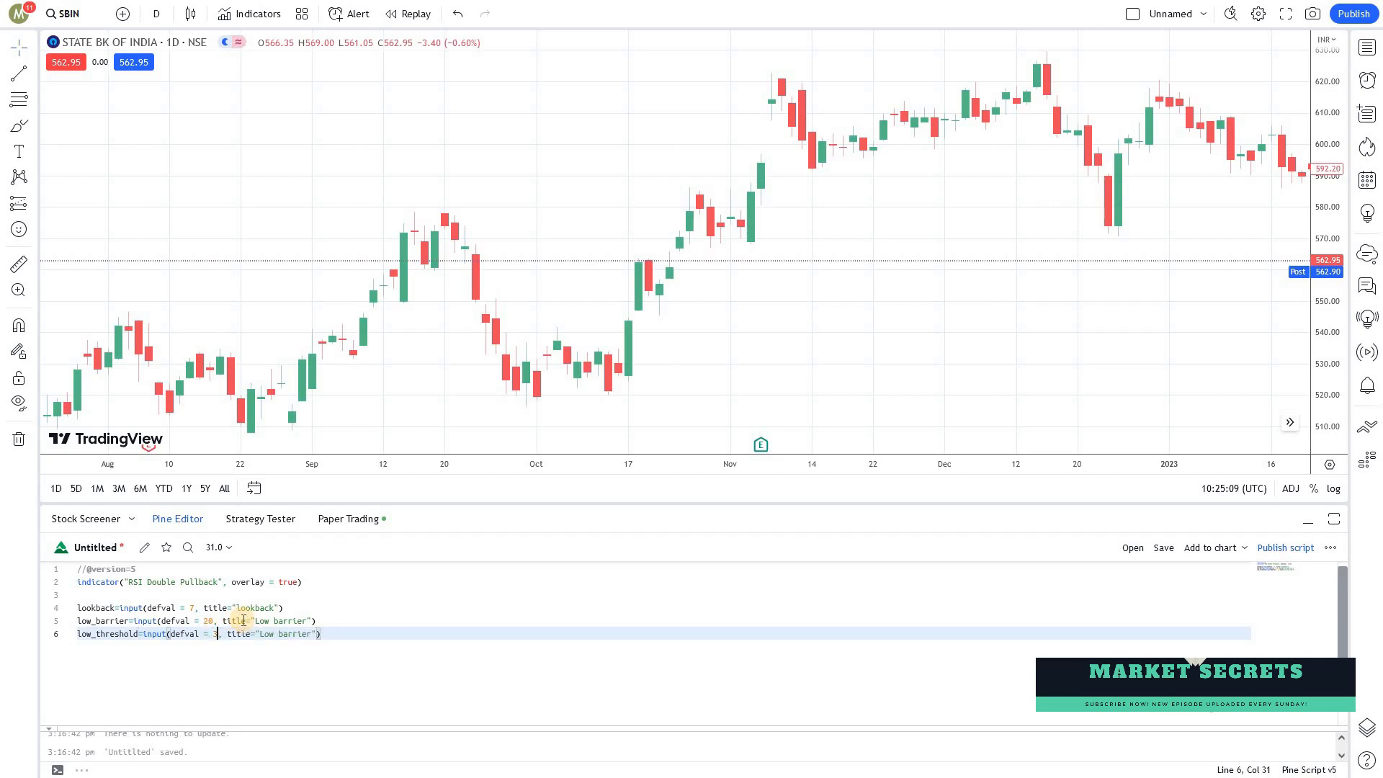
text(5)
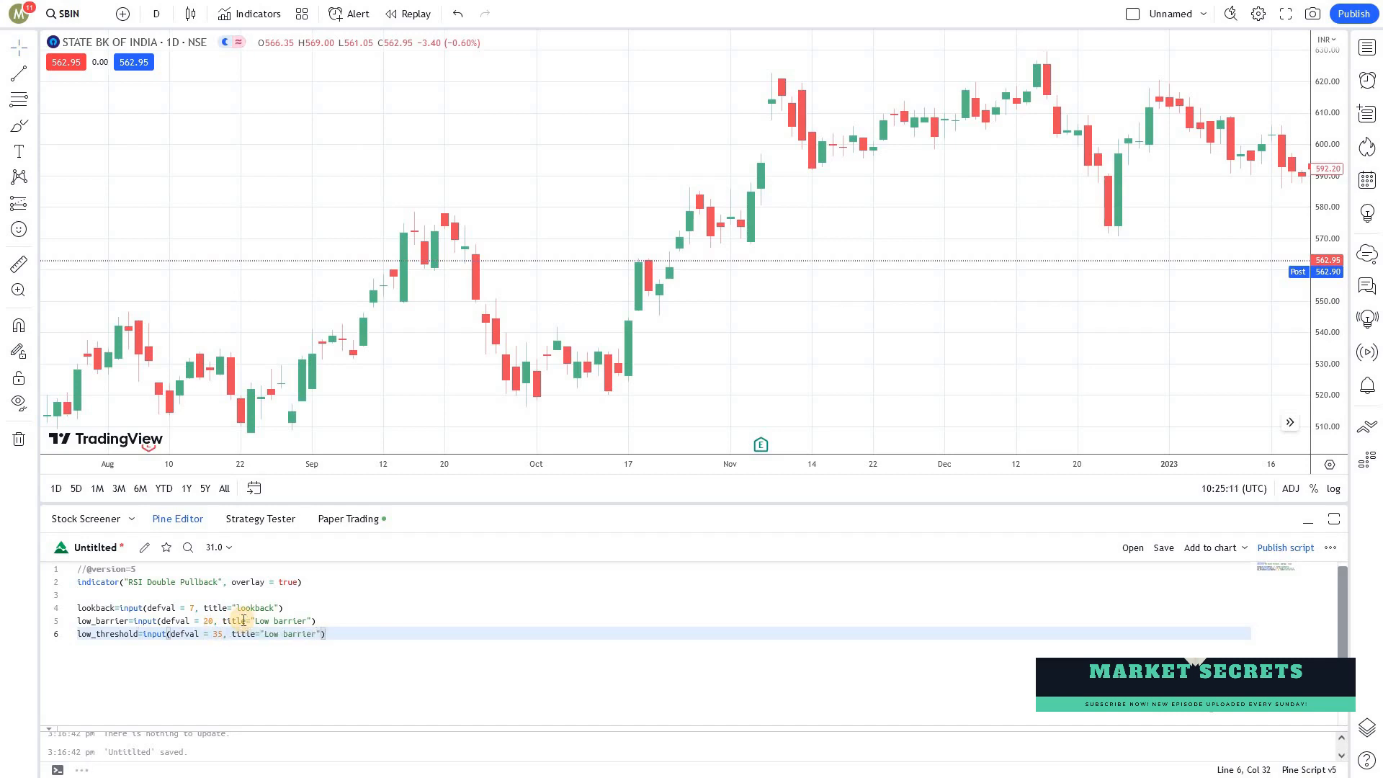
double_click(295, 633)
text(threshold)
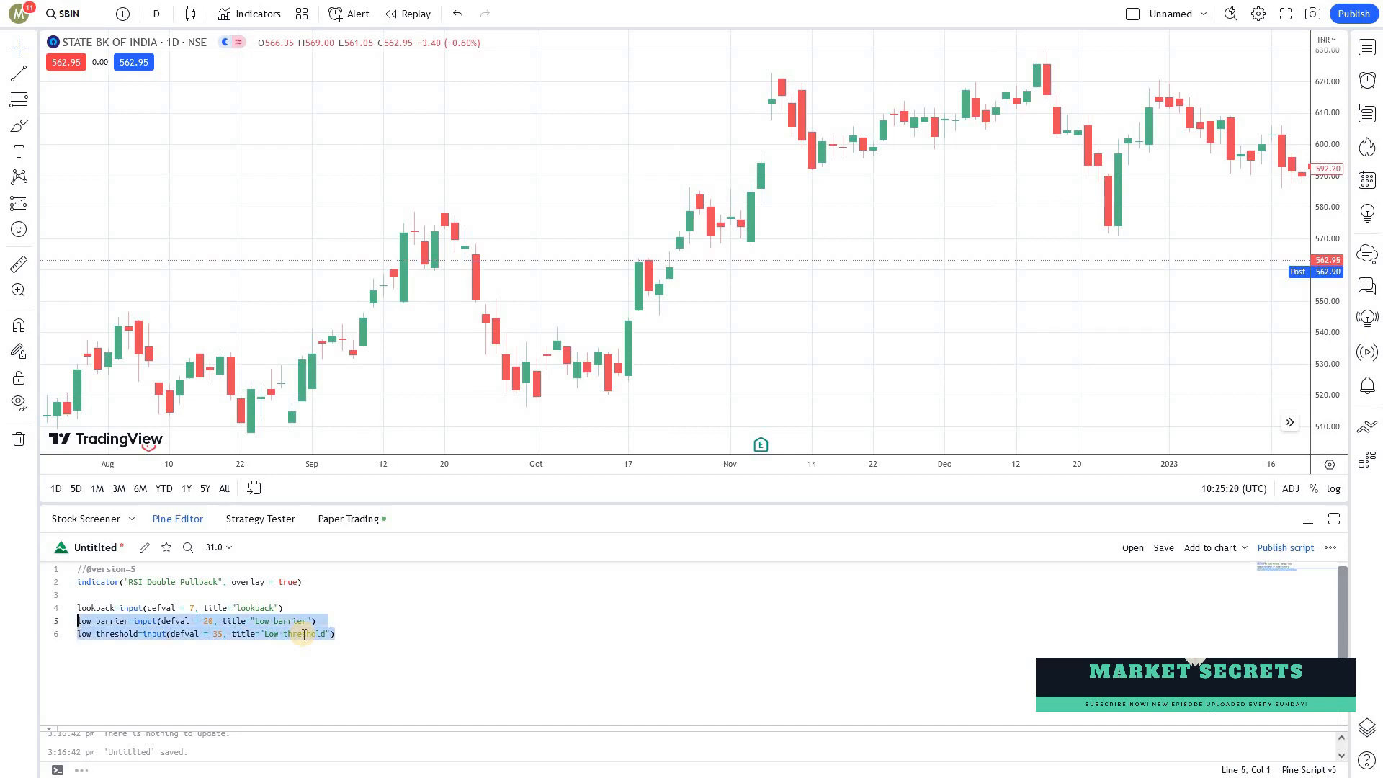
key(enter)
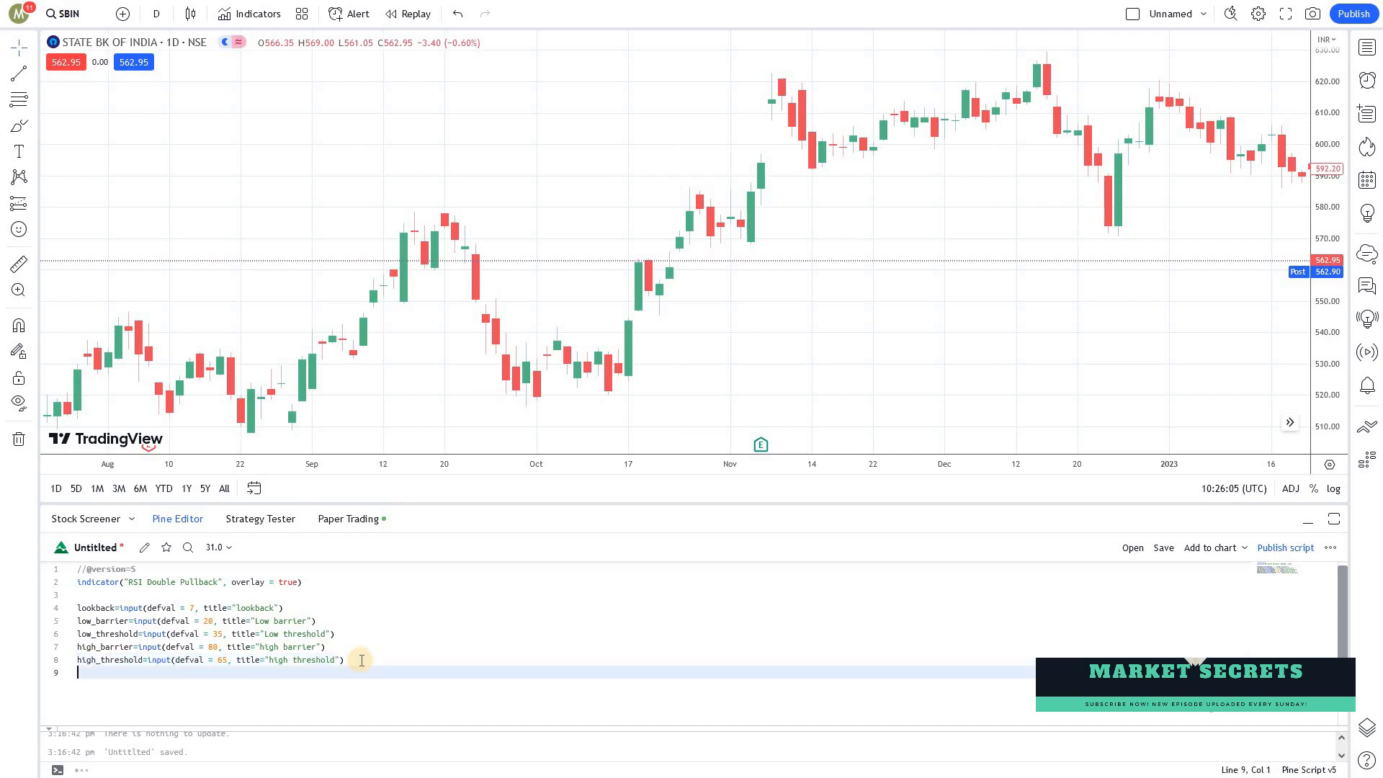
Compute rsi = ta.rsi(close, lookback) and begin the buy_signal line
text(rsi=)
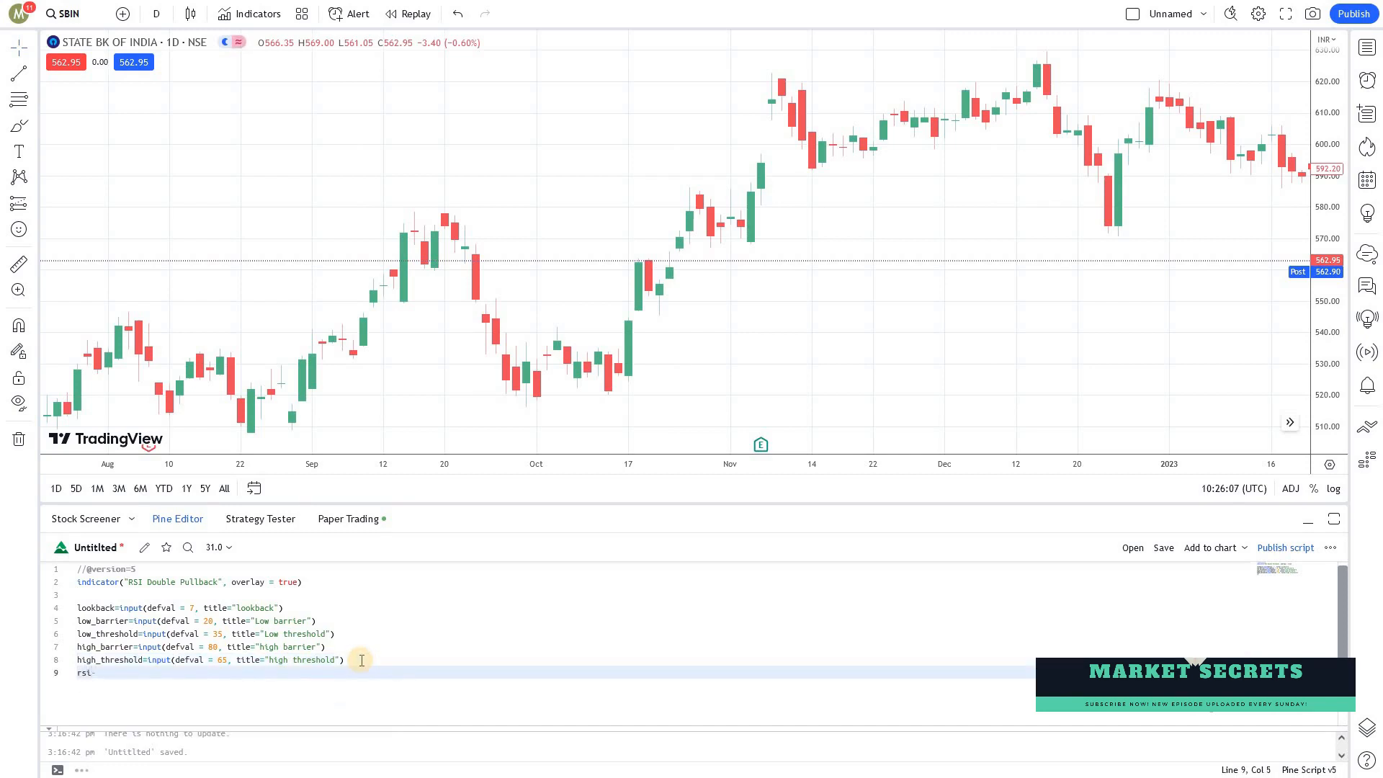
text(ta.rsi(close, lookback)
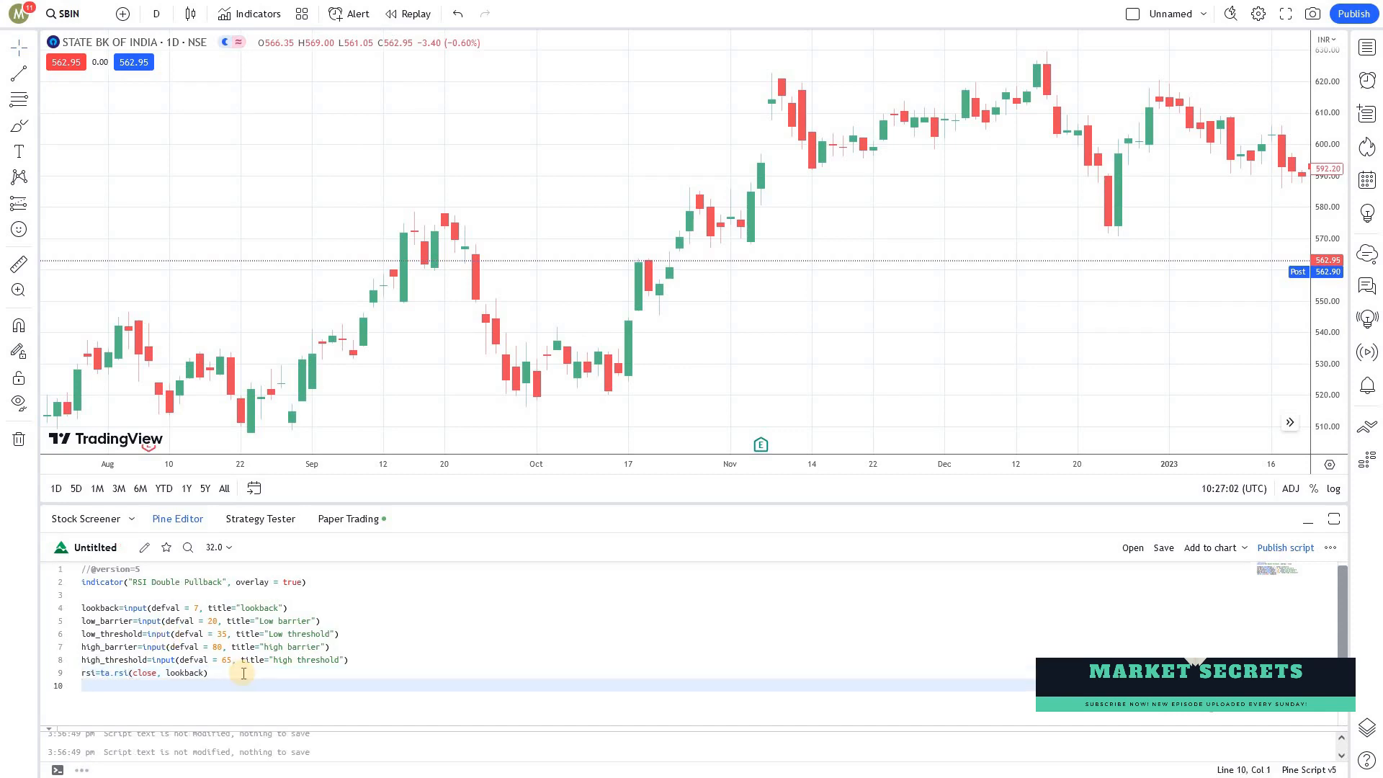
text(buy_)
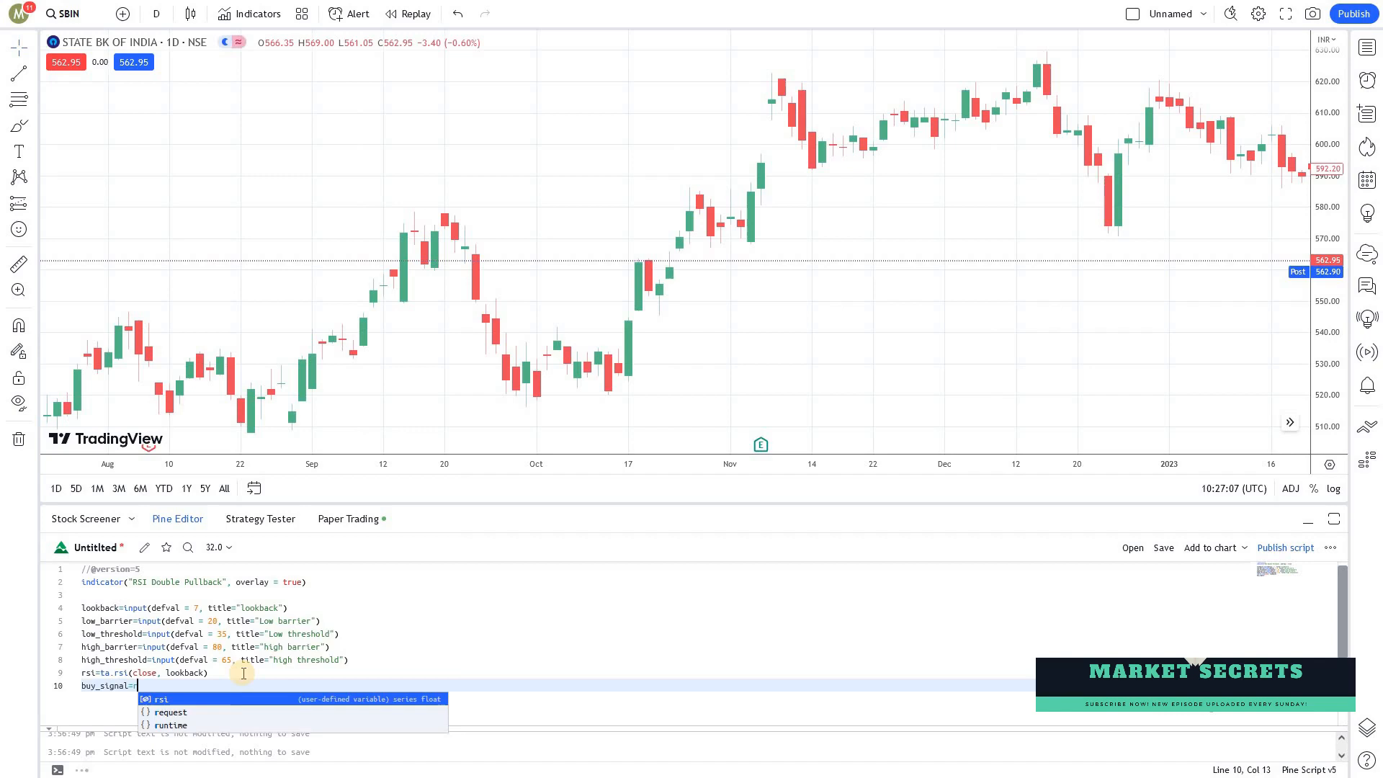
Write the first buy_signal conditions comparing rsi and rsi[1] against low_barrier
text(si>low)
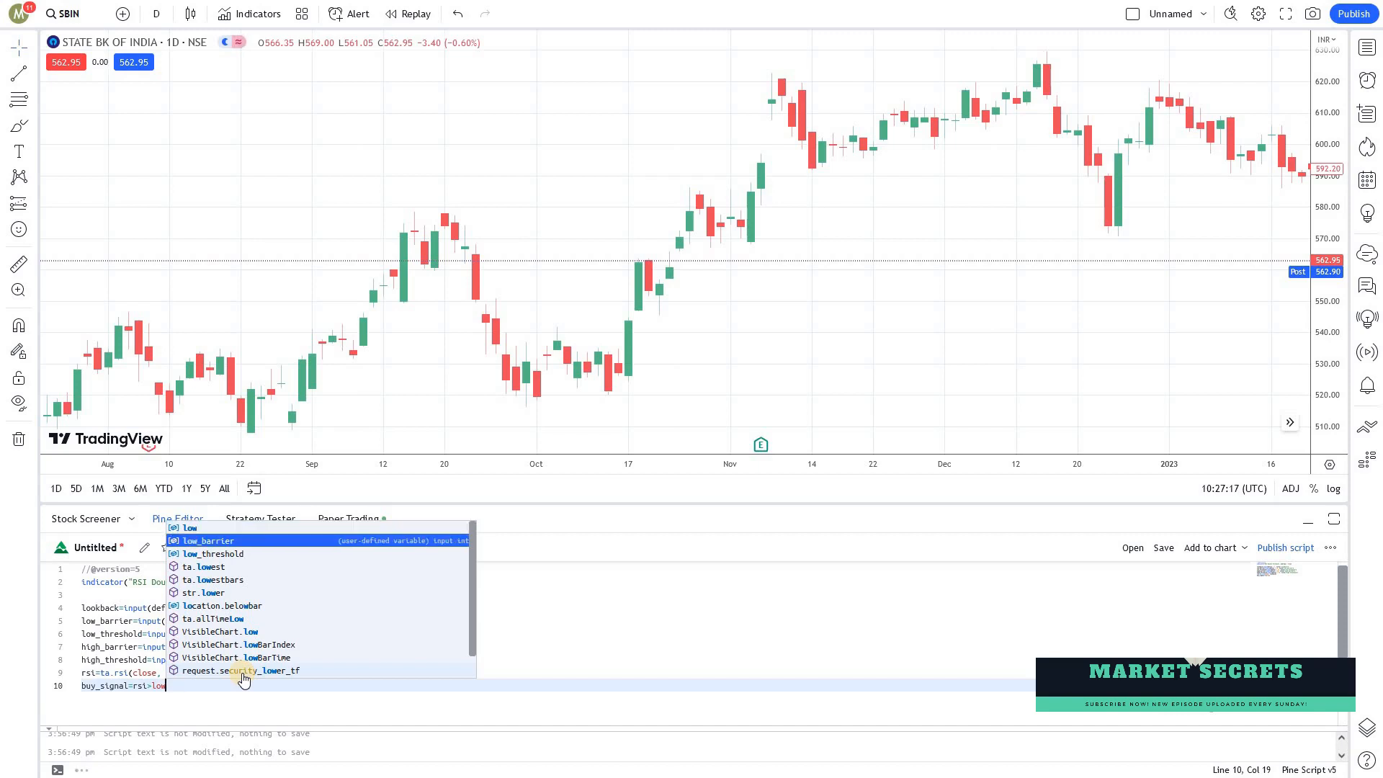
click(205, 540)
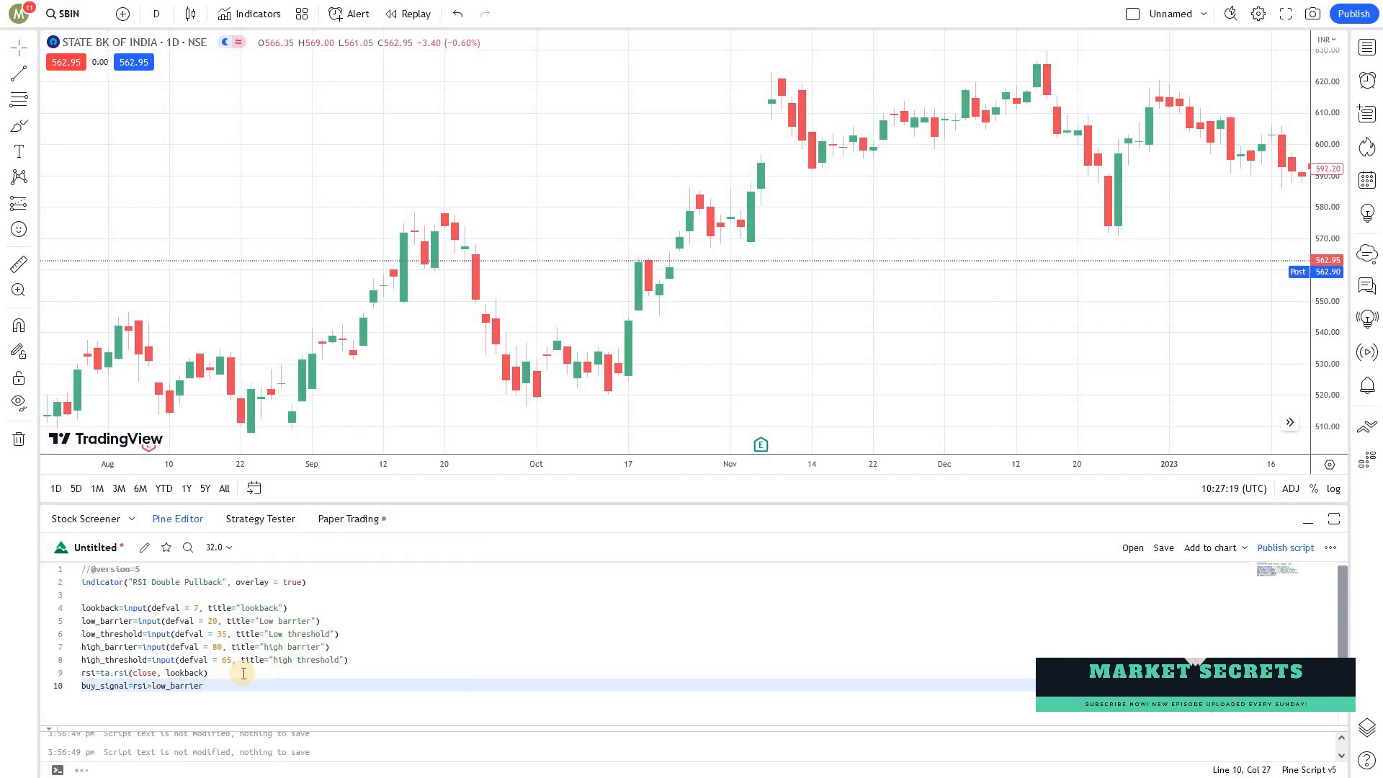
text(and)
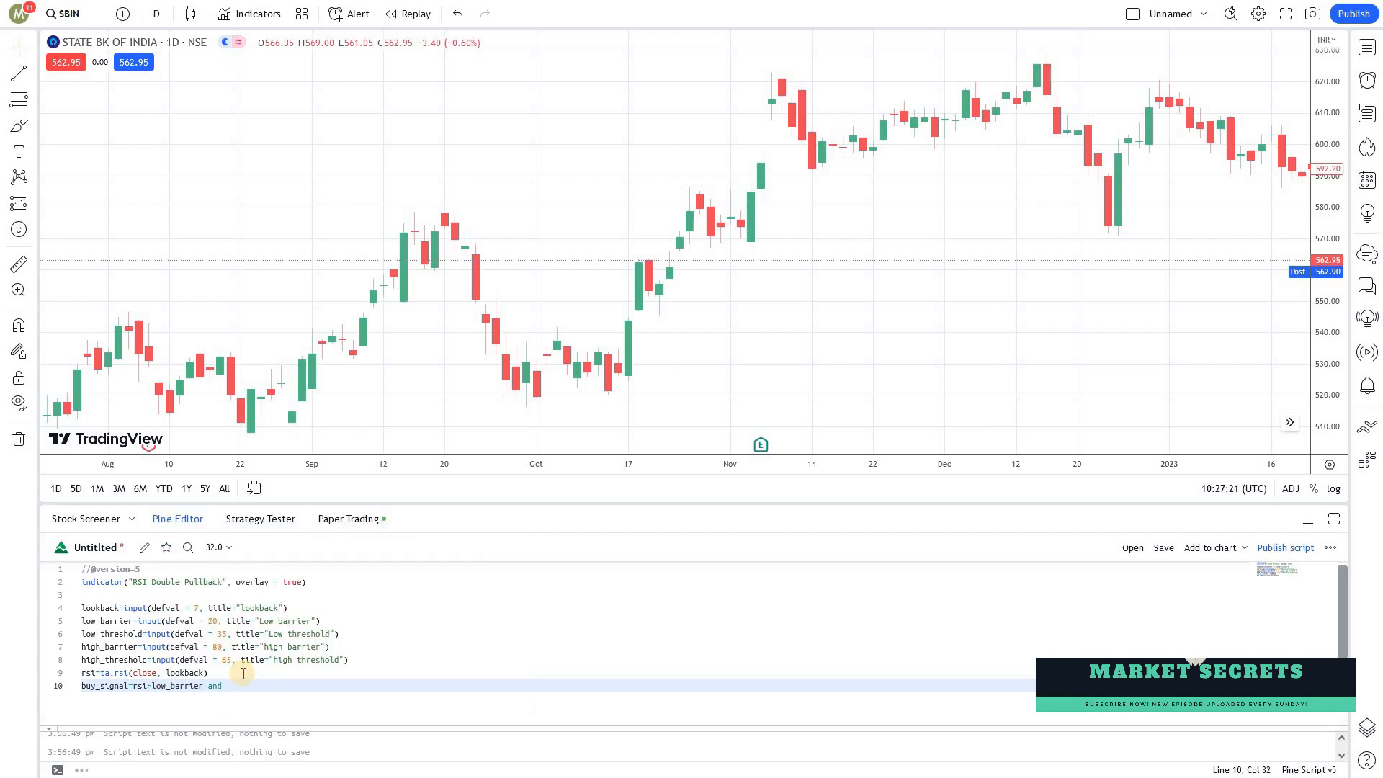
text(rsi<rsi[)
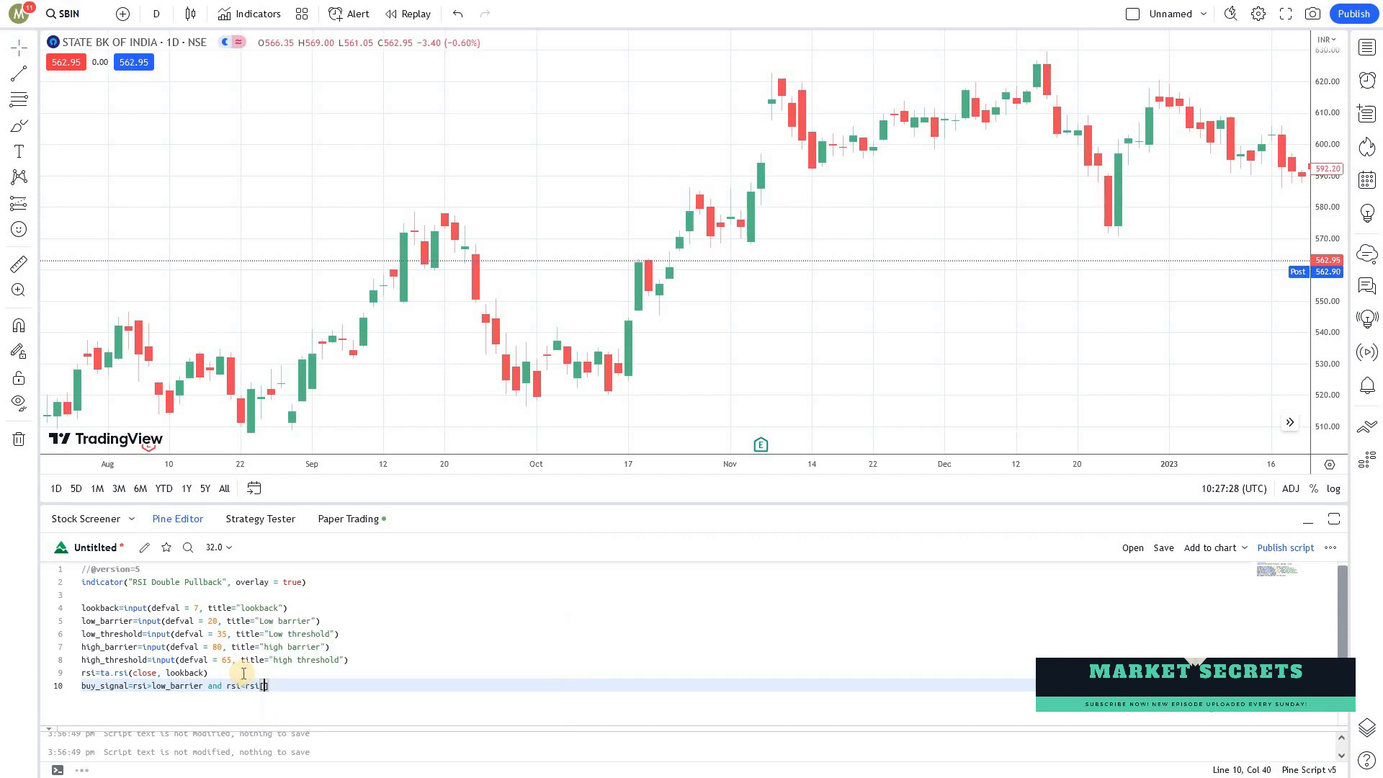
text(1])
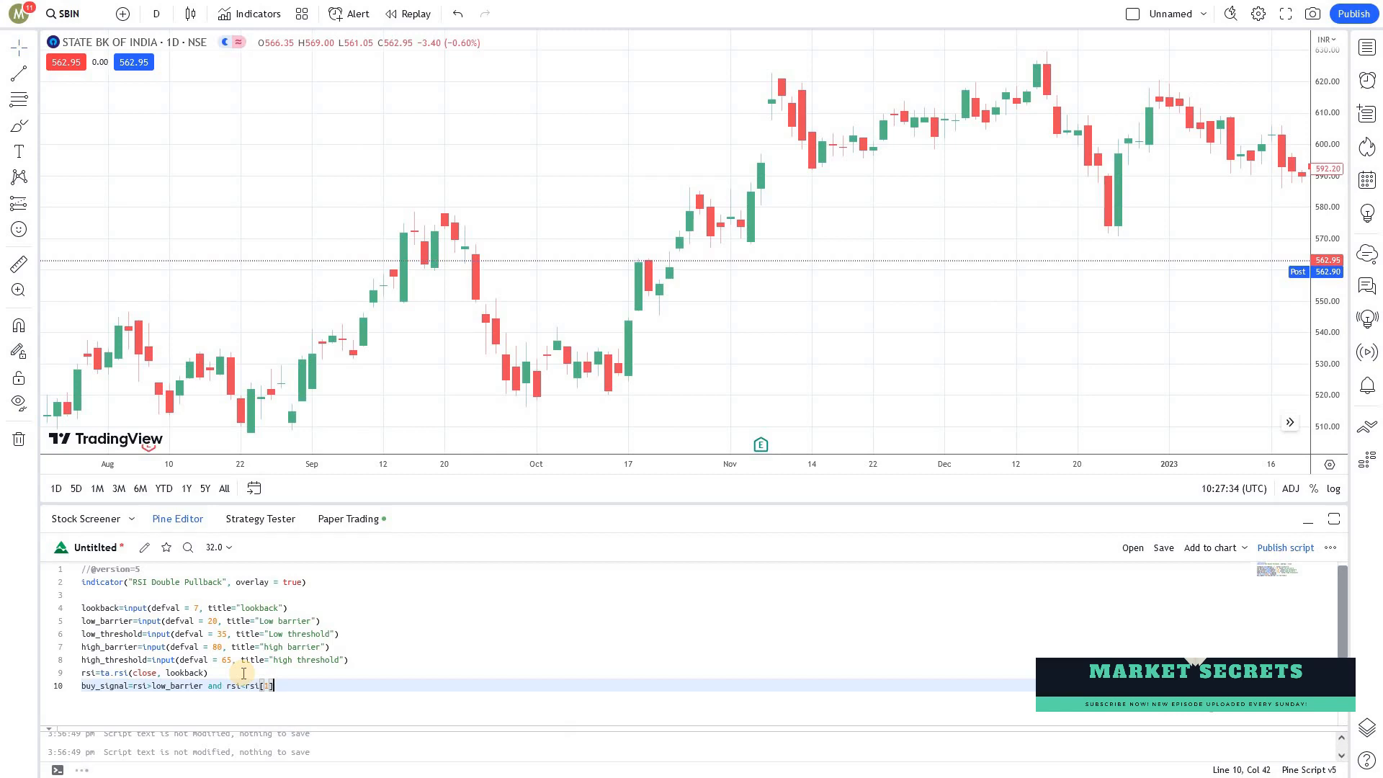
text(an)
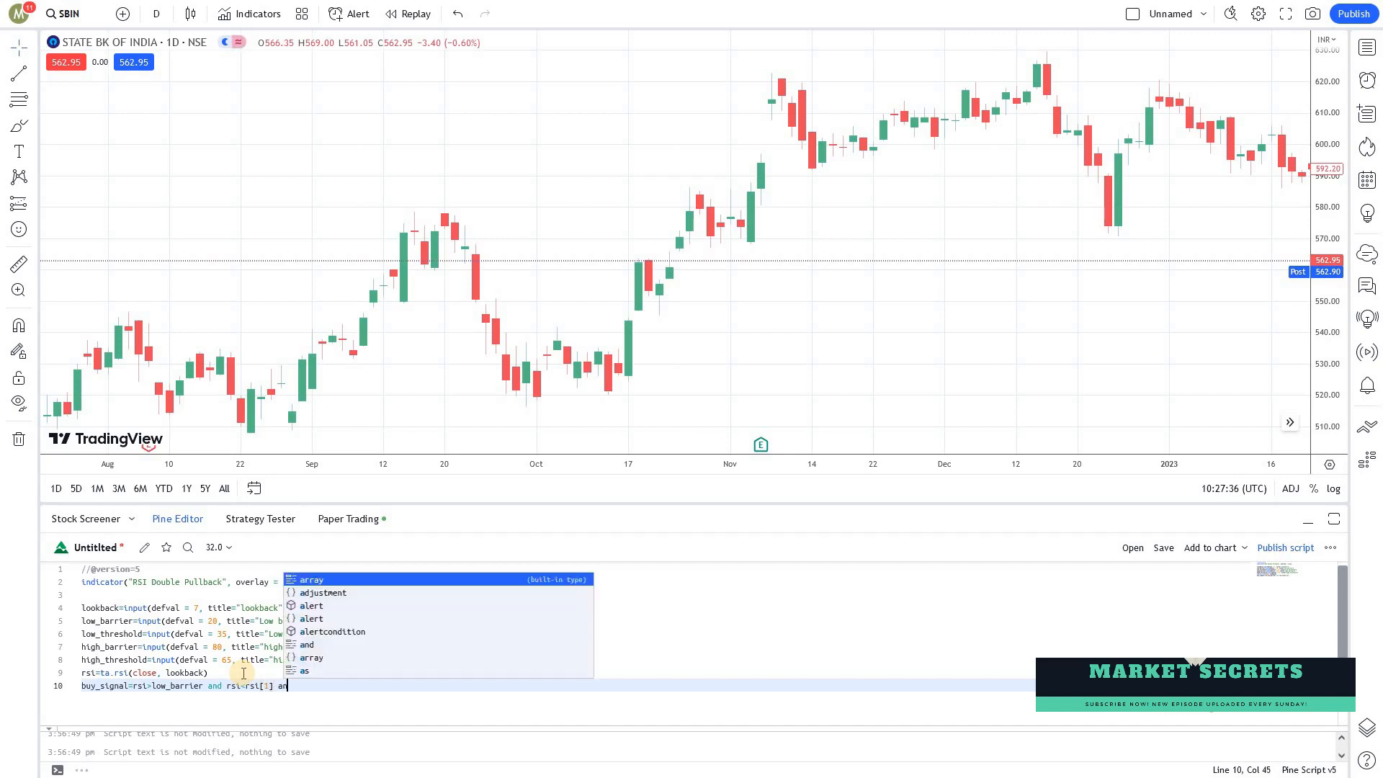
text(rsi[1]>)
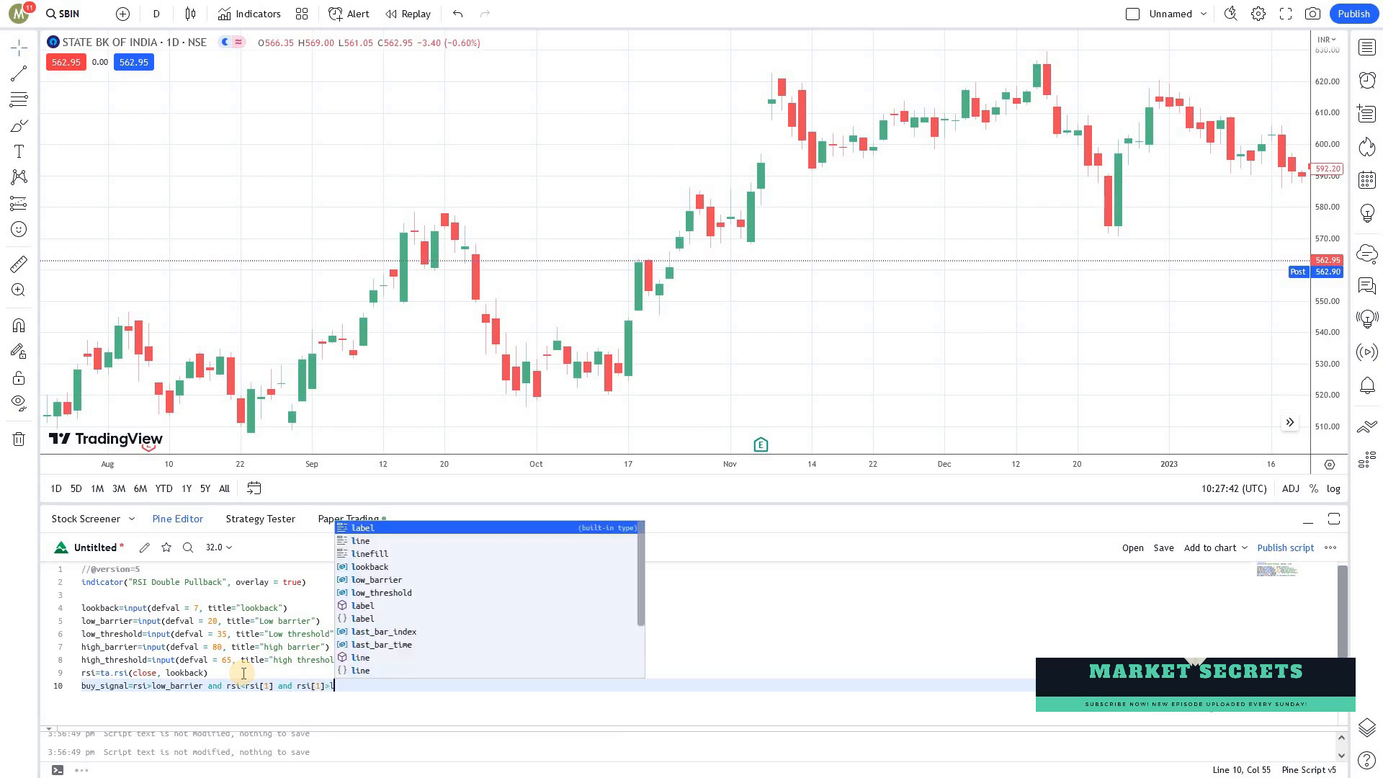
text(low_barrier)
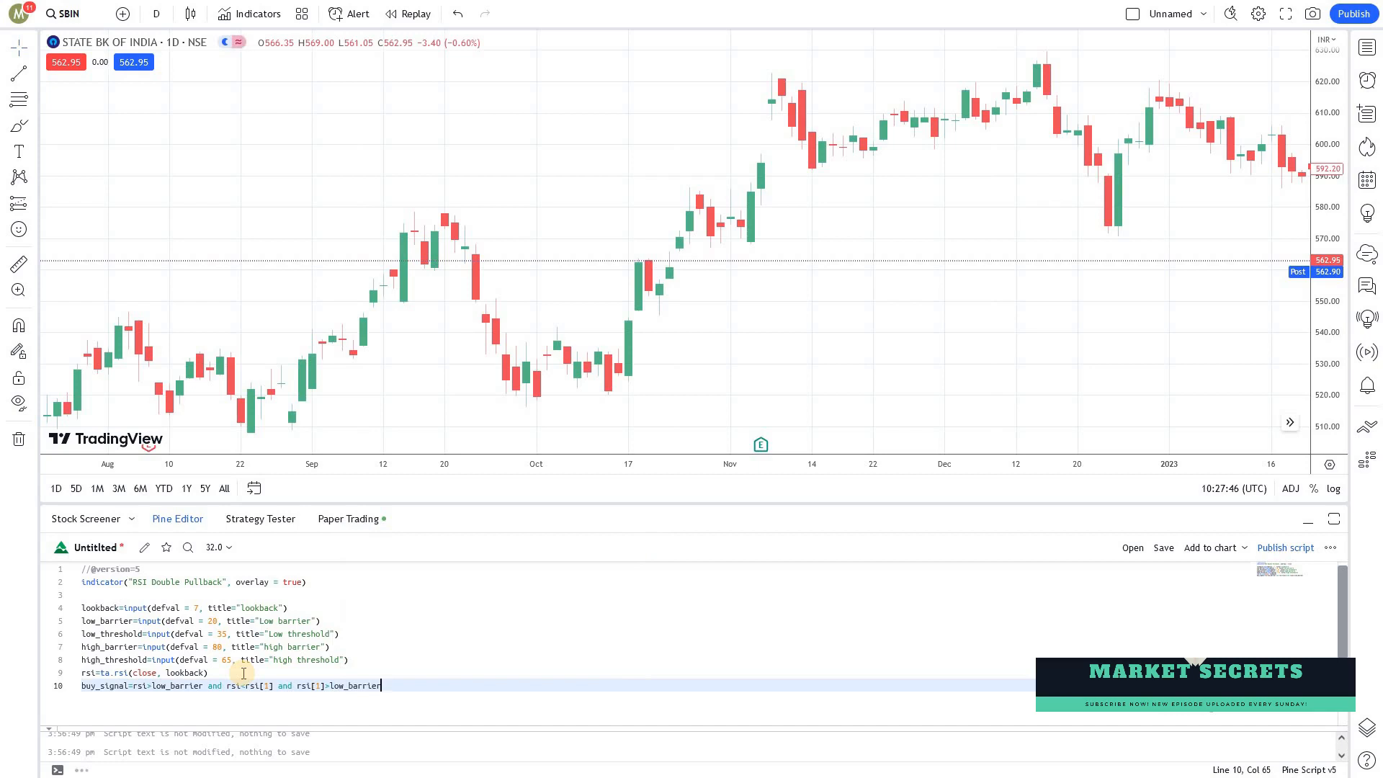
Chain the remaining conditions comparing rsi[1] and rsi[2] with low_threshold and low_barrier
text(and)
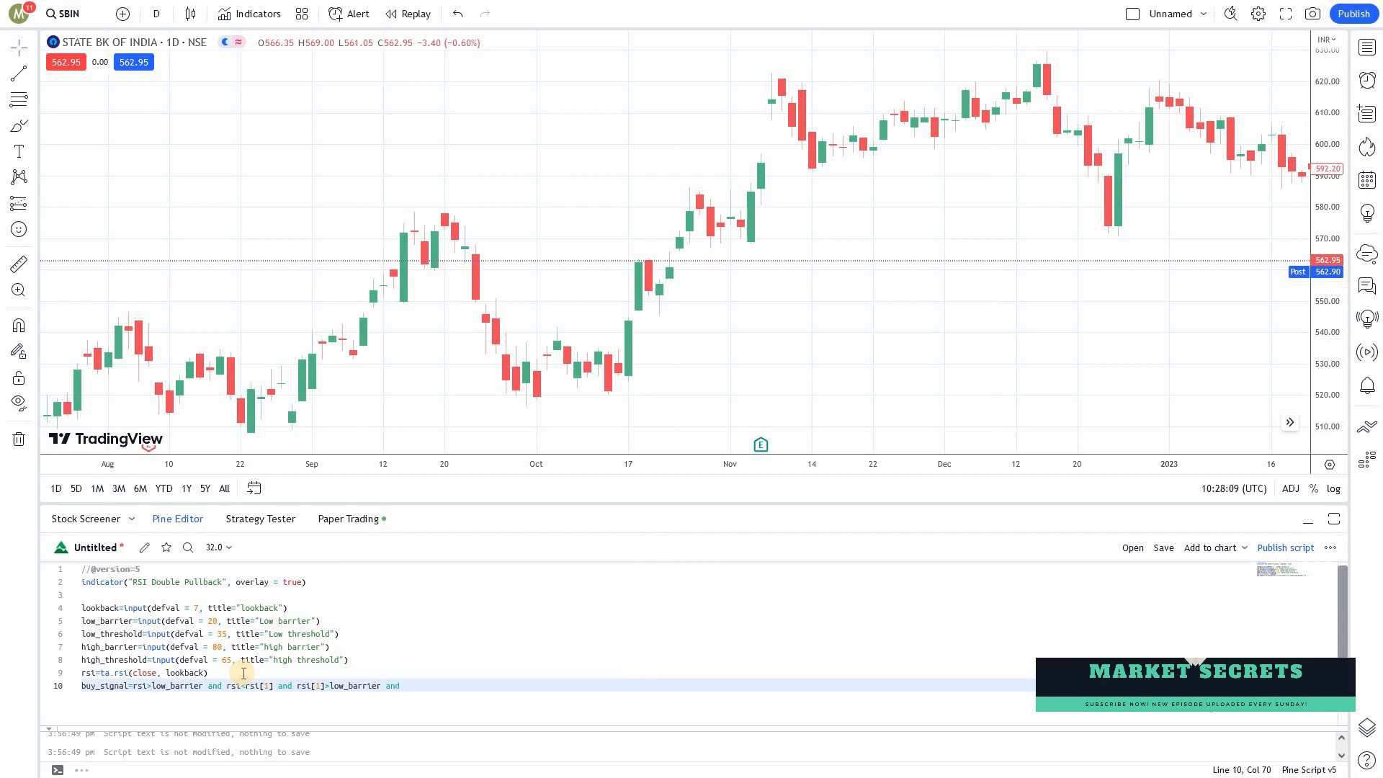
text(rsi[1])
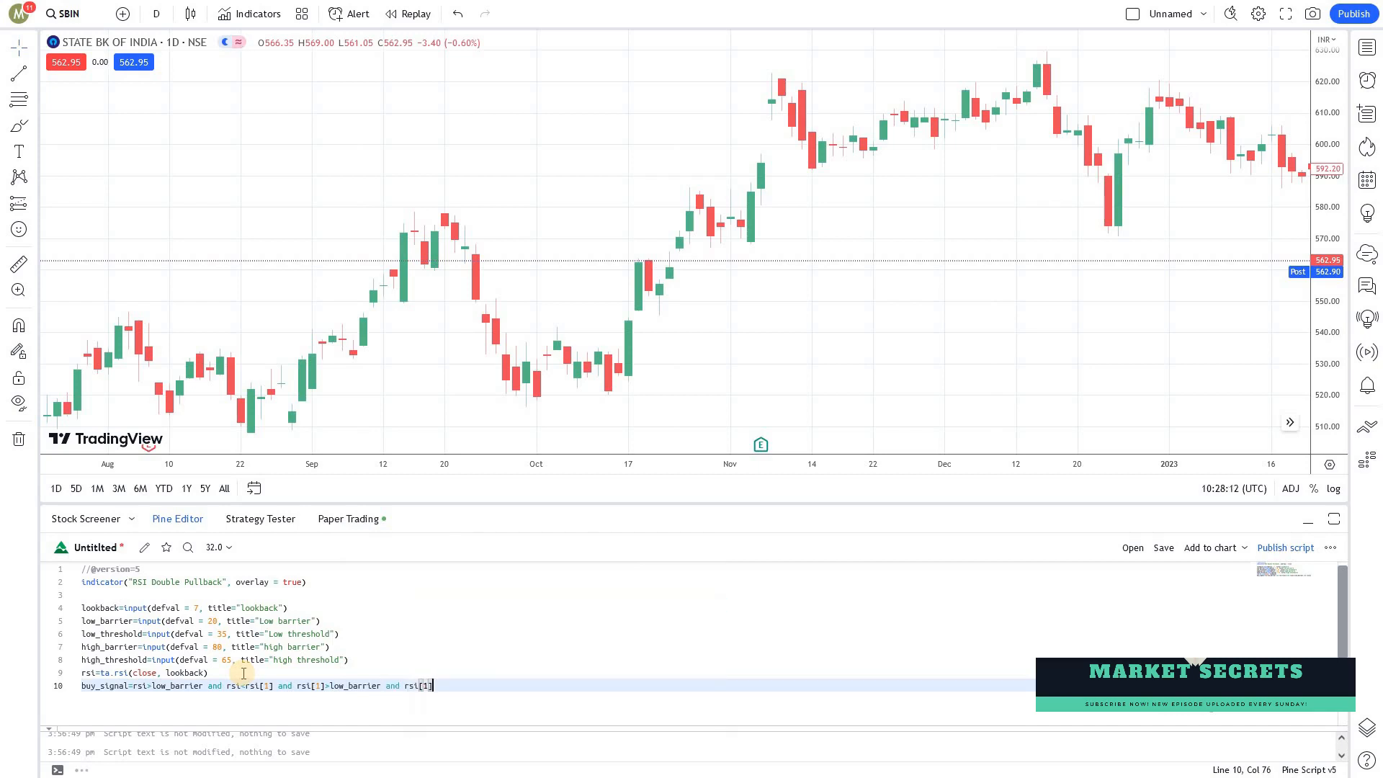
text(<)
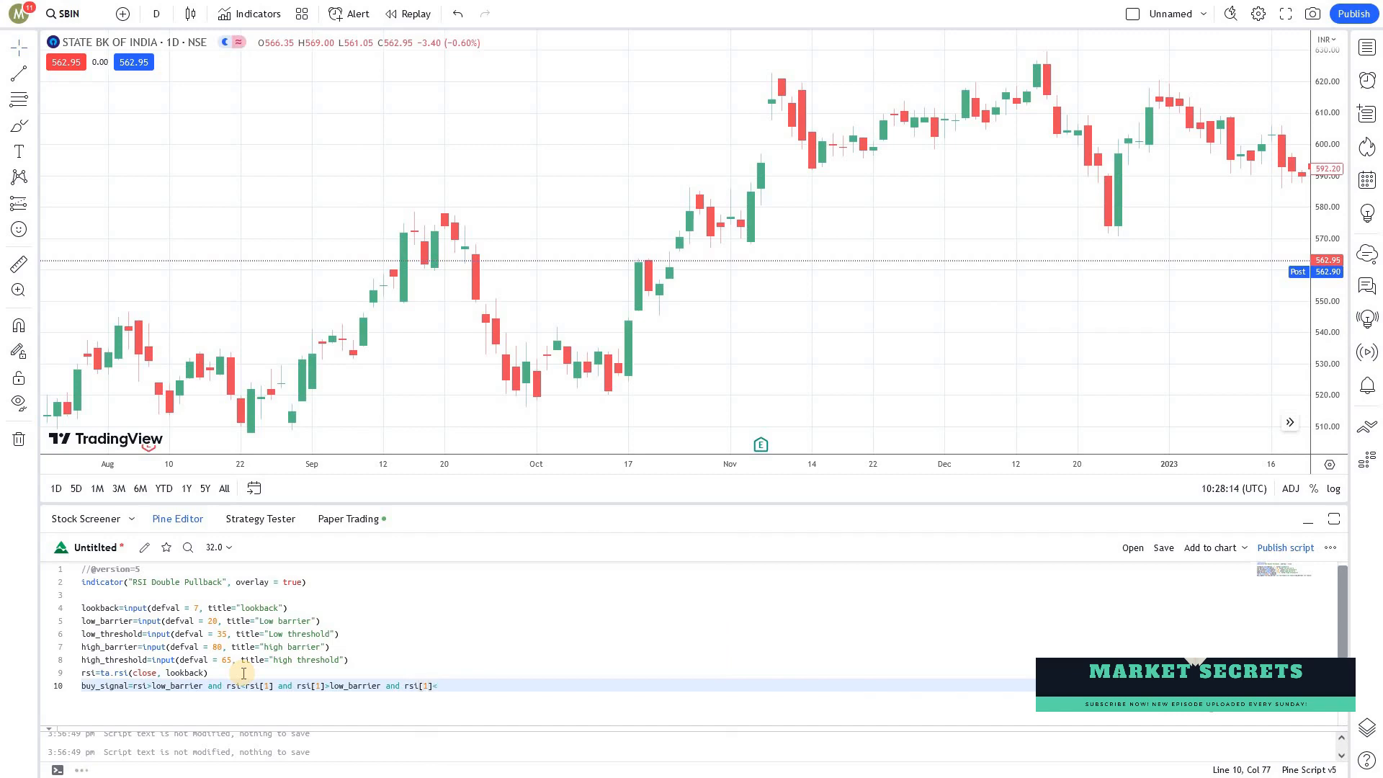
text(low)
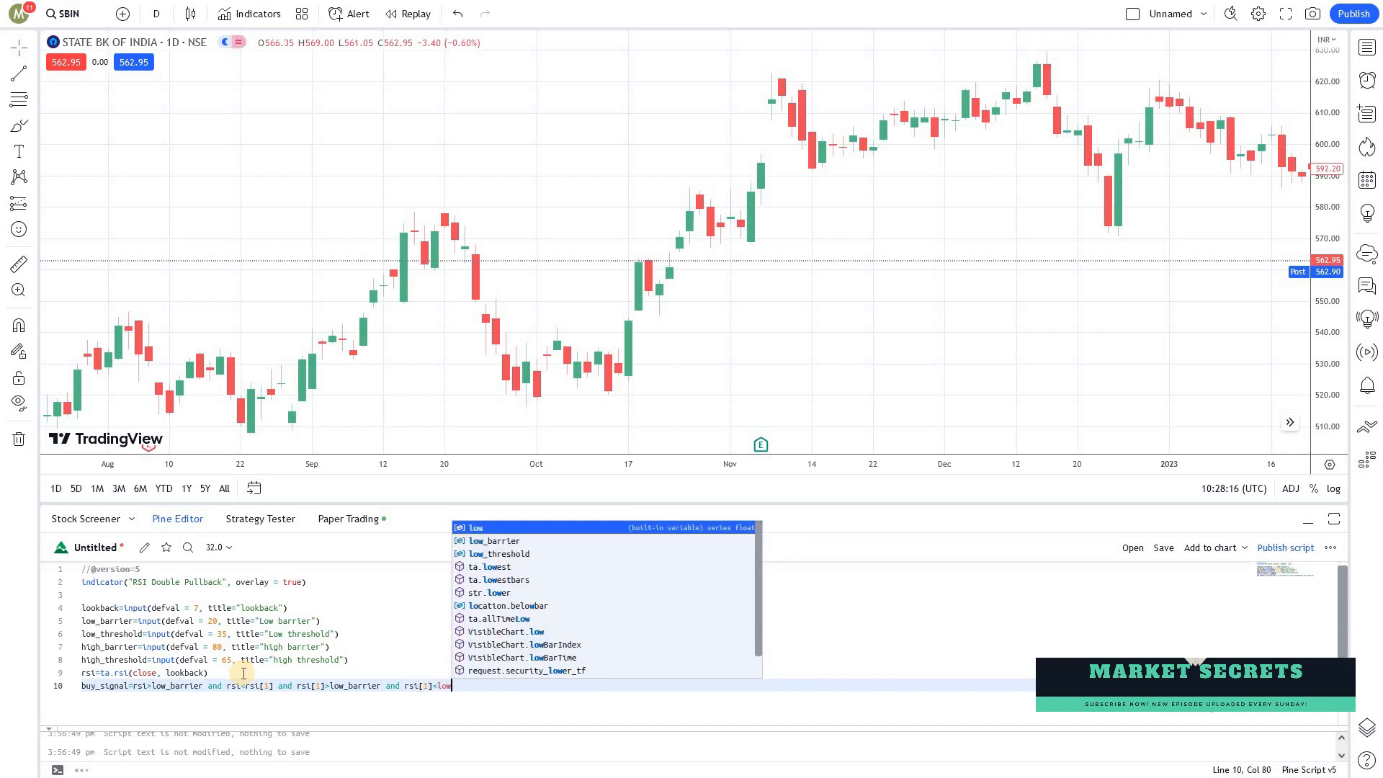
click(503, 553)
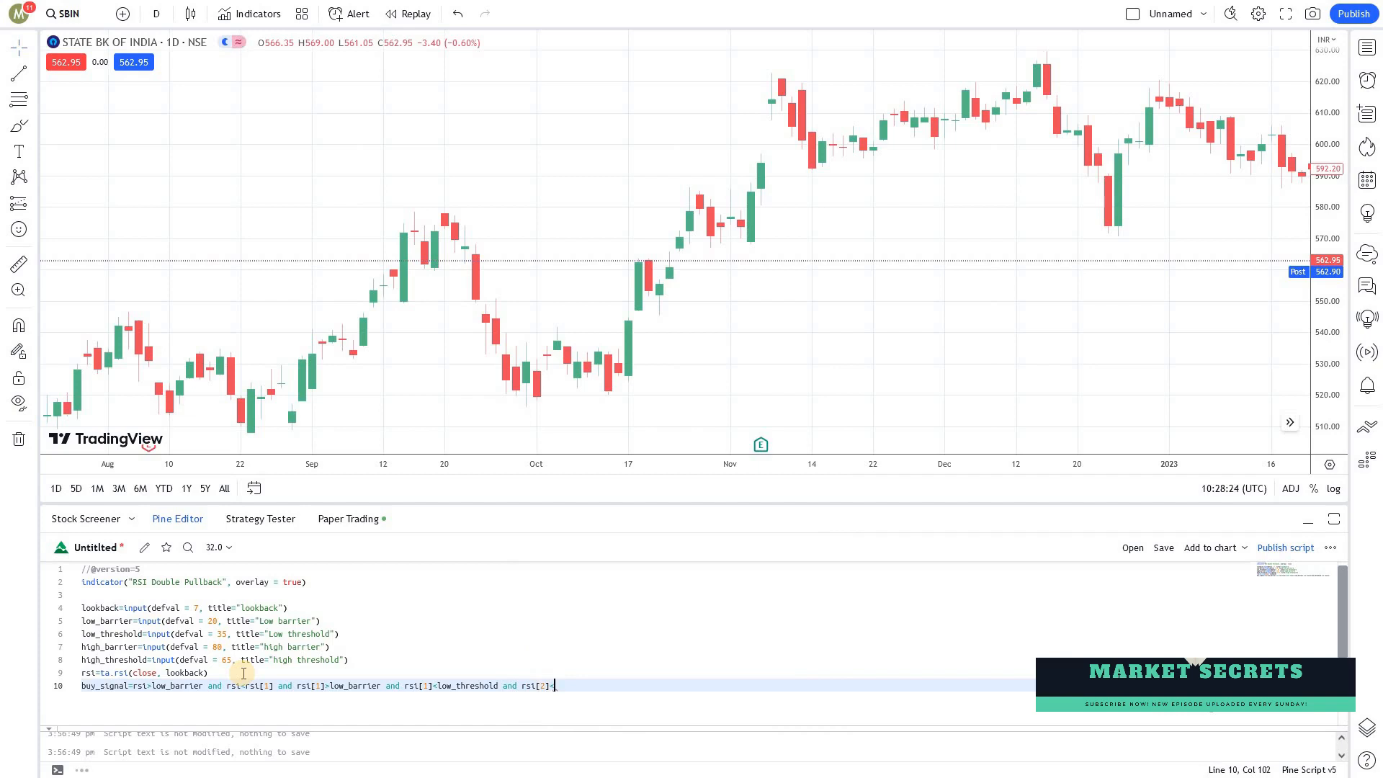
text(low_barrier)
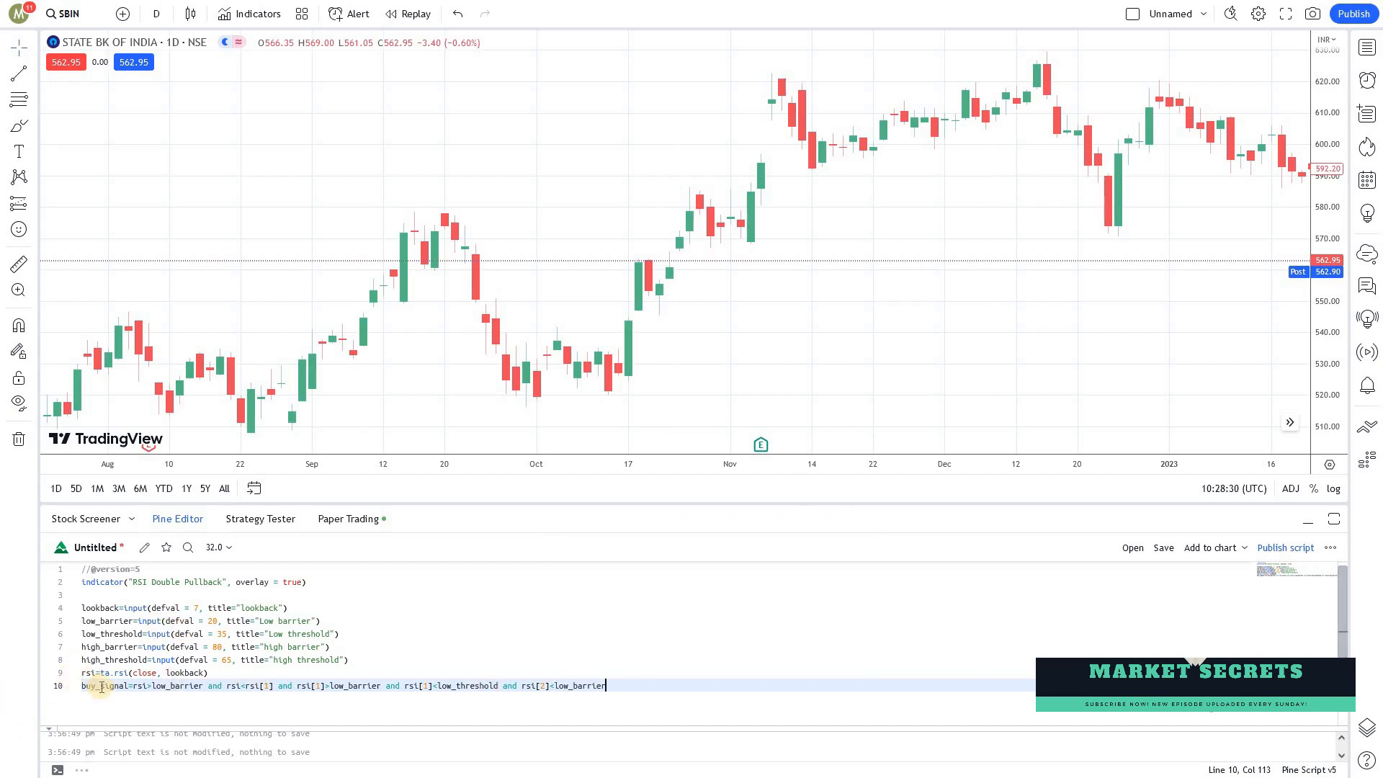
mouse_move(150, 687)
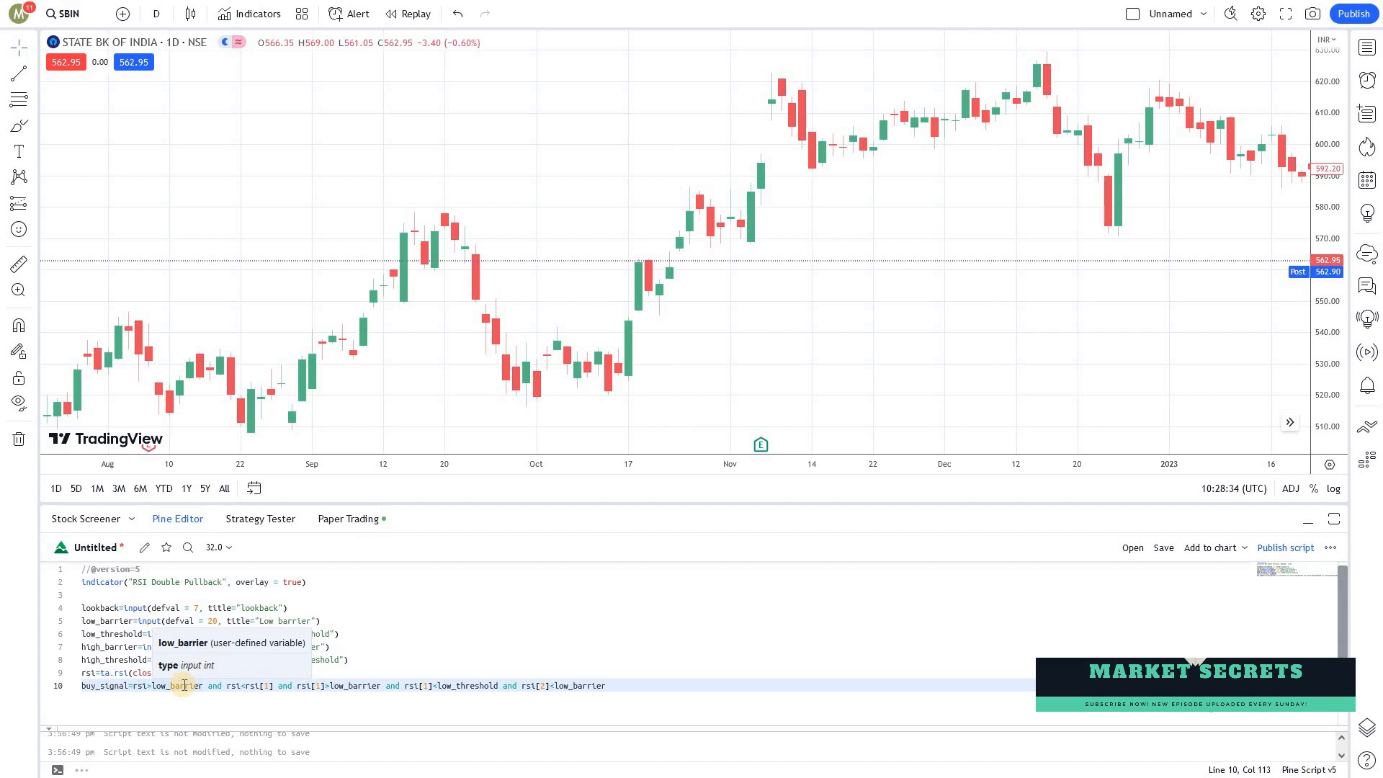
mouse_move(757, 407)
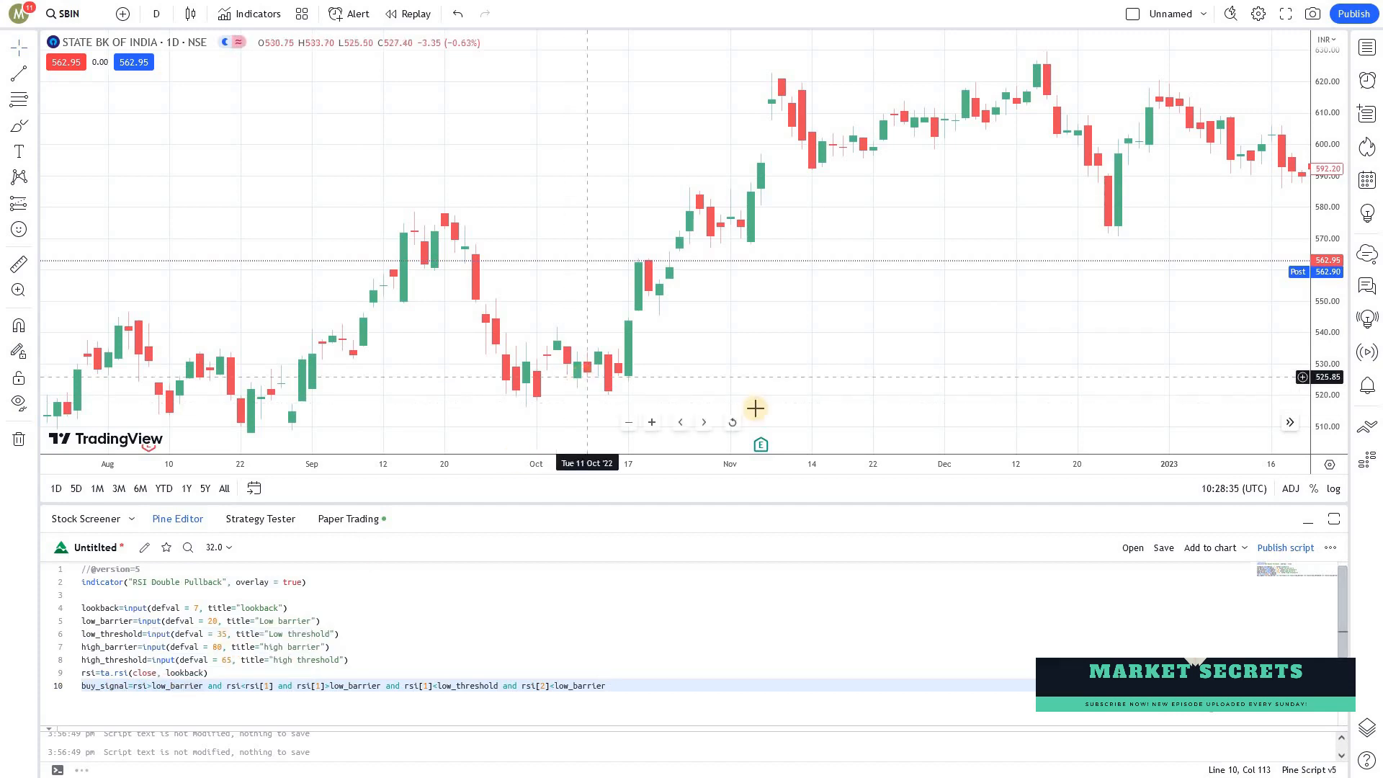
mouse_move(652, 382)
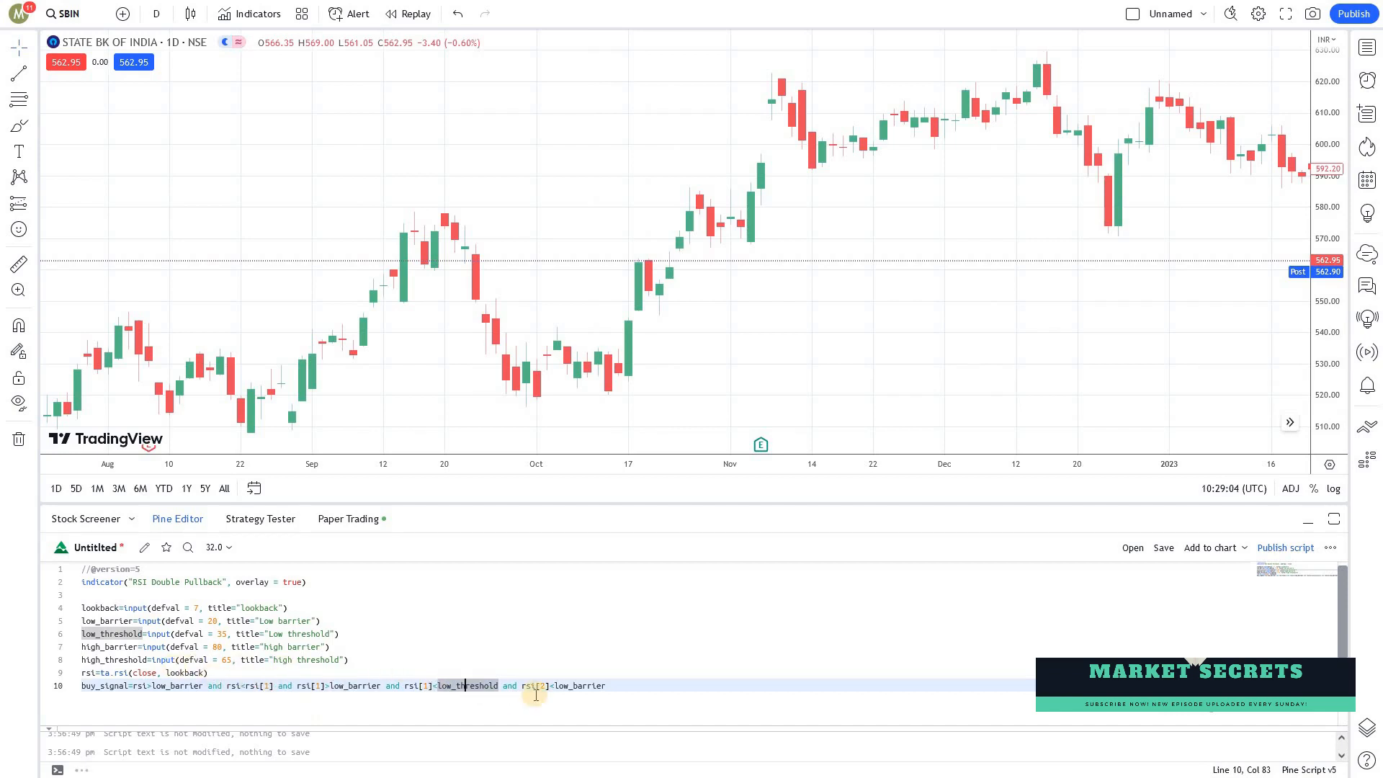
mouse_move(163, 687)
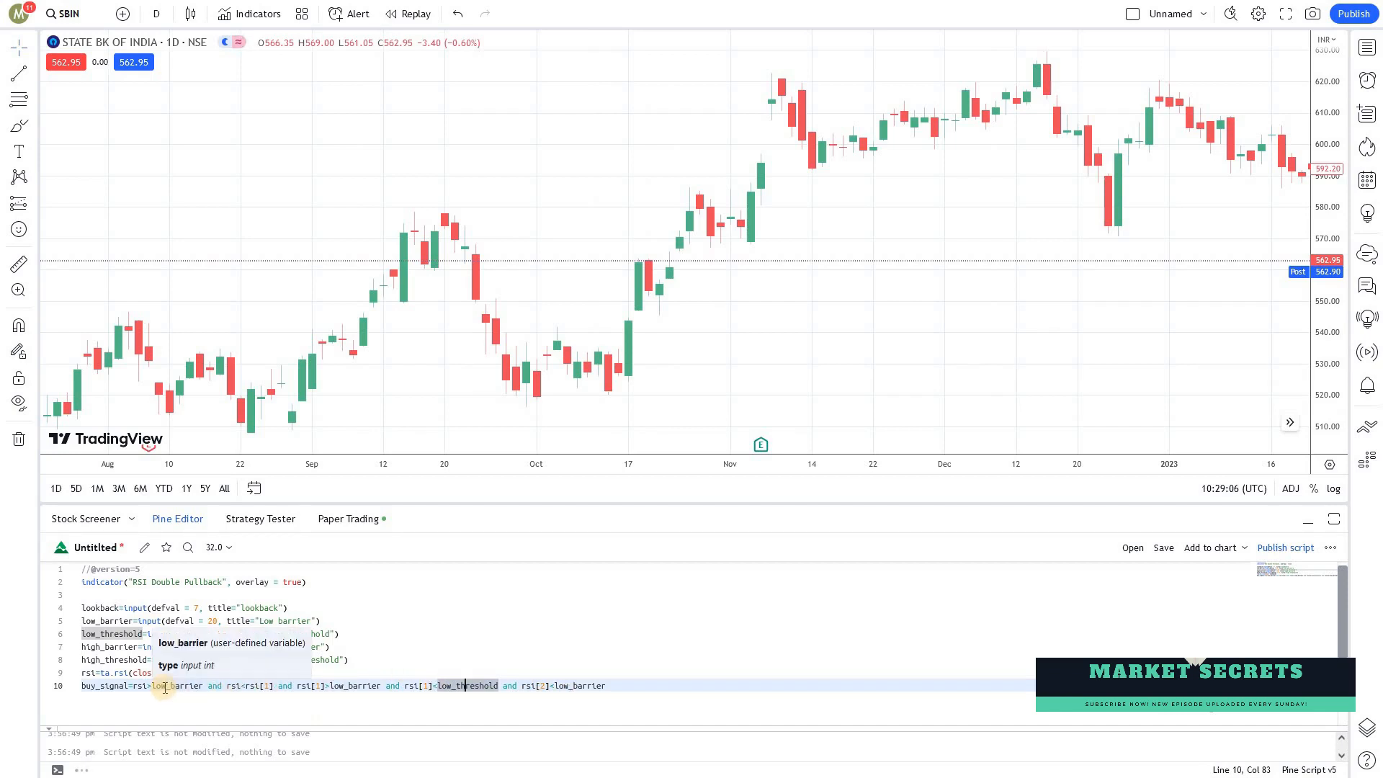
click(172, 685)
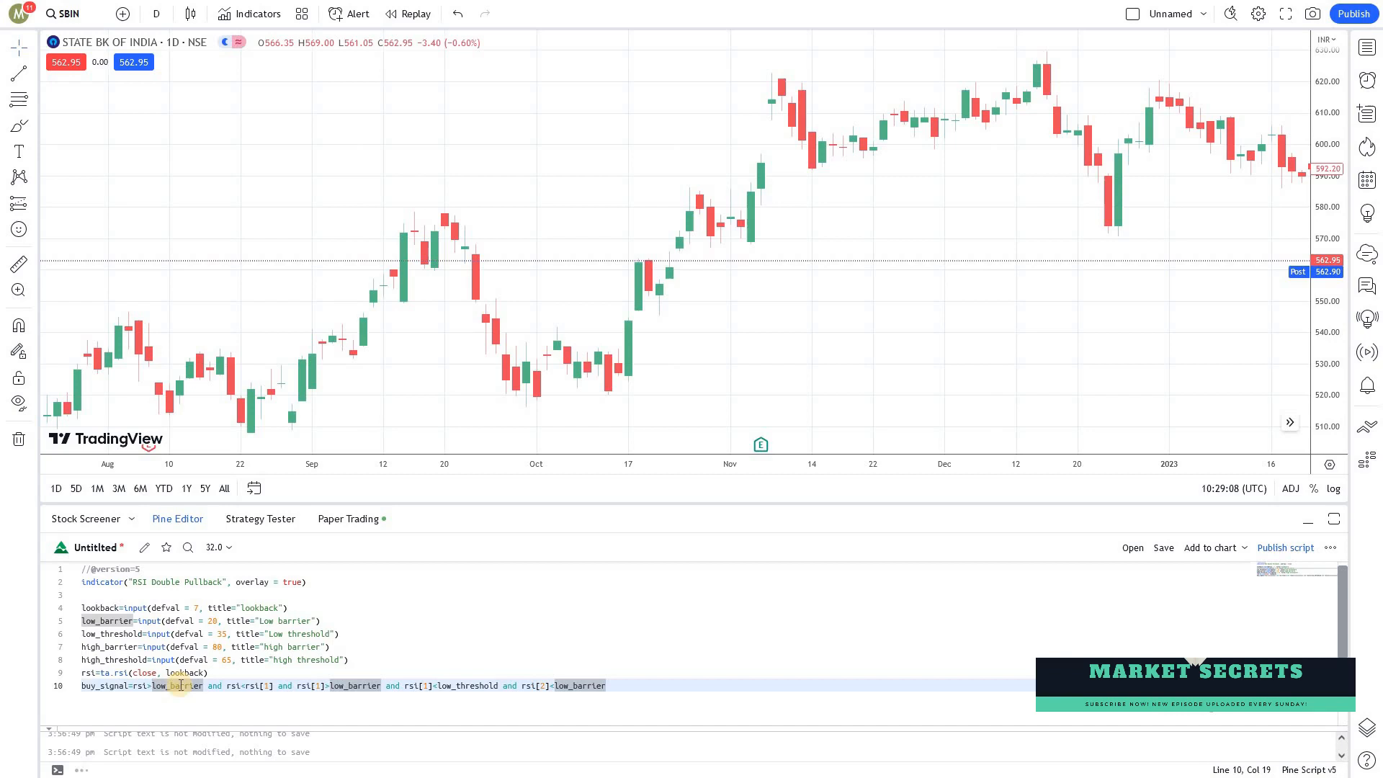
mouse_move(232, 685)
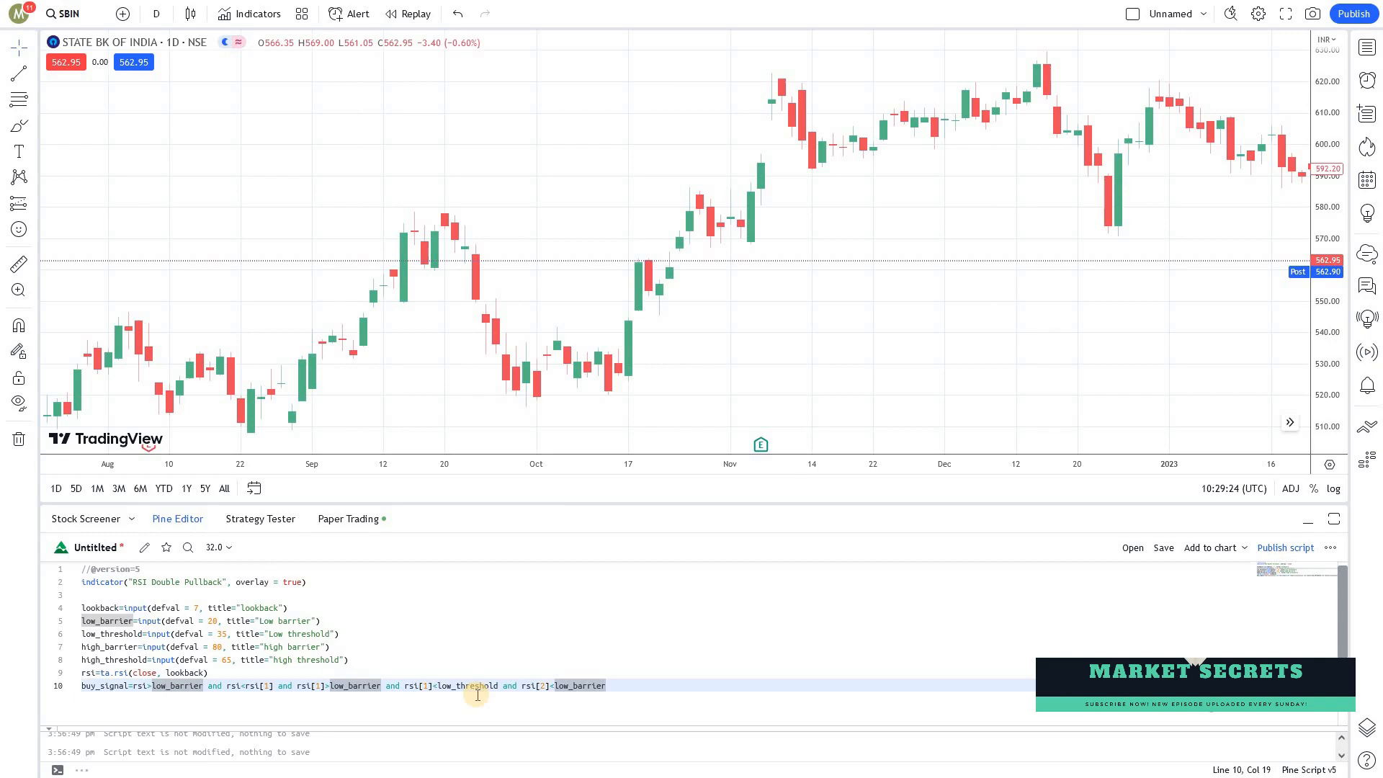
mouse_move(475, 687)
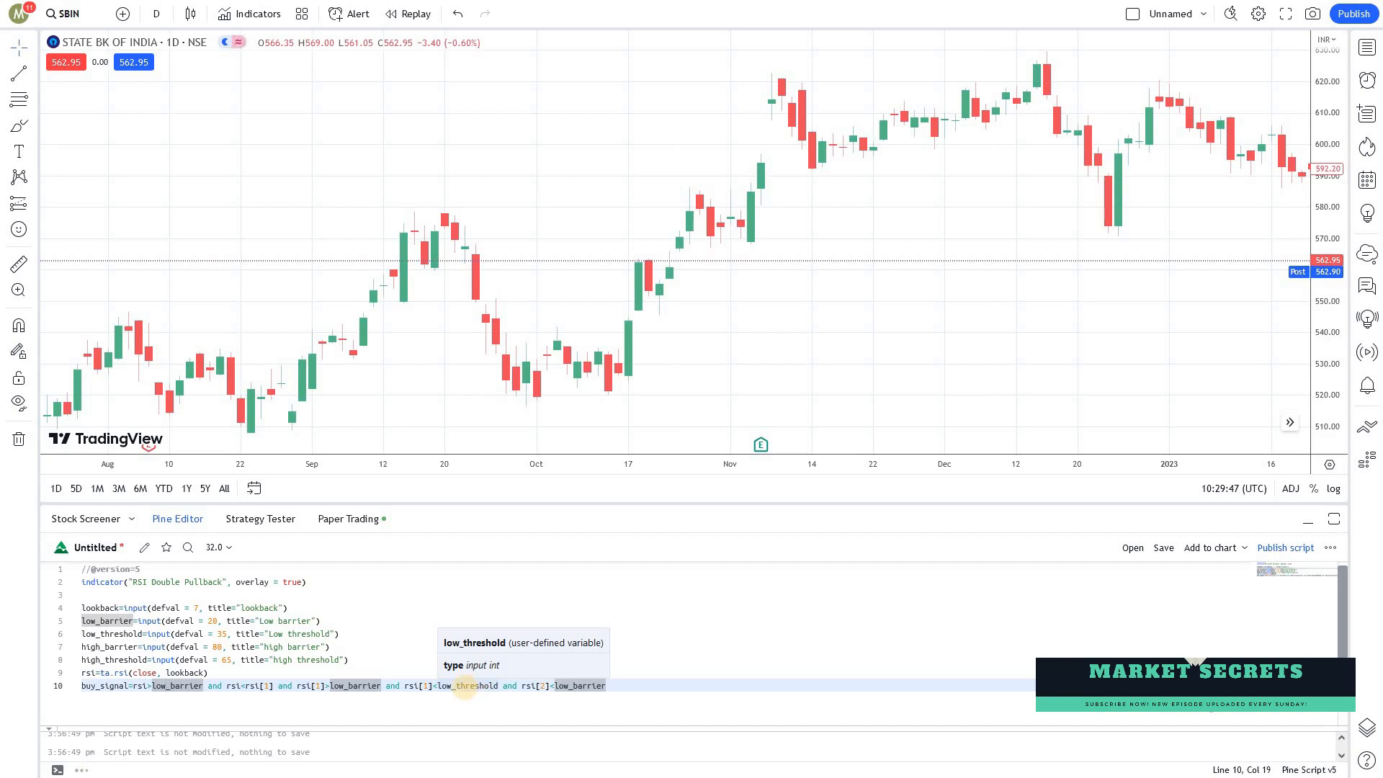
mouse_move(505, 429)
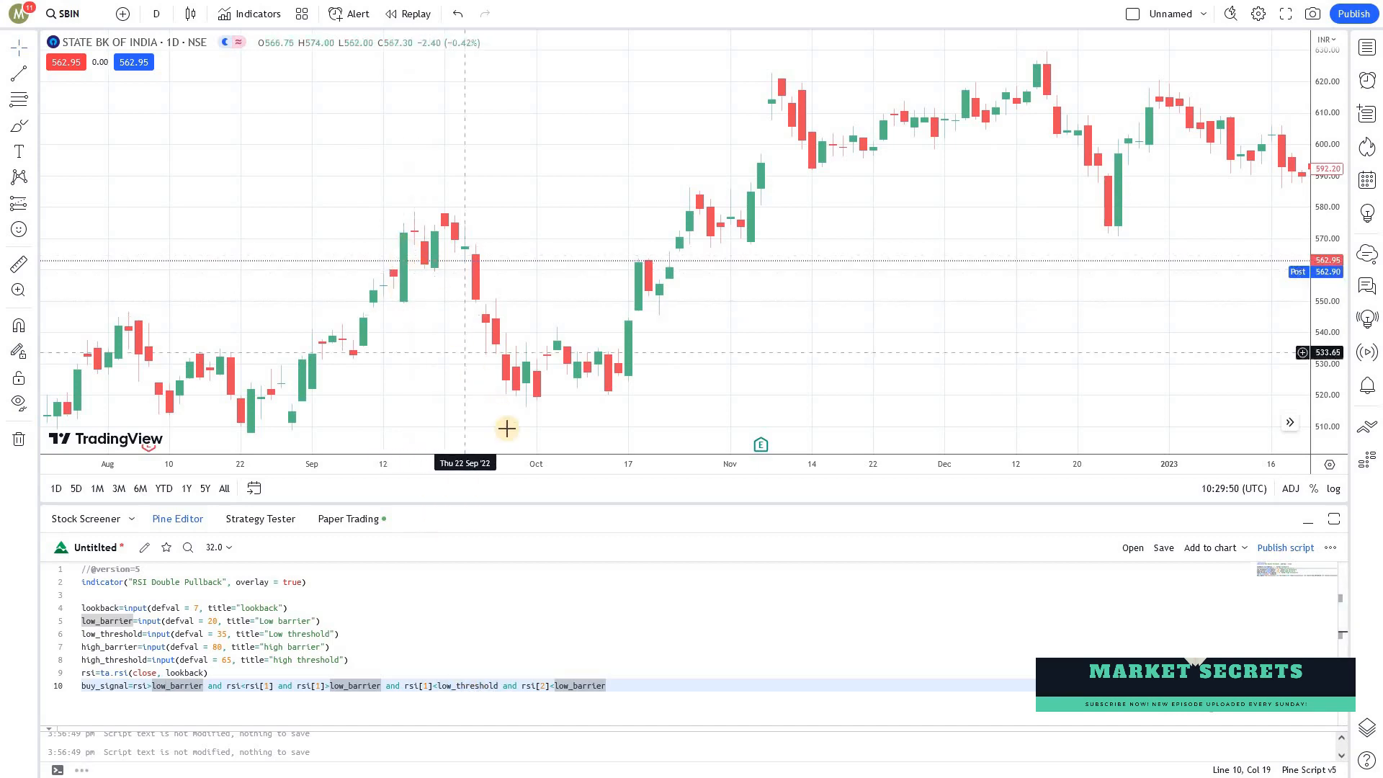
mouse_move(547, 378)
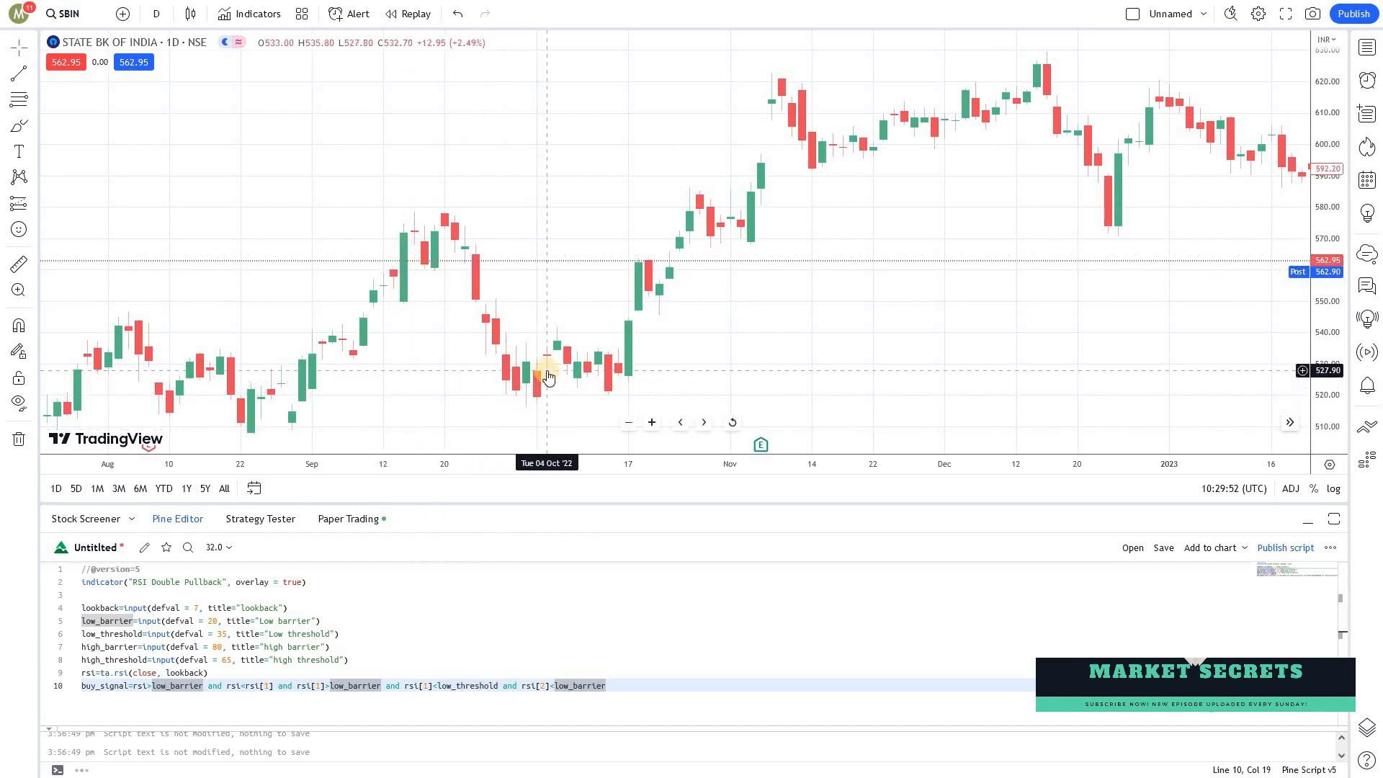
mouse_move(449, 281)
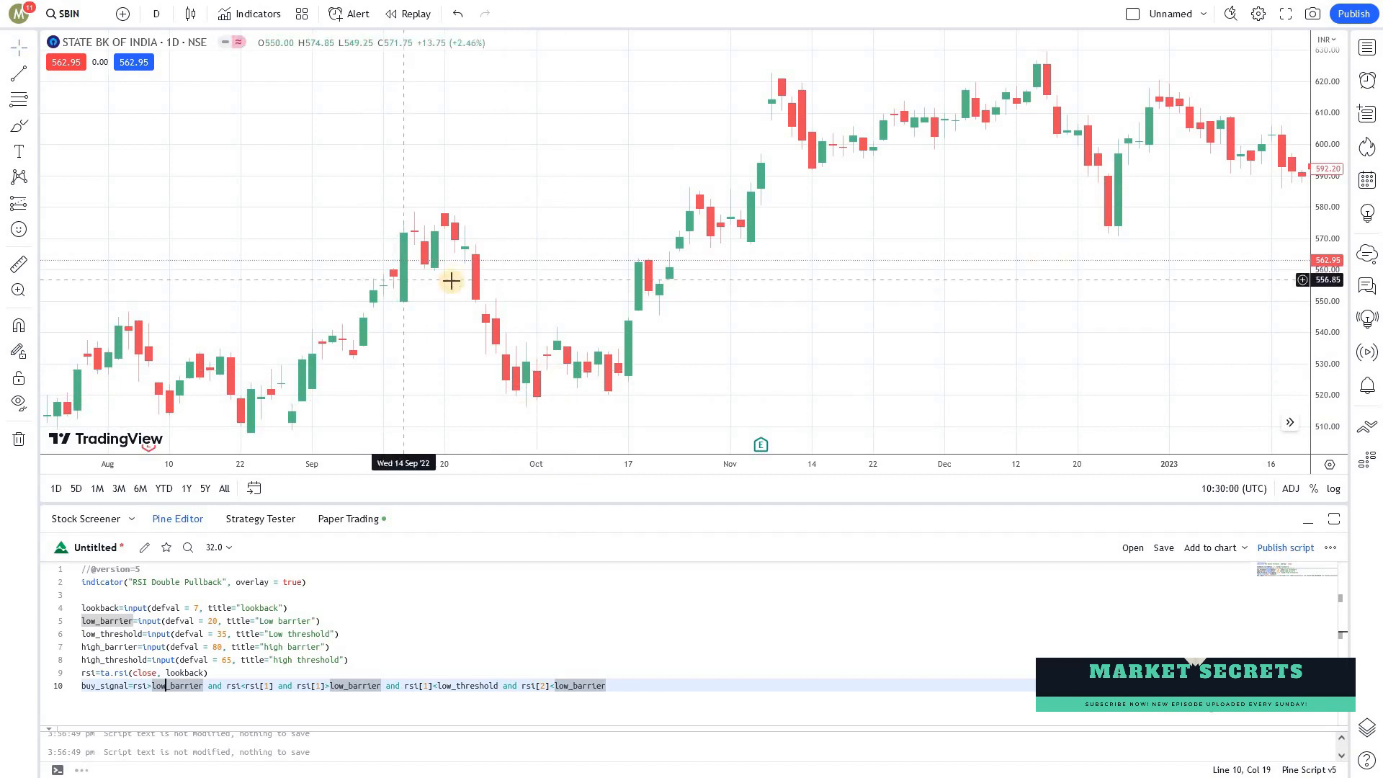
mouse_move(551, 347)
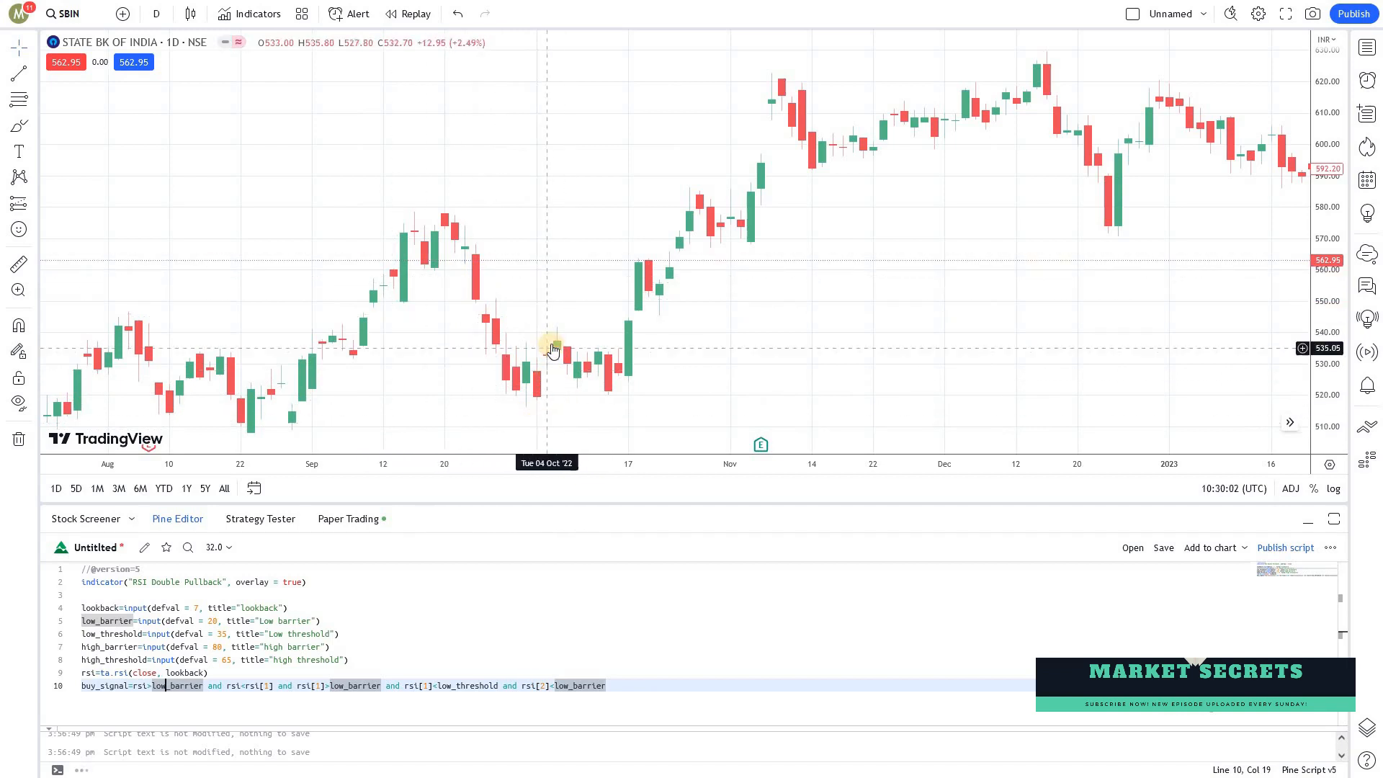
mouse_move(615, 408)
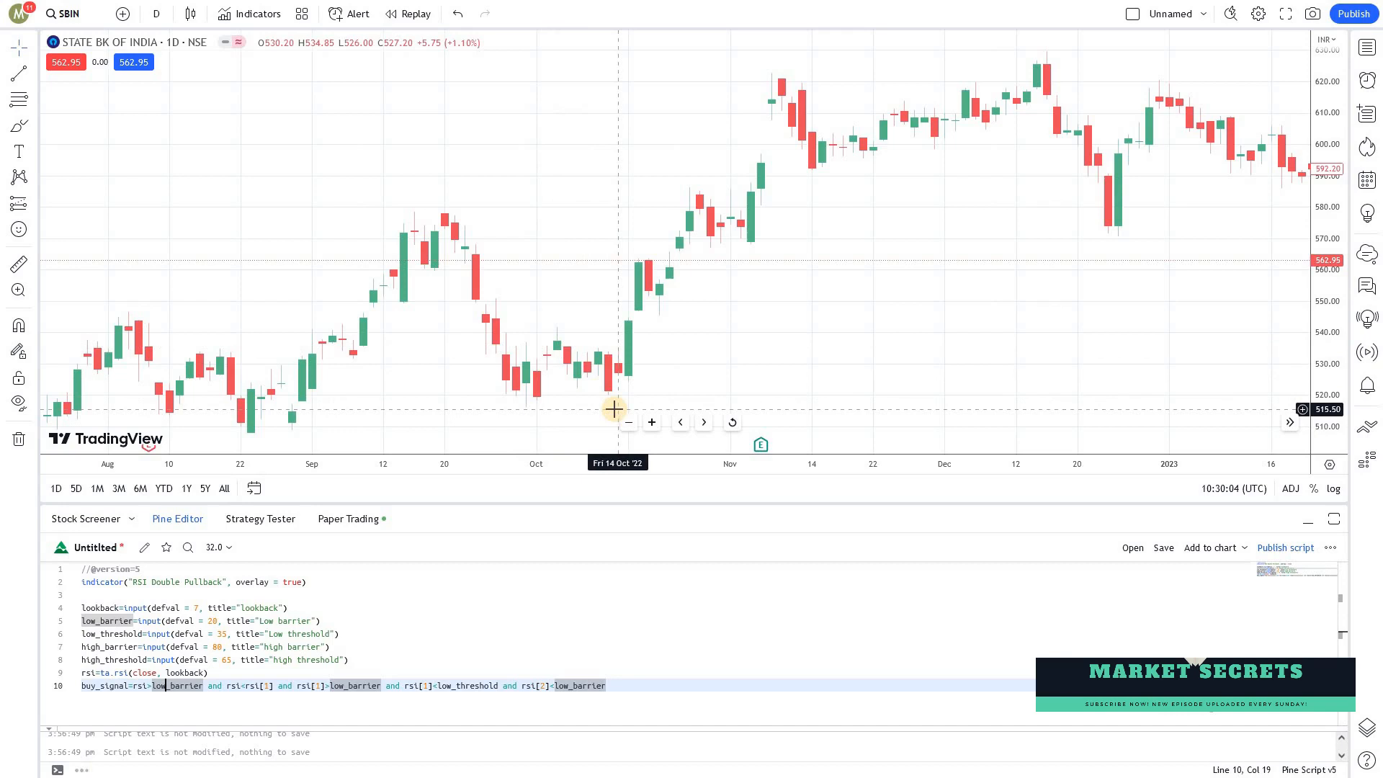
mouse_move(547, 351)
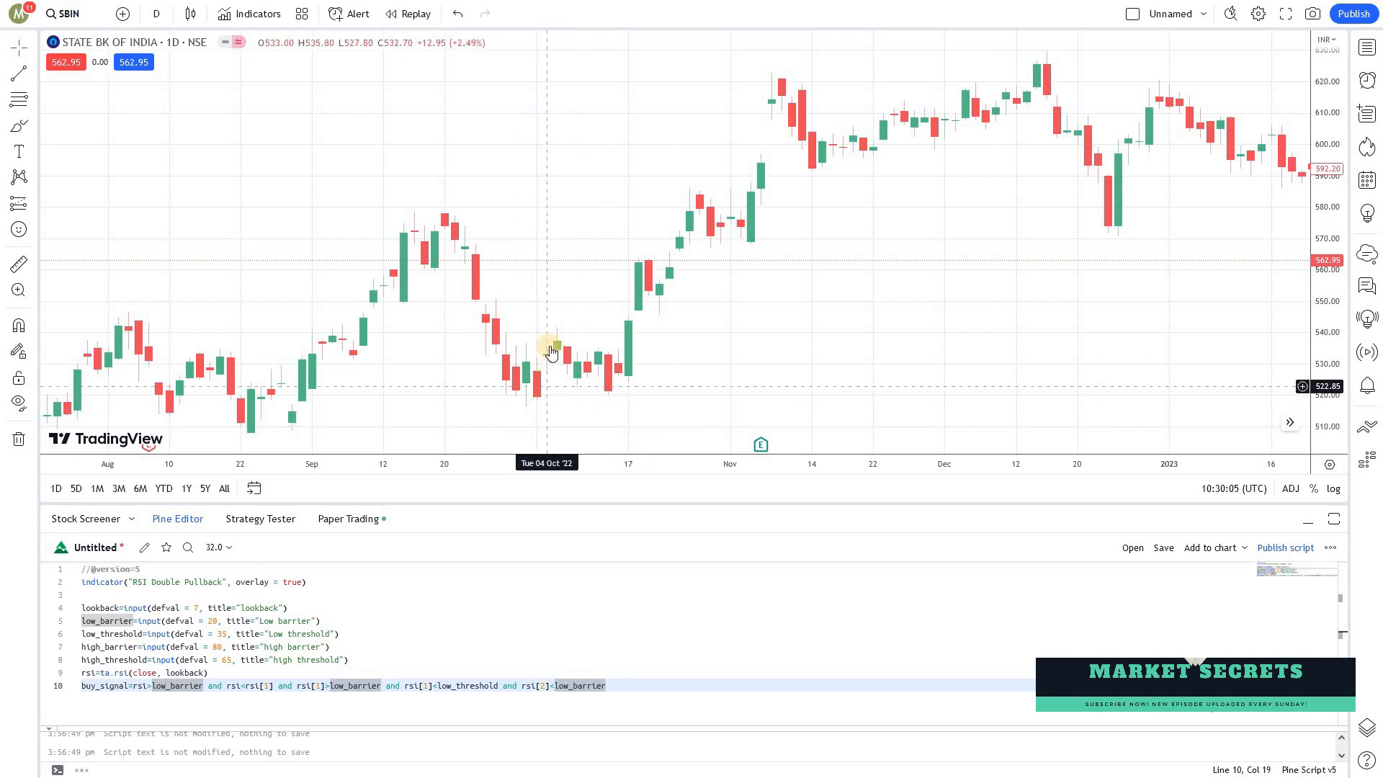
mouse_move(428, 231)
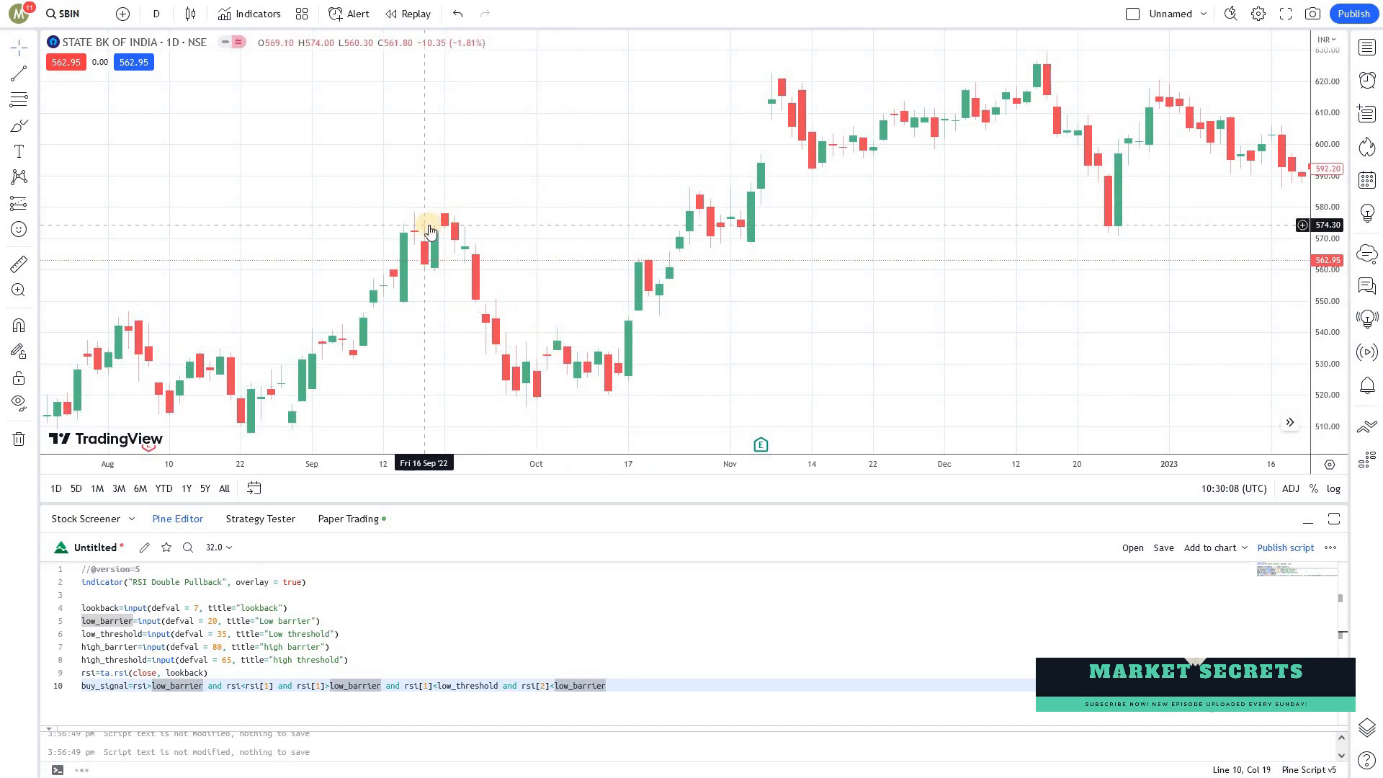
mouse_move(533, 432)
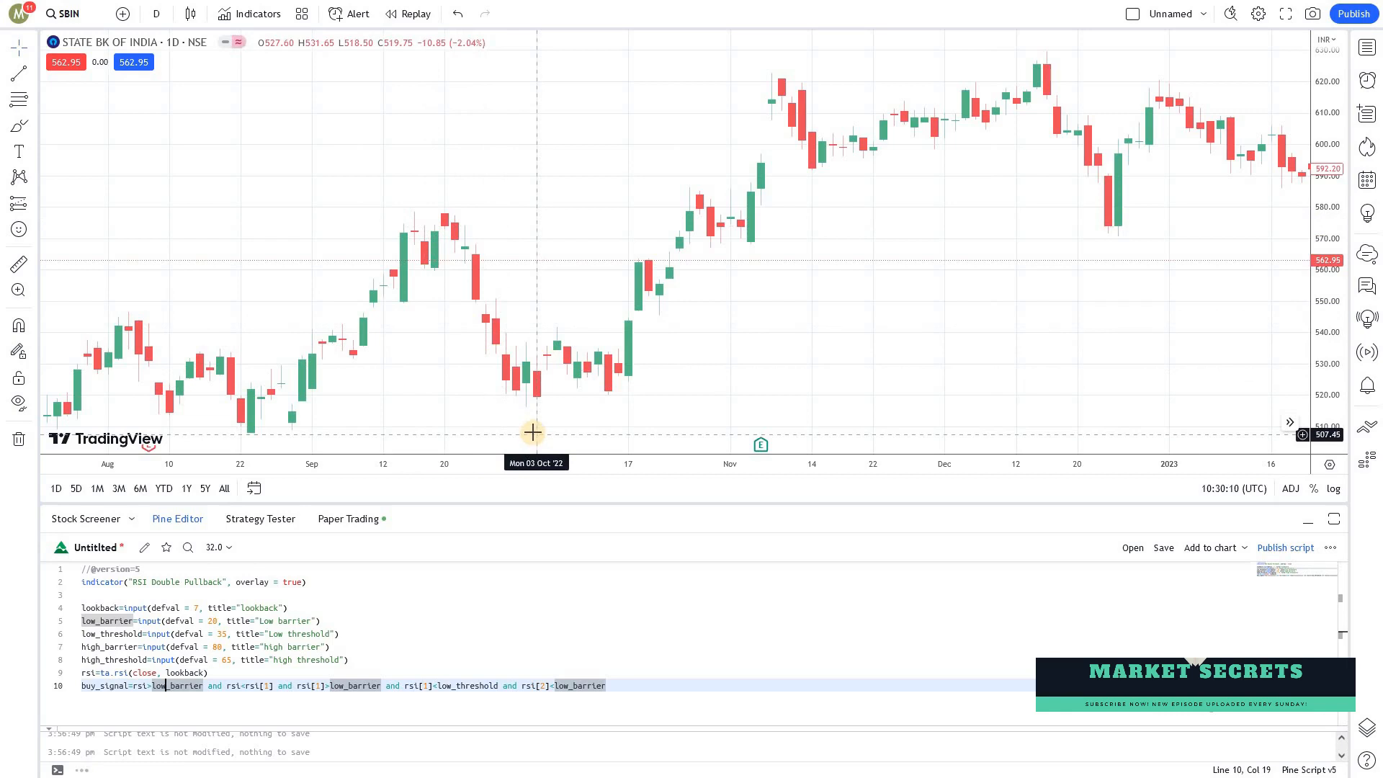
mouse_move(545, 375)
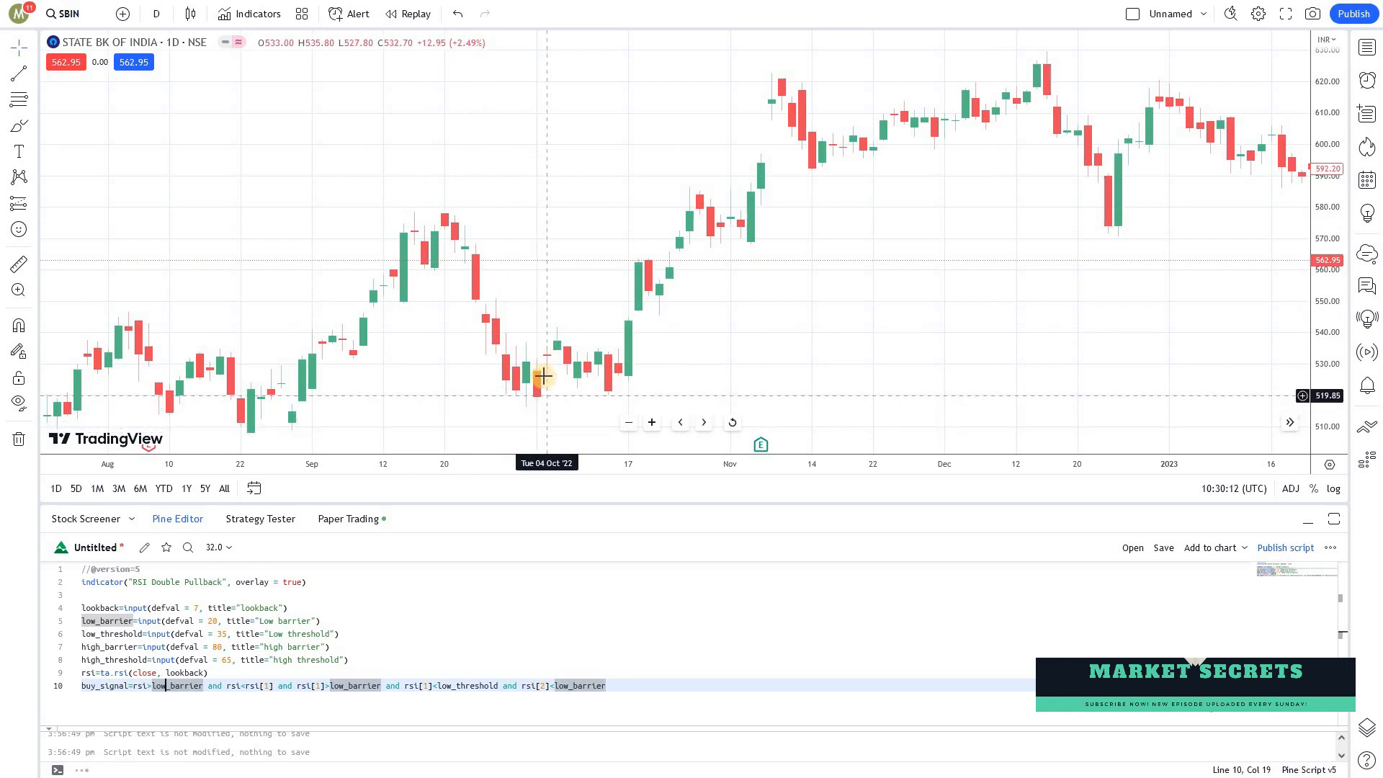
mouse_move(562, 393)
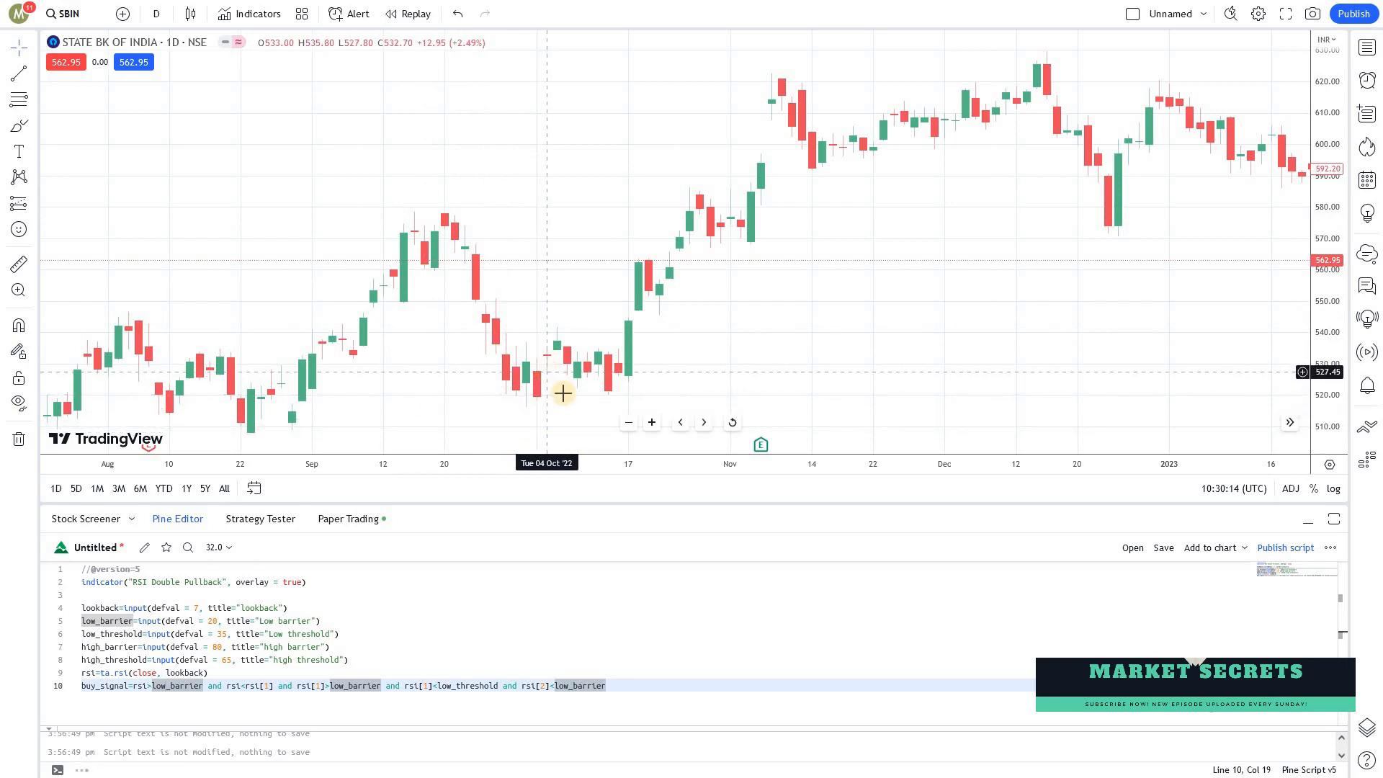
mouse_move(587, 417)
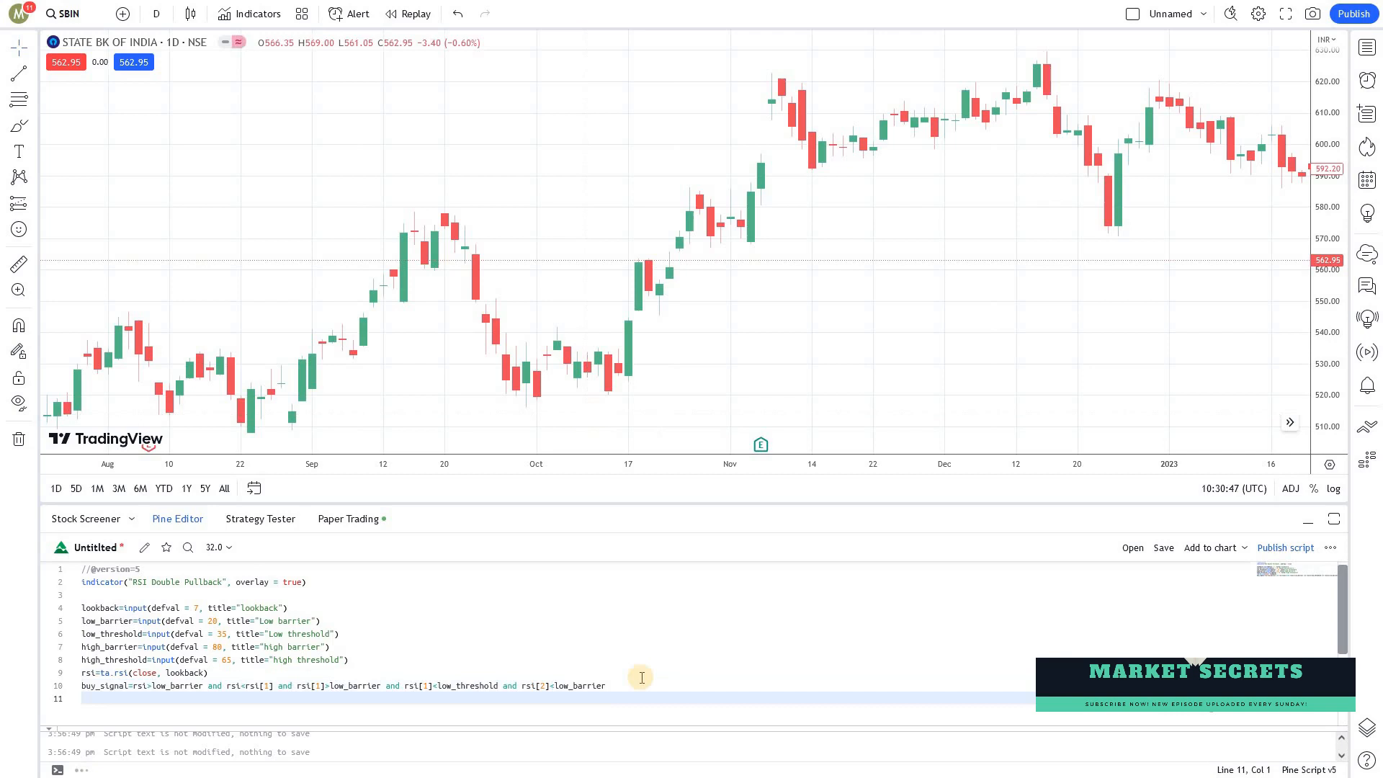
Add plot(buy_signal) and compile it onto the chart, hitting the bool-type error
text(plot(buy_signal)
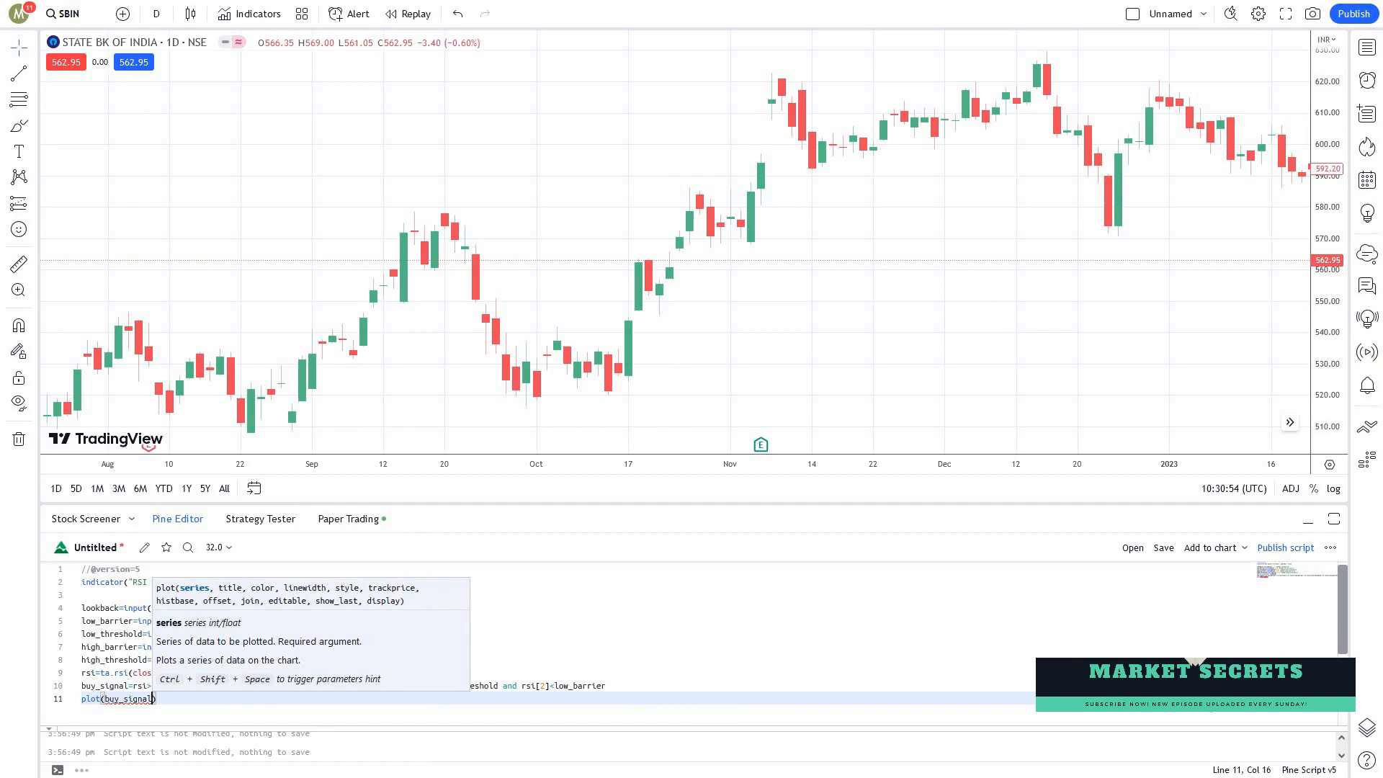
click(677, 503)
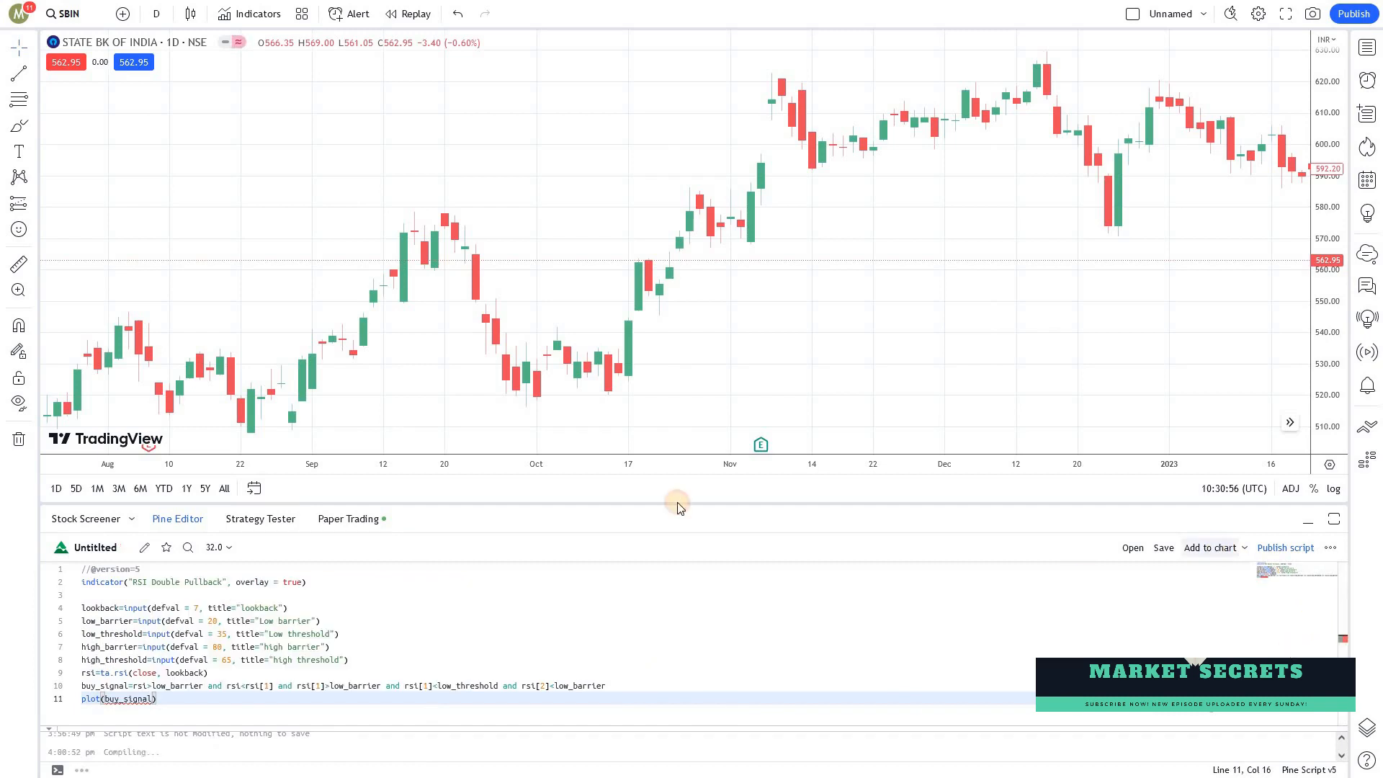
mouse_move(299, 428)
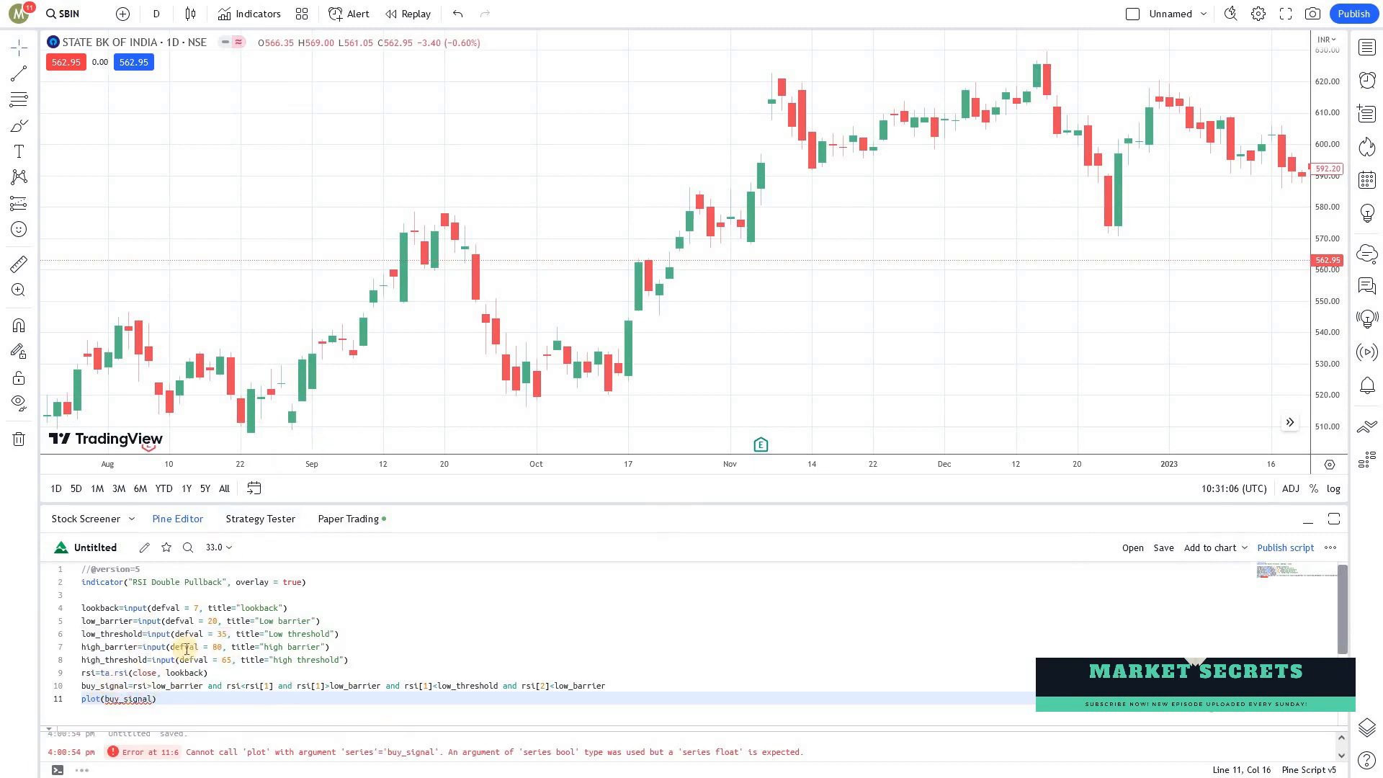
mouse_move(781, 253)
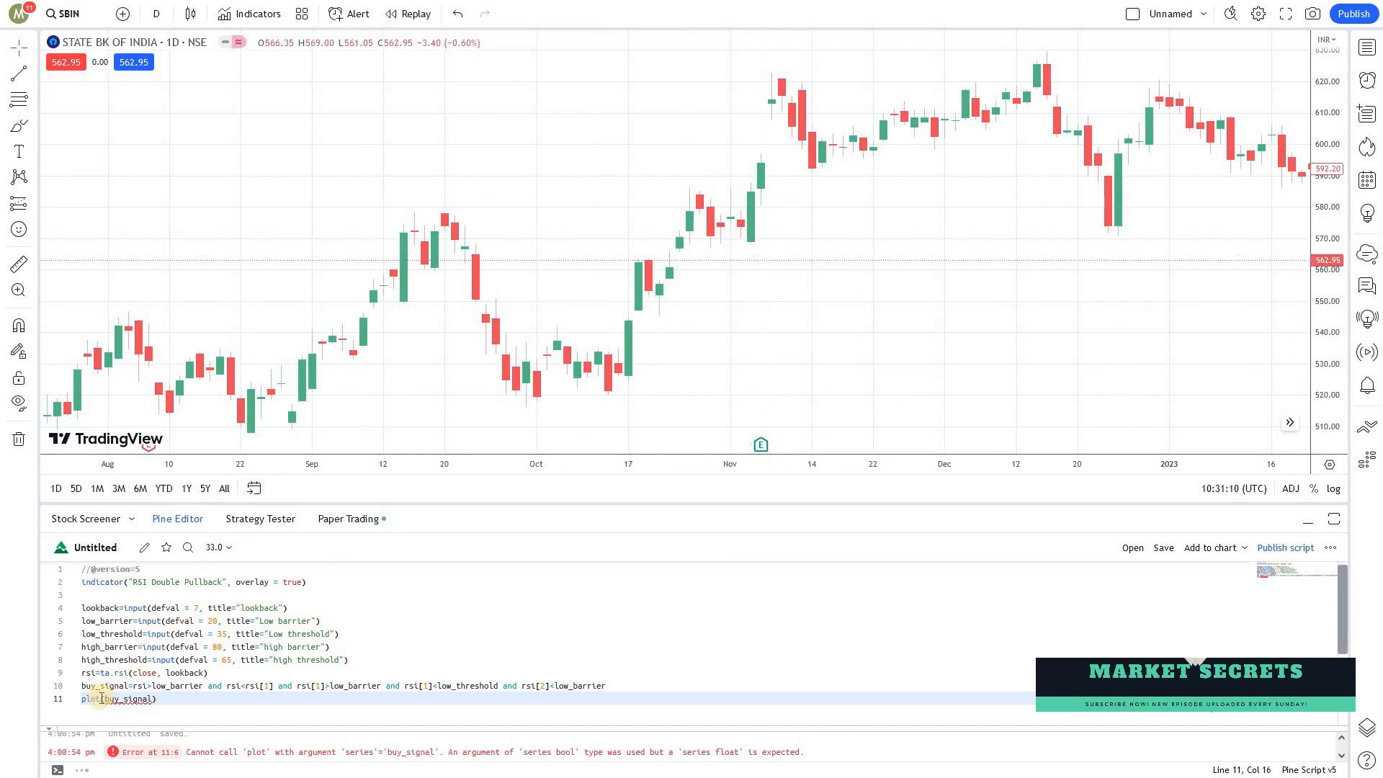
mouse_move(90, 699)
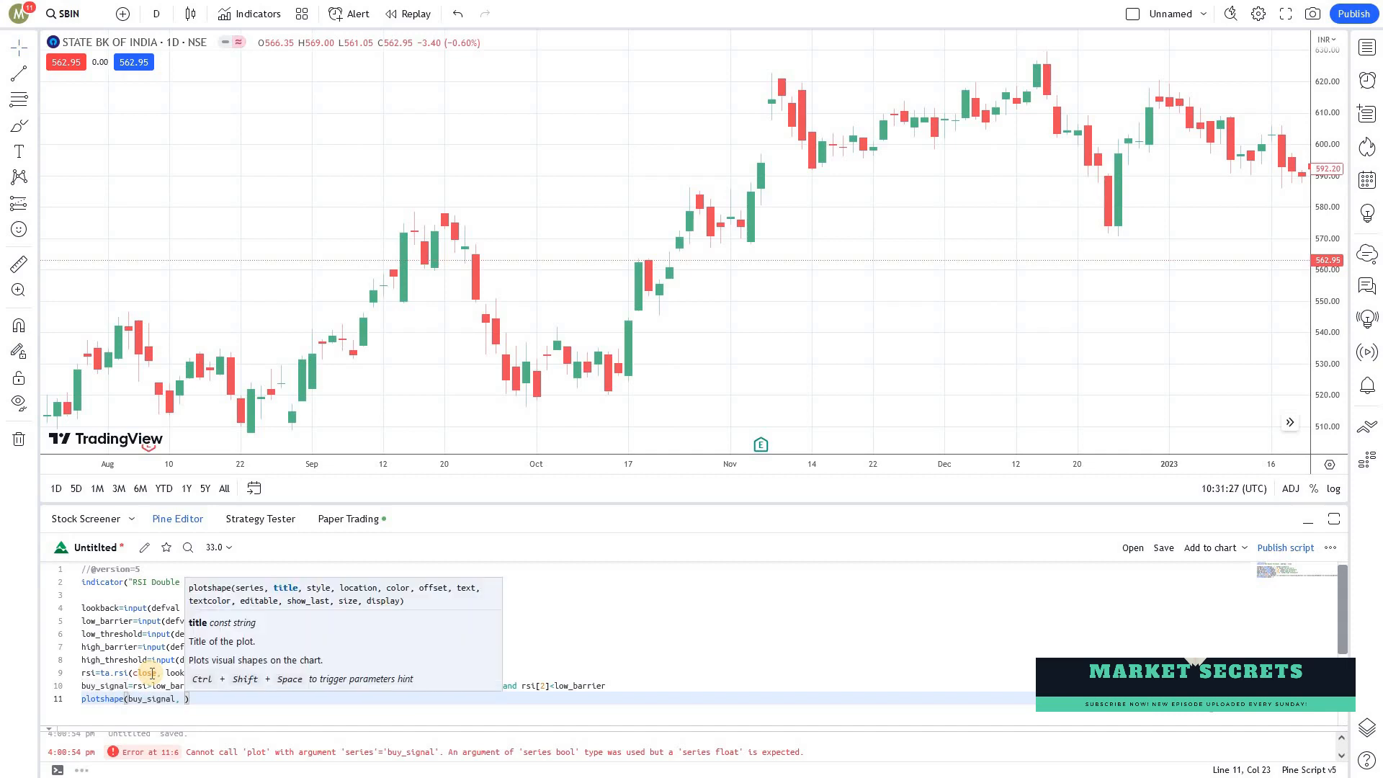
Give plotshape style = shape.triangleup and add the RSI Double Pullback indicator to the chart
text(style = shap)
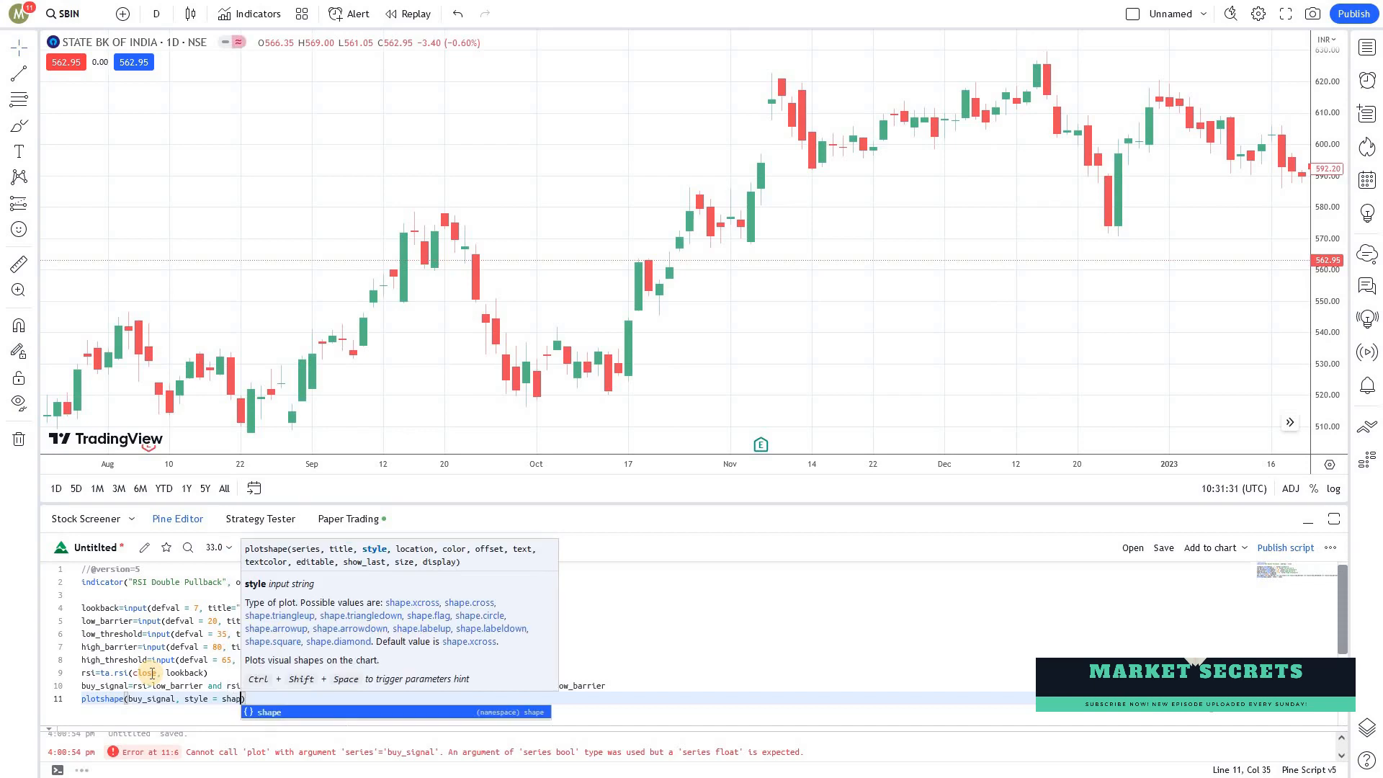
text(tr)
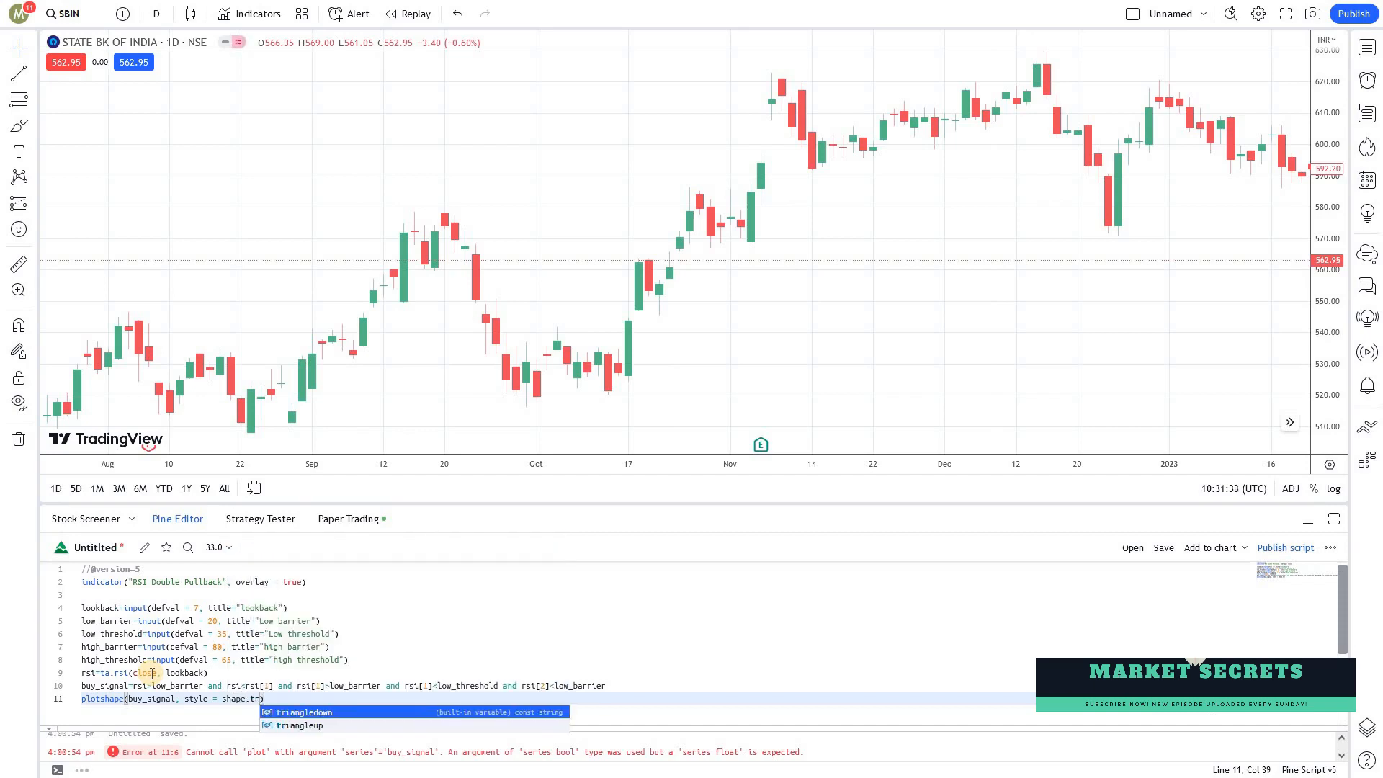
click(300, 726)
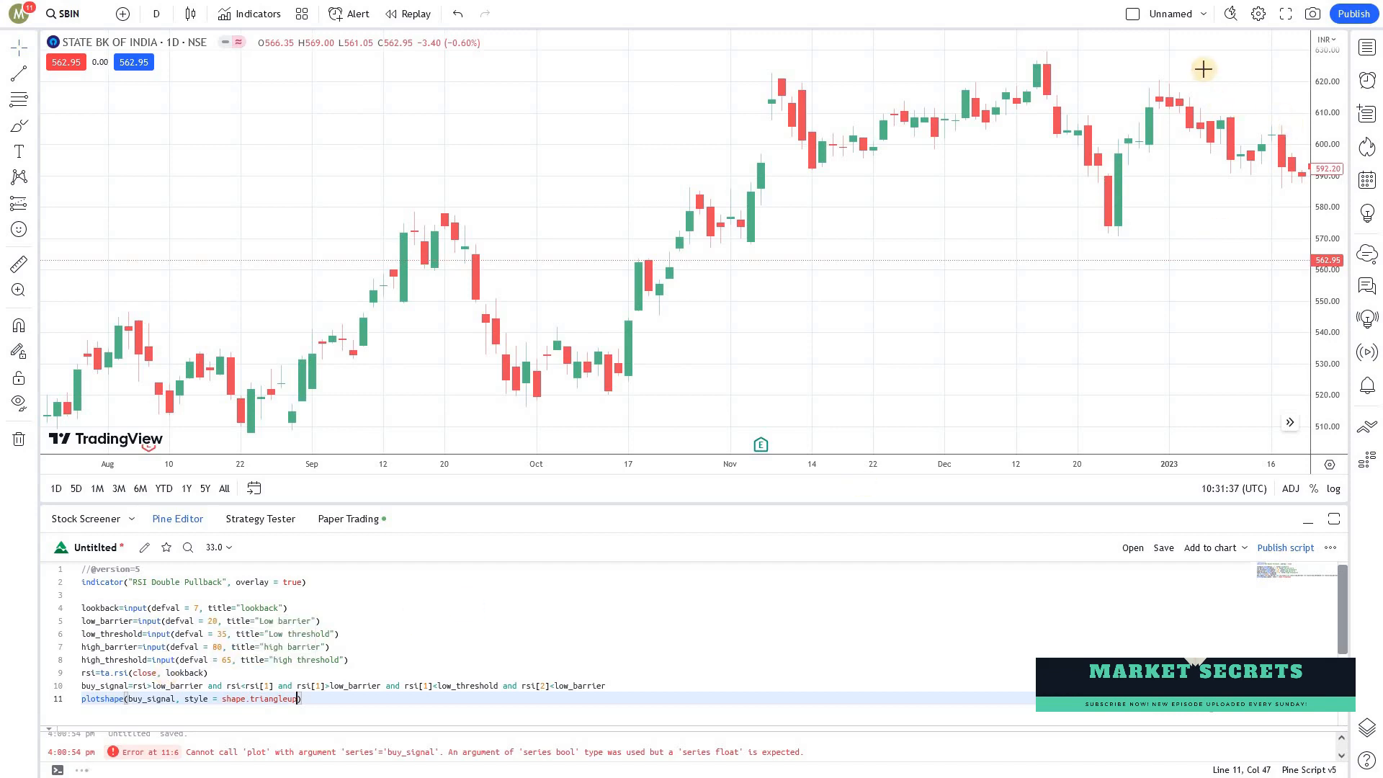
mouse_move(251, 106)
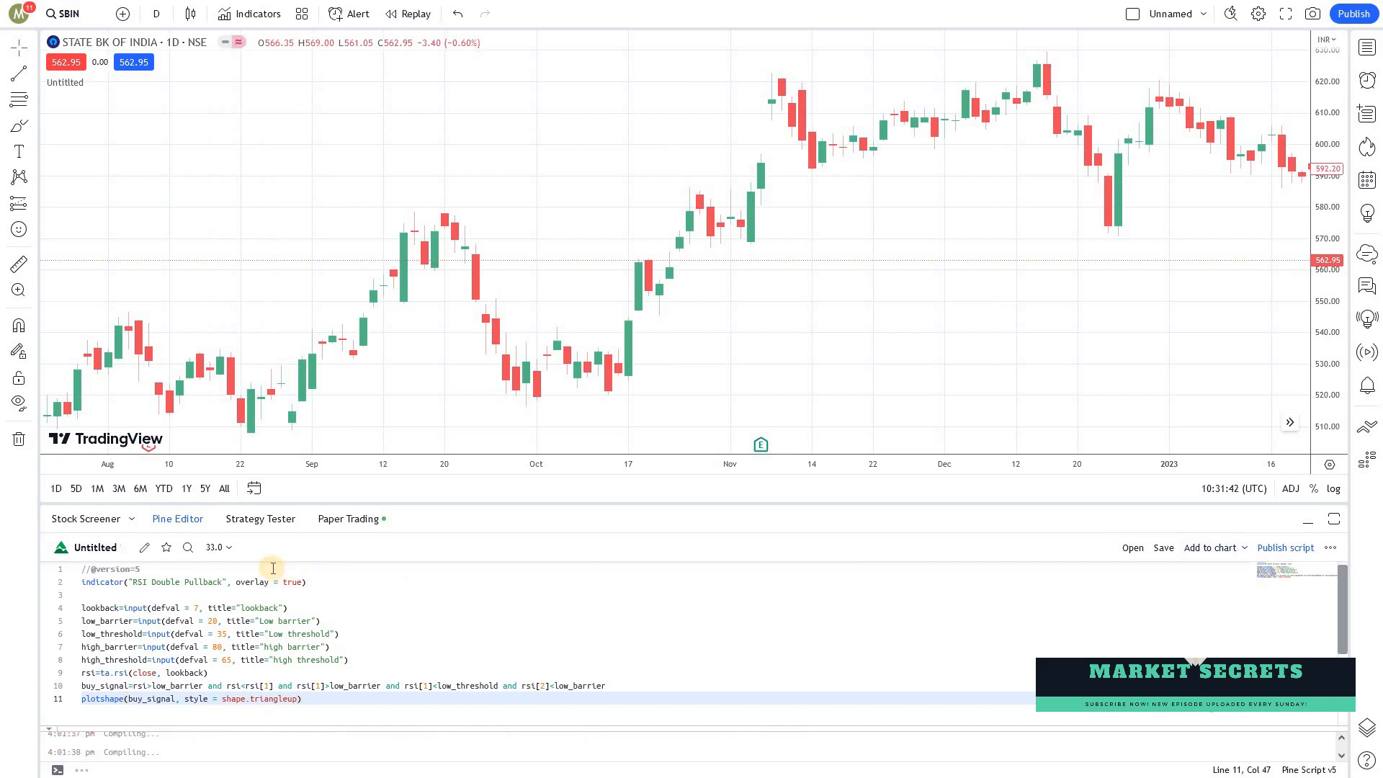
mouse_move(198, 762)
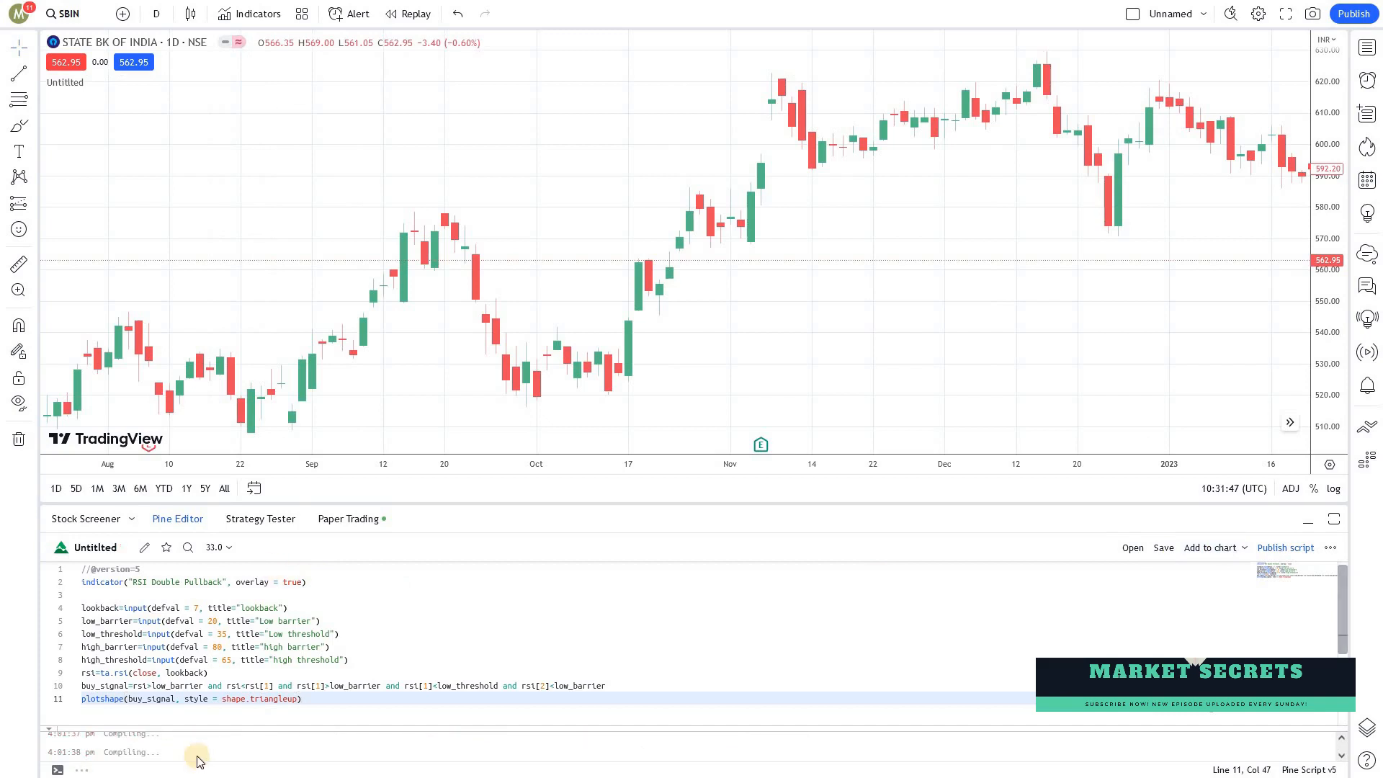
click(1210, 548)
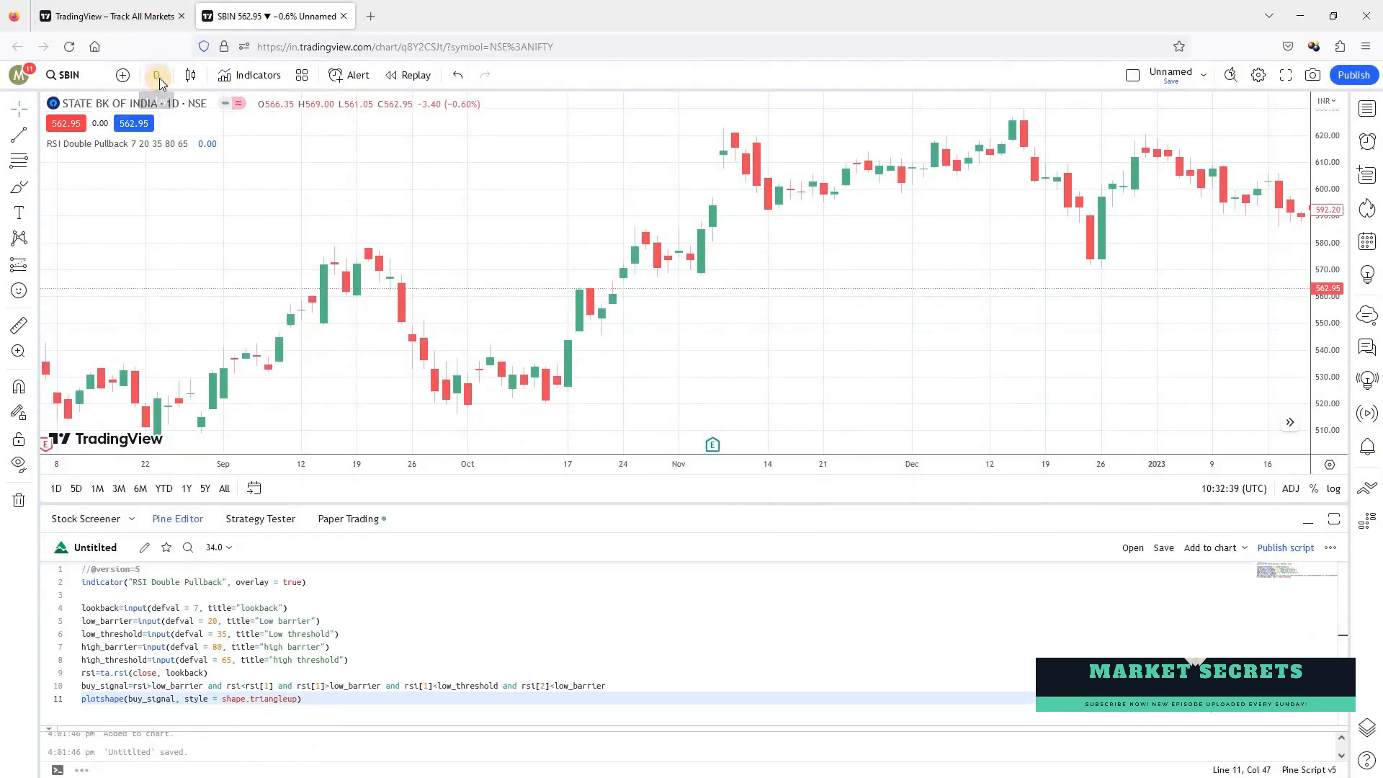
Switch the SBIN chart to a 5-minute timeframe
click(157, 75)
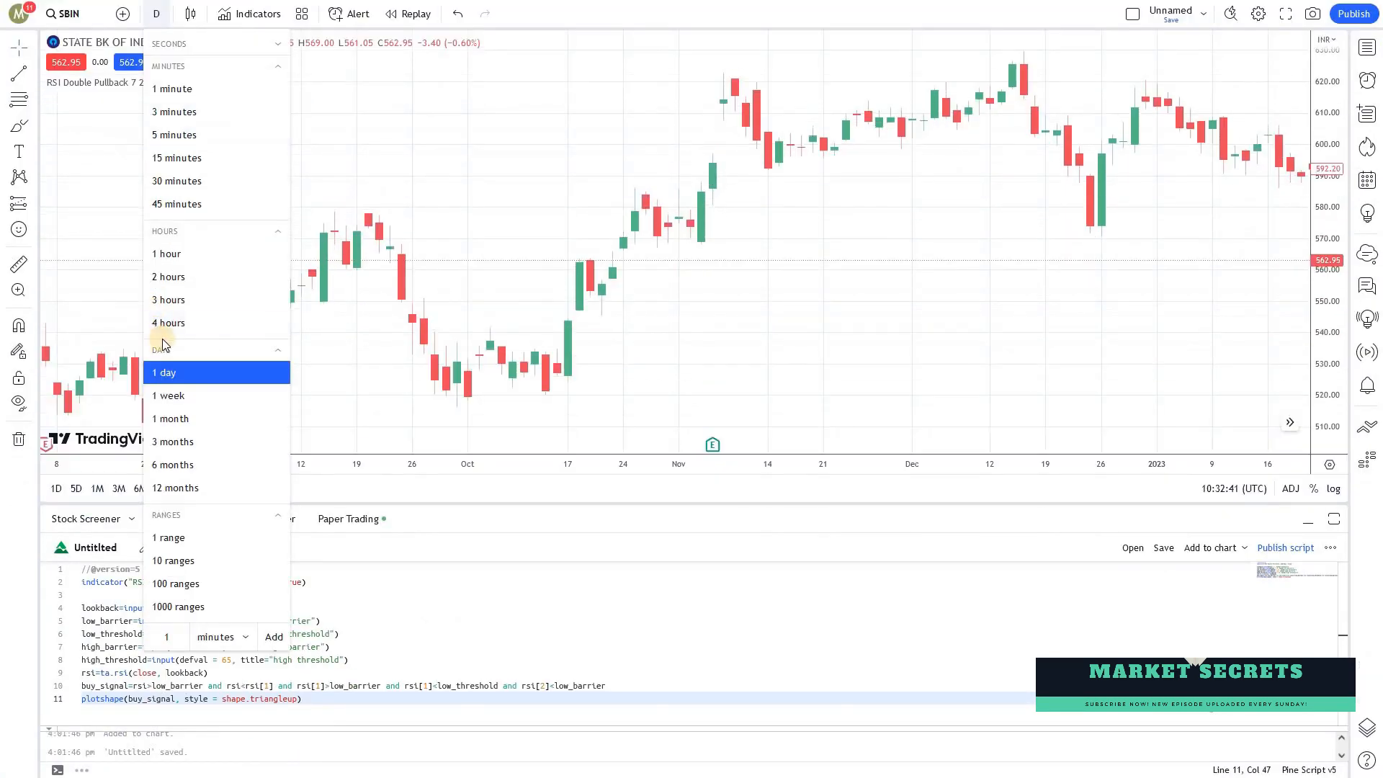
mouse_move(173, 134)
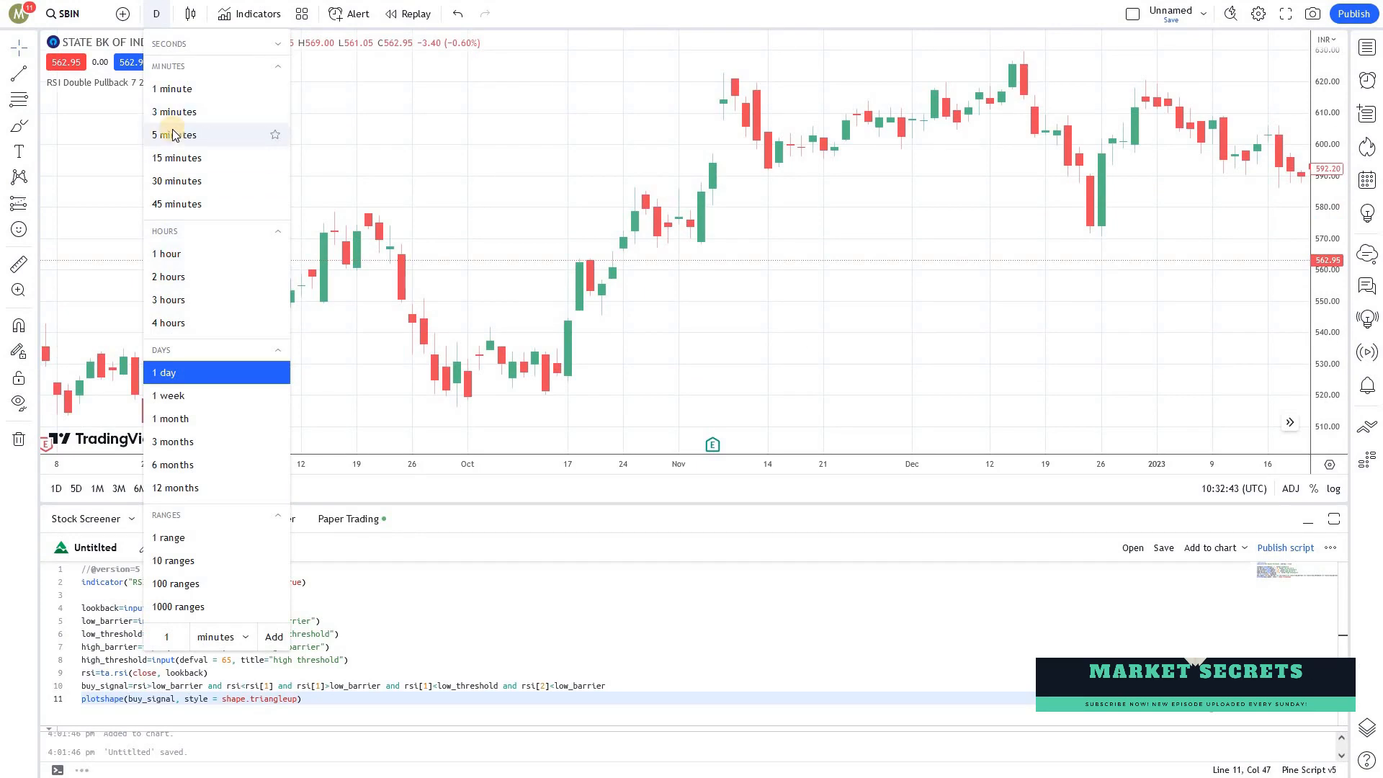
click(174, 134)
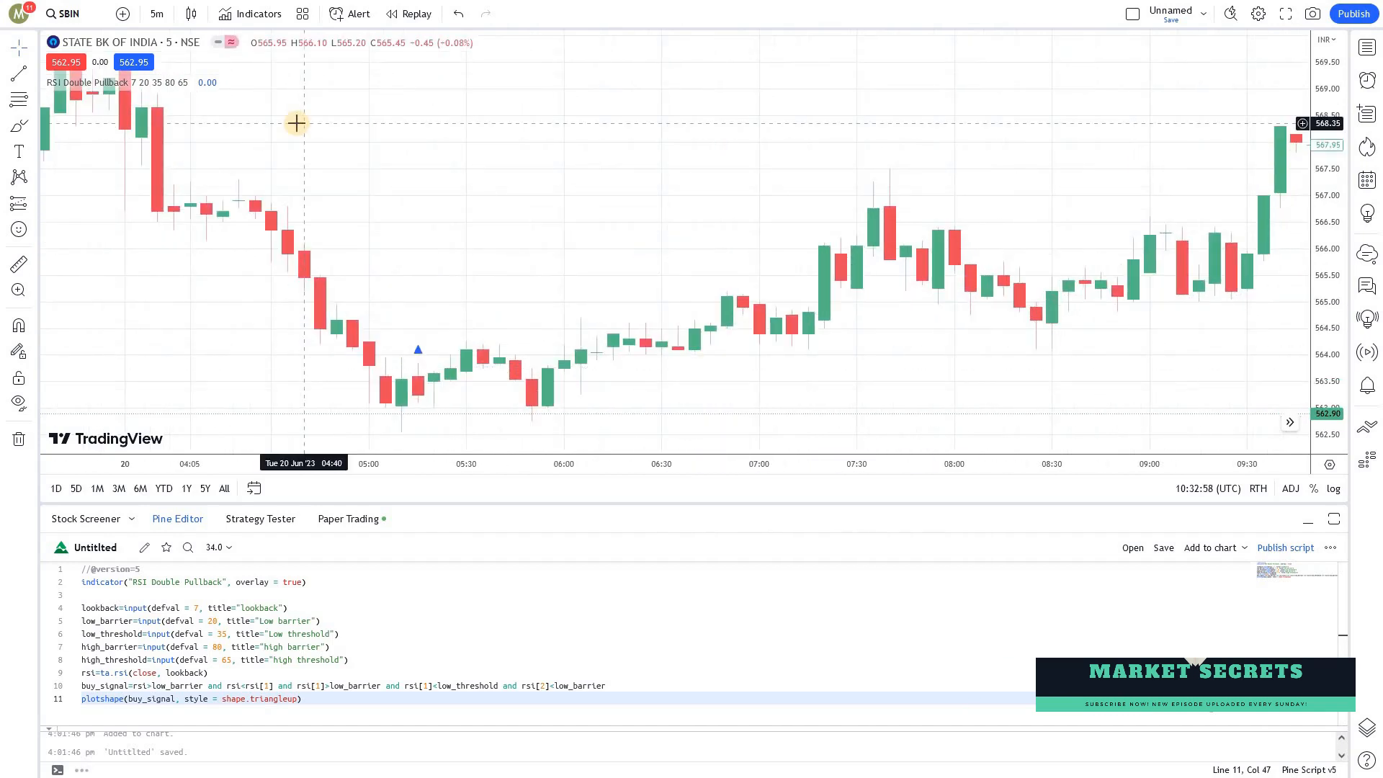
mouse_move(288, 190)
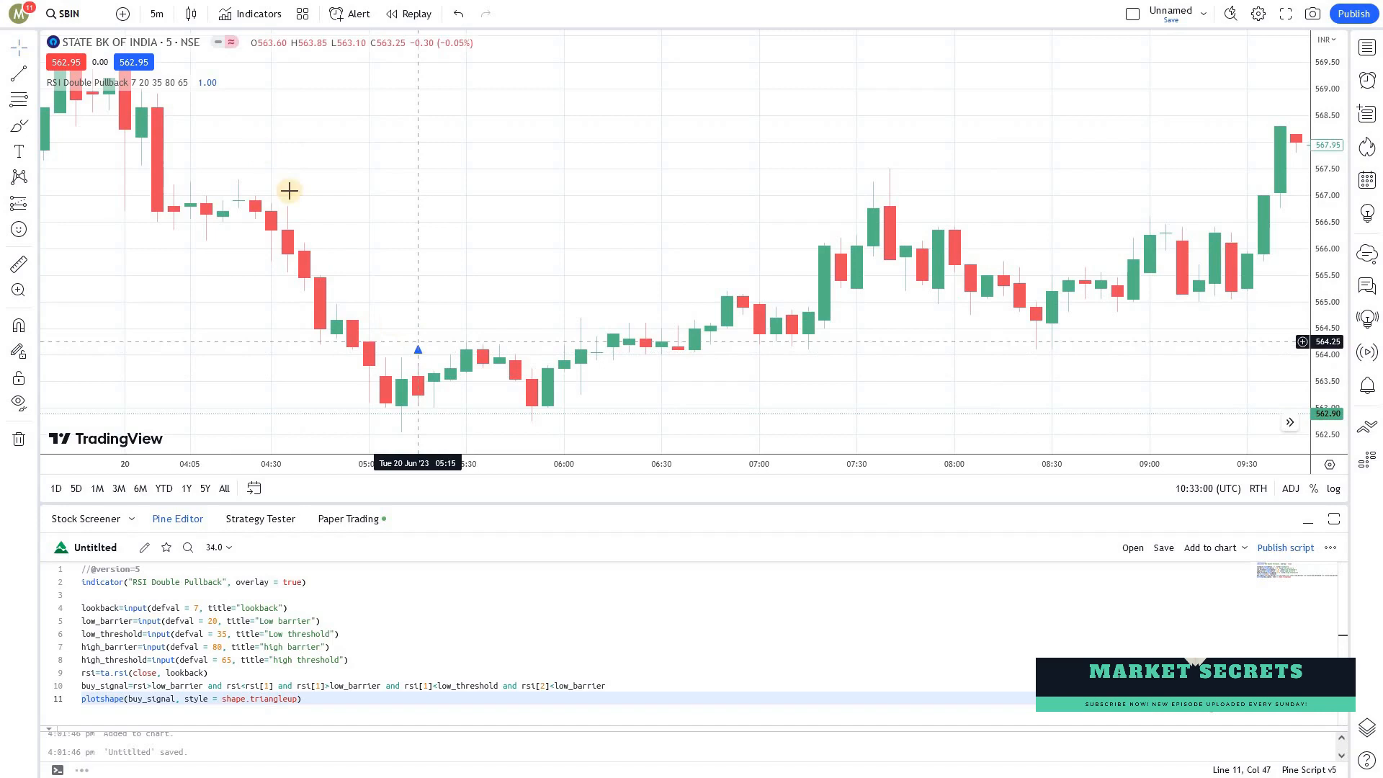
Search indicators for 'rsi' and add the Relative Strength Index pane beneath the chart
click(259, 13)
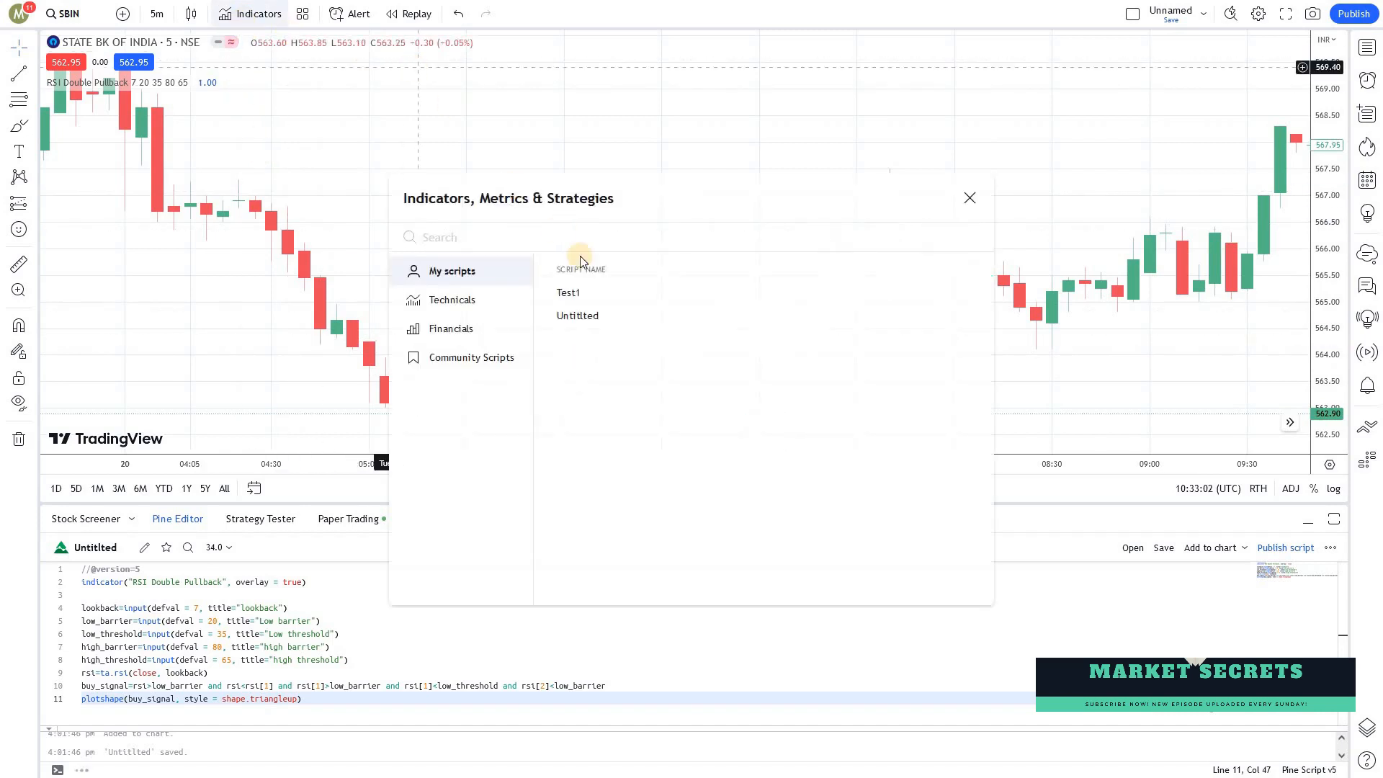
text(rsi)
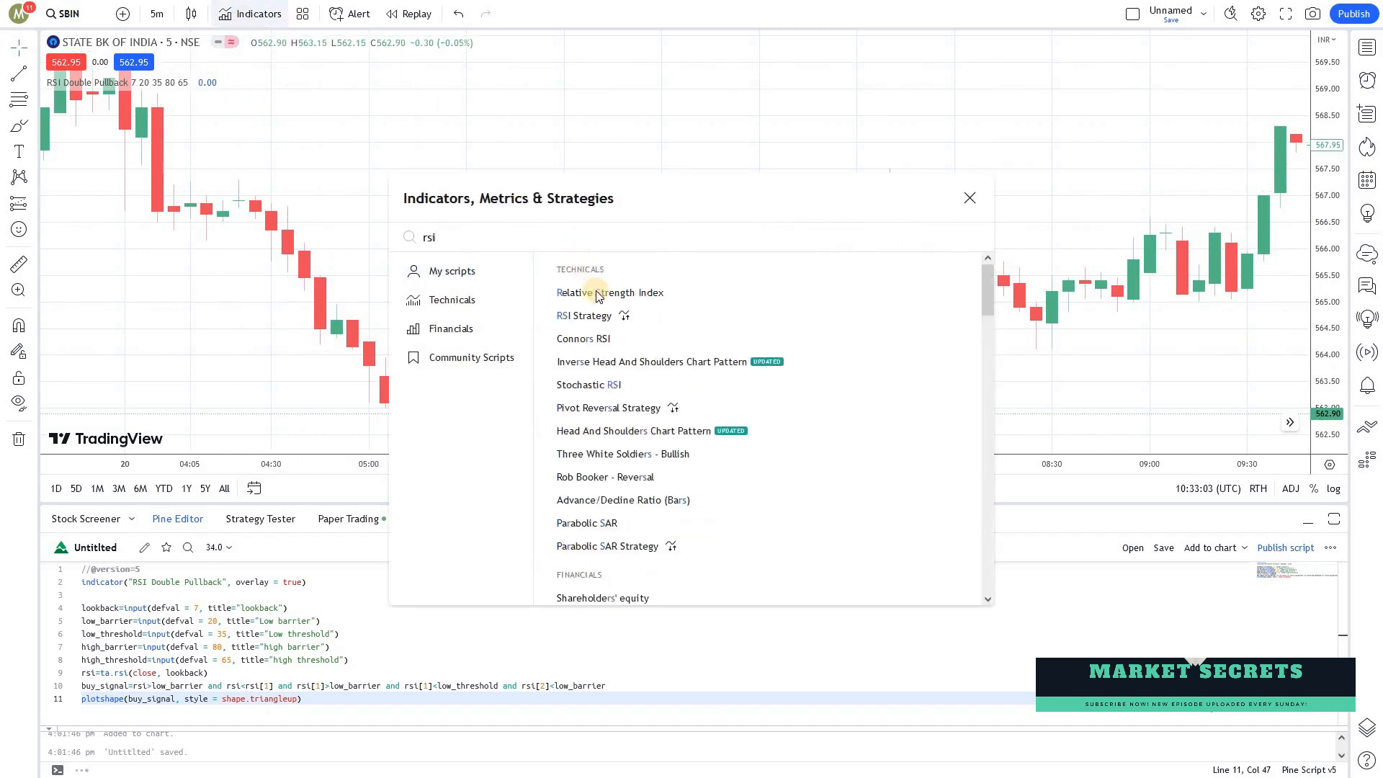
click(609, 292)
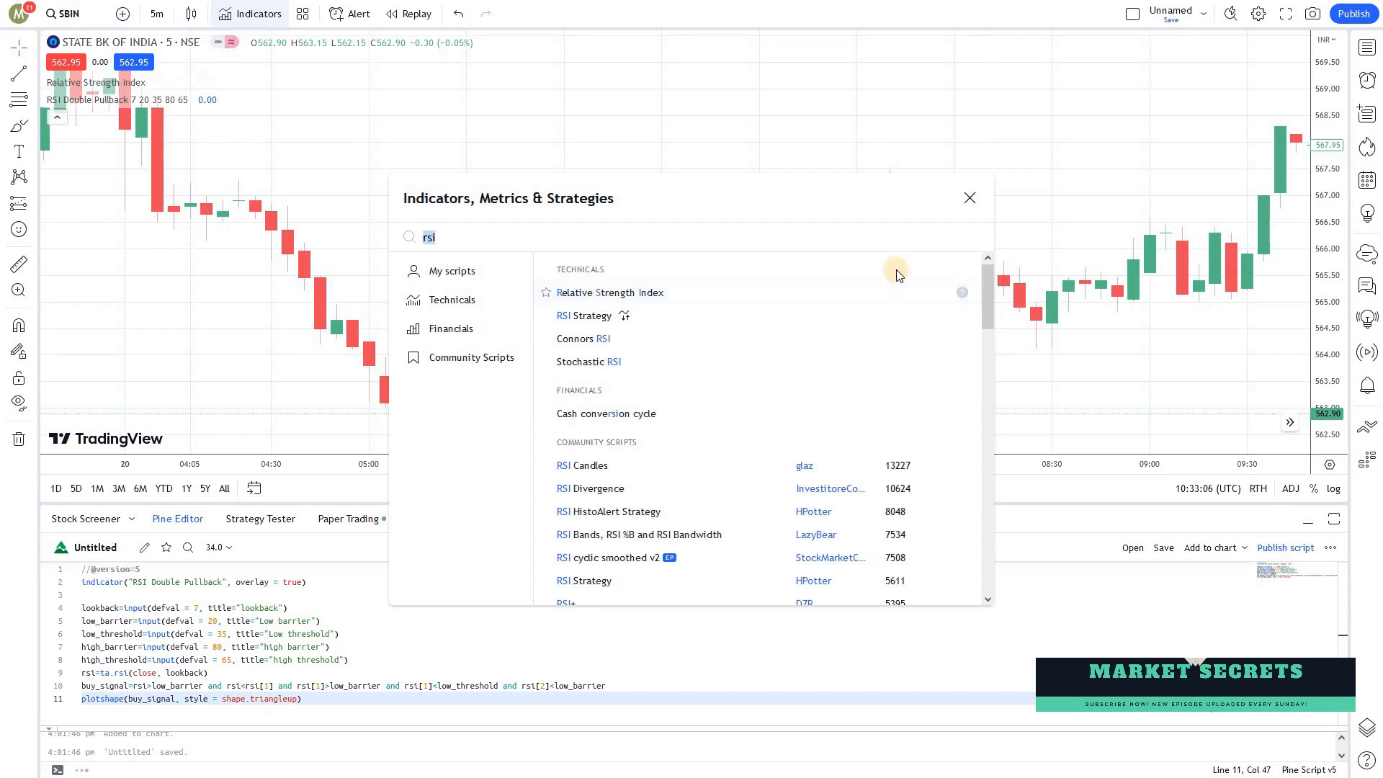
click(611, 292)
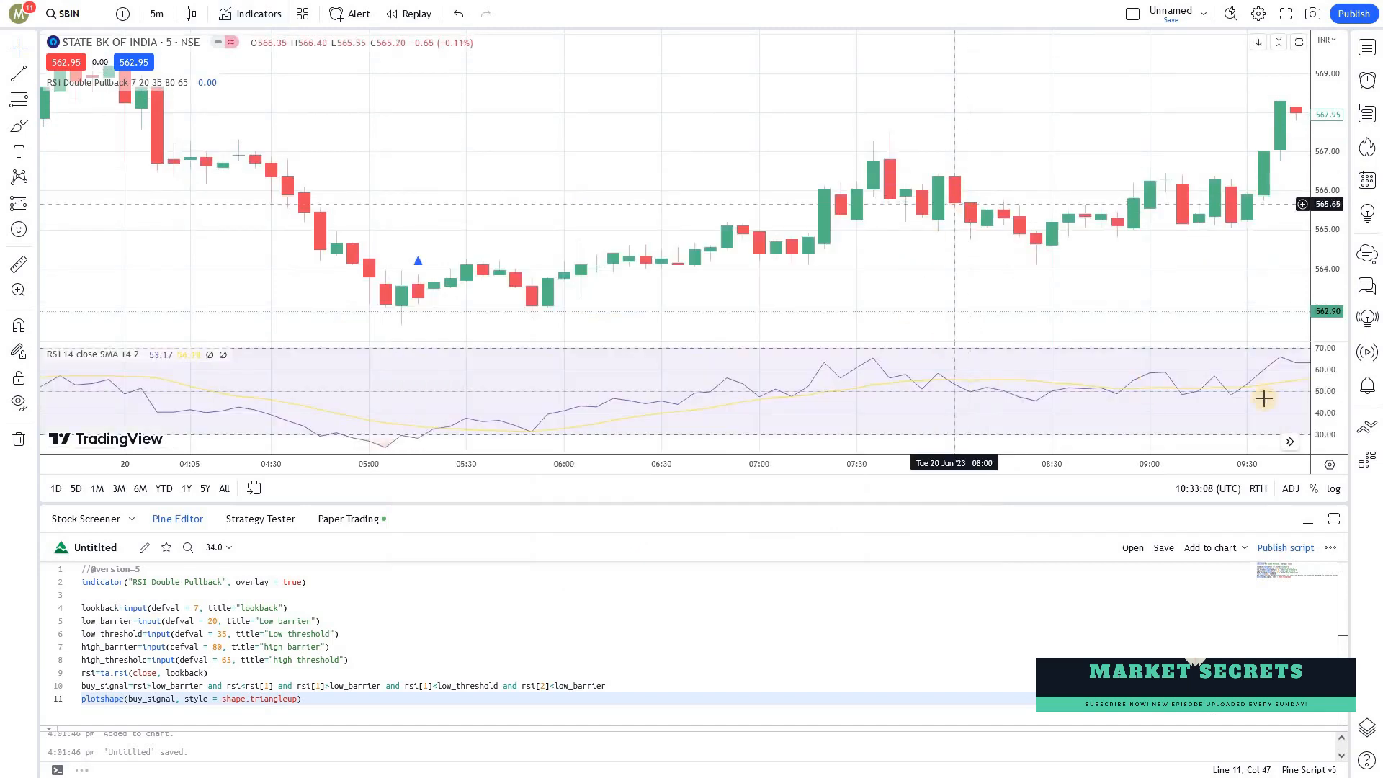
mouse_move(173, 354)
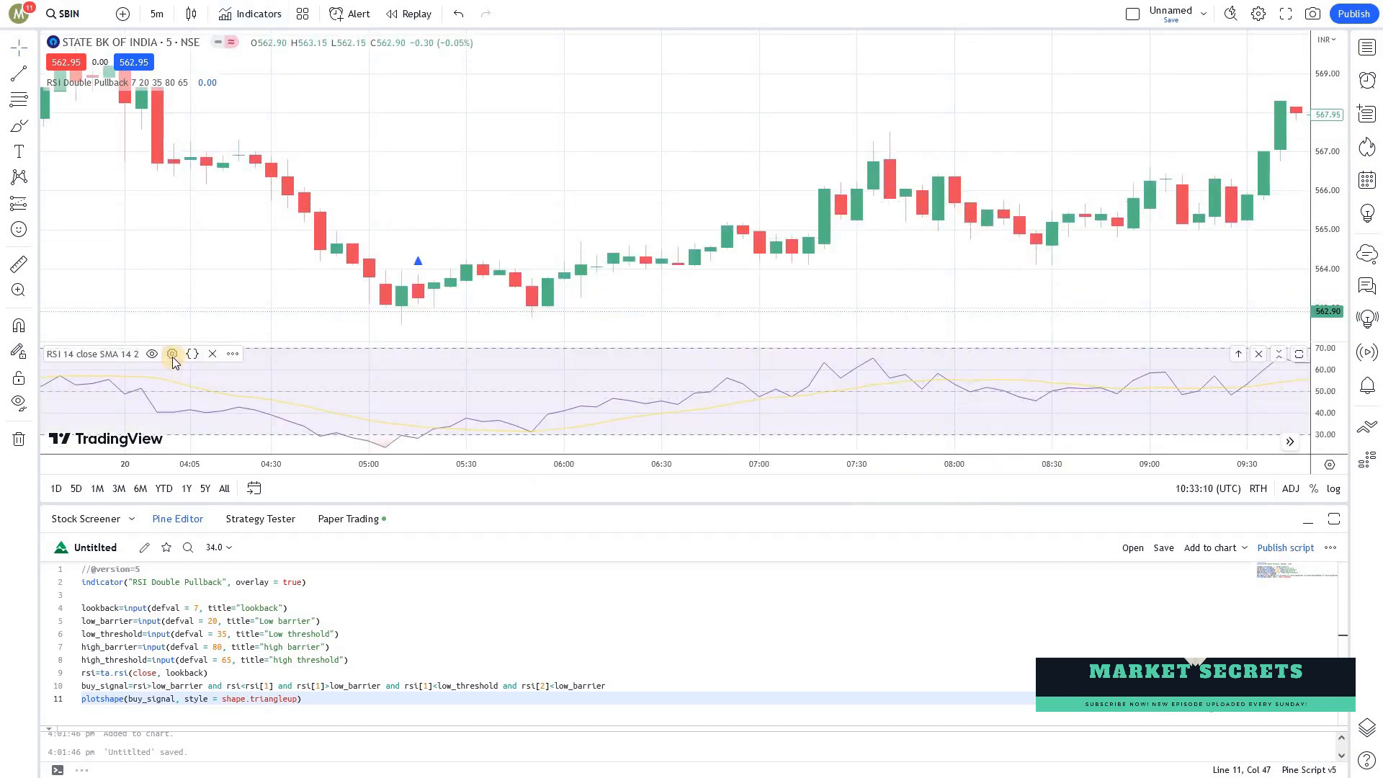
mouse_move(173, 354)
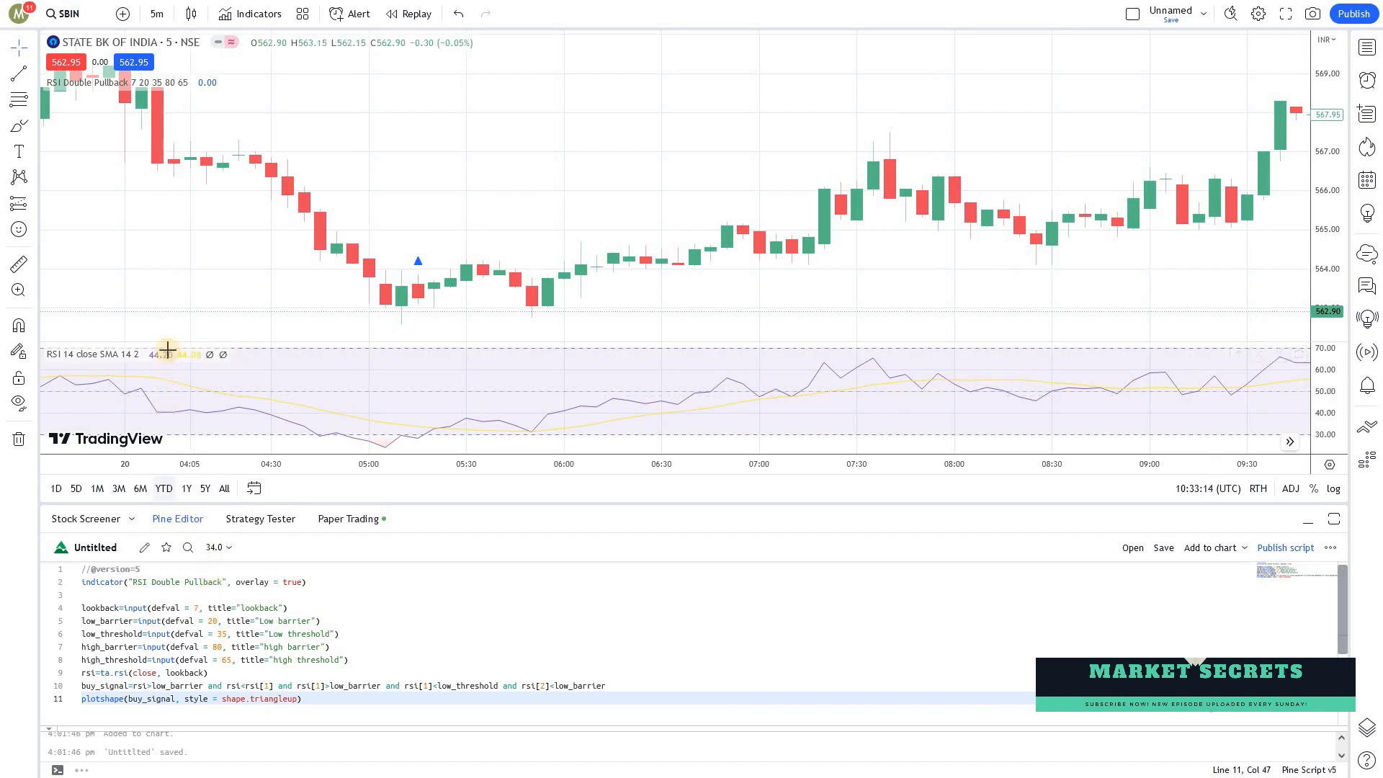
In RSI settings set length 7 and band levels upper 80, middle 35, lower 20
click(172, 353)
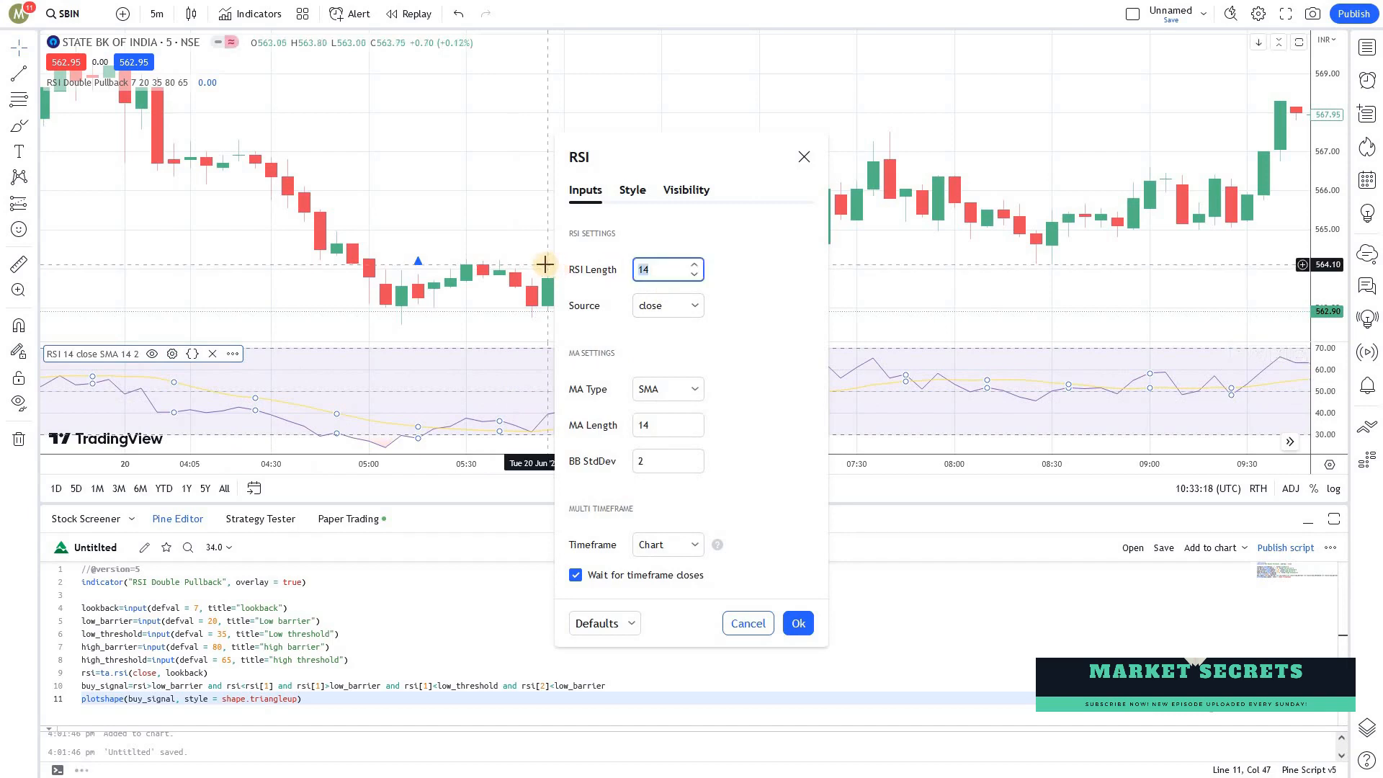
click(632, 190)
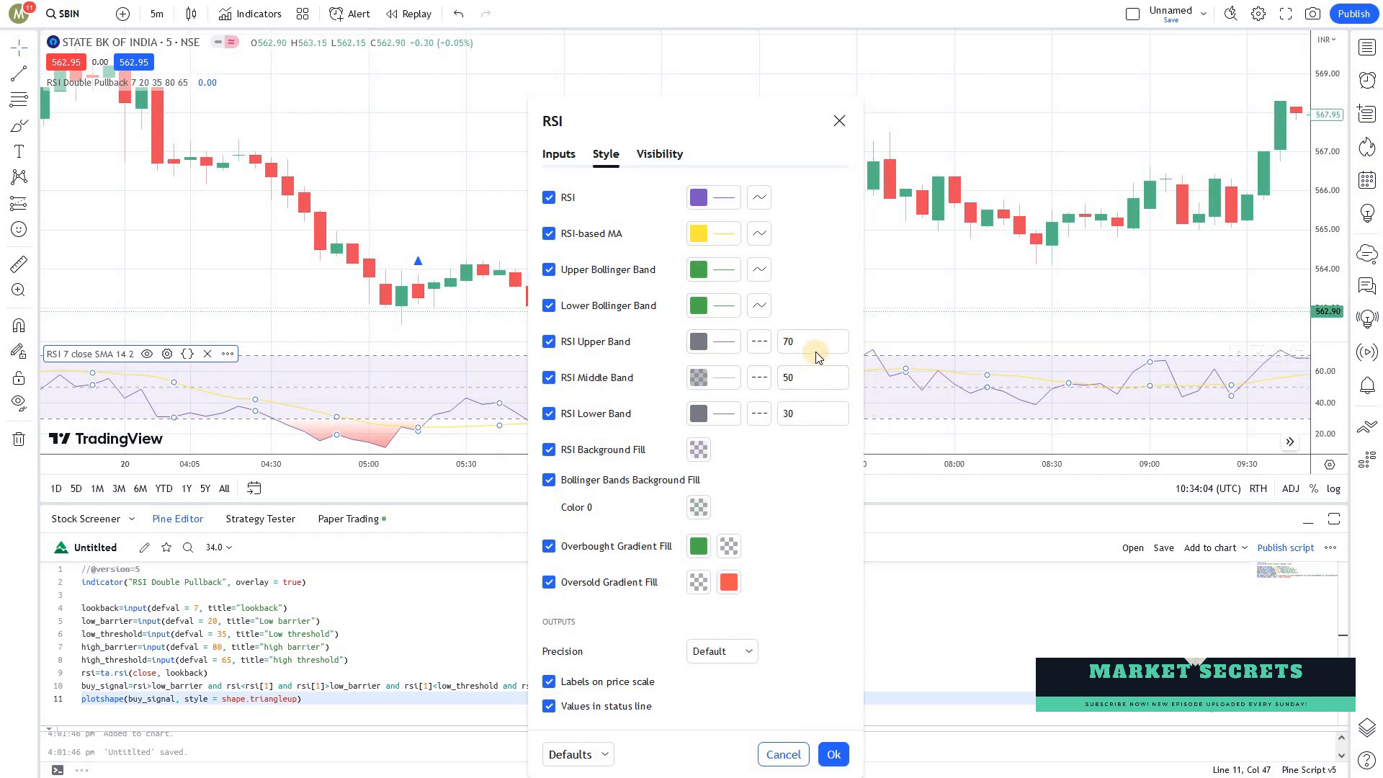
mouse_move(429, 307)
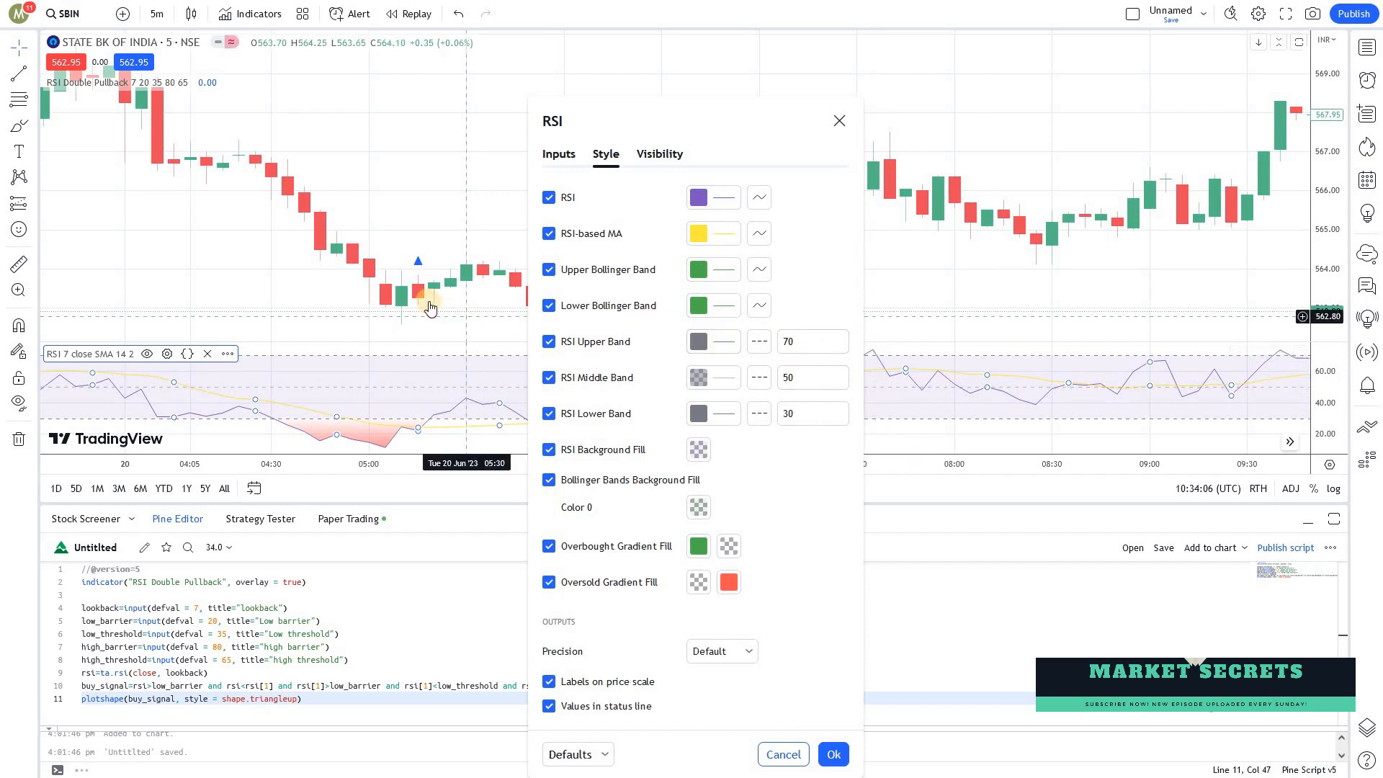
mouse_move(878, 411)
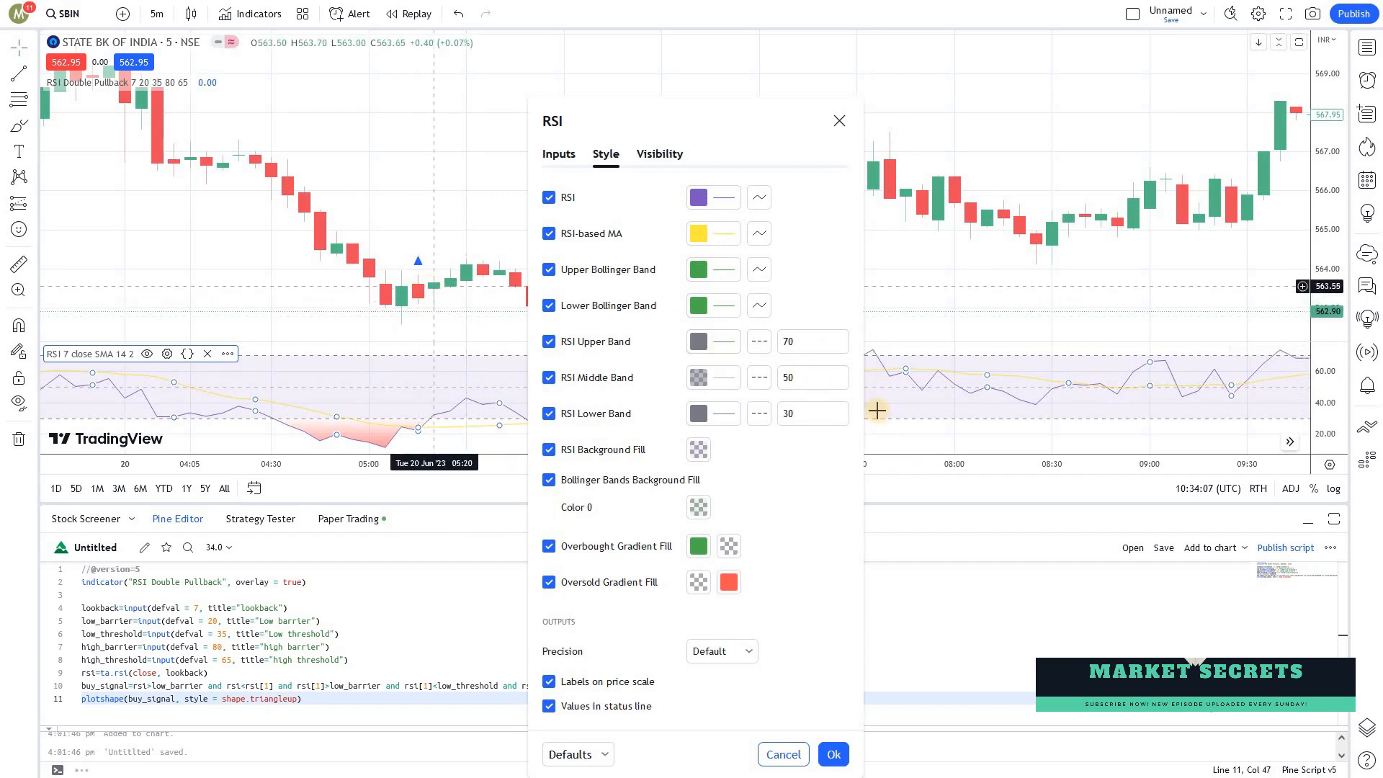
click(806, 413)
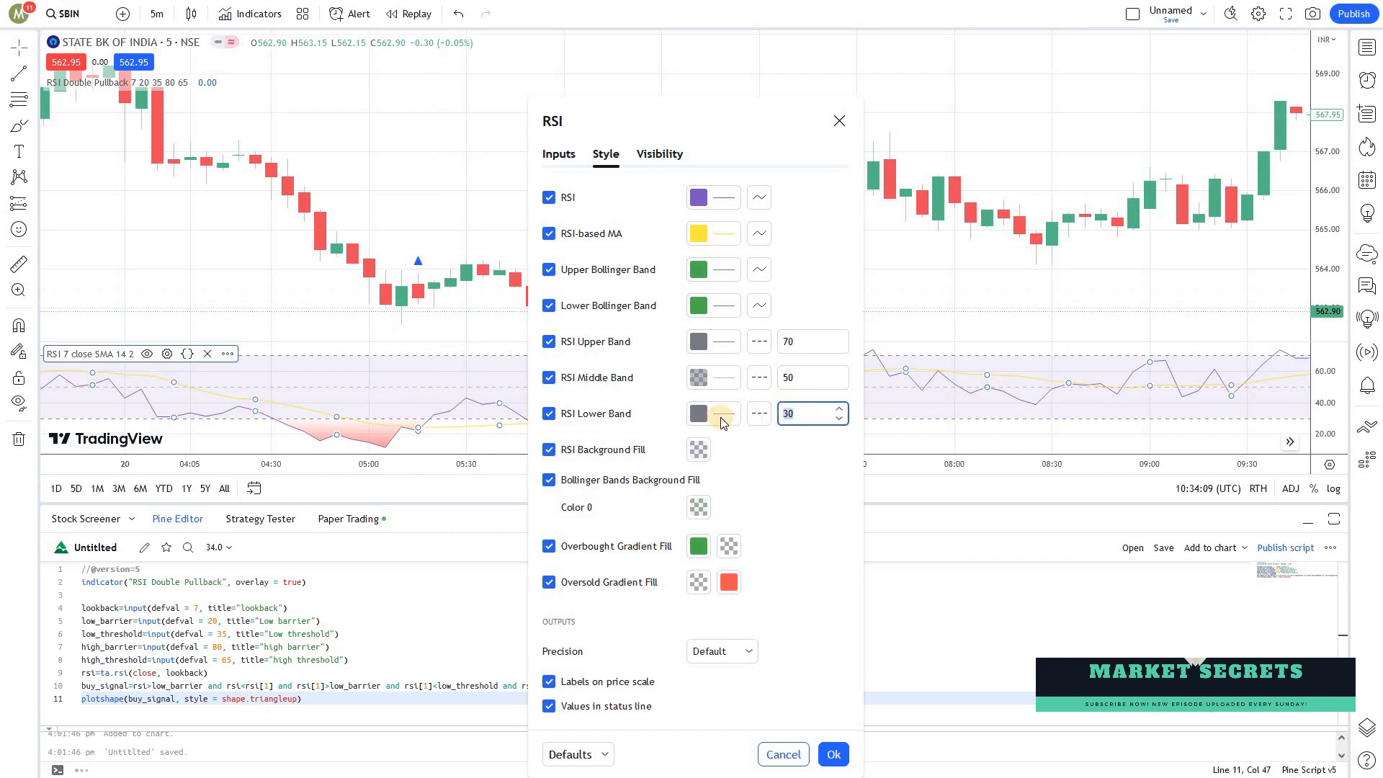
click(837, 418)
text(20)
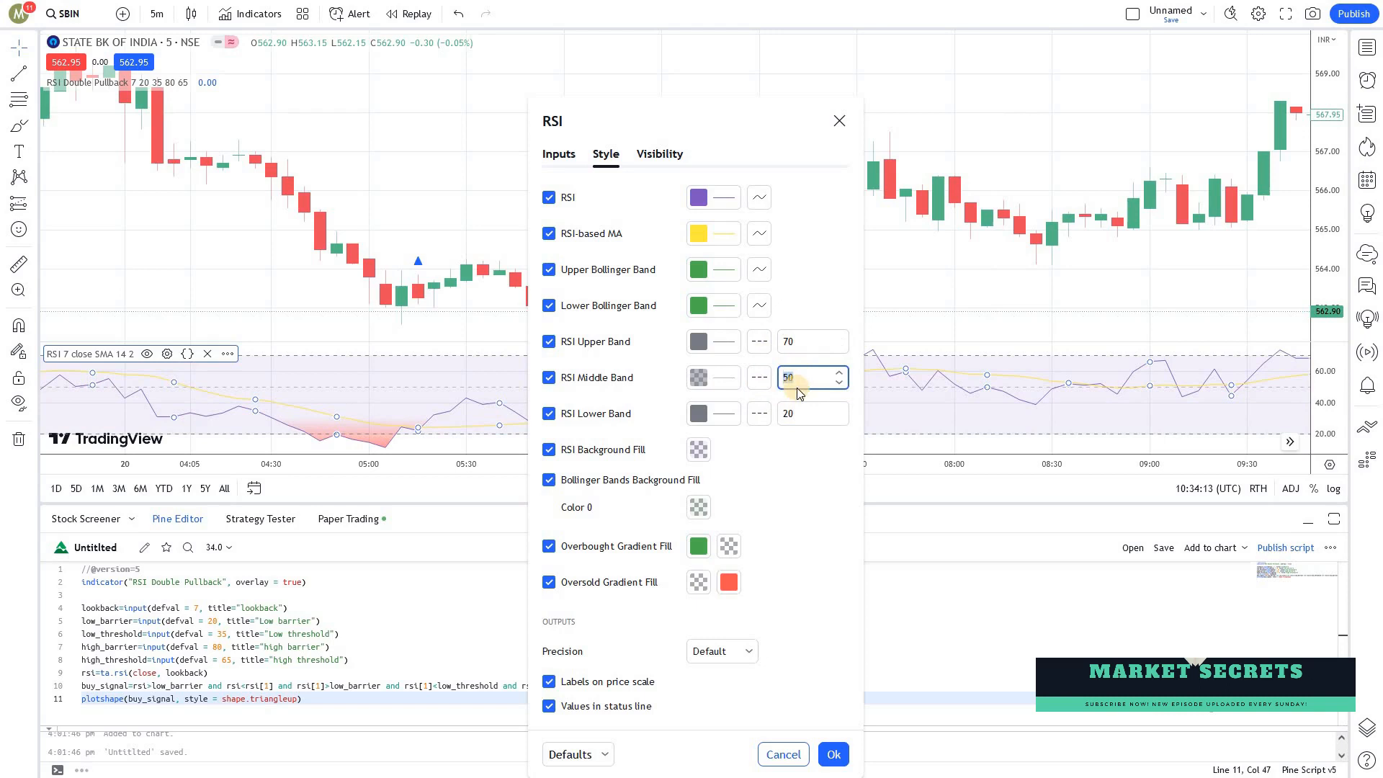
click(805, 377)
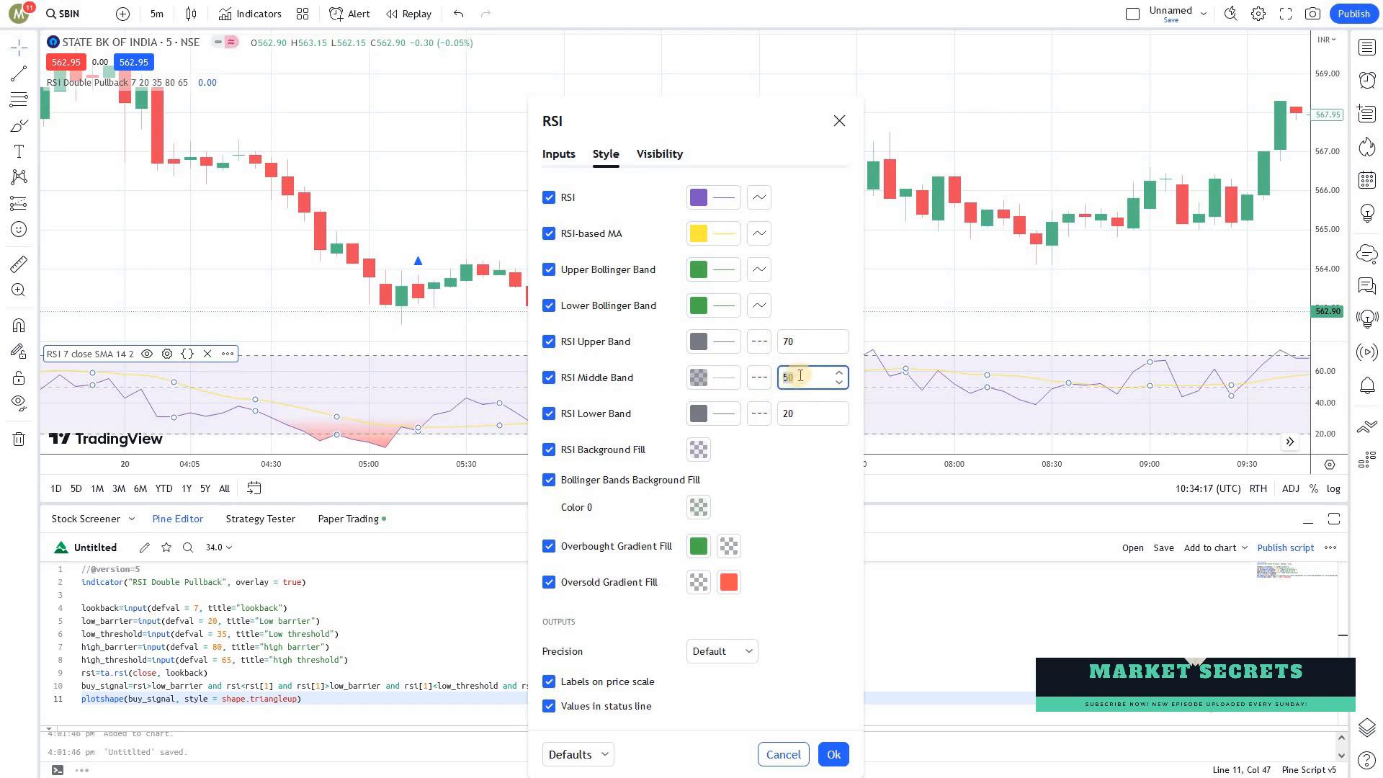
text(35)
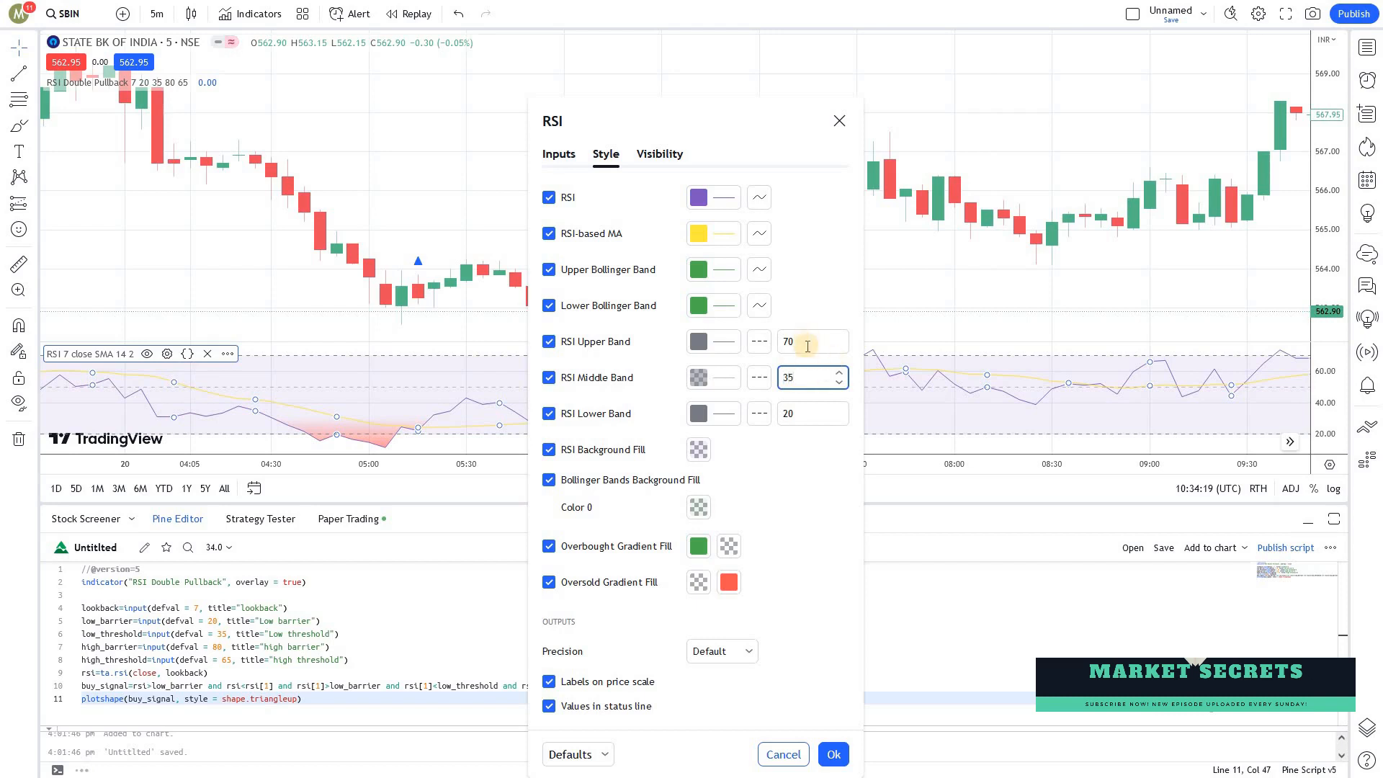
click(802, 342)
text(80)
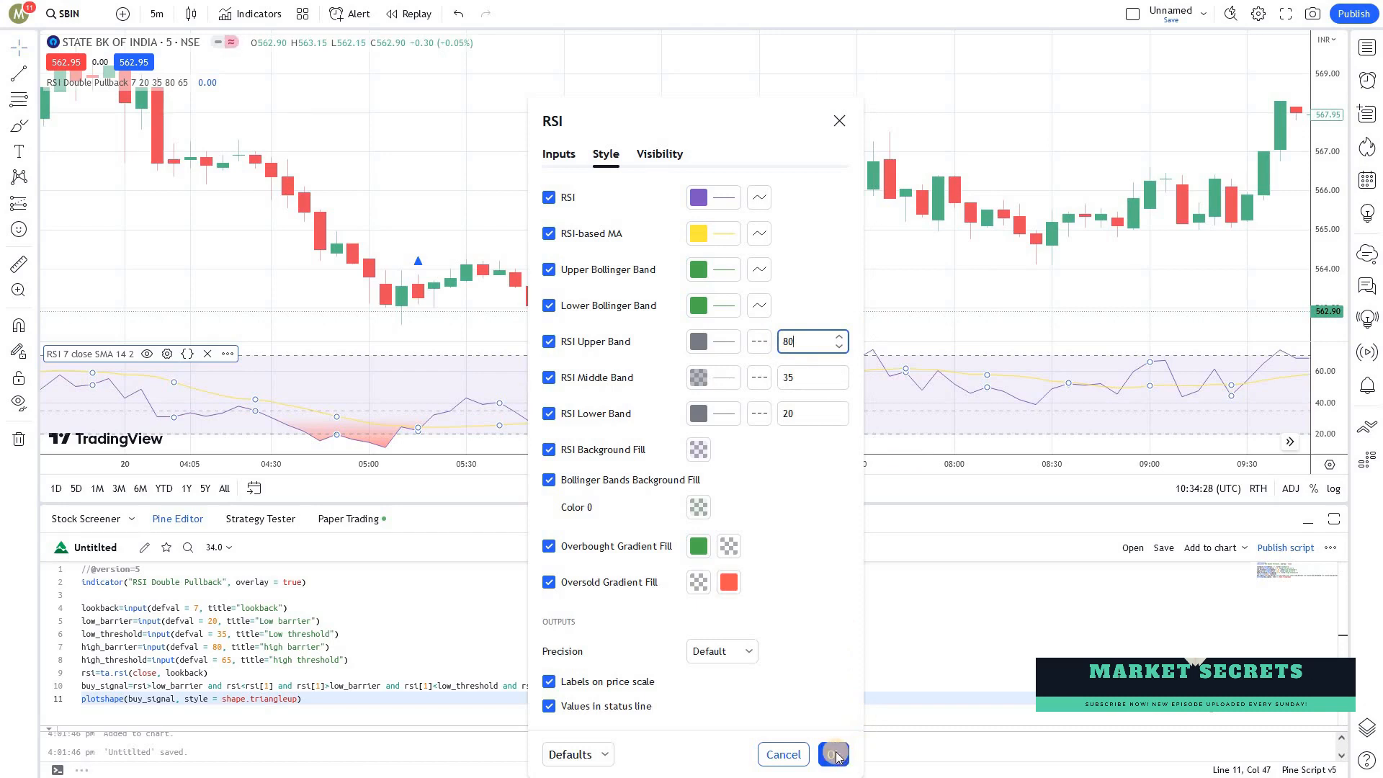
mouse_move(802, 399)
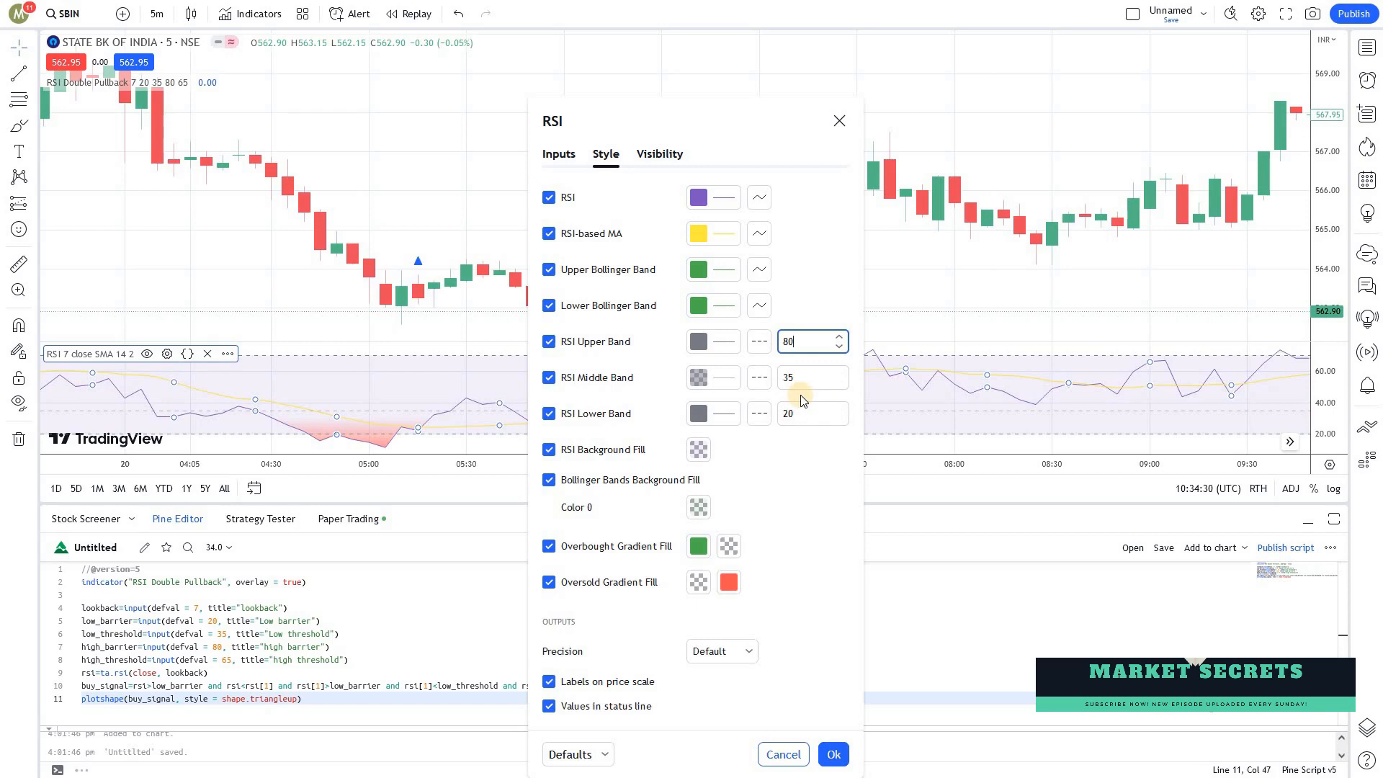
click(712, 341)
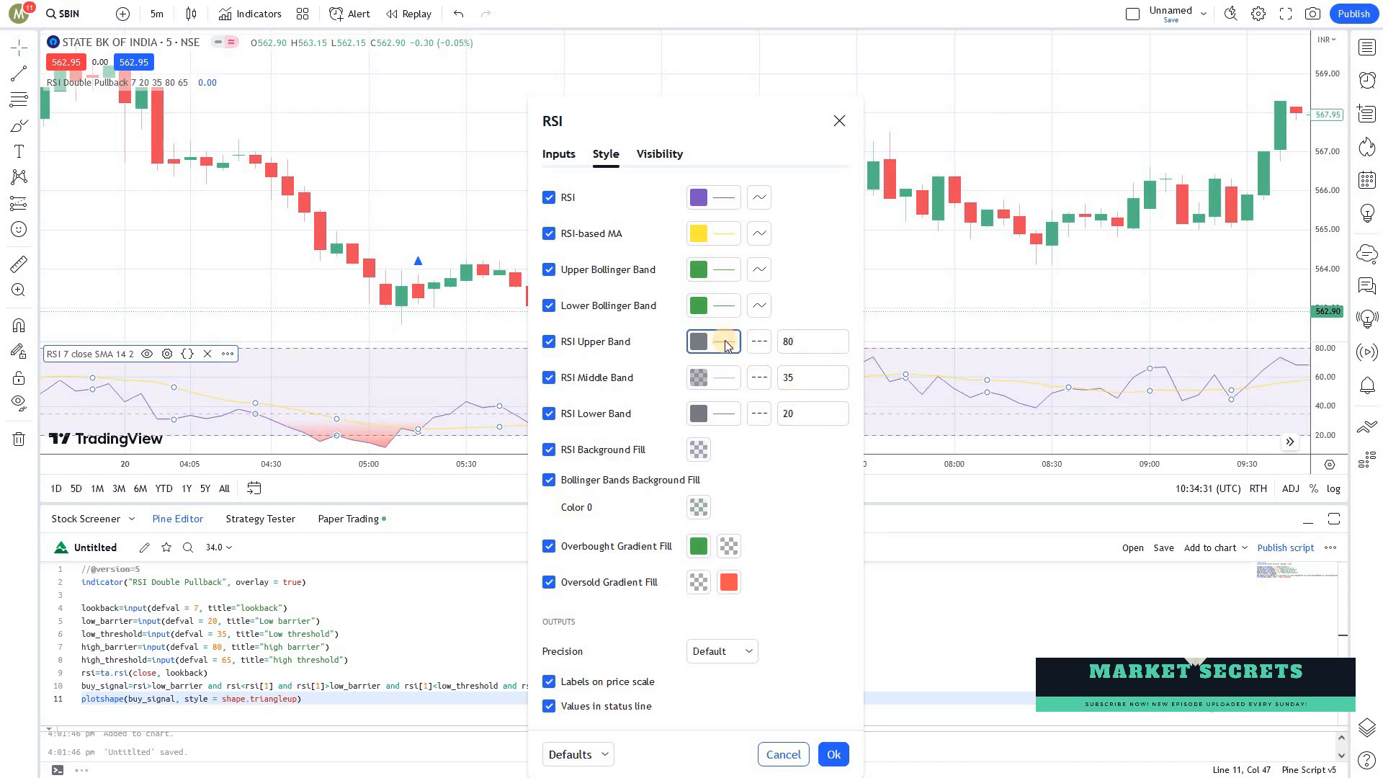
Colour the upper and middle bands red and the lower band green, then apply the settings
click(711, 342)
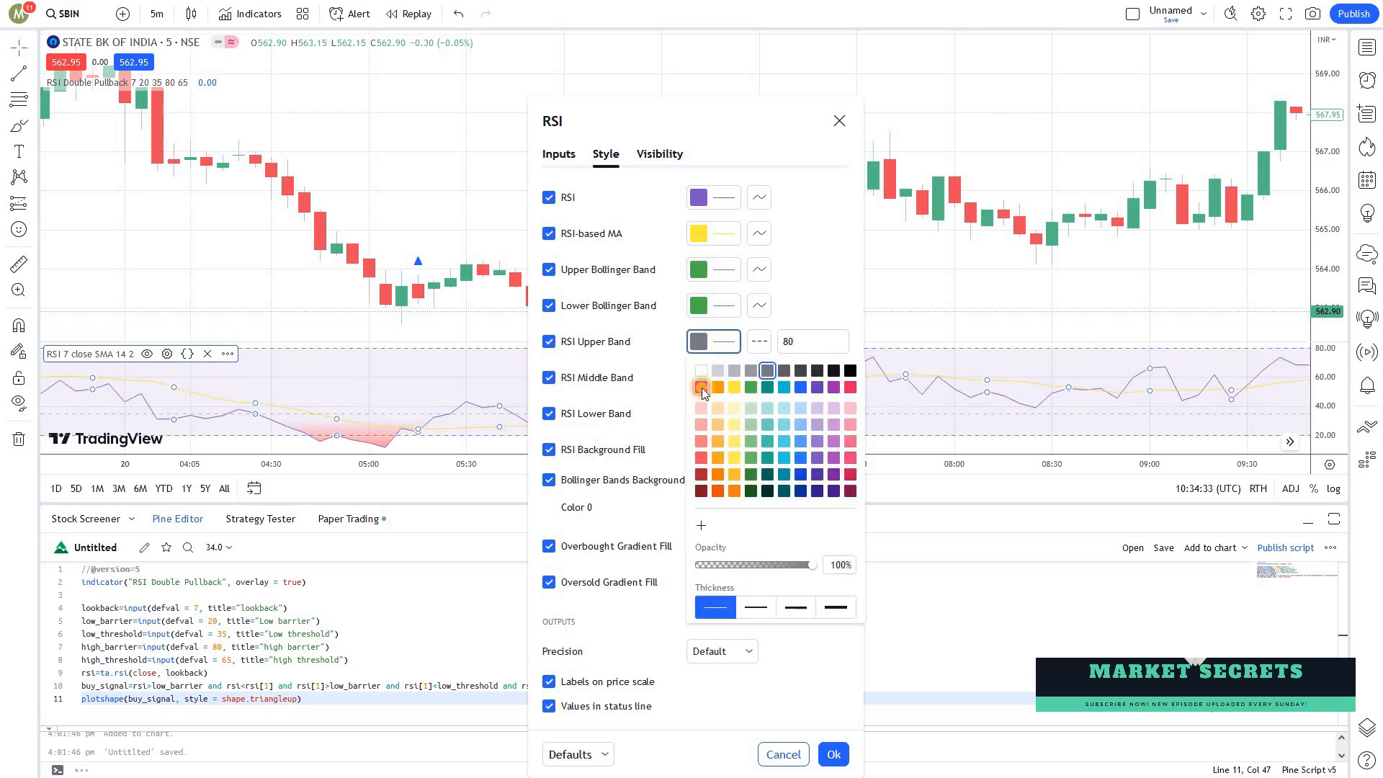
click(701, 386)
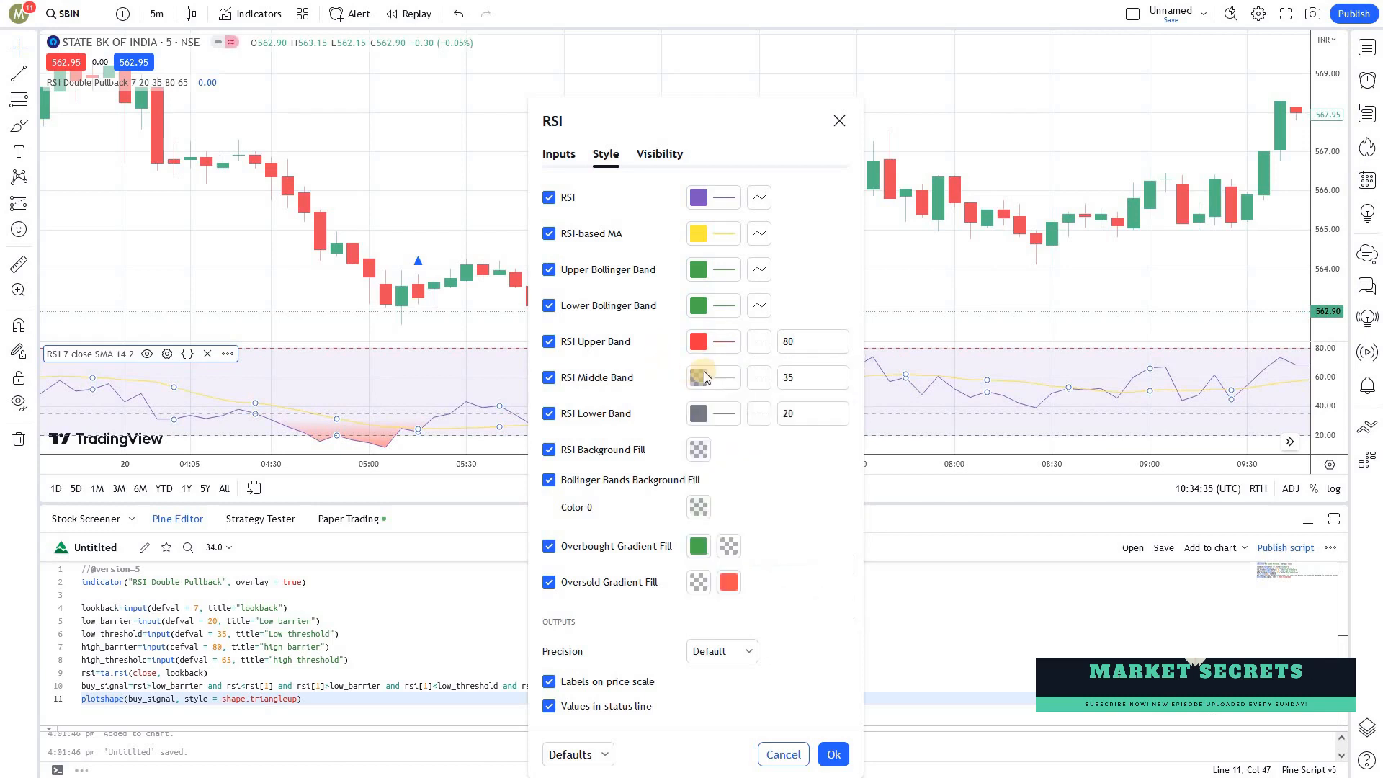
click(712, 378)
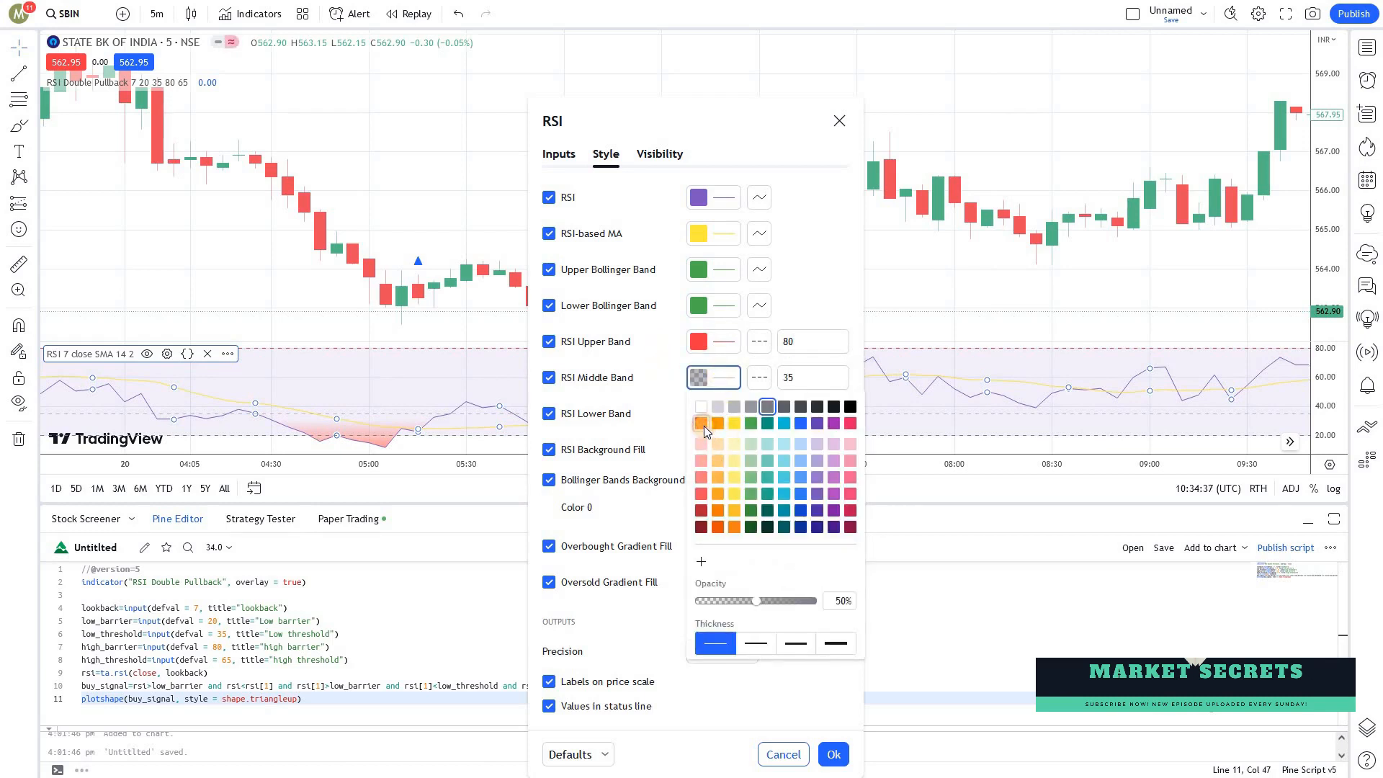
click(712, 413)
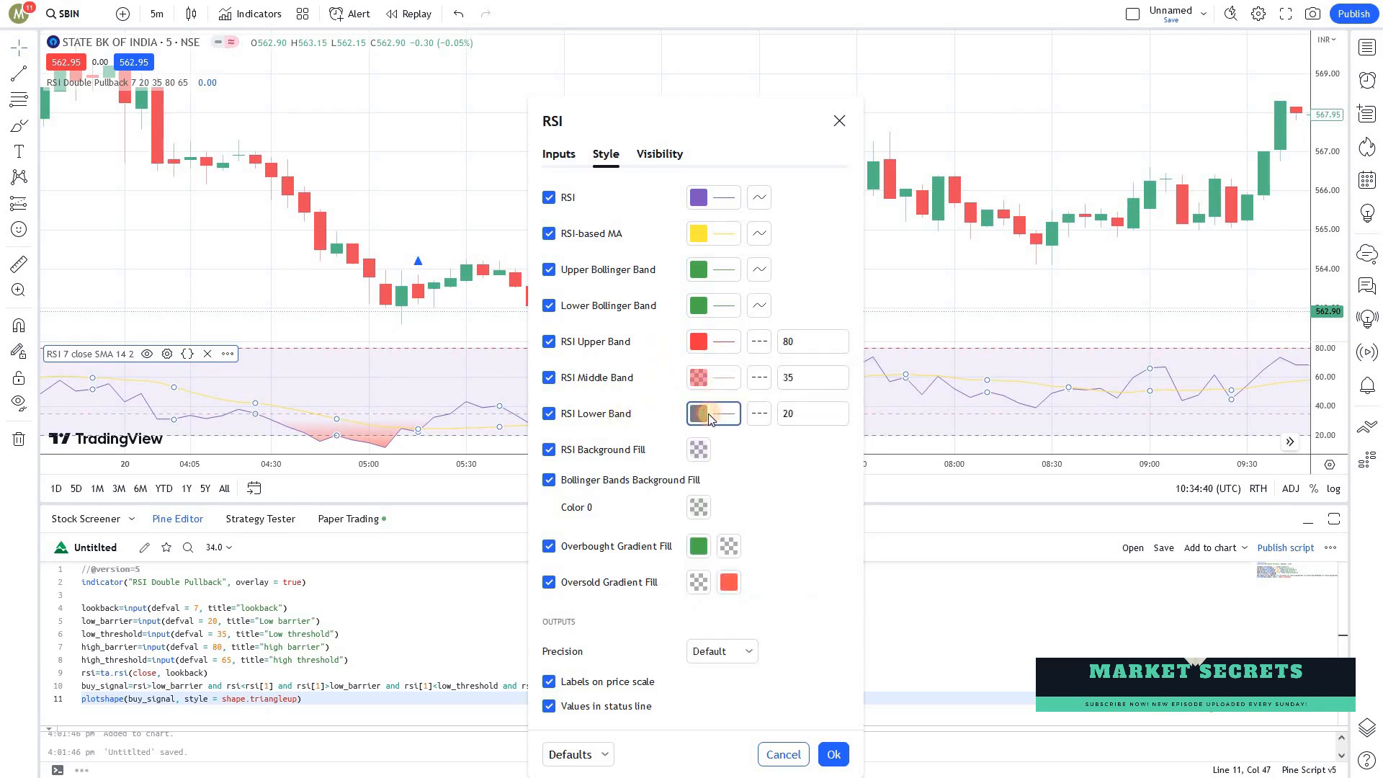
click(708, 412)
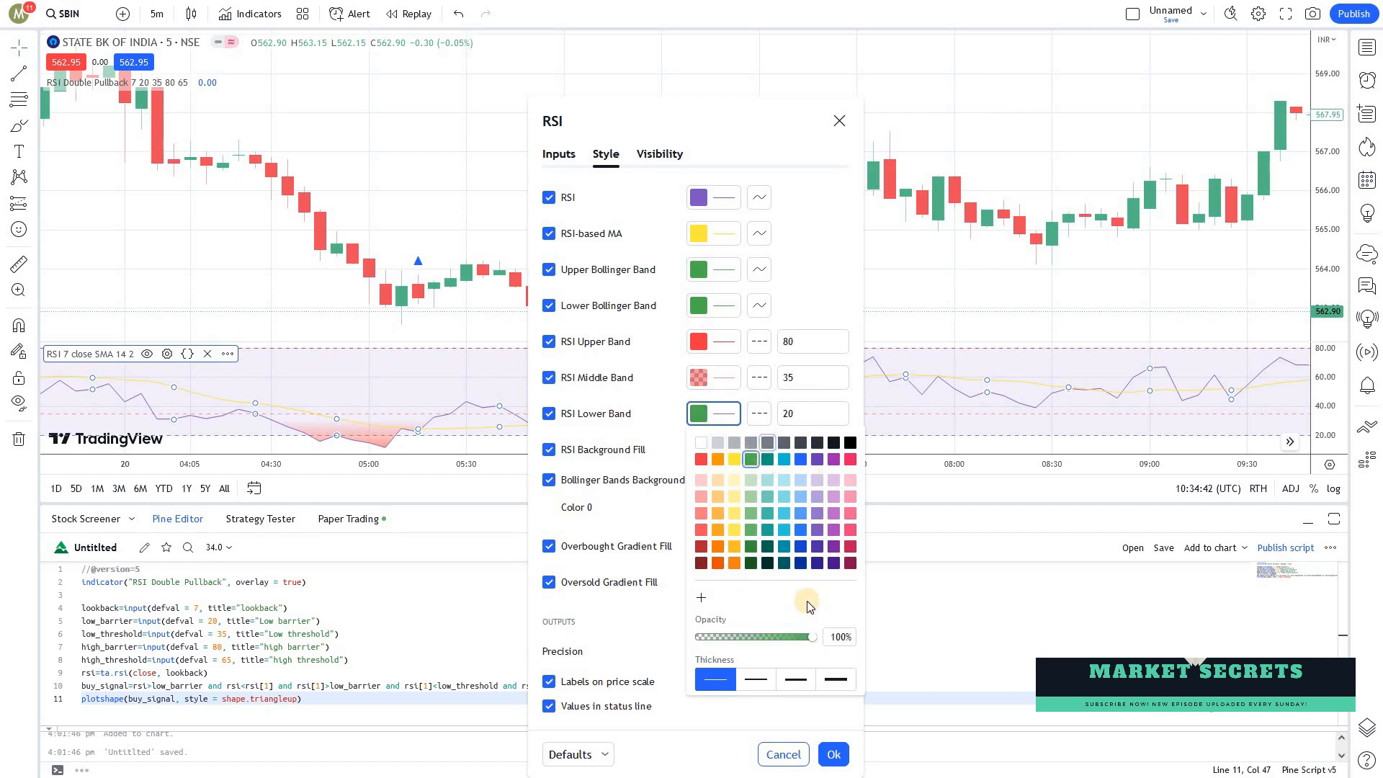
click(830, 755)
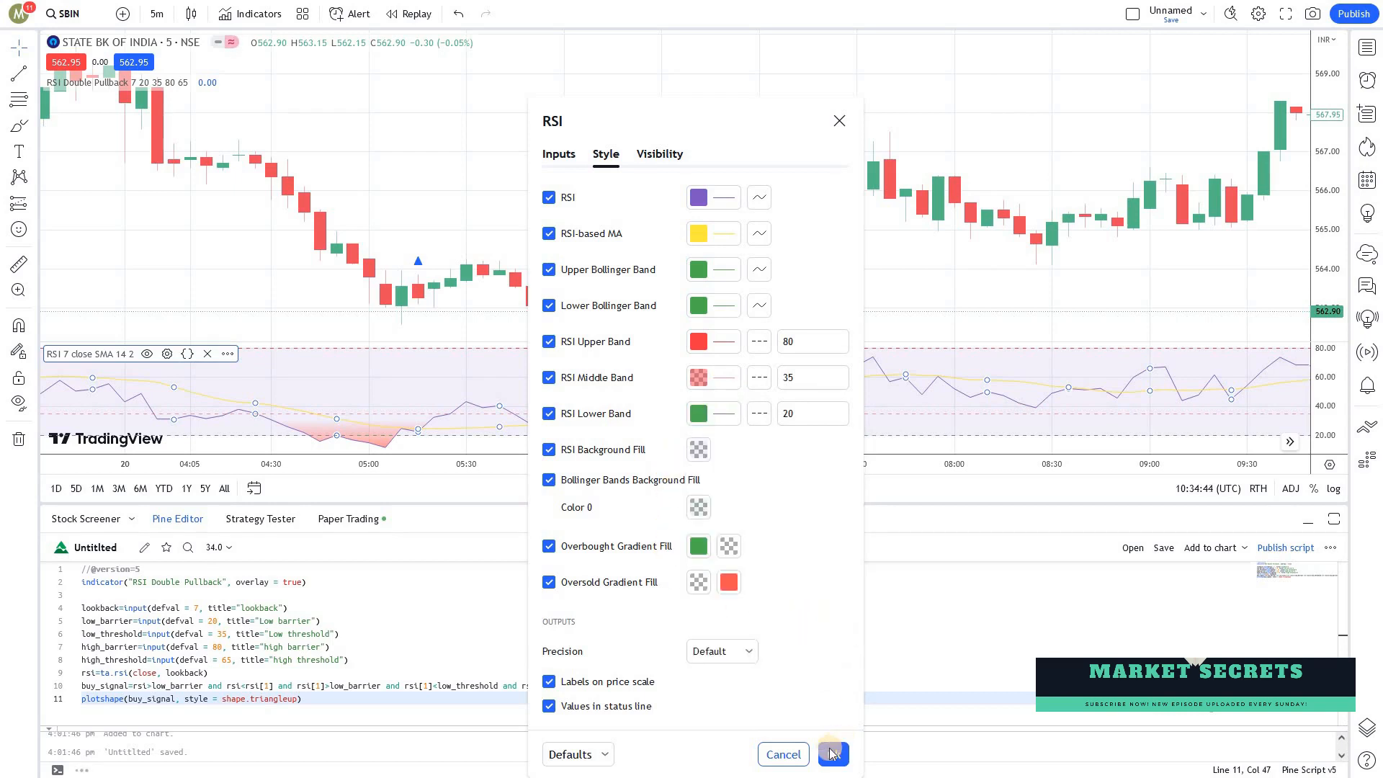
click(830, 754)
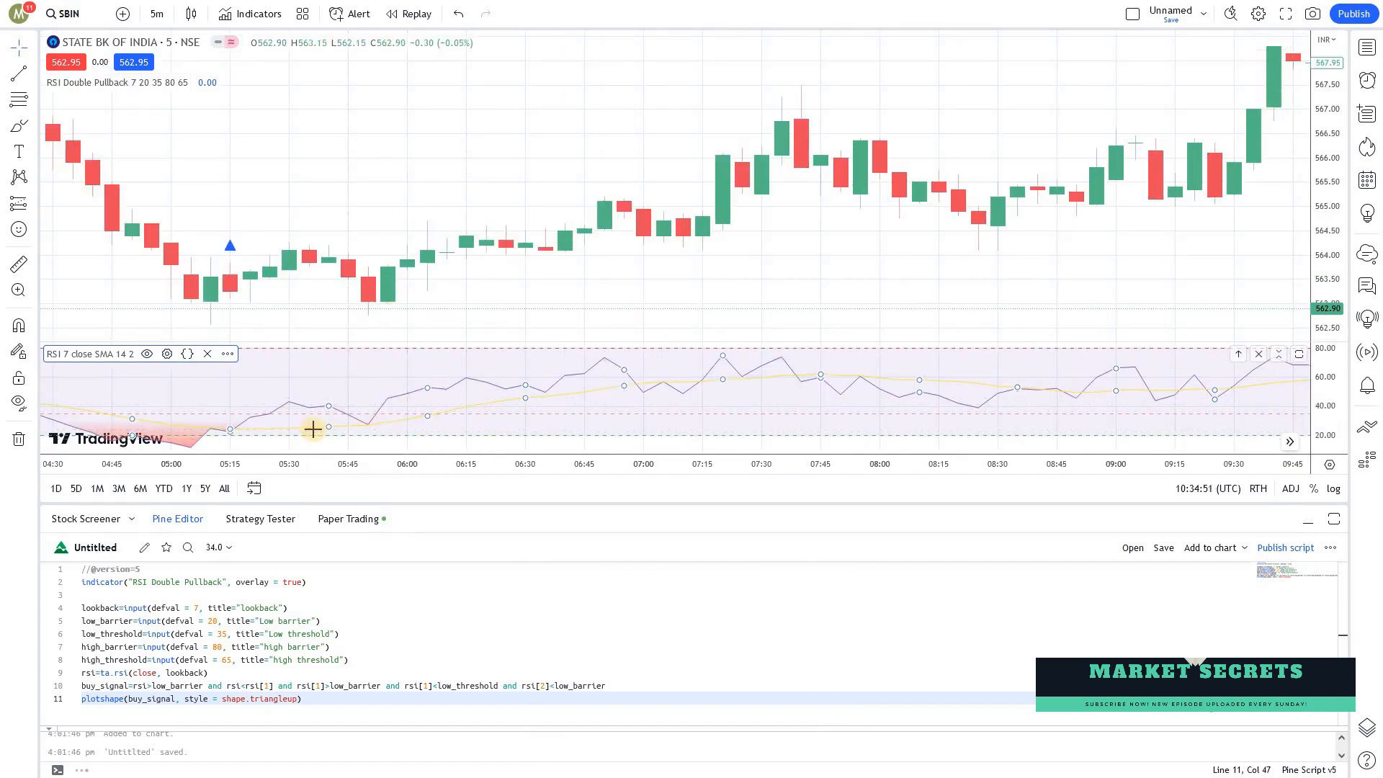
mouse_move(223, 419)
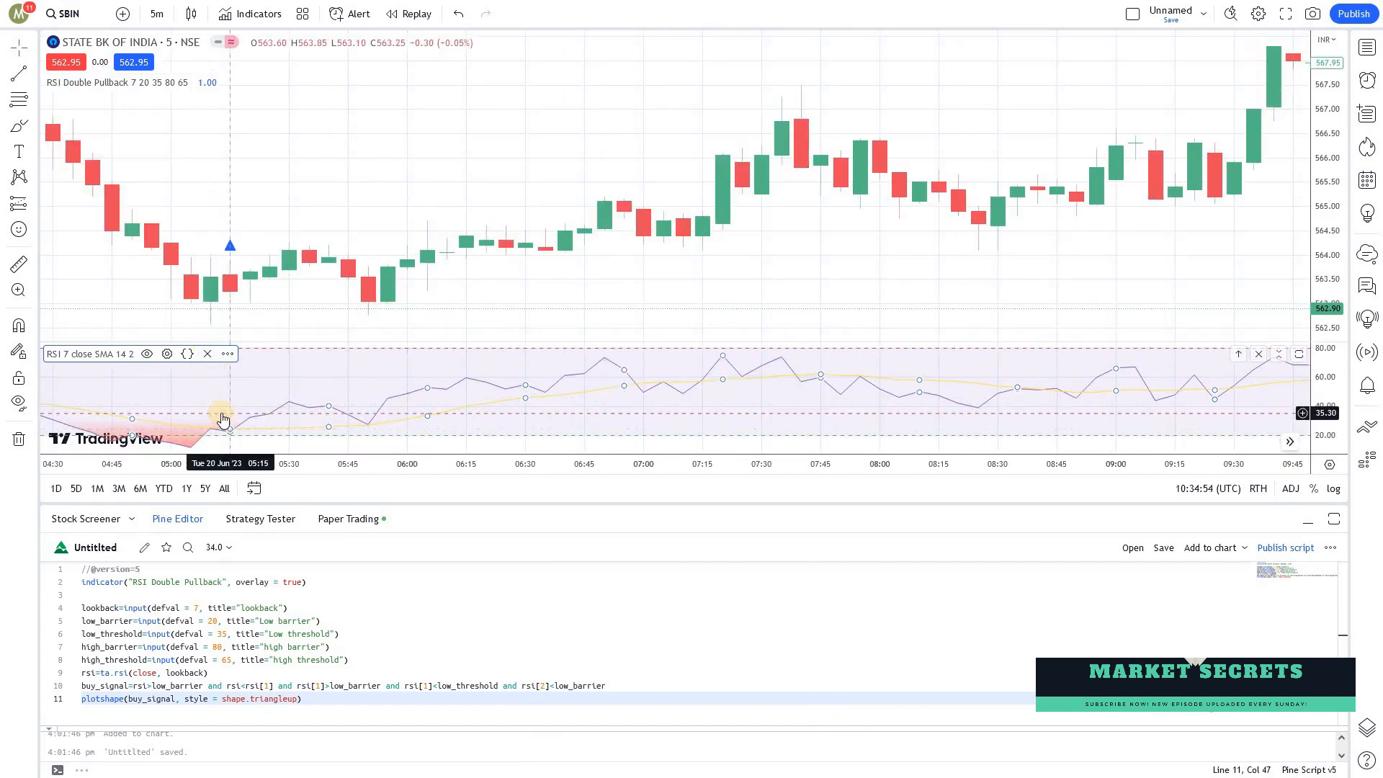
mouse_move(231, 266)
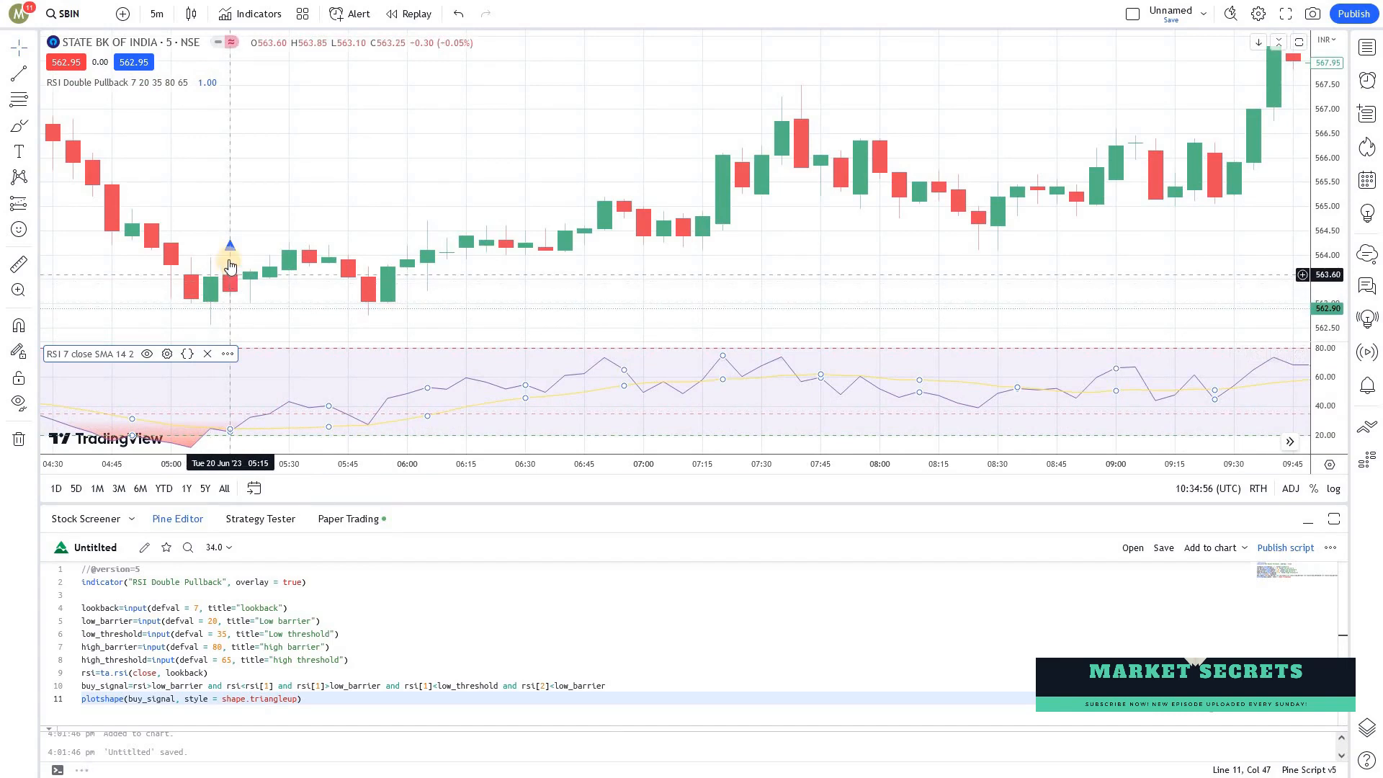
mouse_move(227, 260)
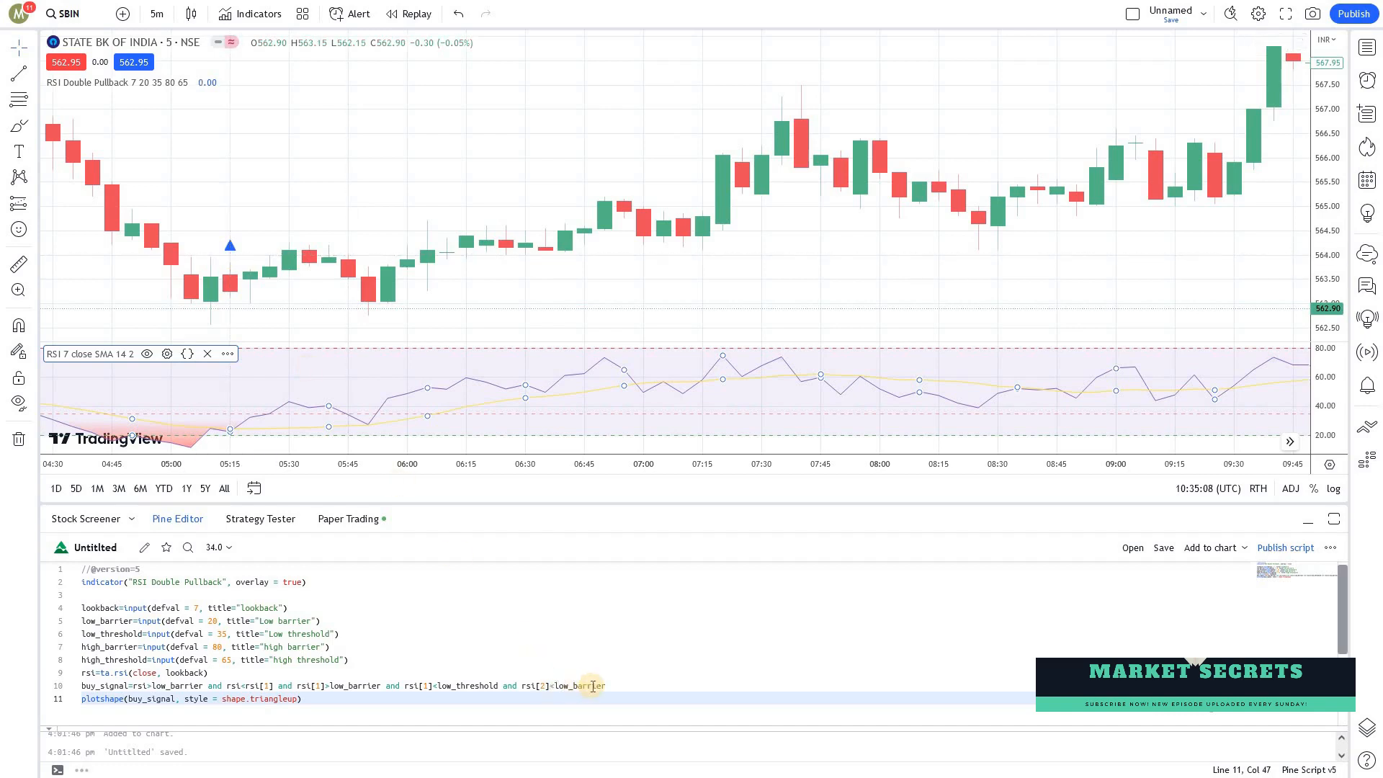
mouse_move(500, 618)
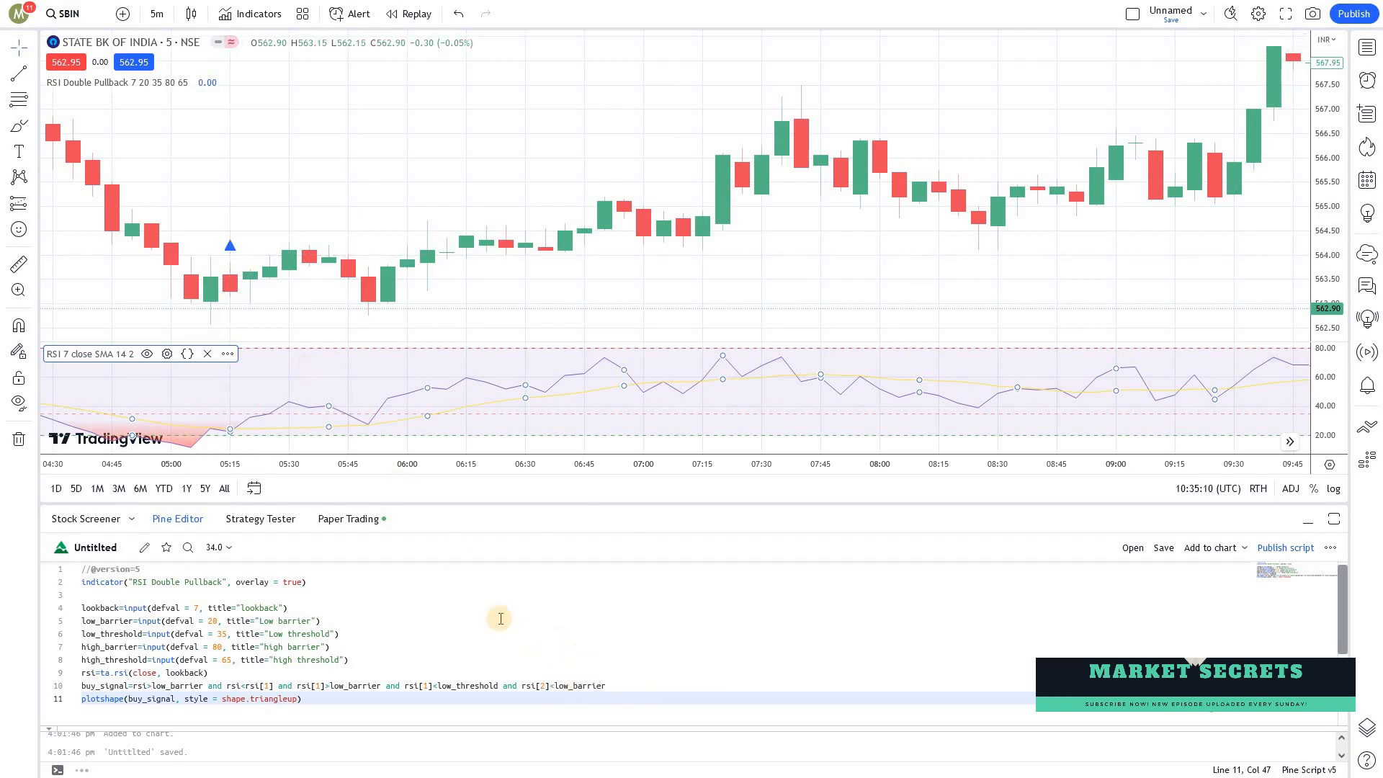
mouse_move(192, 291)
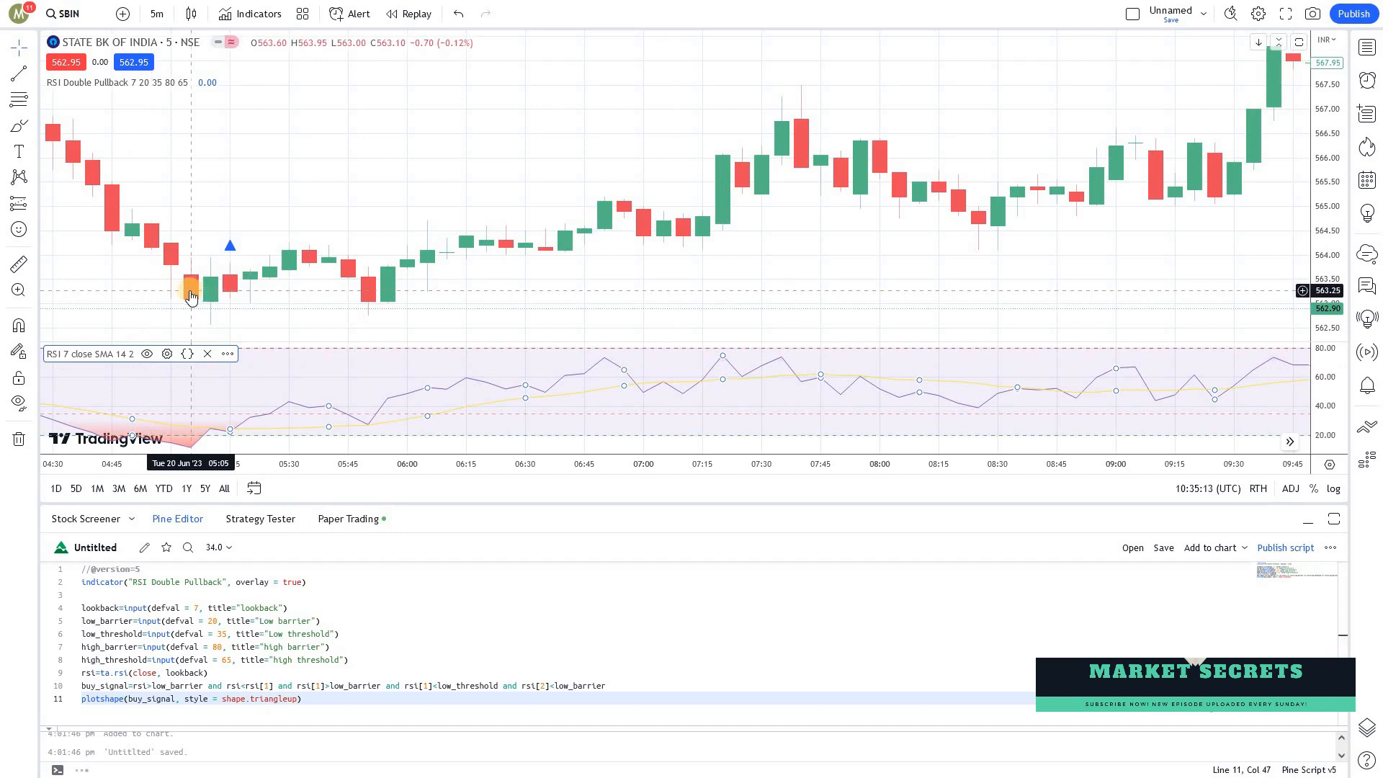
mouse_move(483, 568)
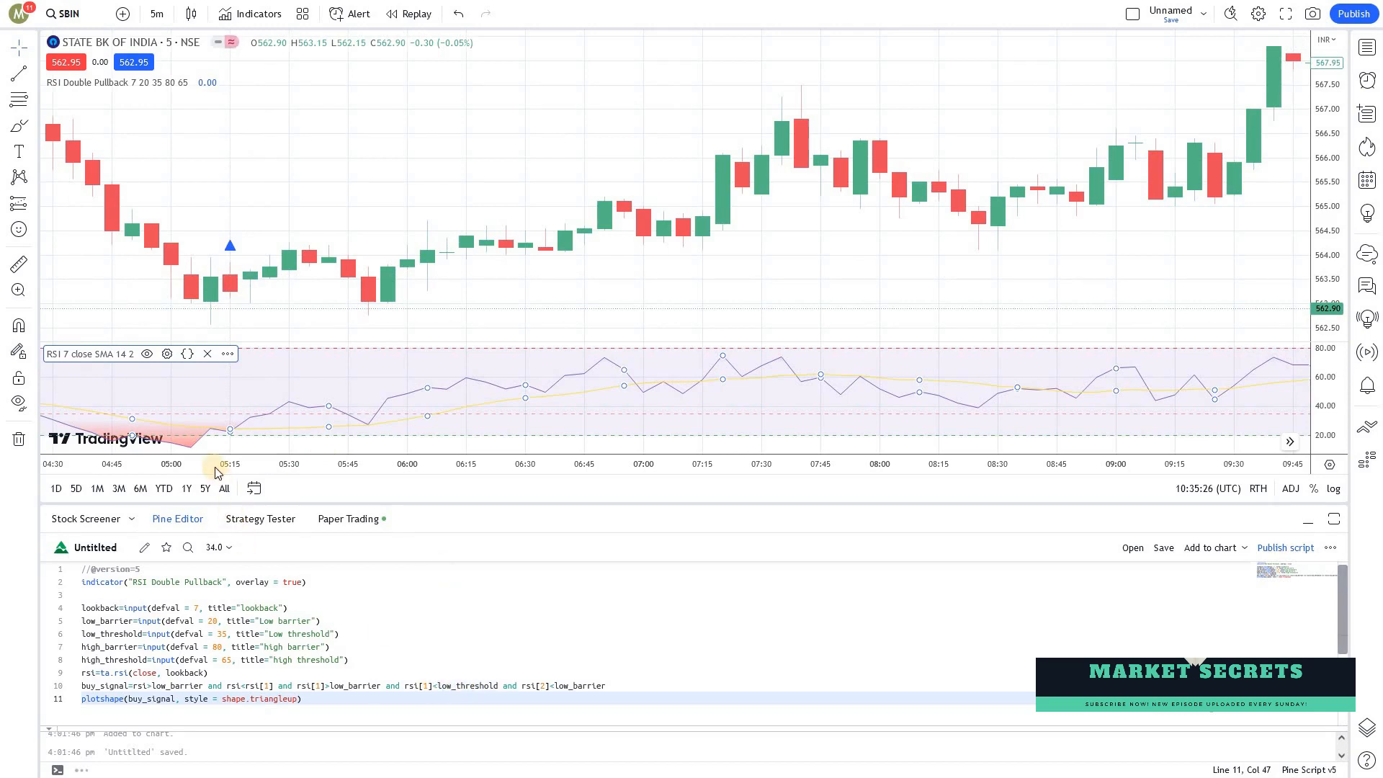
mouse_move(209, 315)
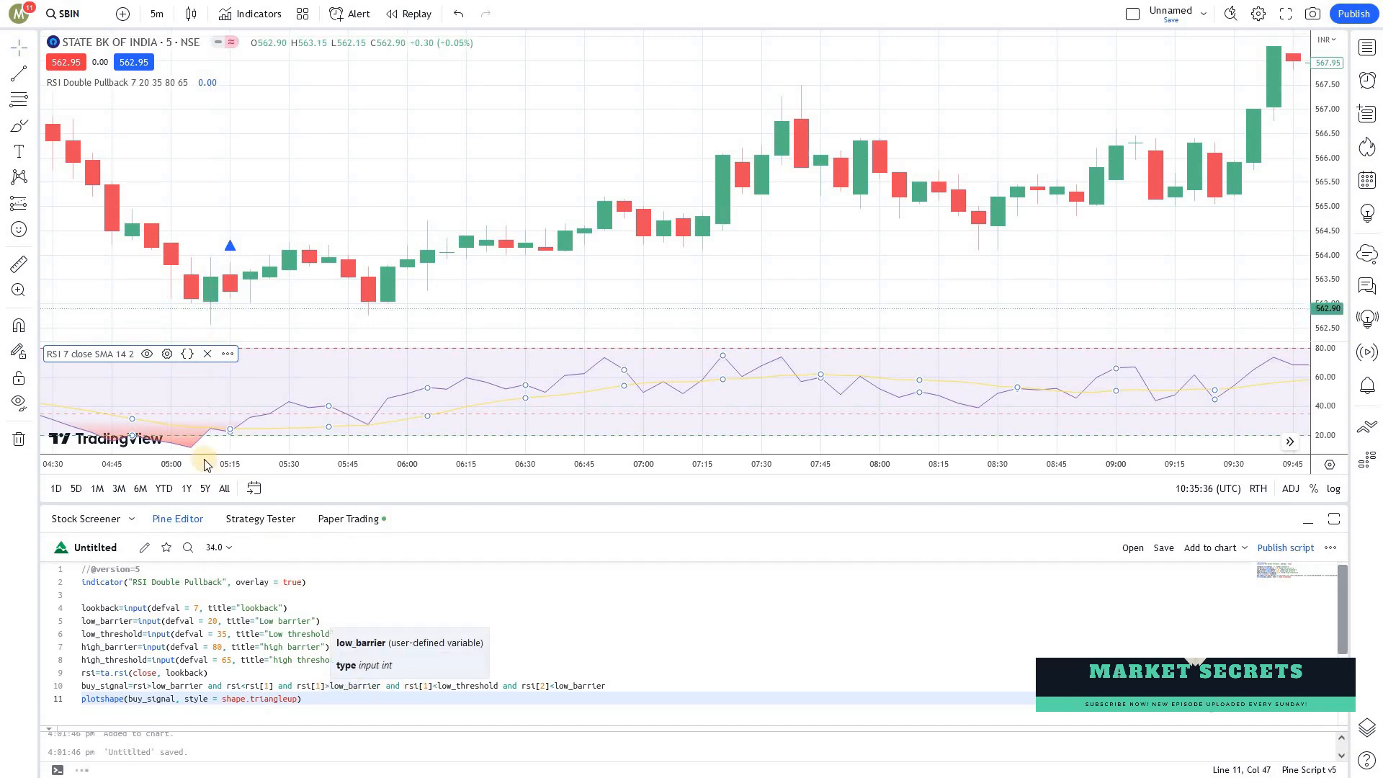
mouse_move(207, 426)
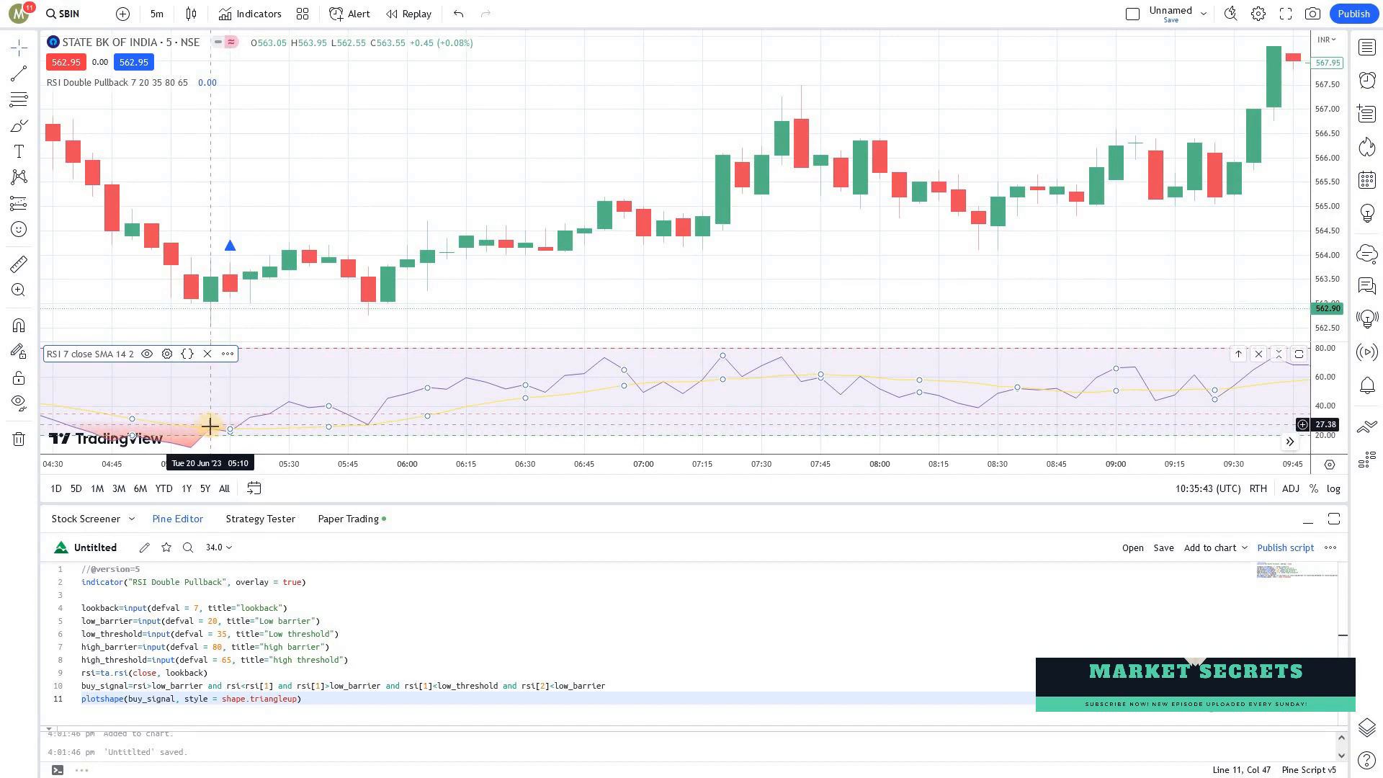
mouse_move(212, 432)
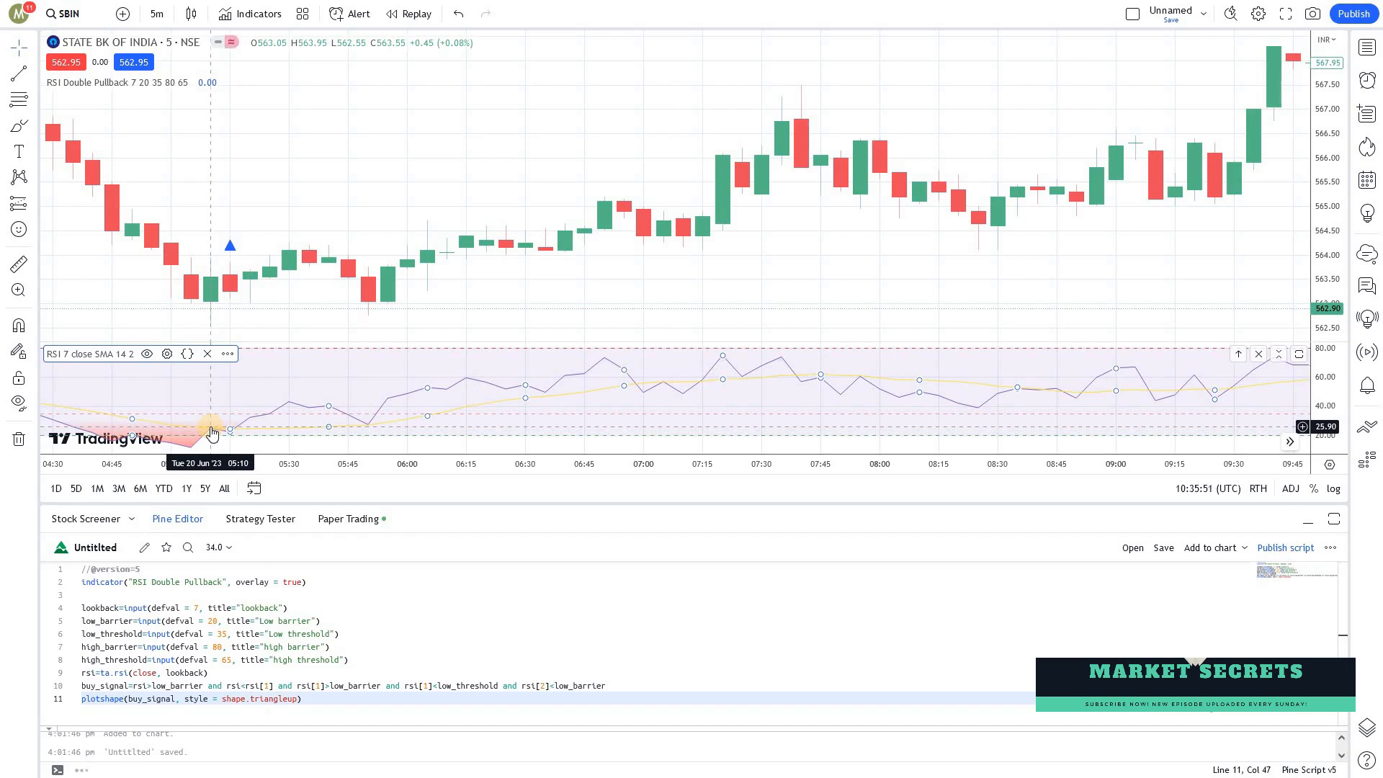
mouse_move(260, 687)
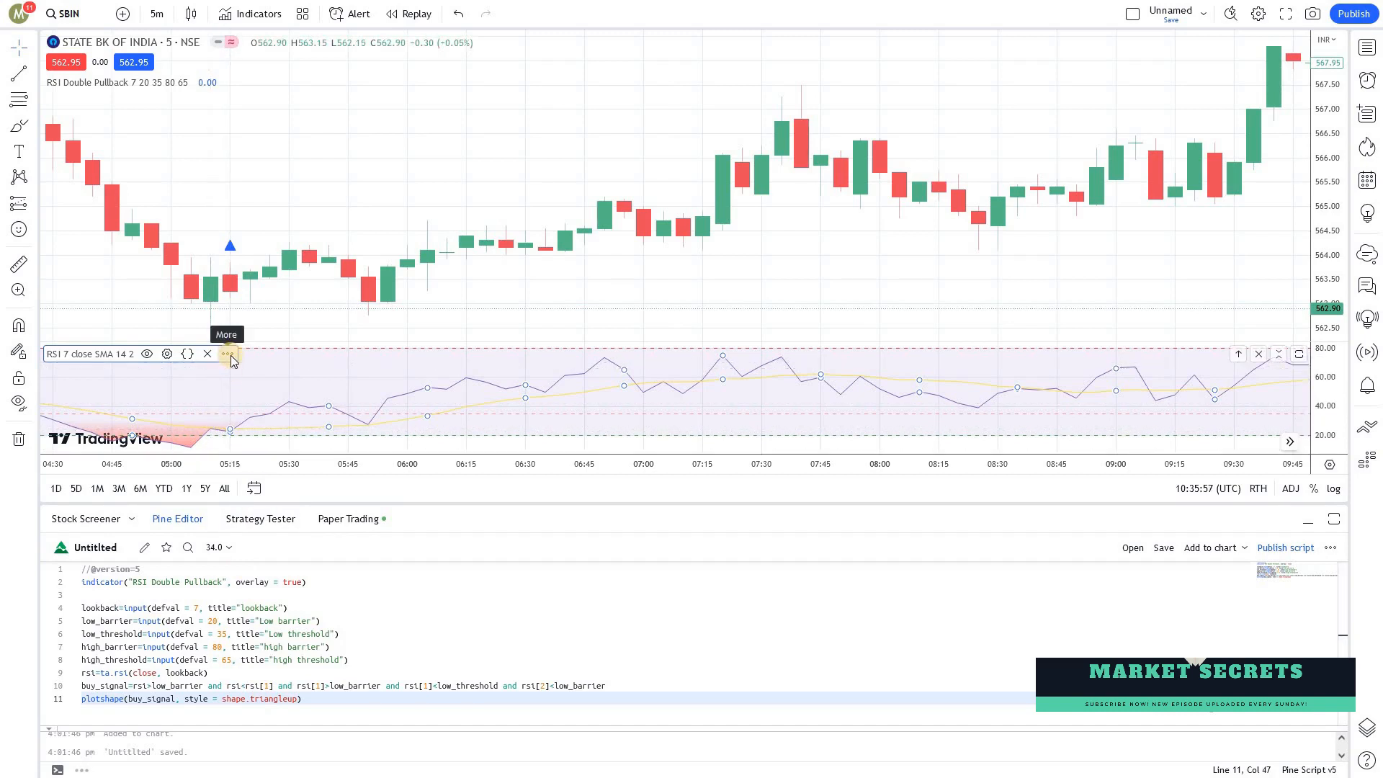
mouse_move(207, 432)
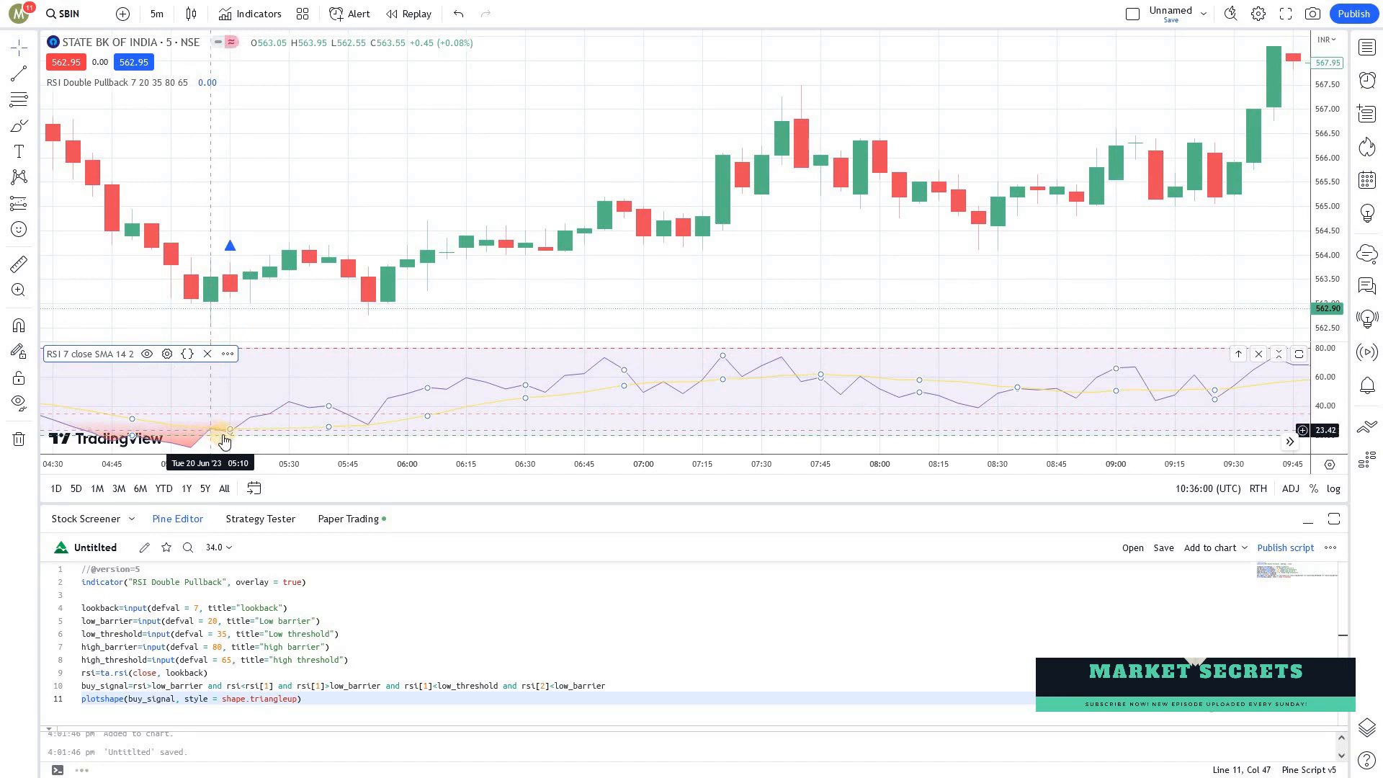
mouse_move(225, 439)
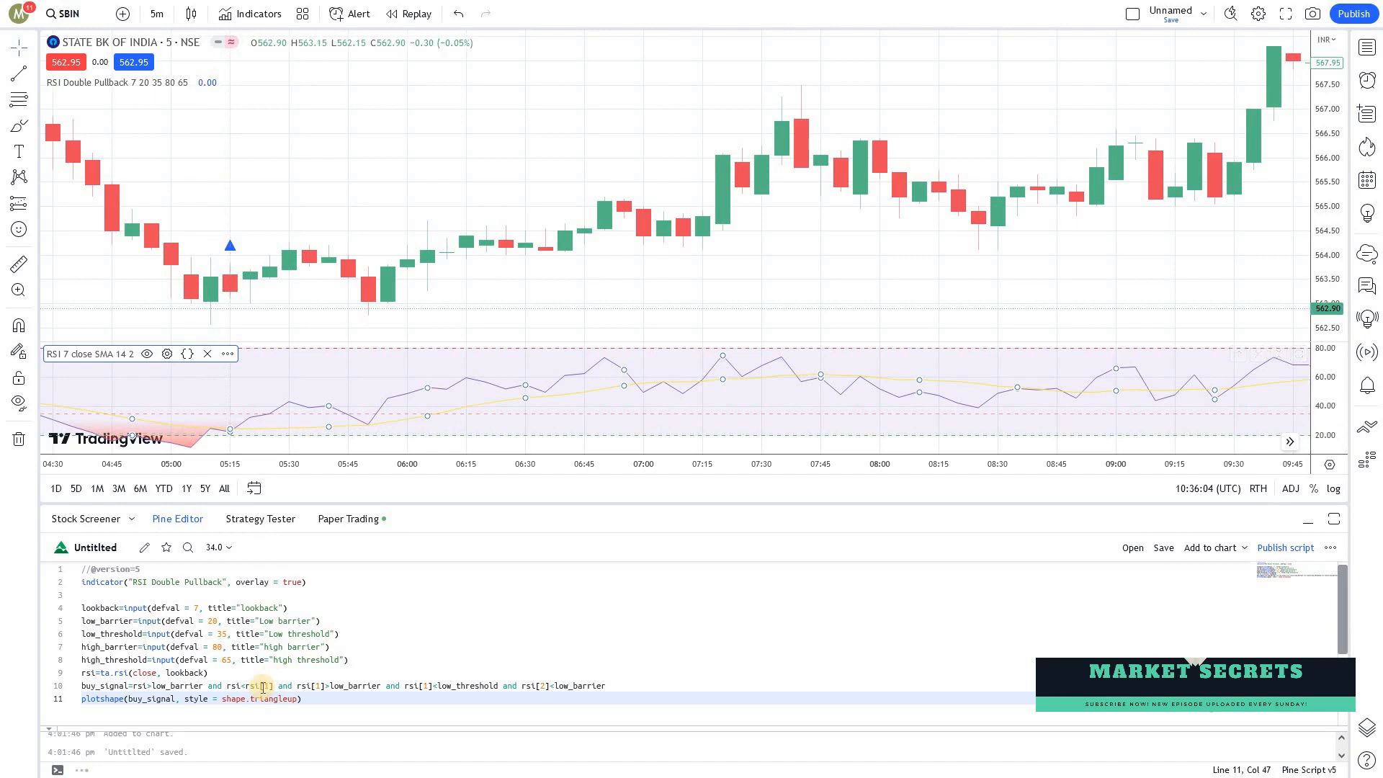
mouse_move(249, 685)
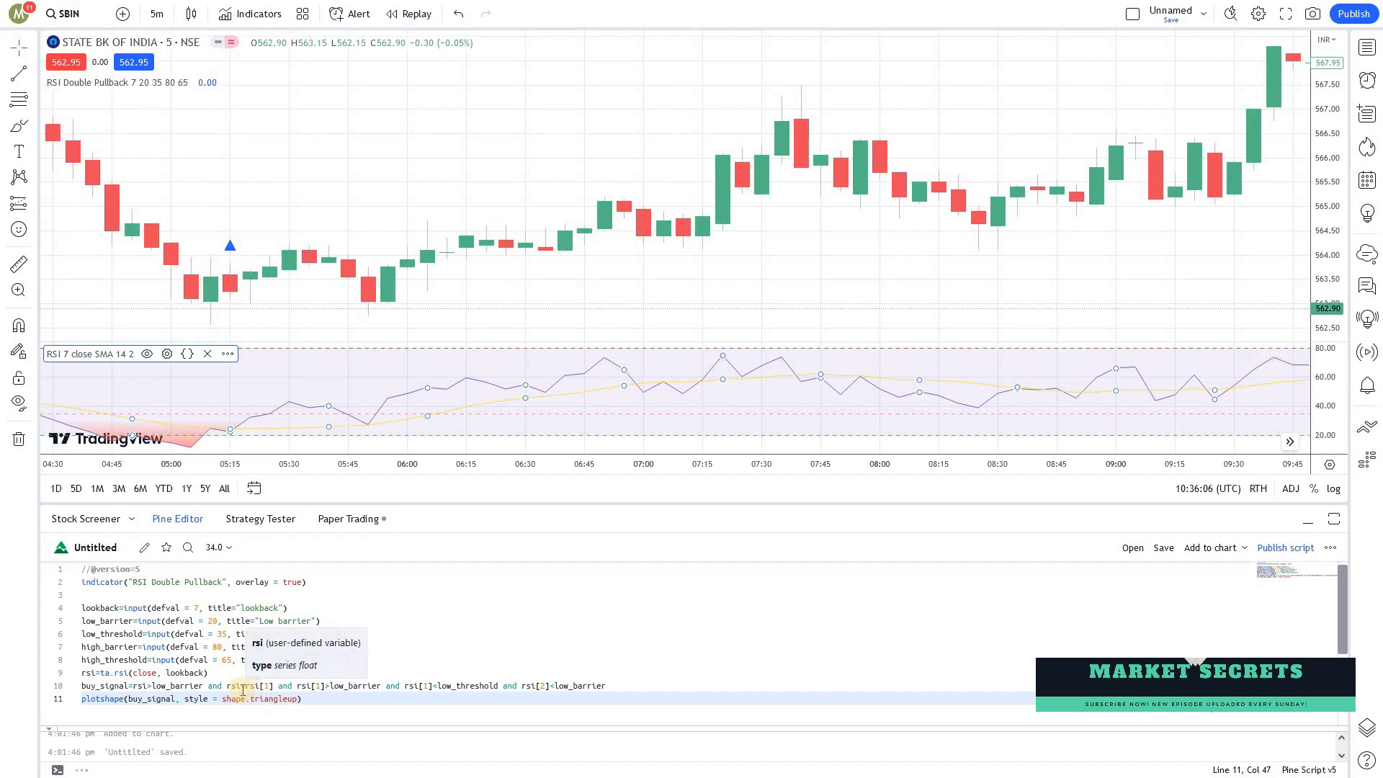
mouse_move(170, 686)
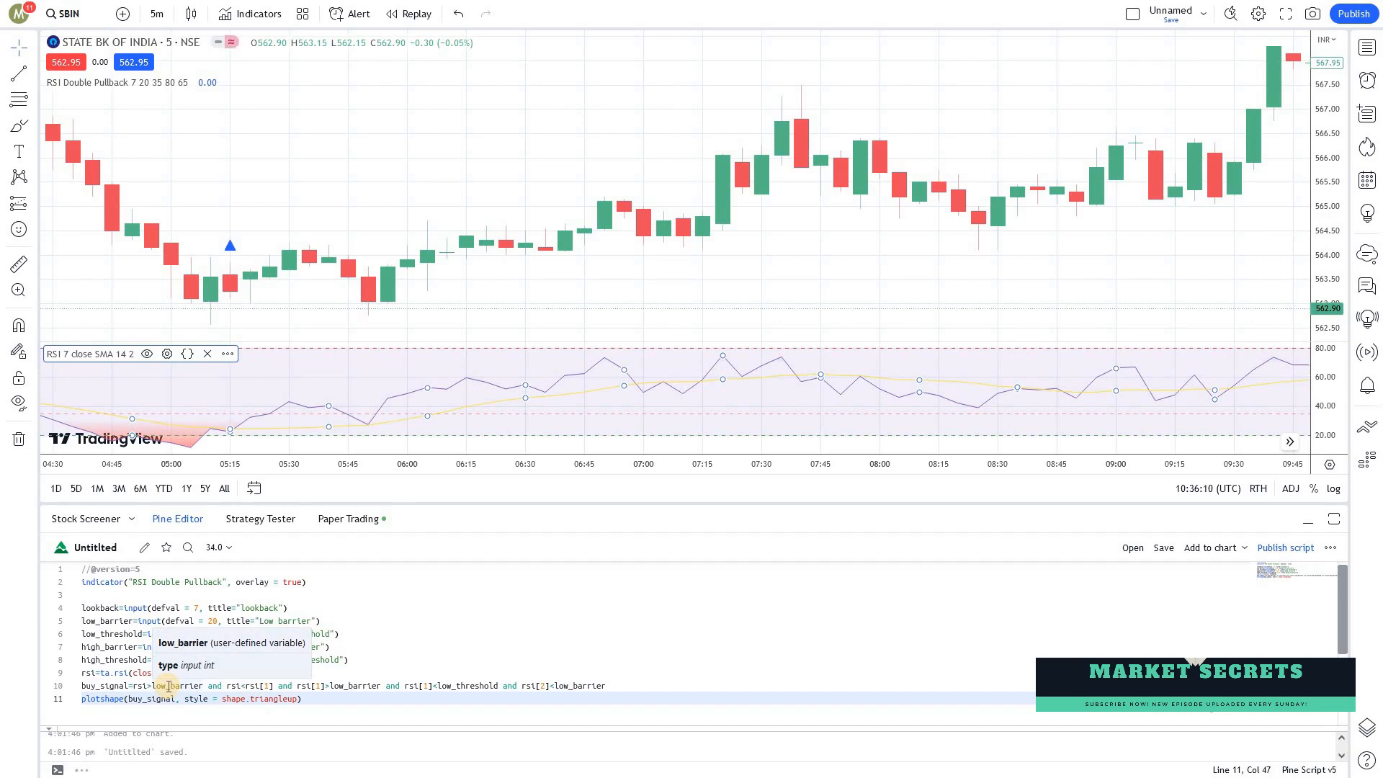
mouse_move(225, 311)
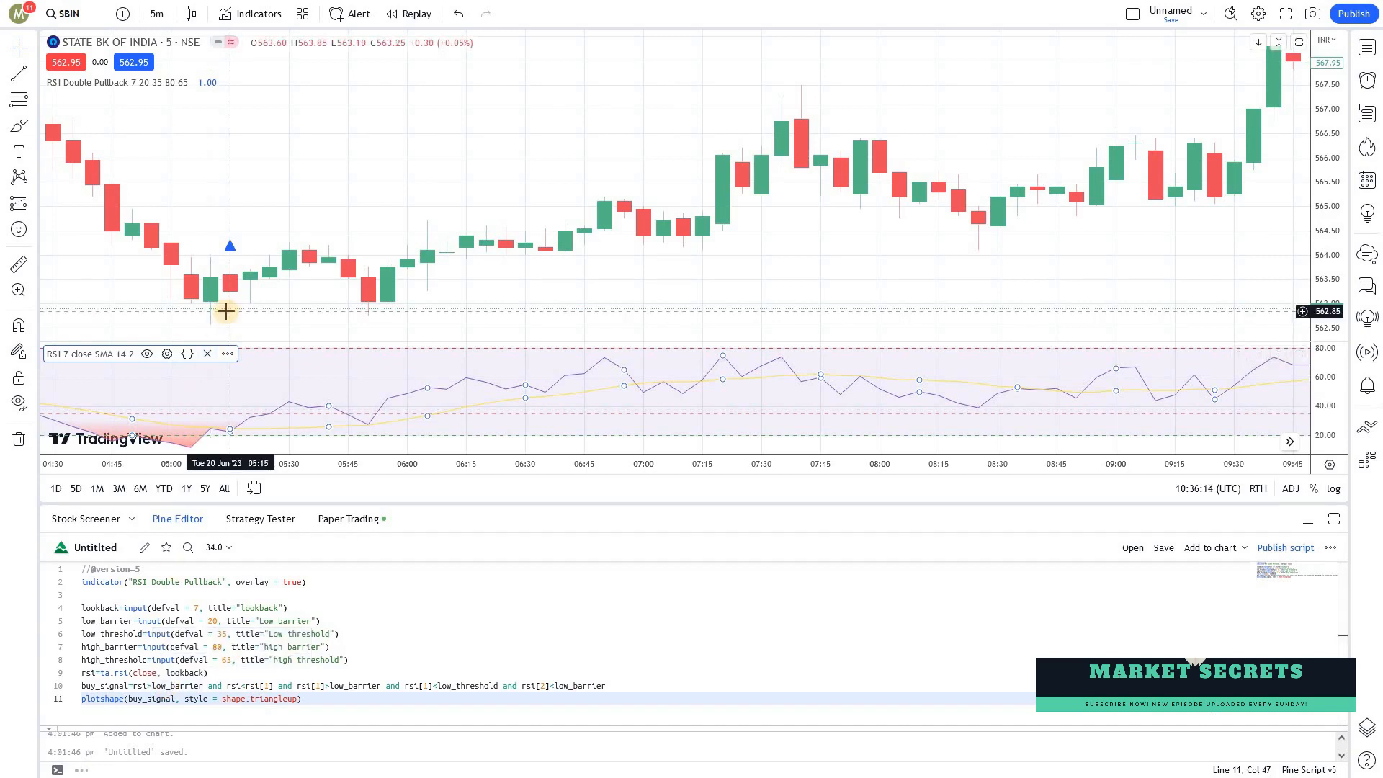
mouse_move(230, 437)
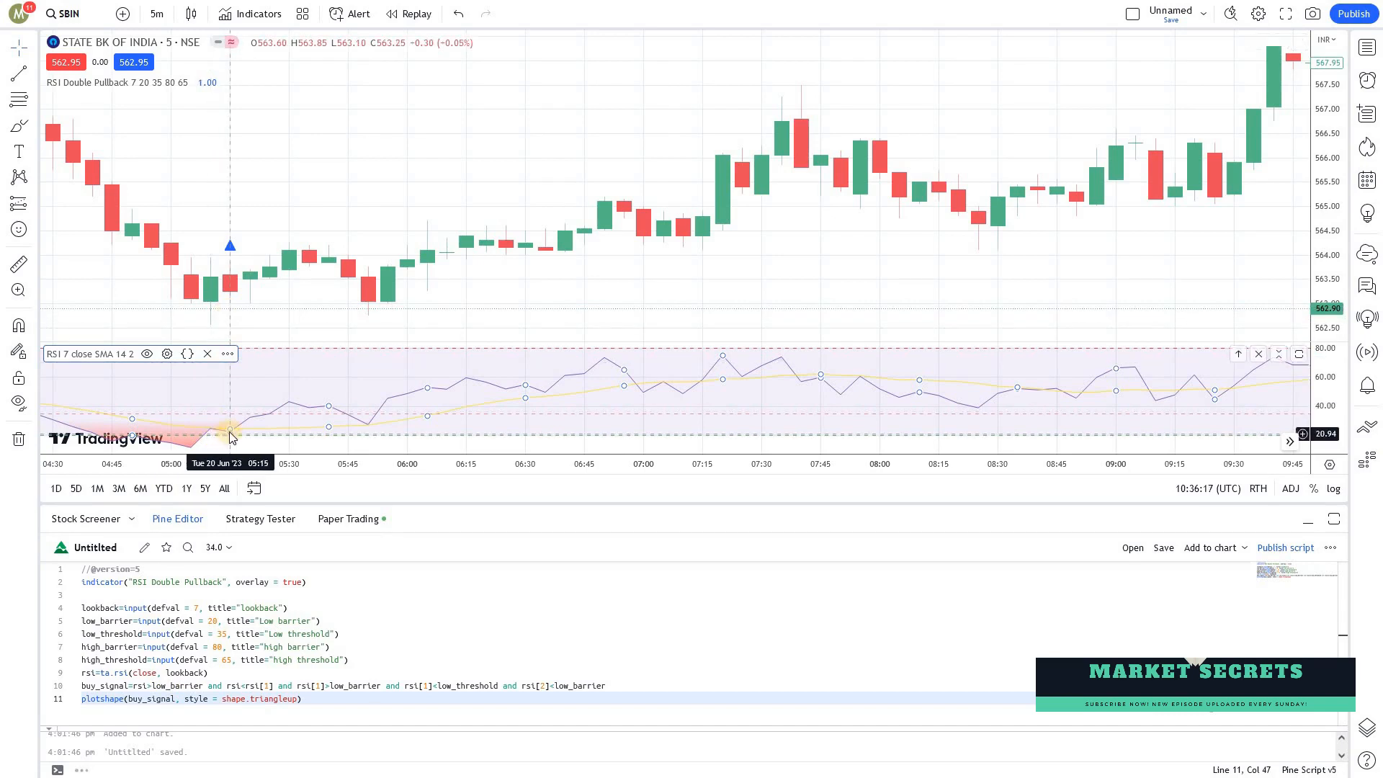
mouse_move(245, 339)
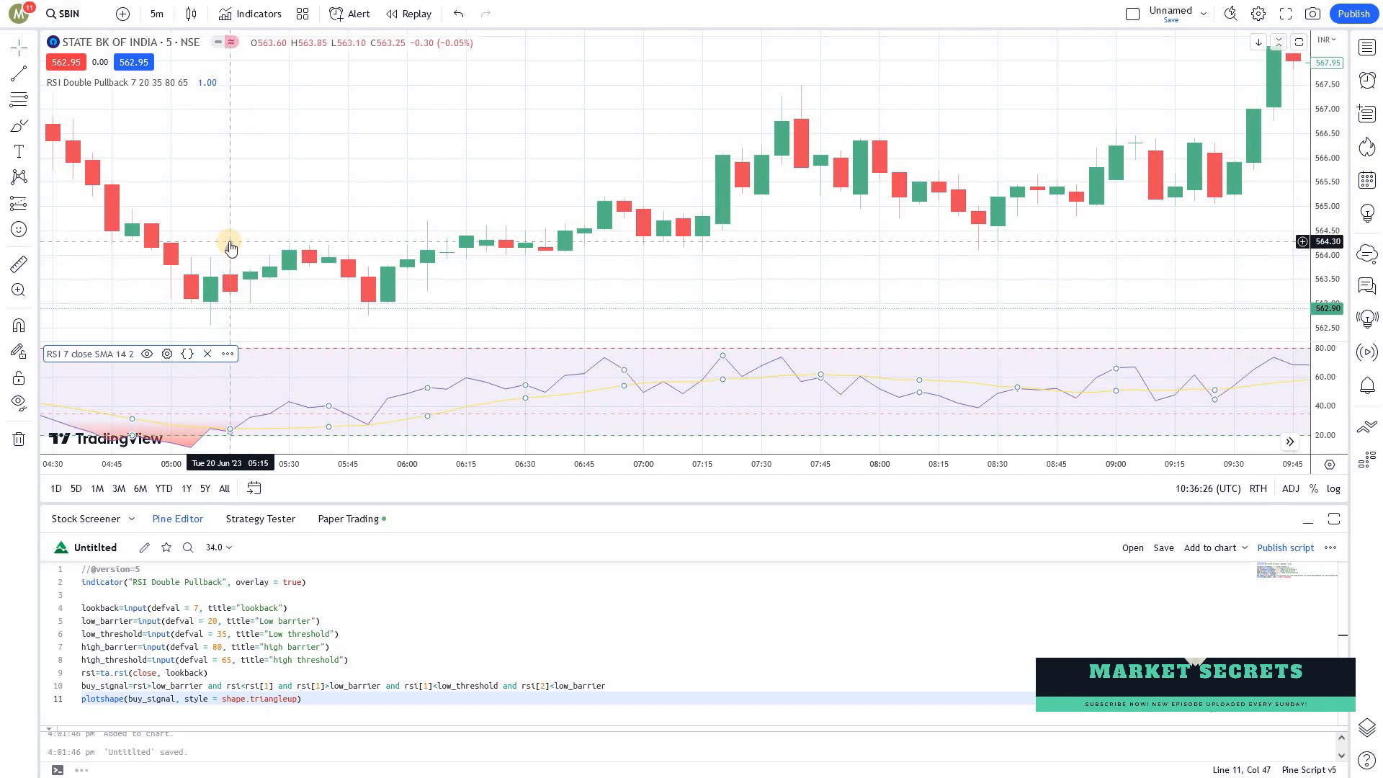
mouse_move(228, 424)
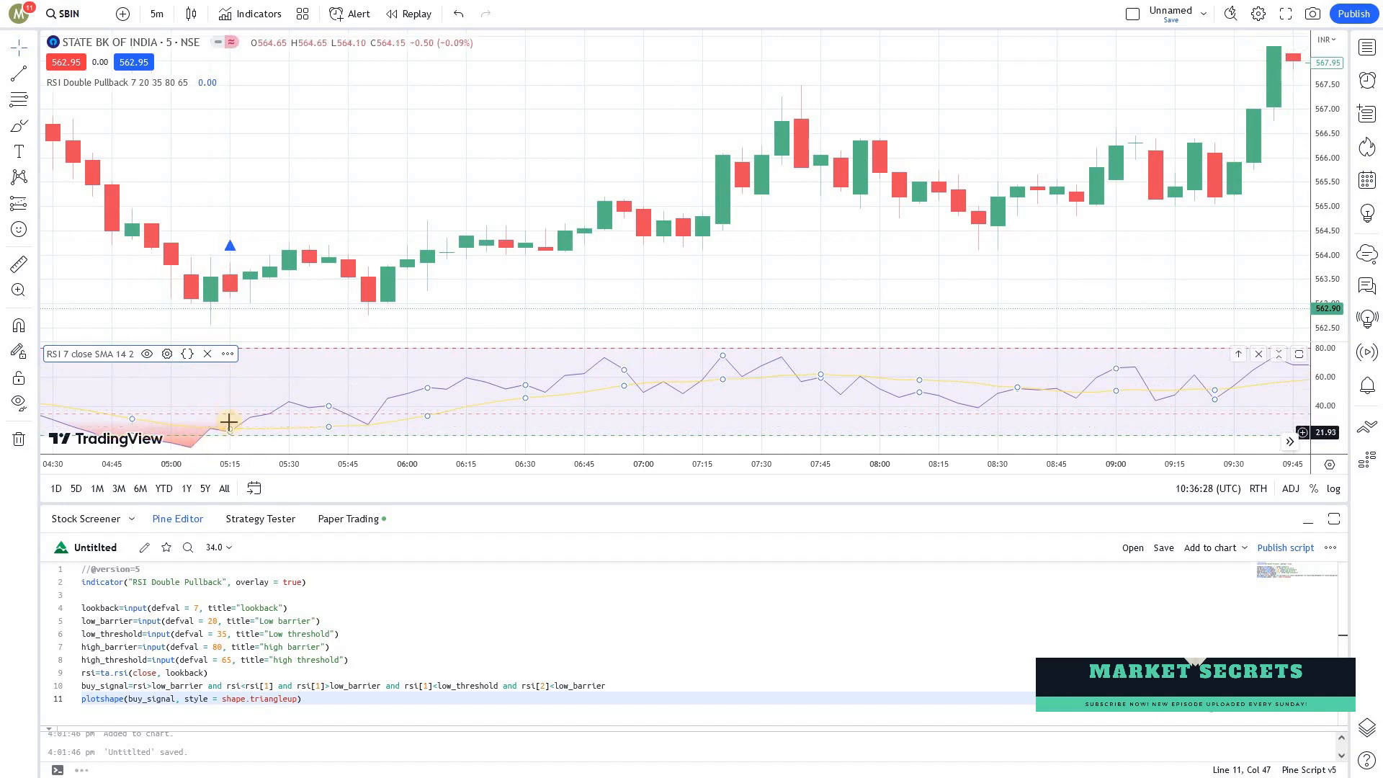
mouse_move(228, 440)
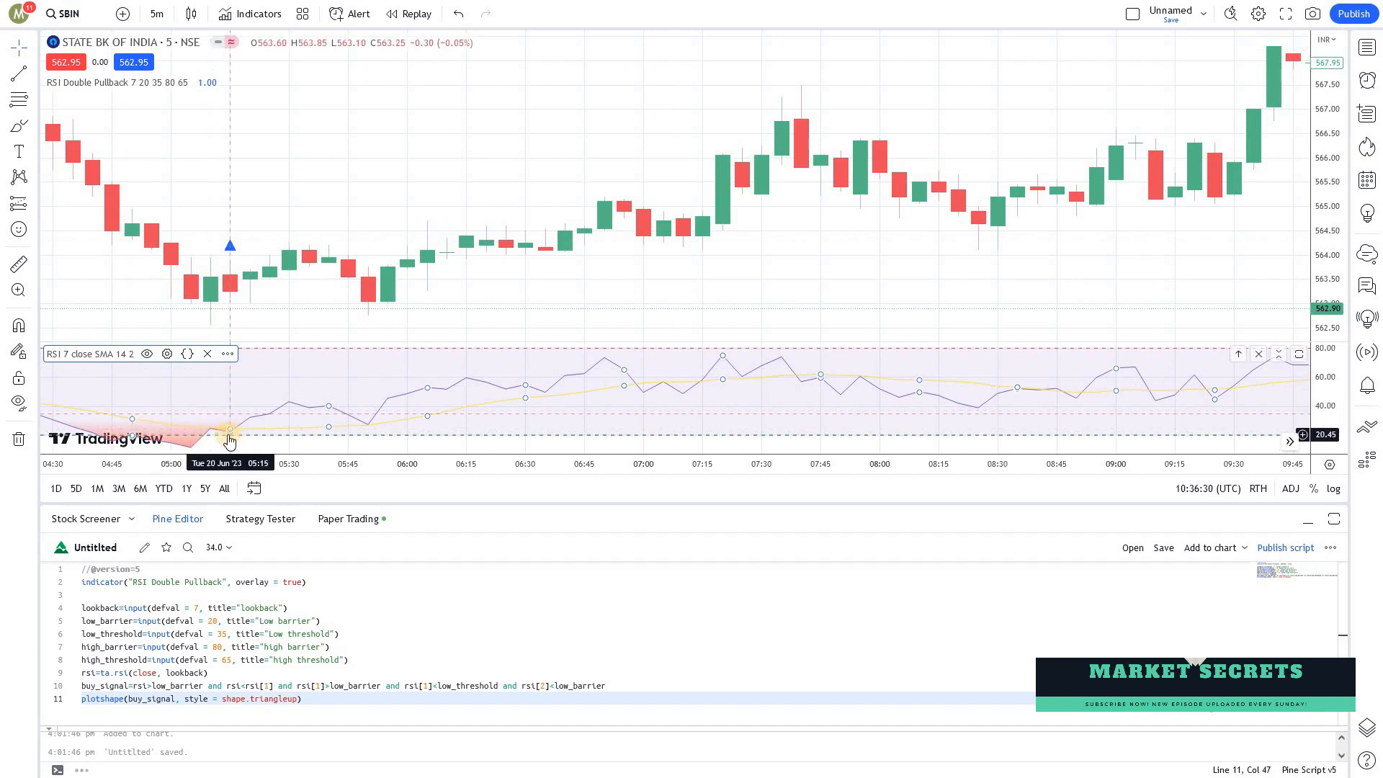
mouse_move(291, 402)
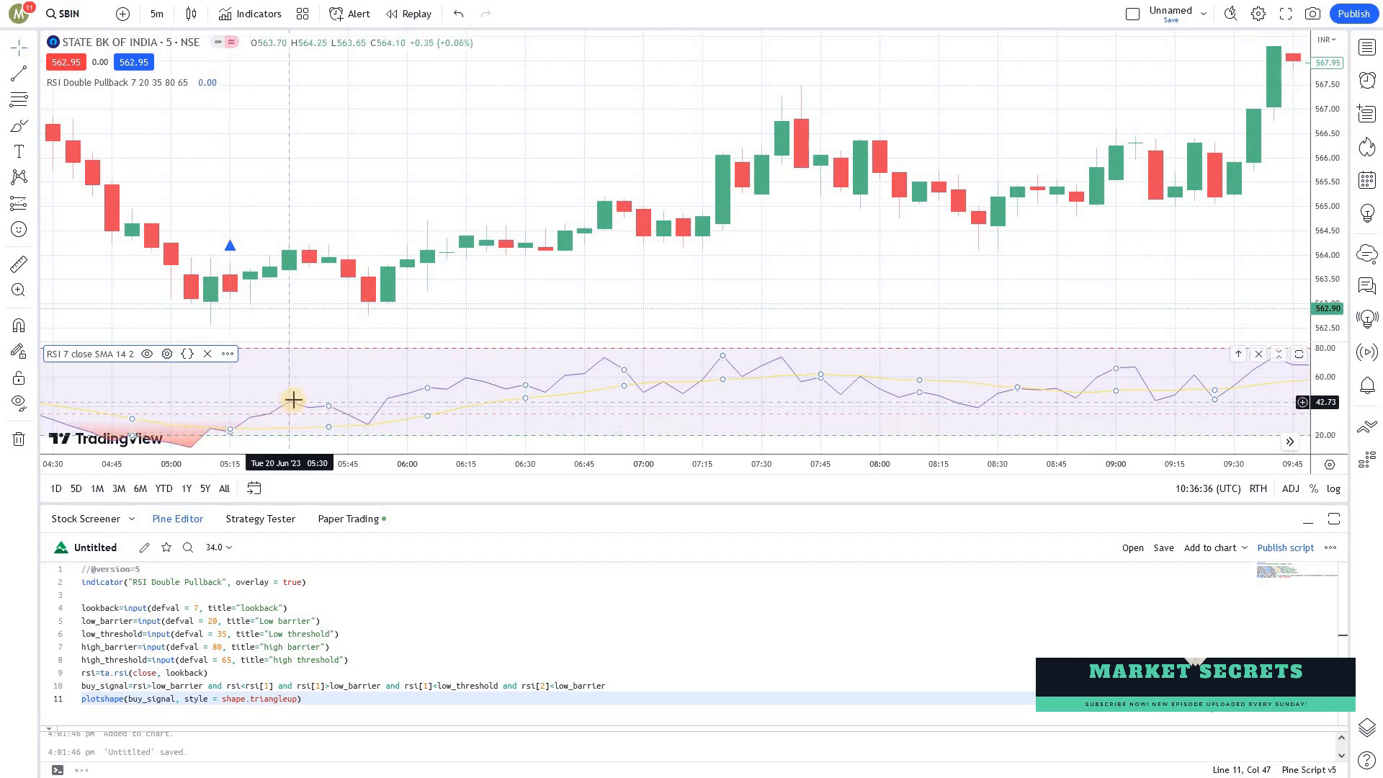
mouse_move(320, 411)
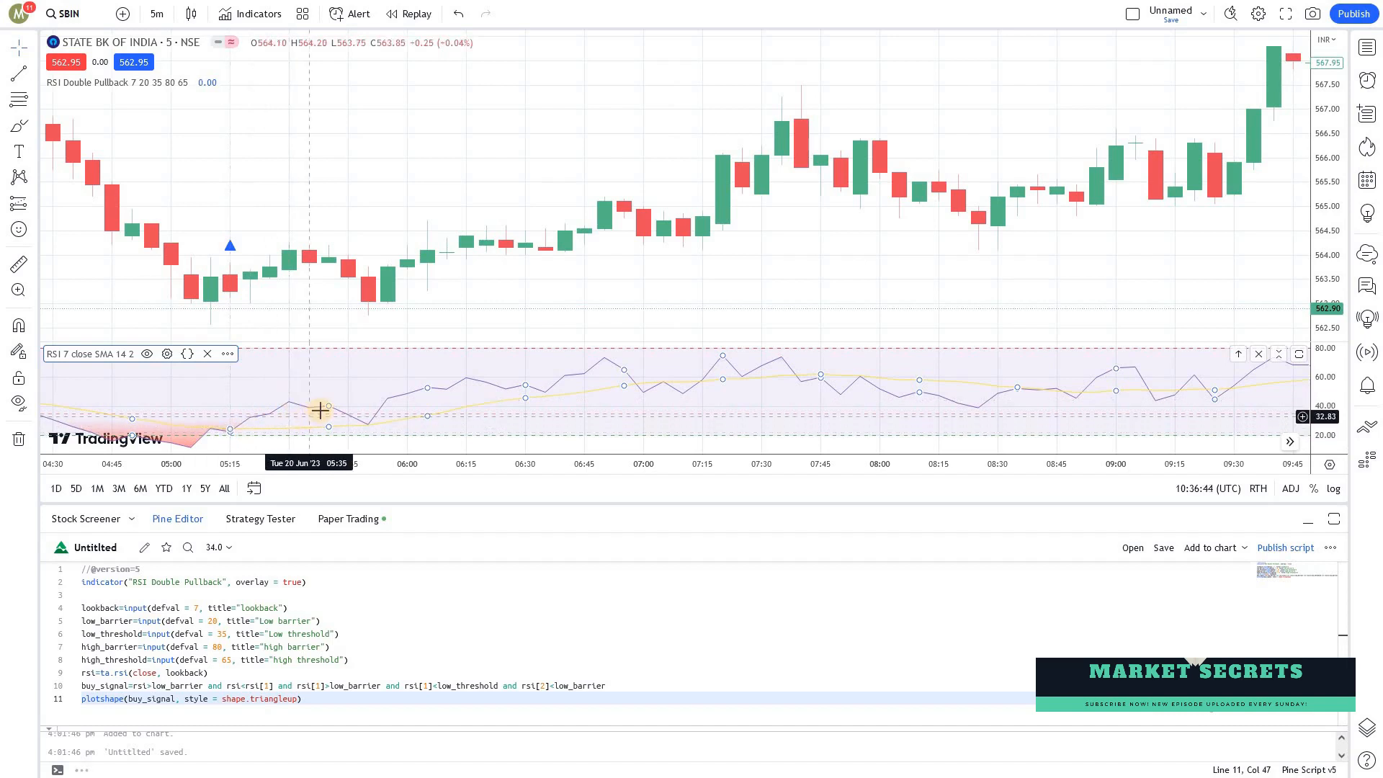
mouse_move(699, 322)
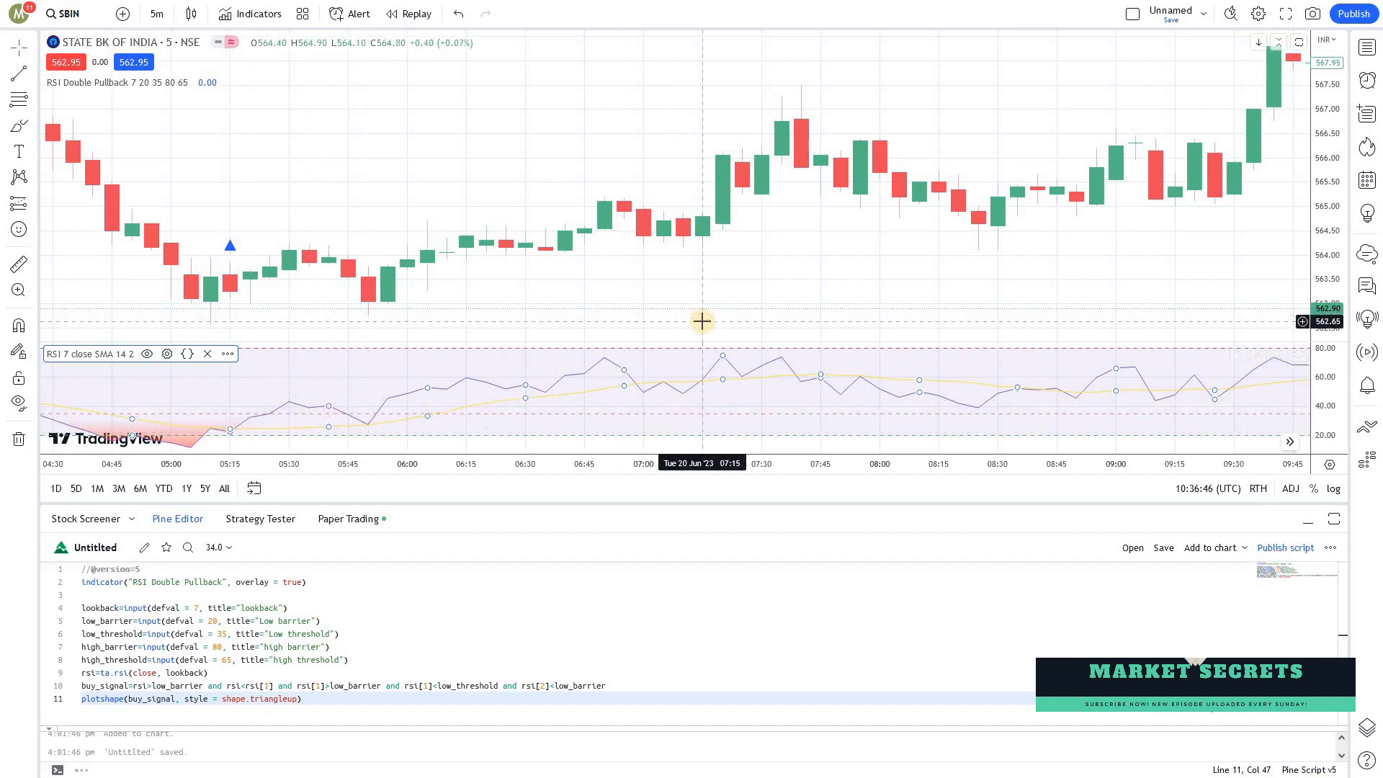
mouse_move(405, 364)
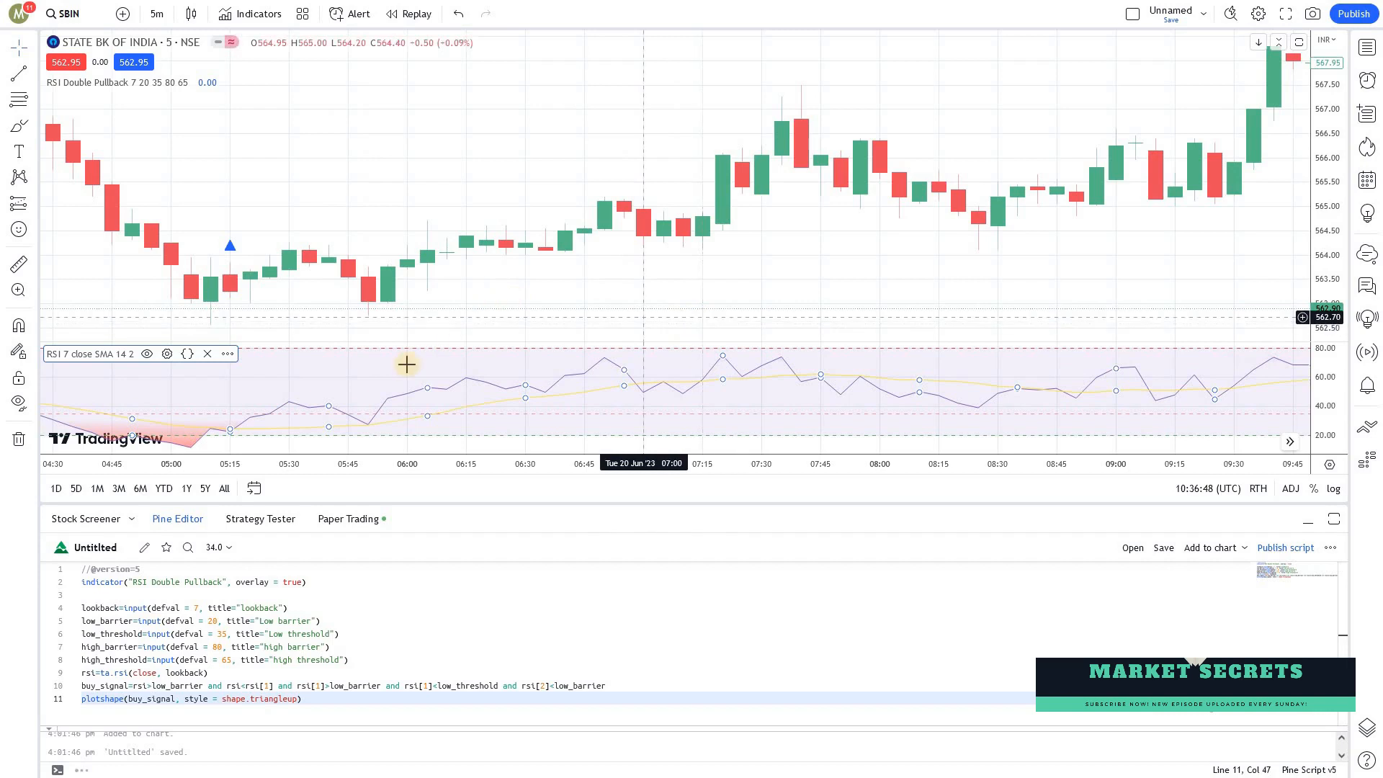
mouse_move(453, 264)
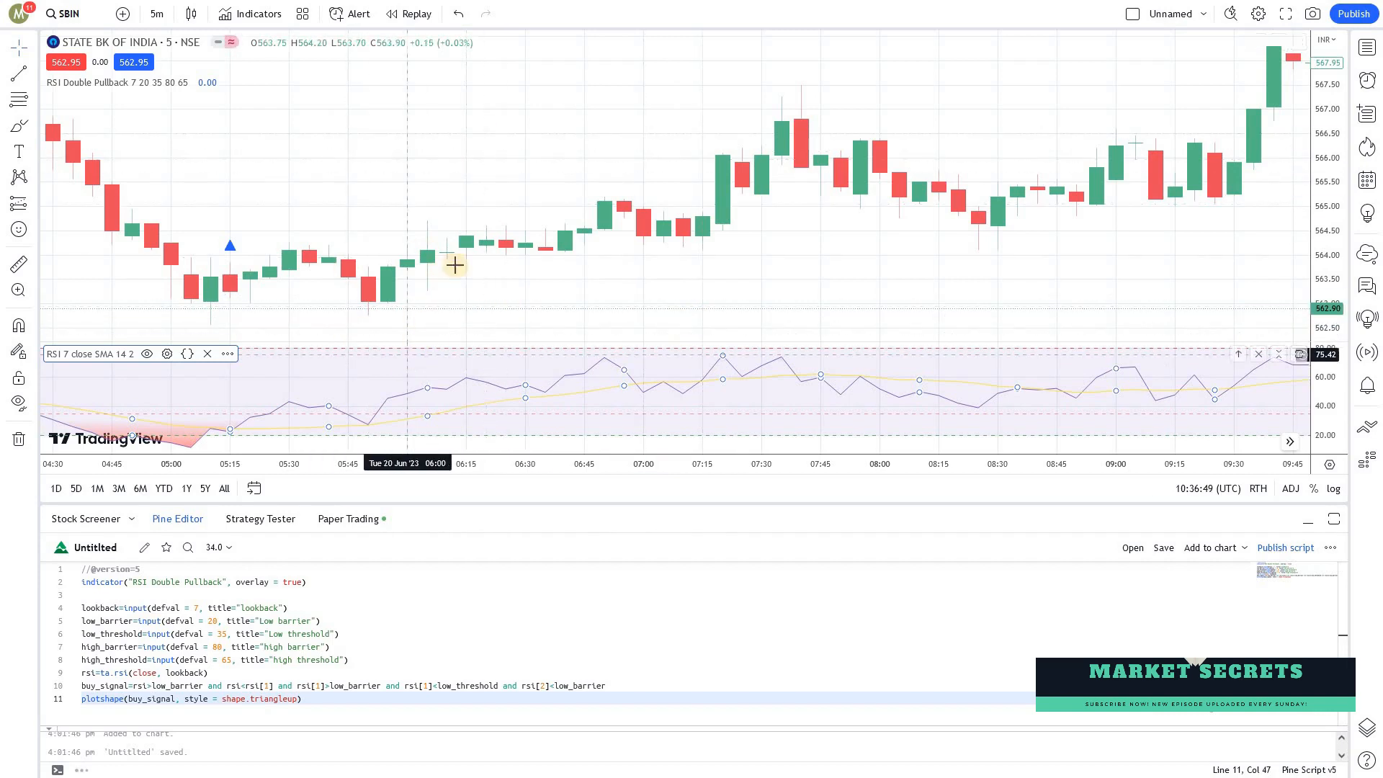
mouse_move(731, 353)
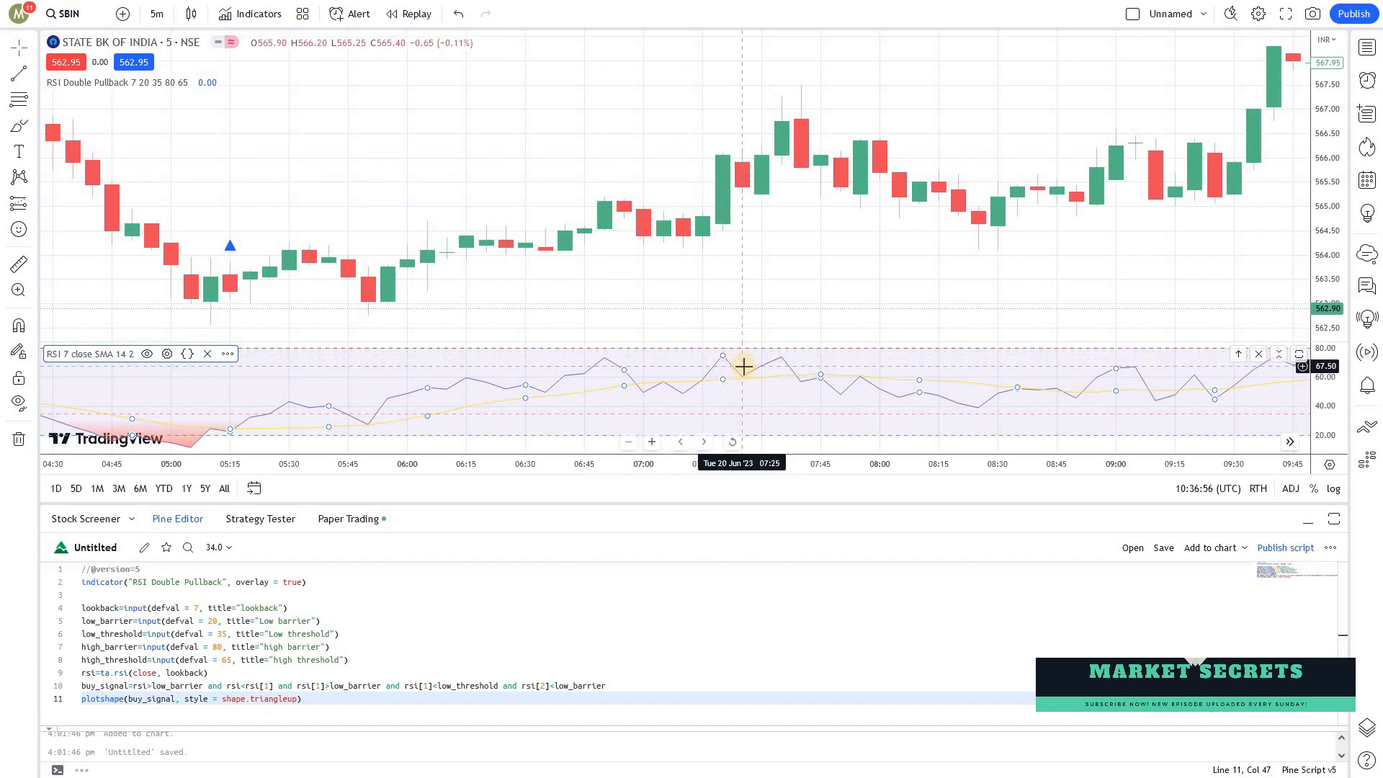
mouse_move(748, 385)
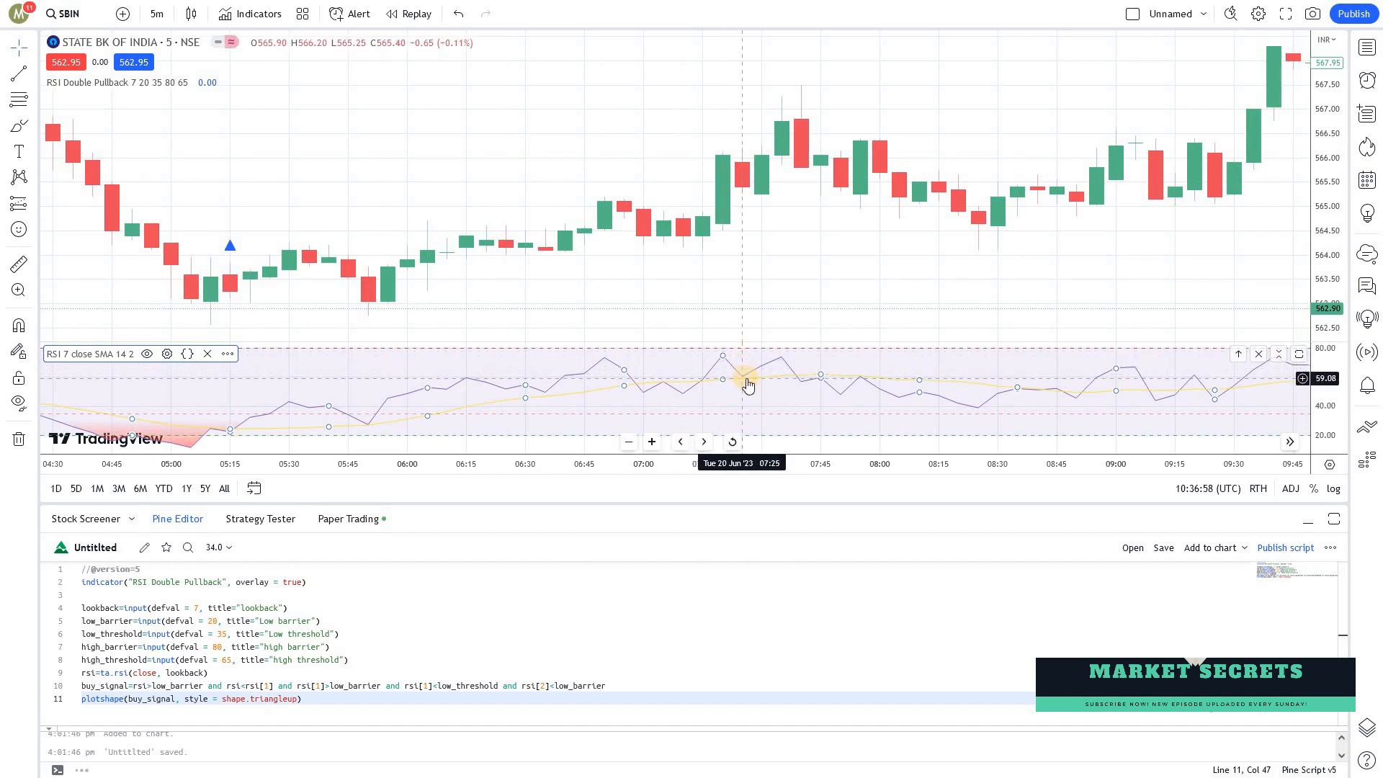
mouse_move(754, 370)
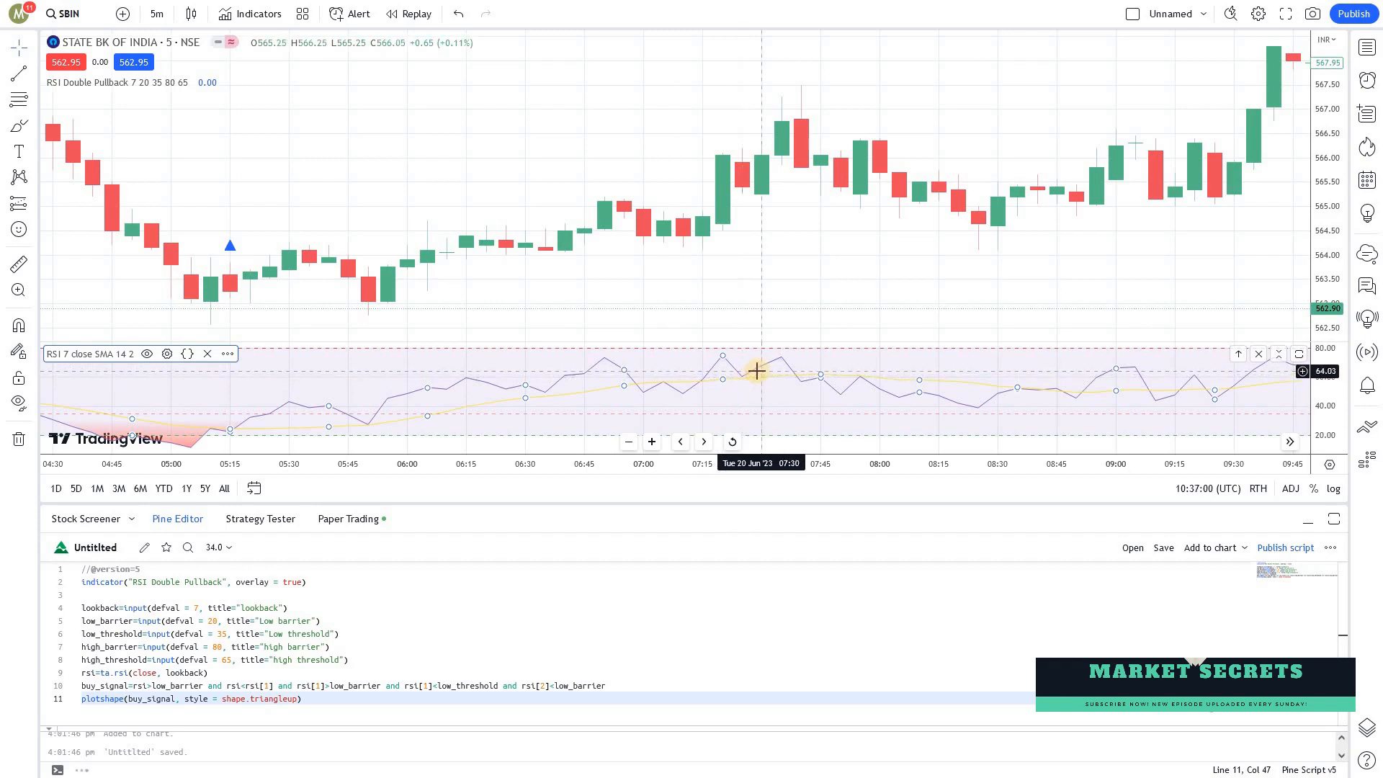
mouse_move(757, 367)
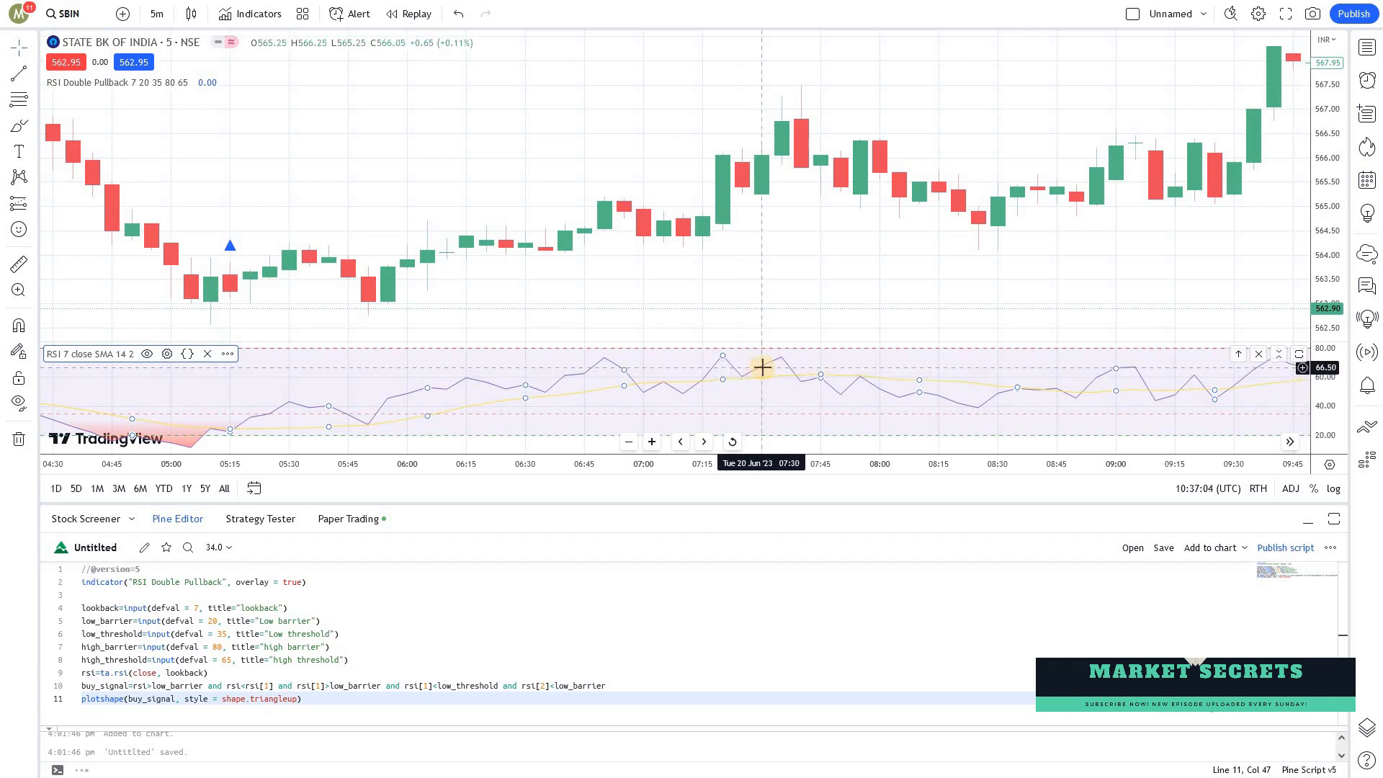
mouse_move(764, 372)
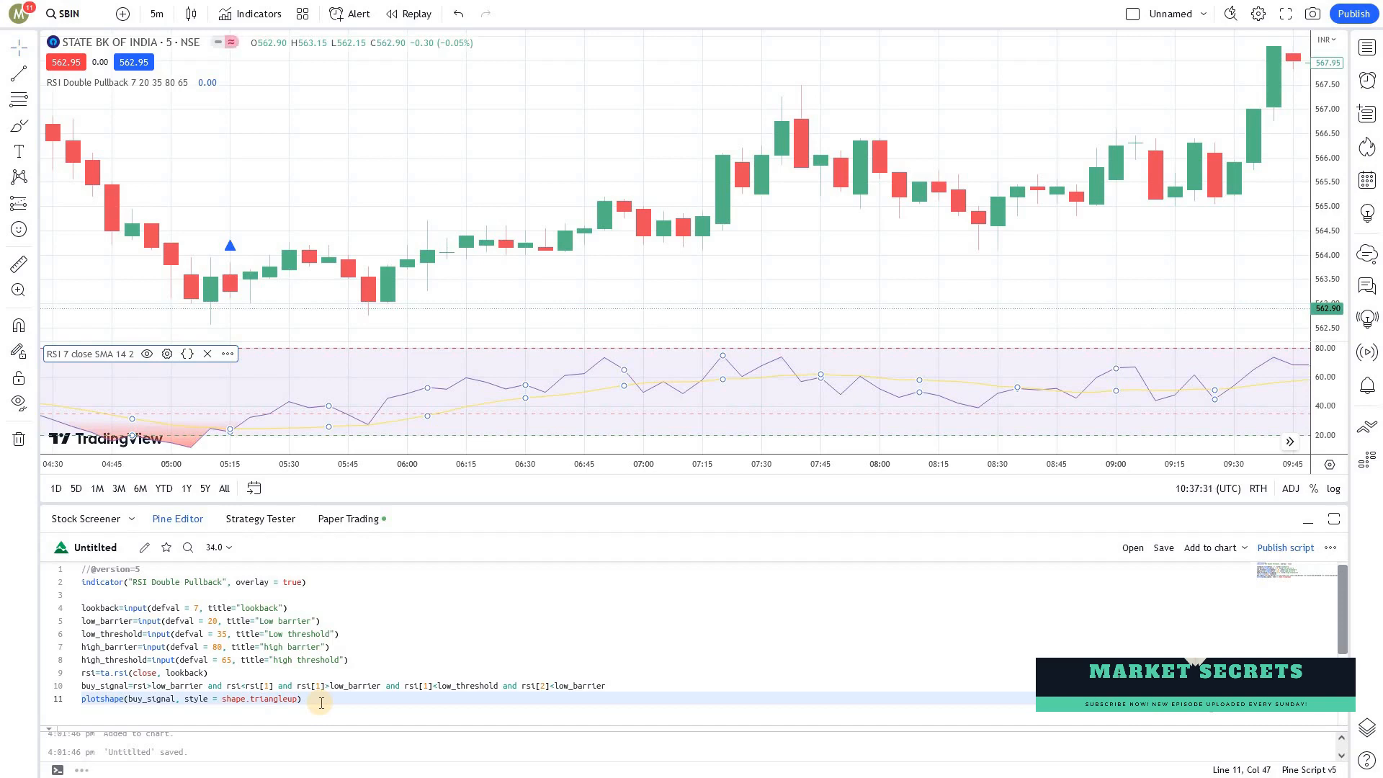
mouse_move(475, 350)
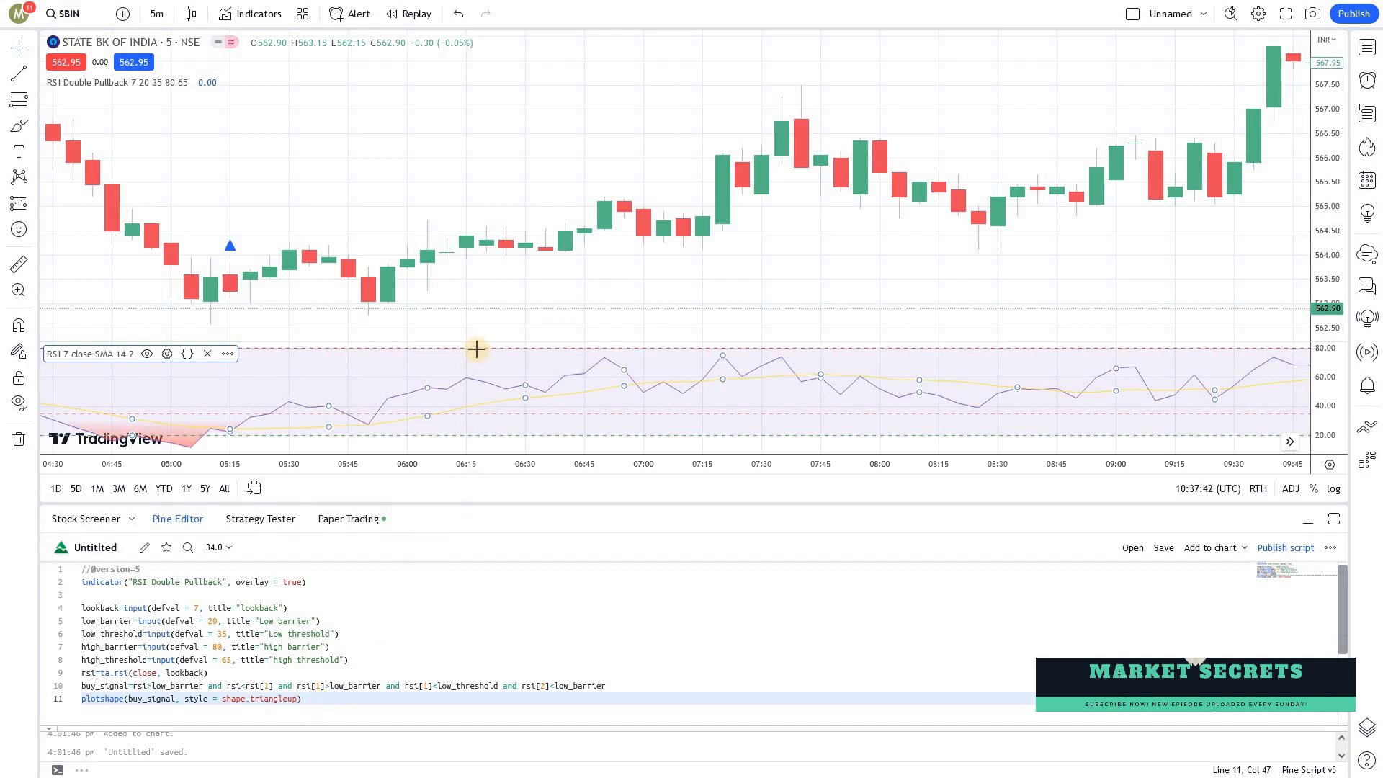
mouse_move(477, 357)
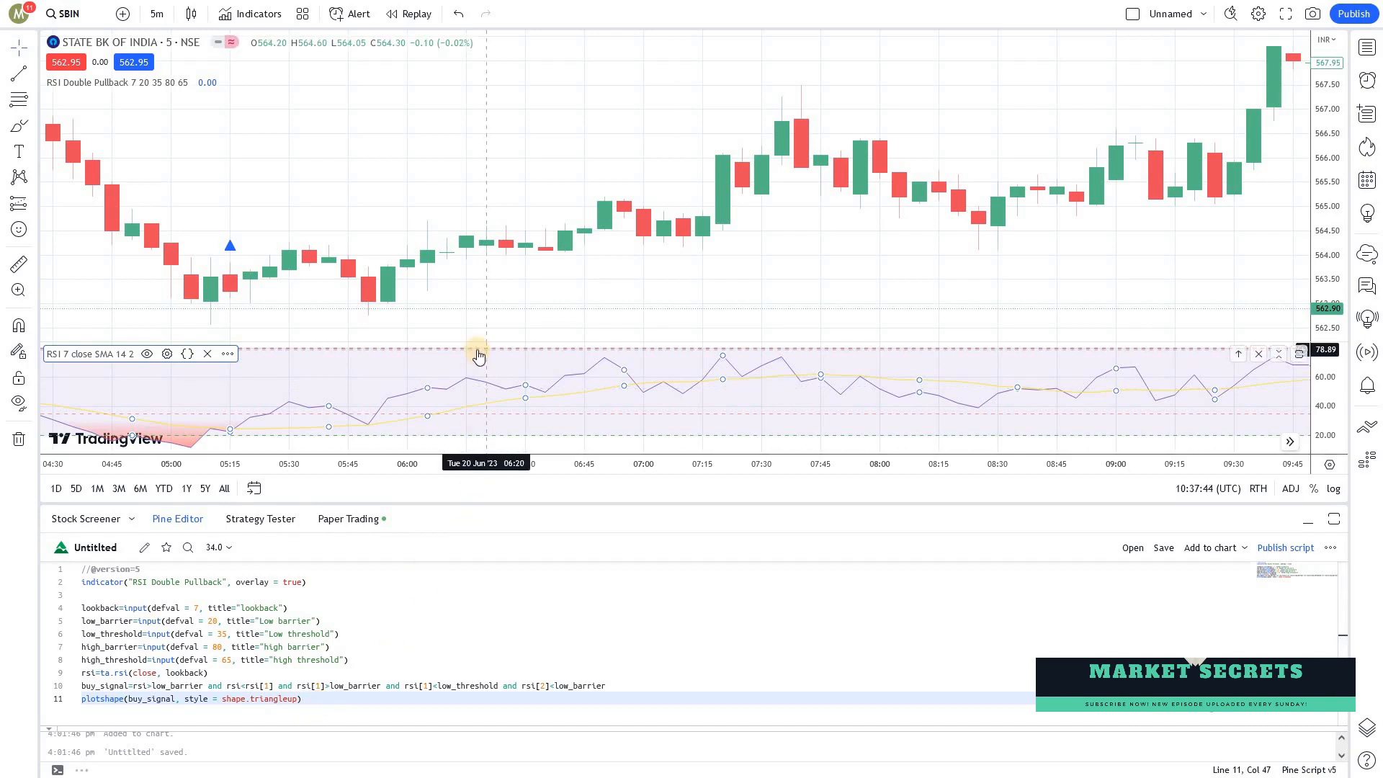
mouse_move(474, 358)
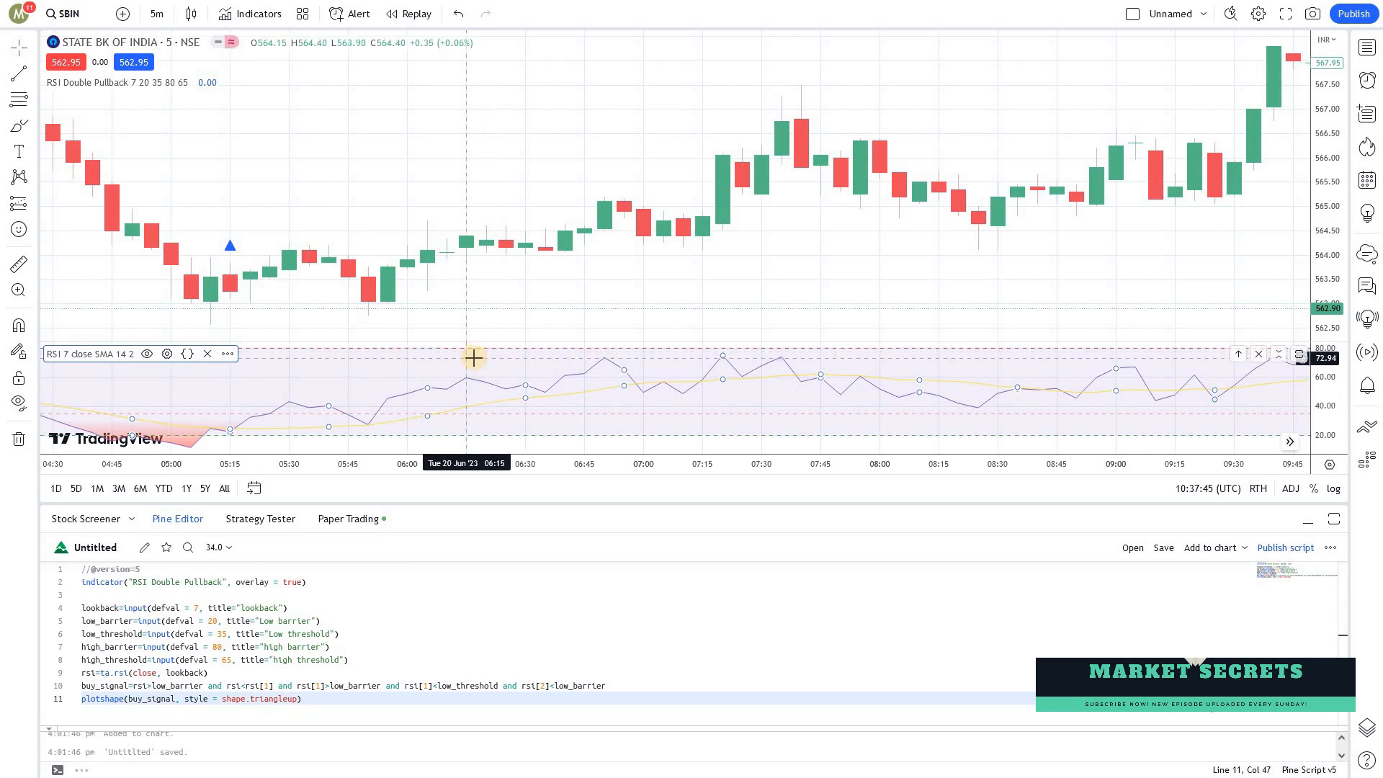